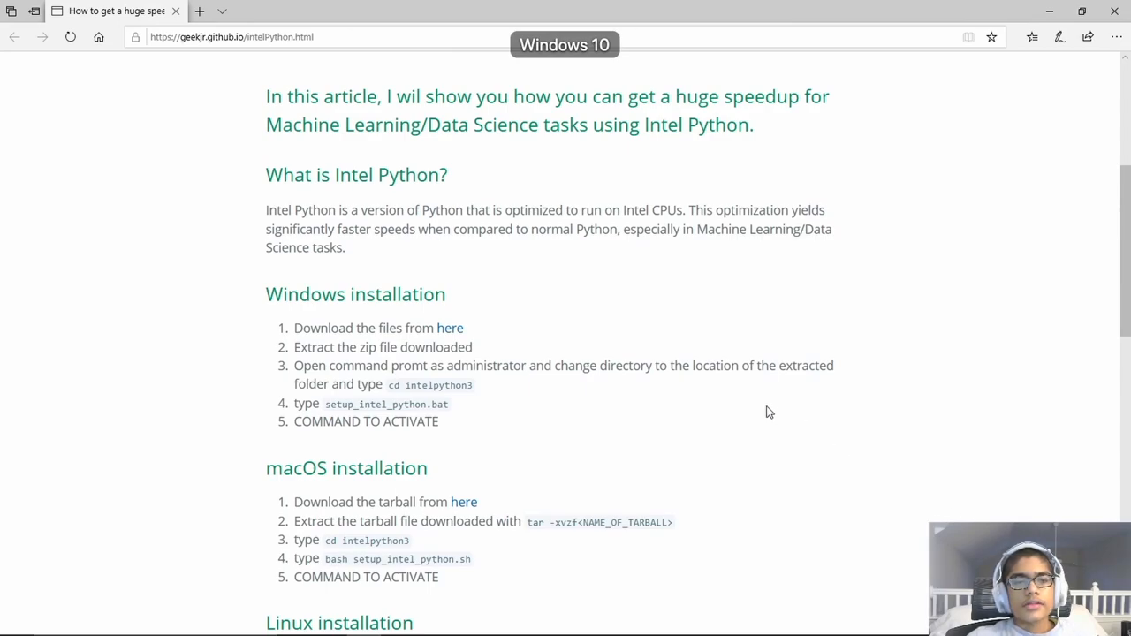
mouse_move(763, 407)
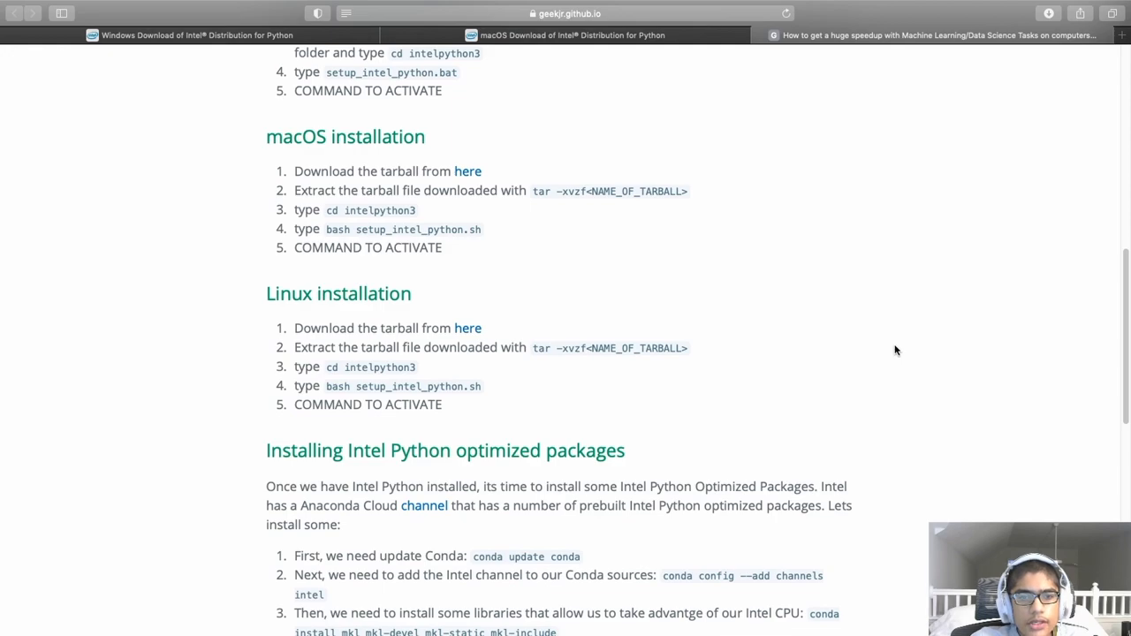
mouse_move(556, 287)
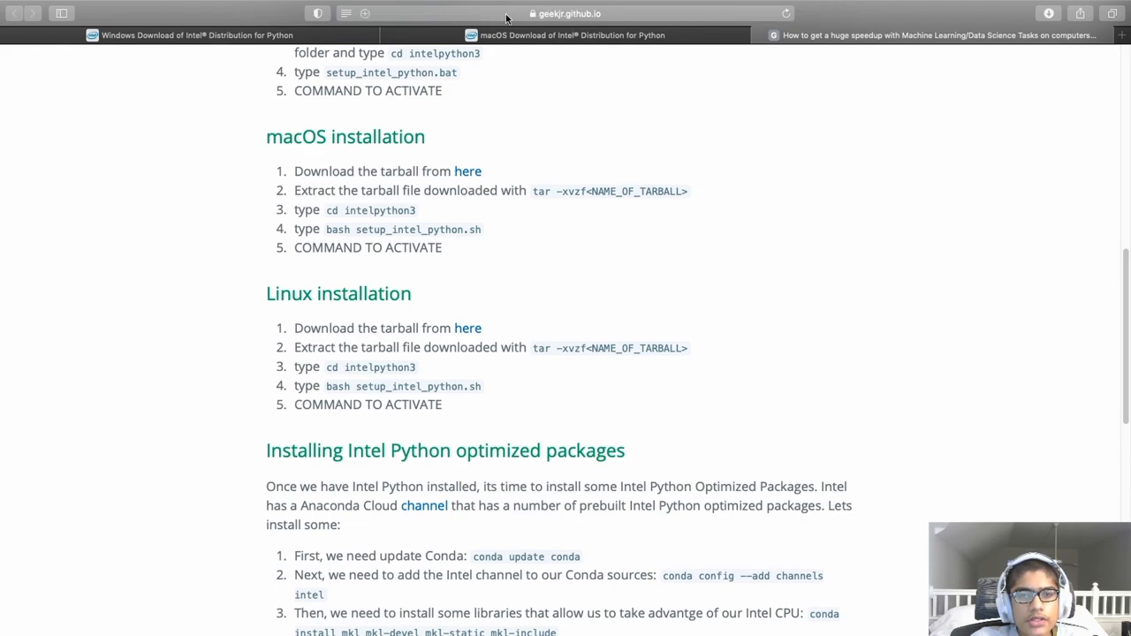
mouse_move(604, 30)
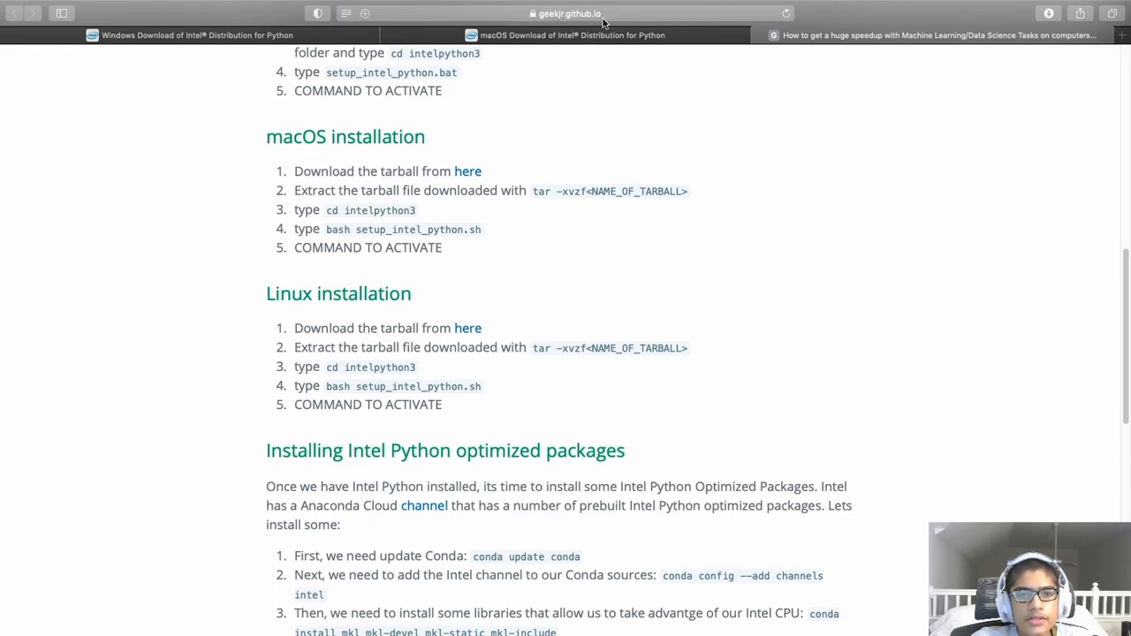
mouse_move(467, 174)
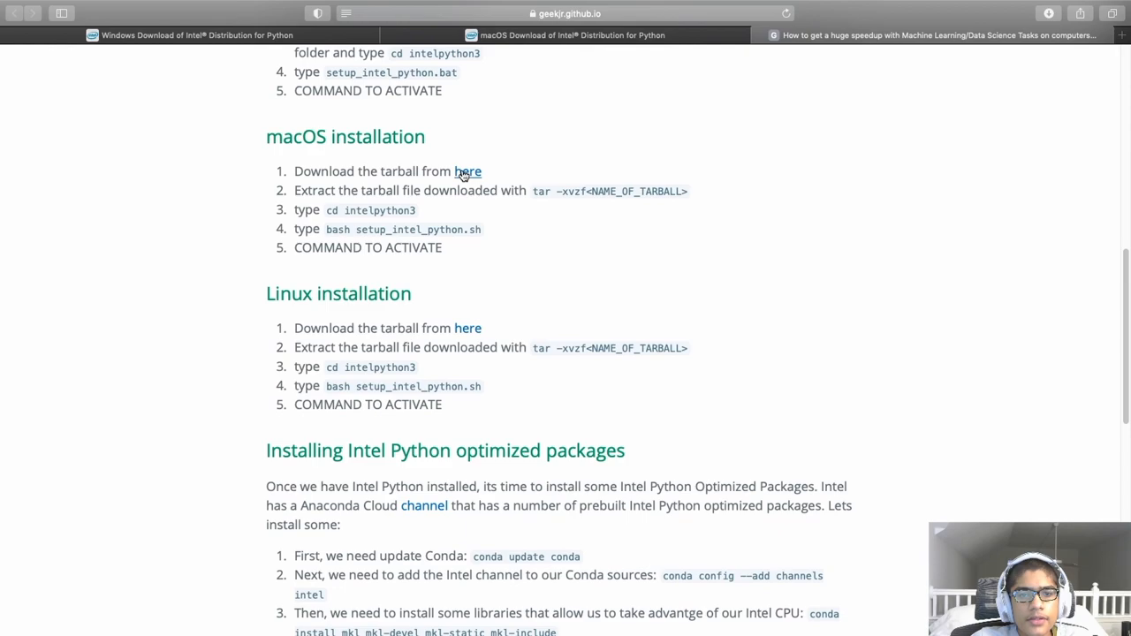
mouse_move(471, 176)
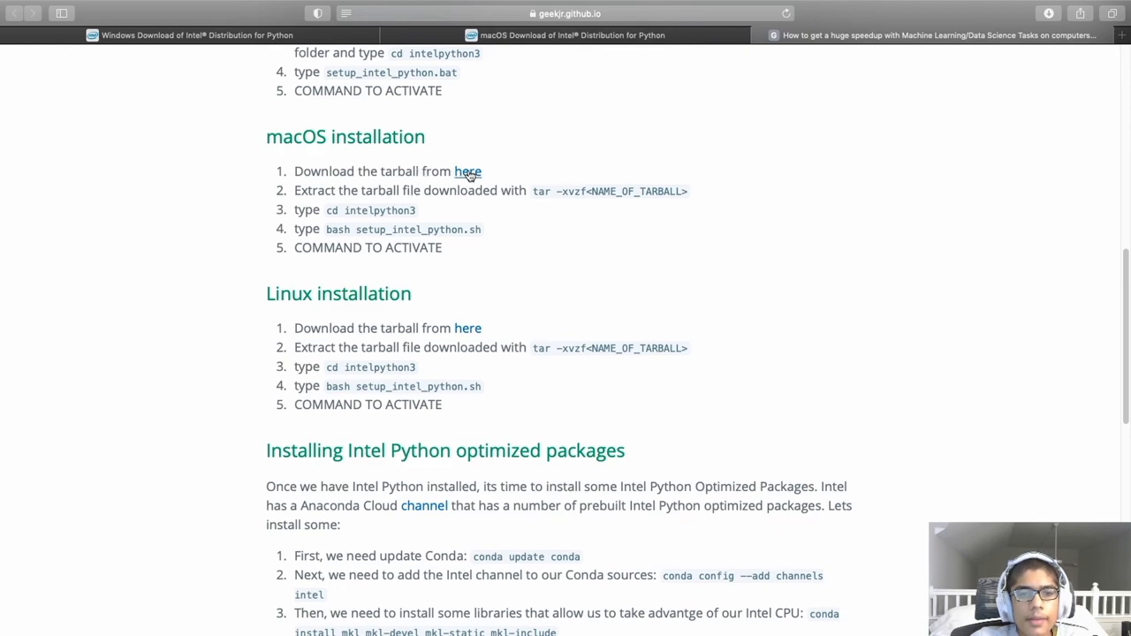
Step: Open Intel's Distribution for Python page via the article's macOS 'here' link
left_click(468, 172)
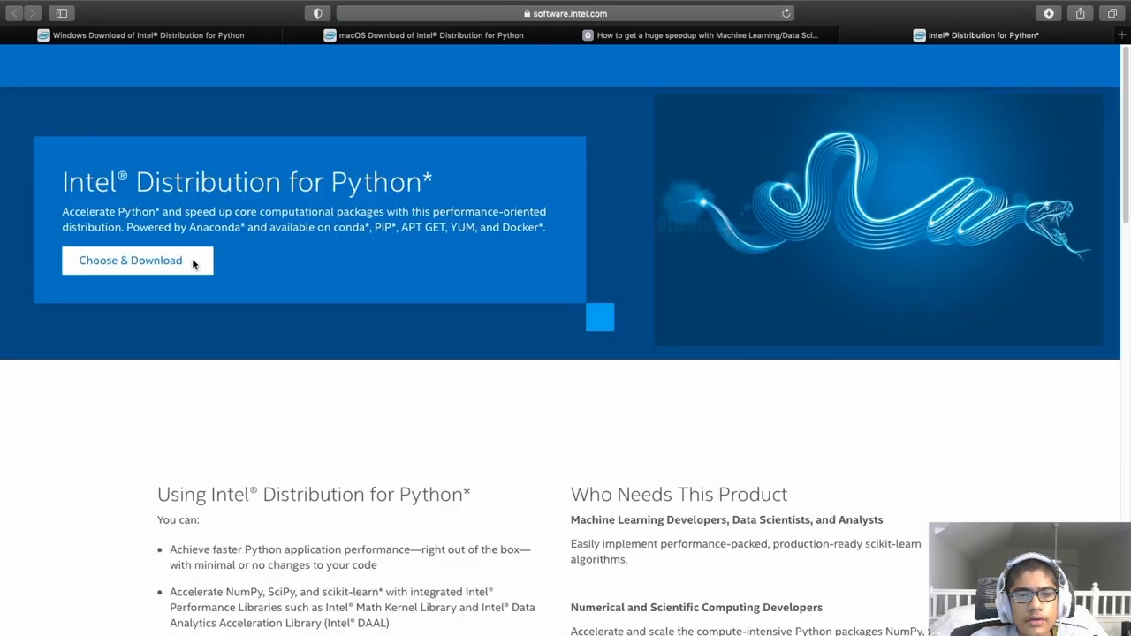
mouse_move(170, 266)
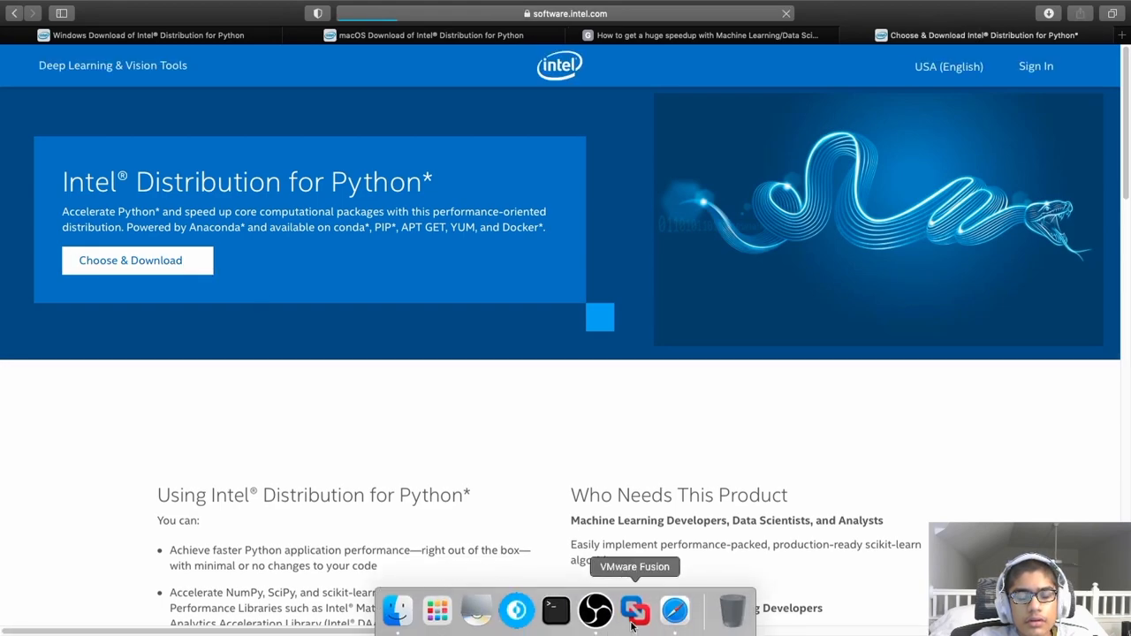
Step: Choose the macOS download, sign in to an Intel account, and start Register & Download
left_click(137, 260)
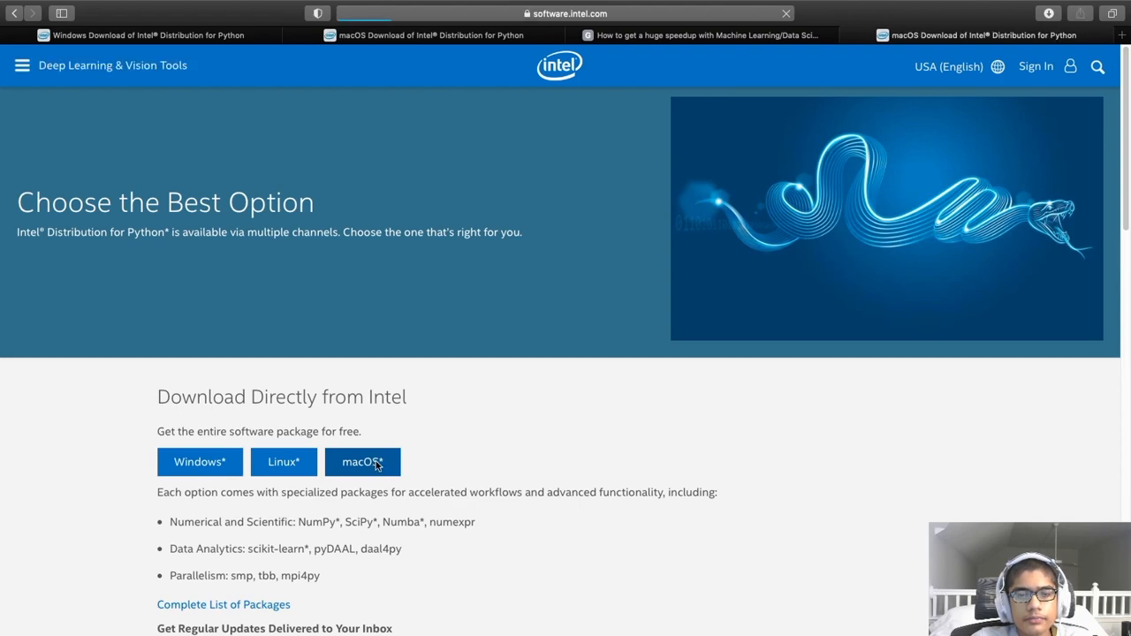
left_click(362, 462)
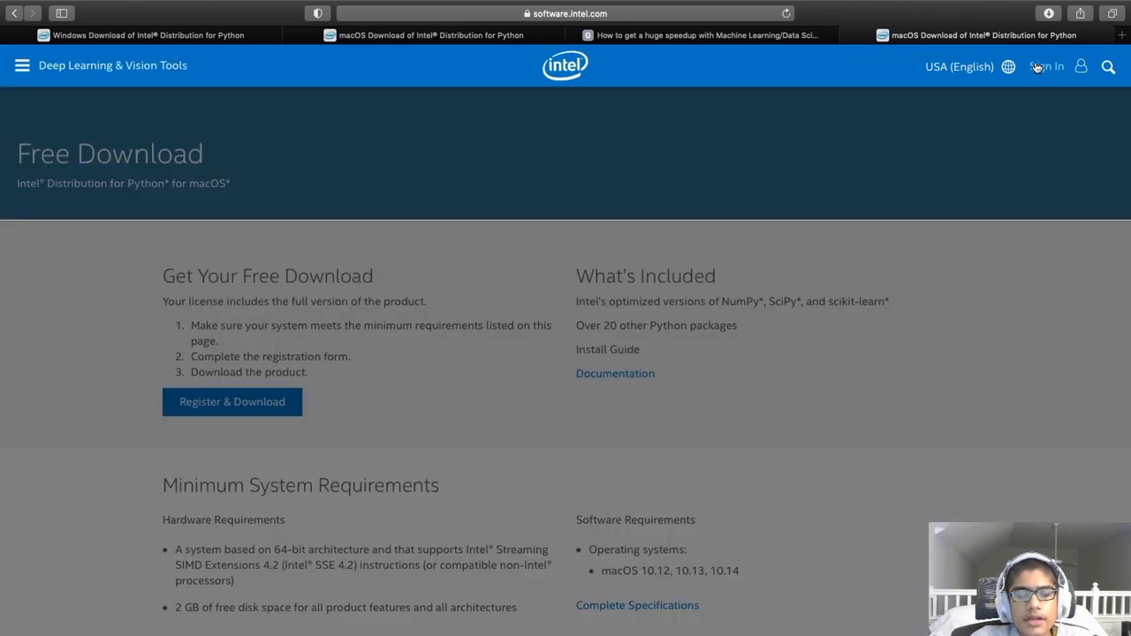
left_click(1051, 66)
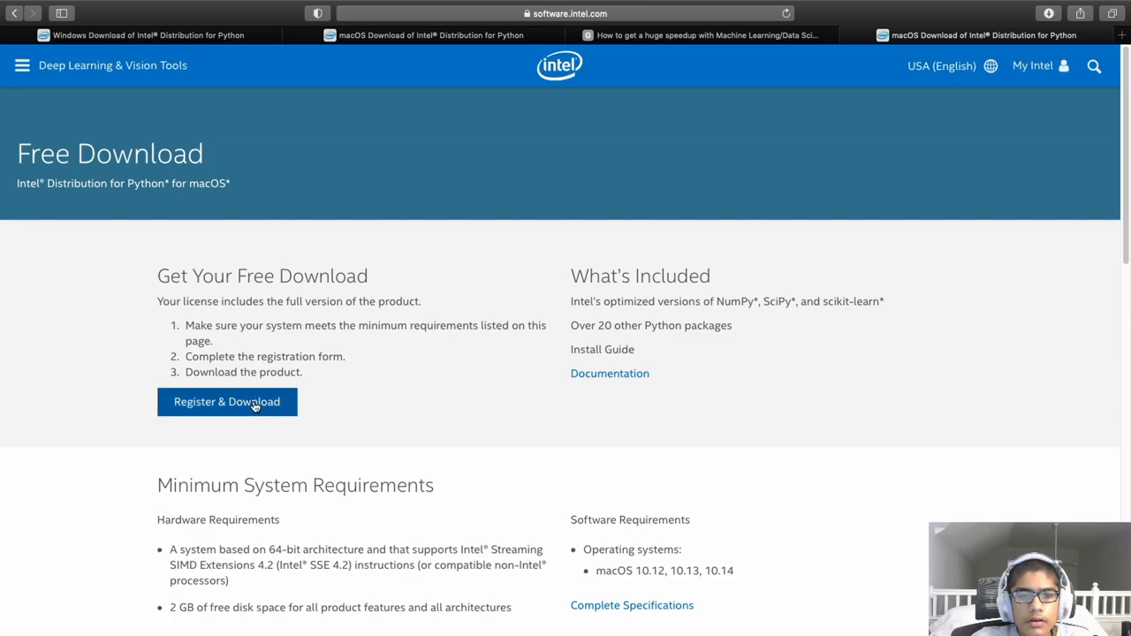
left_click(254, 402)
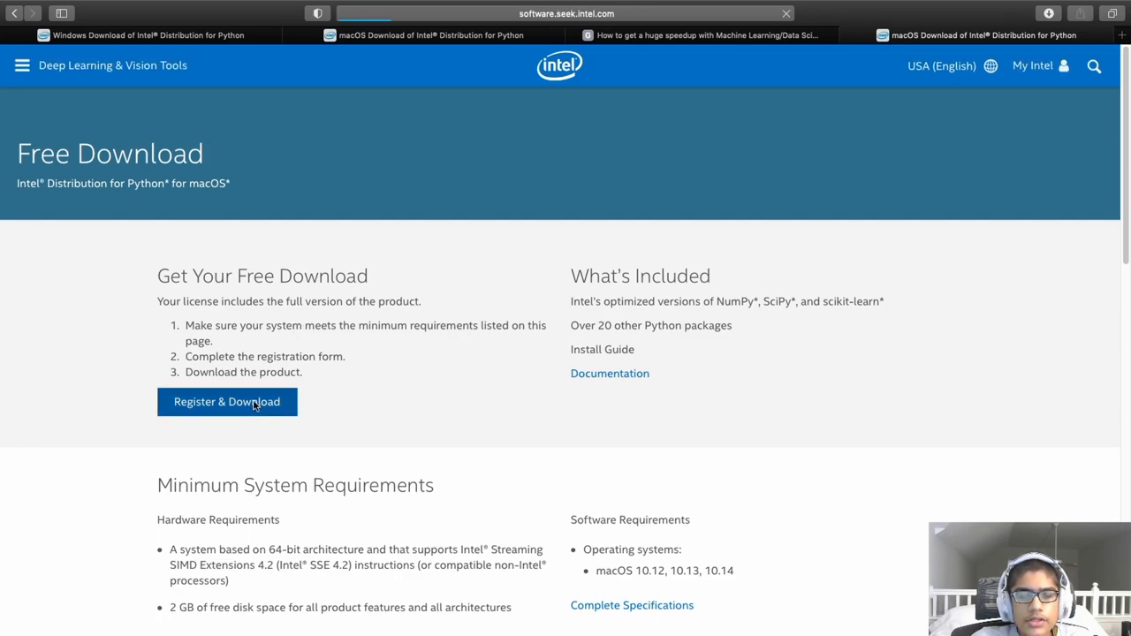
Step: Submit the empty registration form, which is rejected for missing required fields
left_click(227, 403)
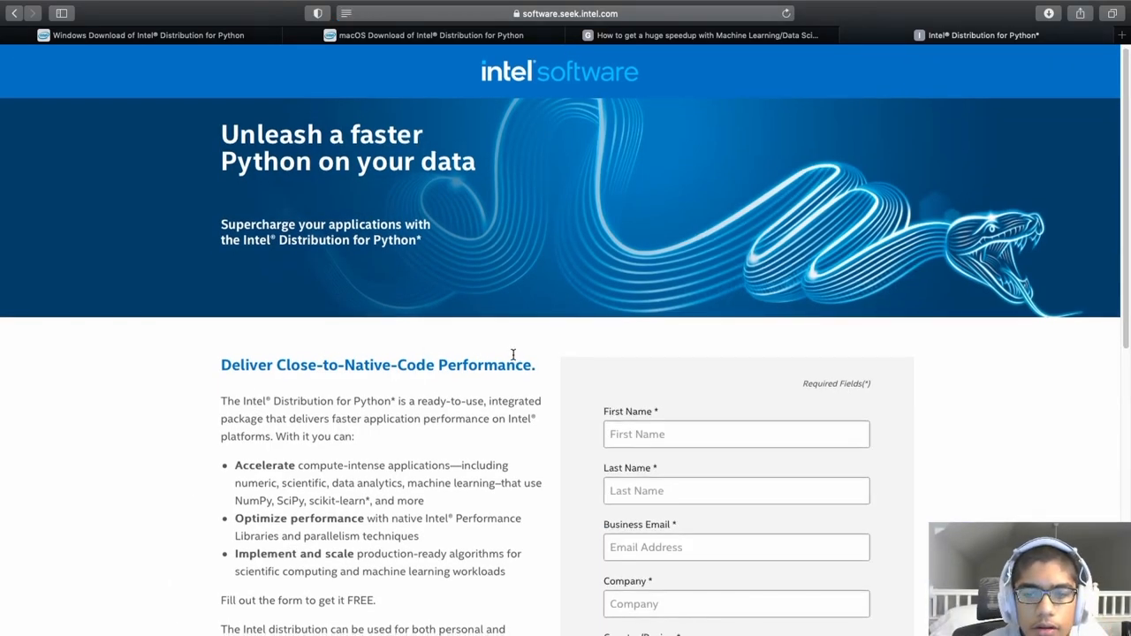
scroll("down", 3)
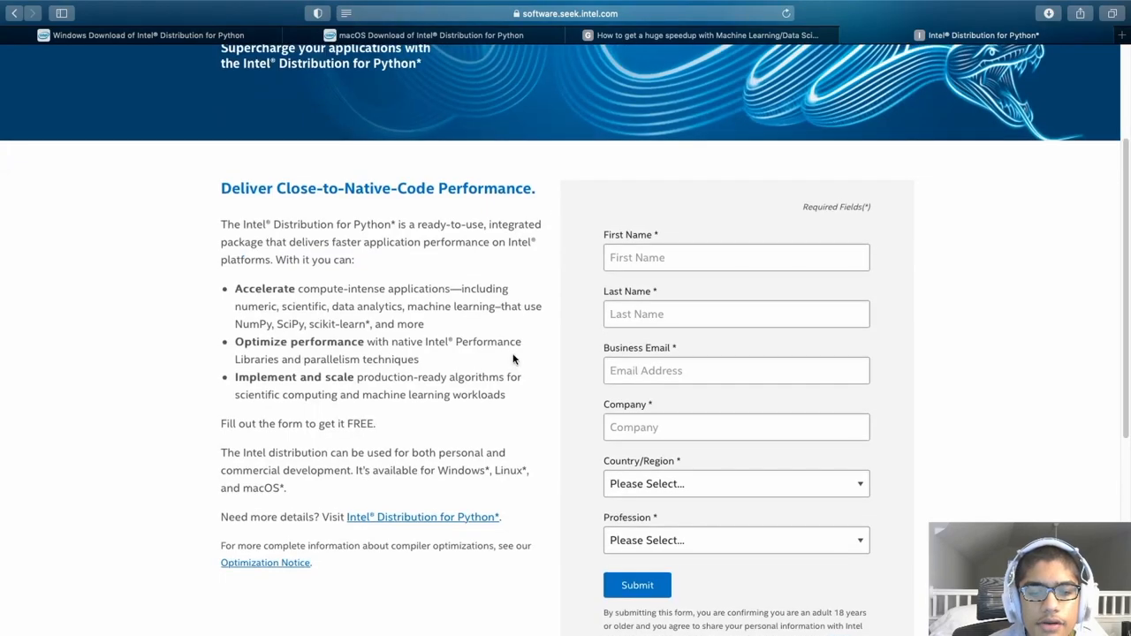
mouse_move(637, 585)
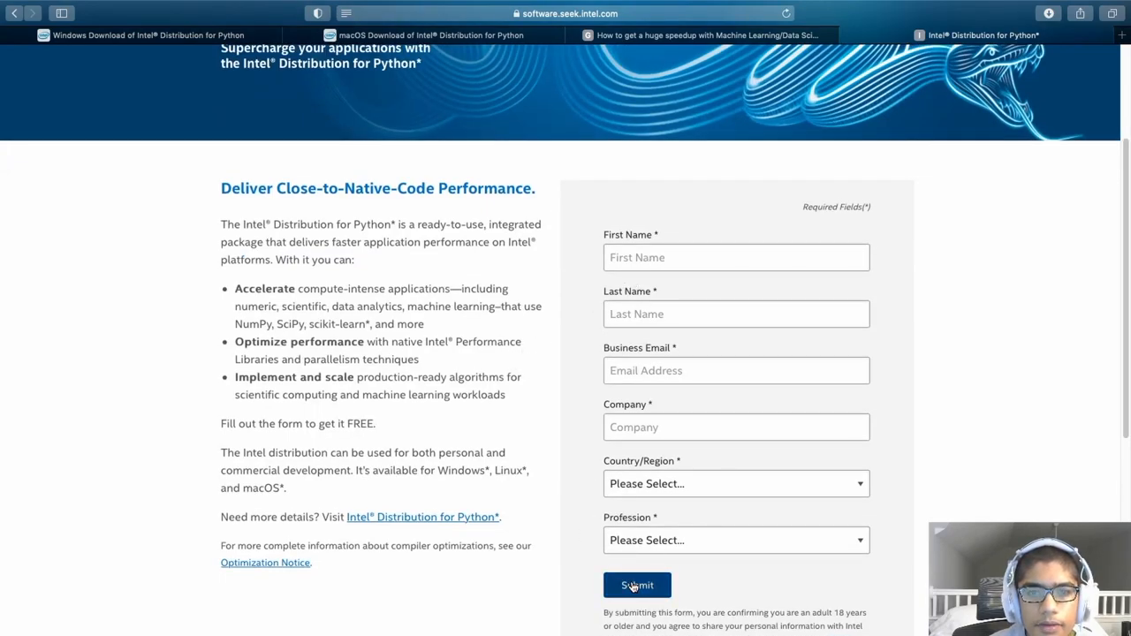
left_click(637, 585)
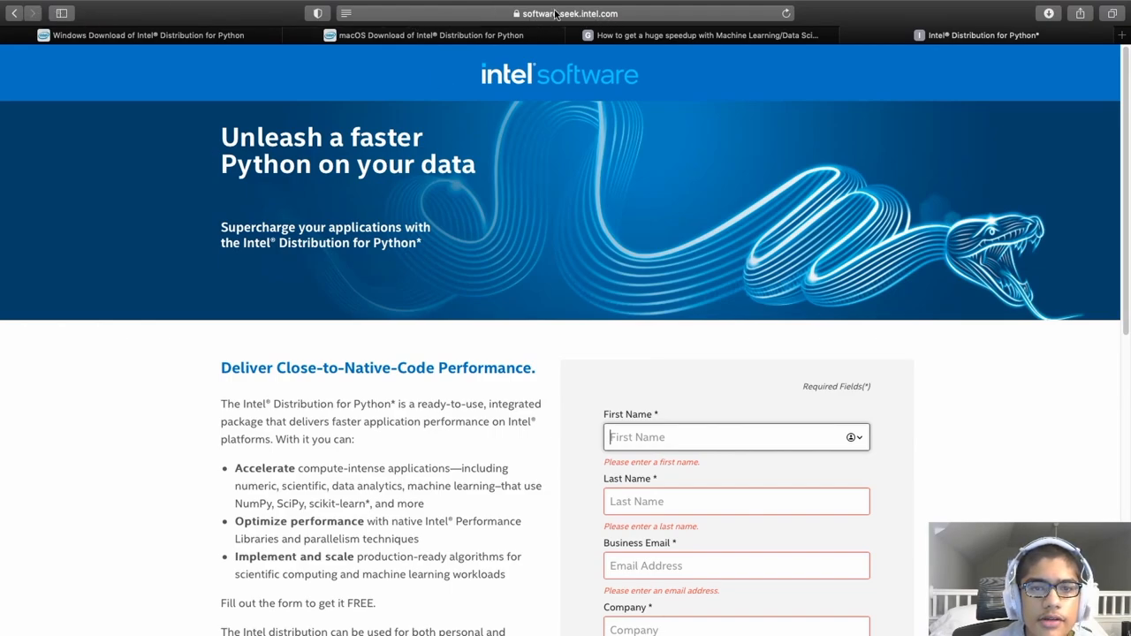
Step: Search 'intel python', reopen the product page, and restart the macOS Register & Download
left_click(565, 12)
type("intel python")
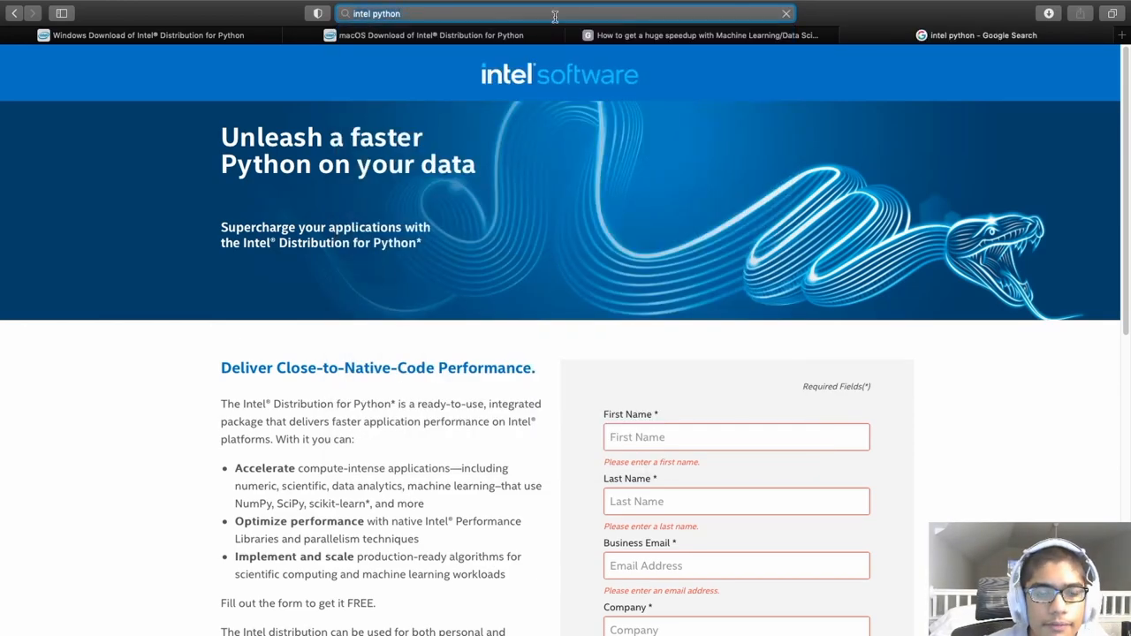
left_click(990, 35)
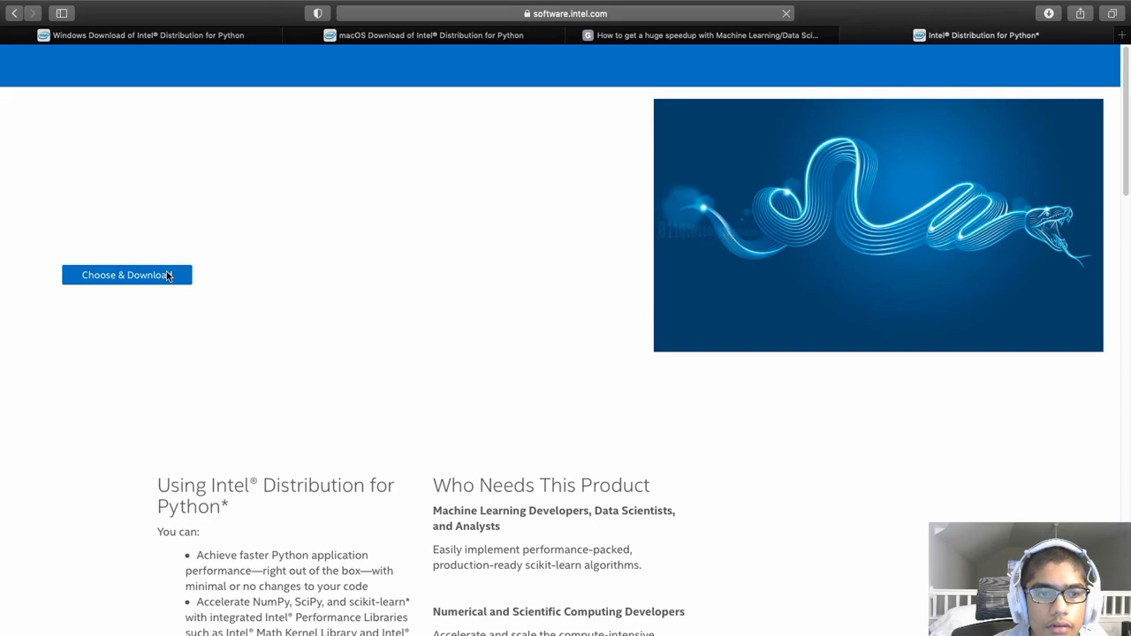
left_click(126, 275)
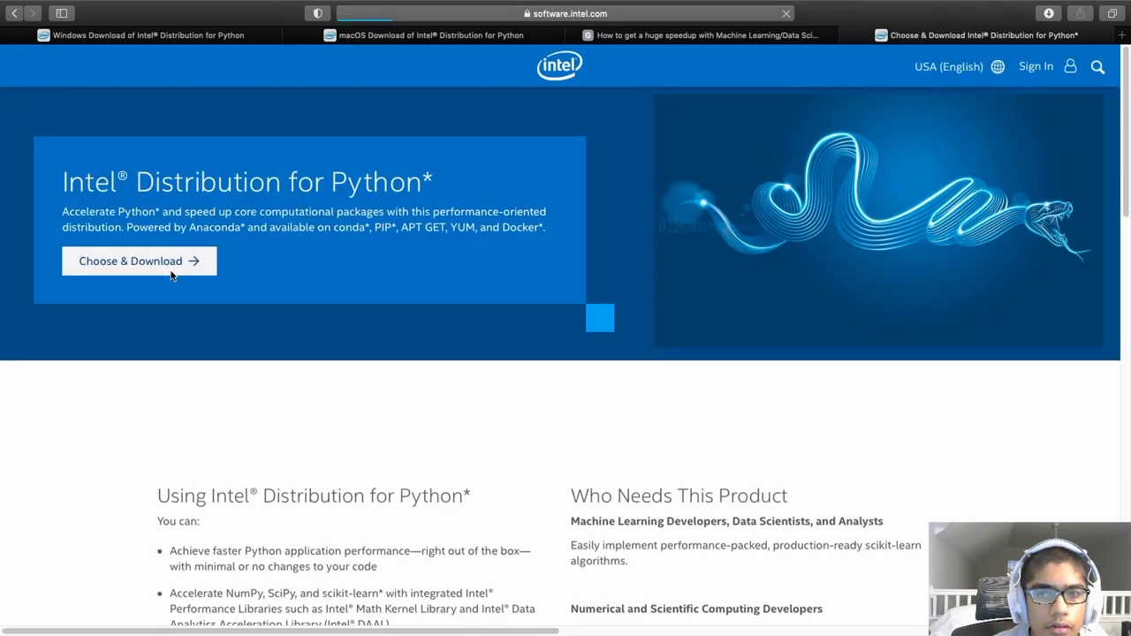
left_click(138, 261)
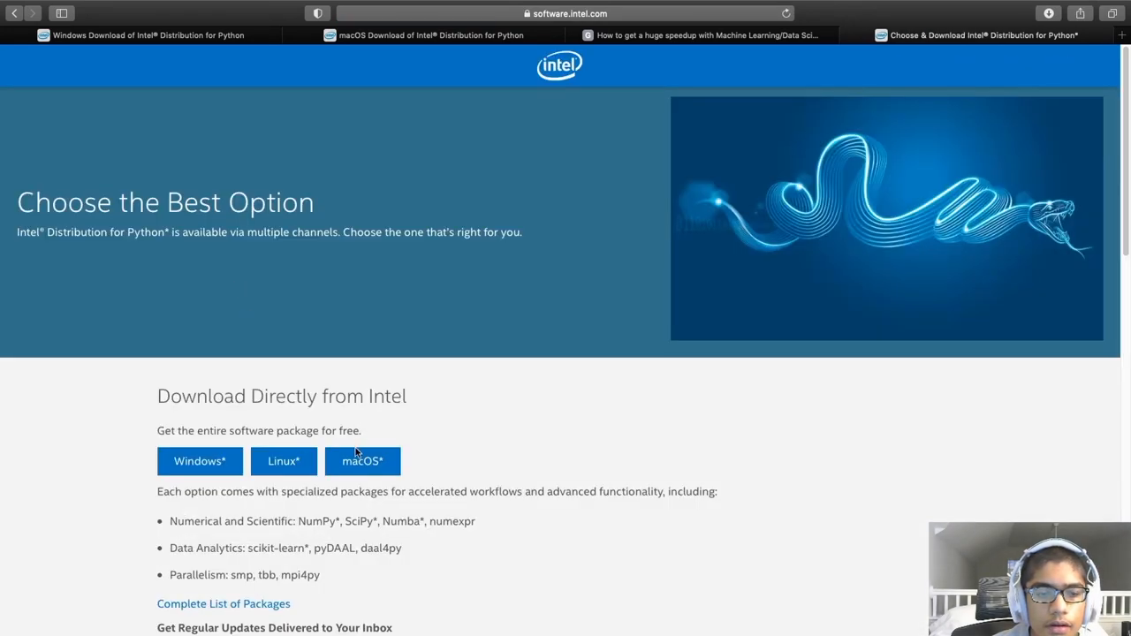
left_click(363, 461)
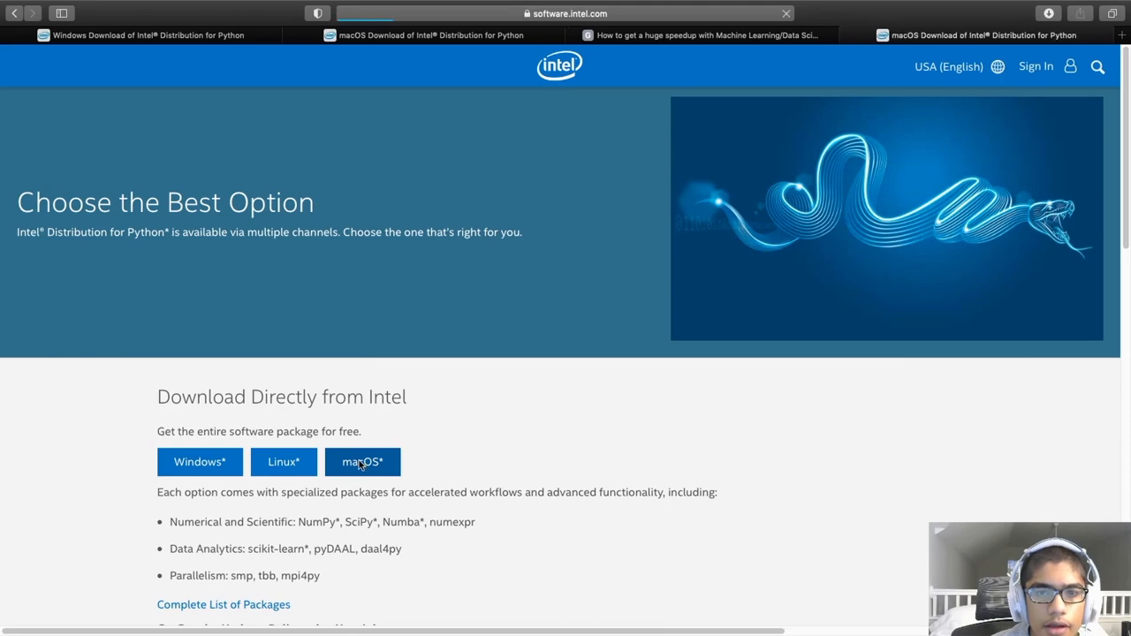
left_click(363, 463)
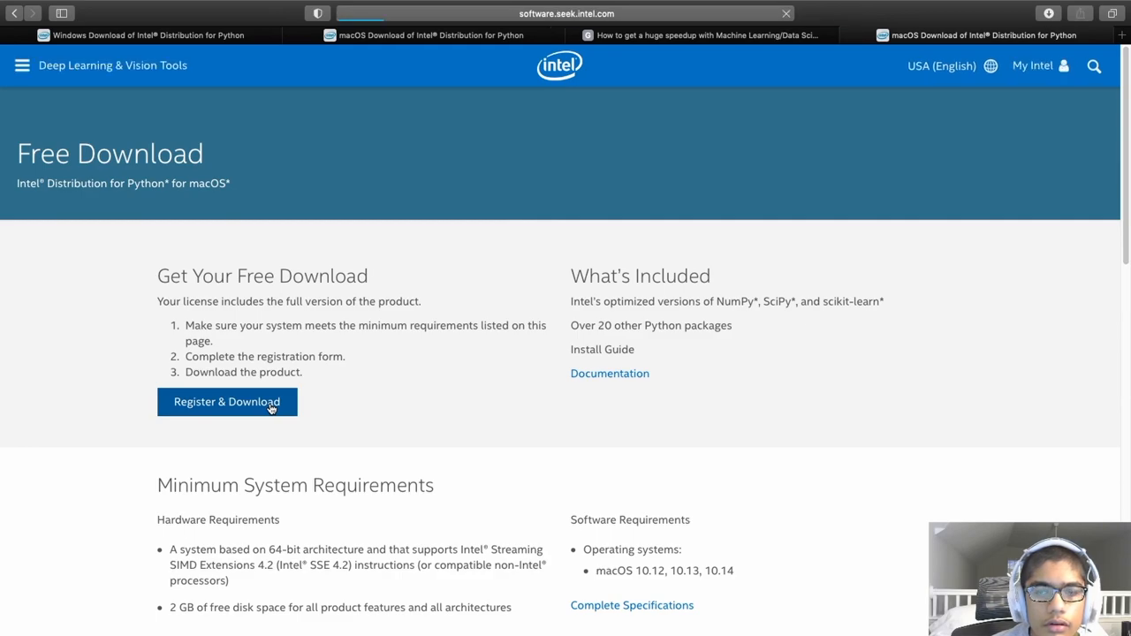
Step: Enter name, email, company, country/region and profession in the registration form and submit
left_click(227, 402)
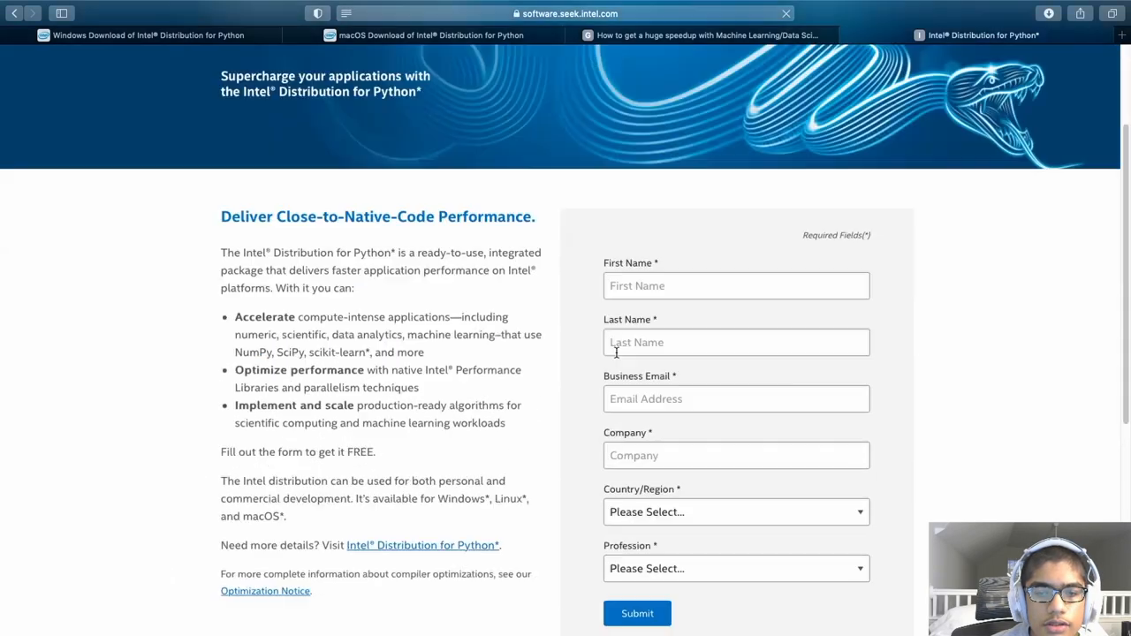
left_click(737, 285)
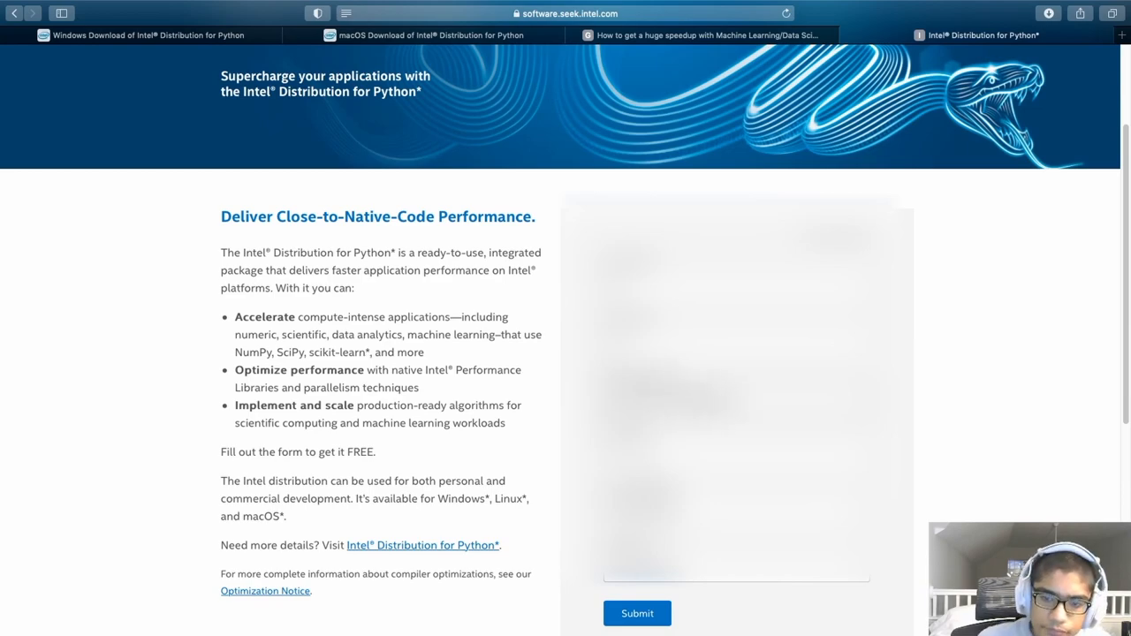
scroll("down", 3)
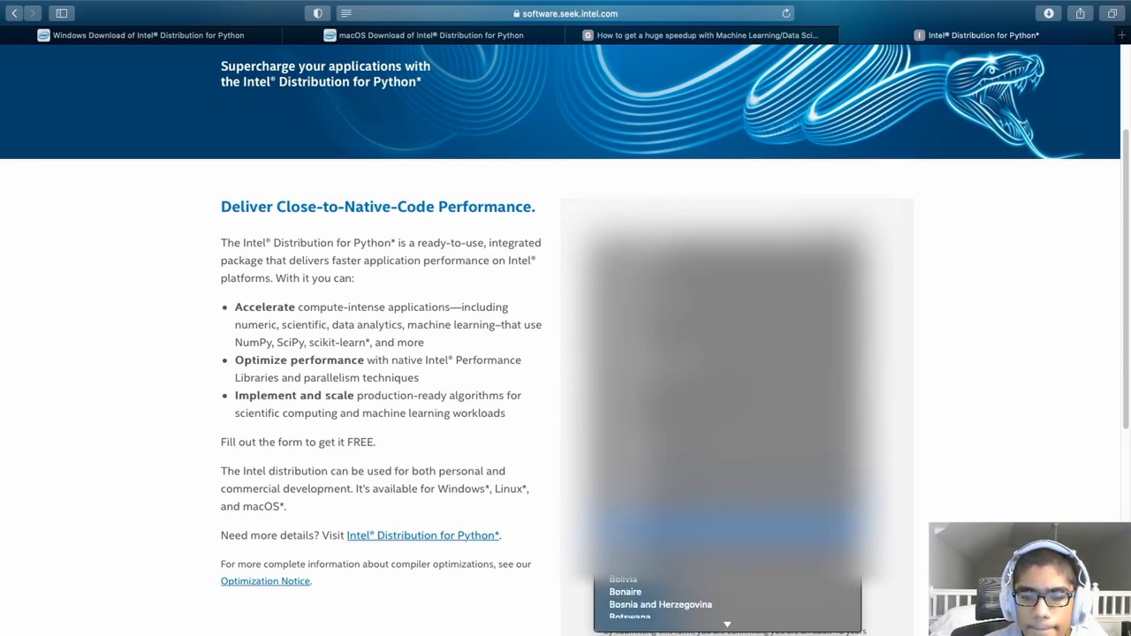
scroll("down", 3)
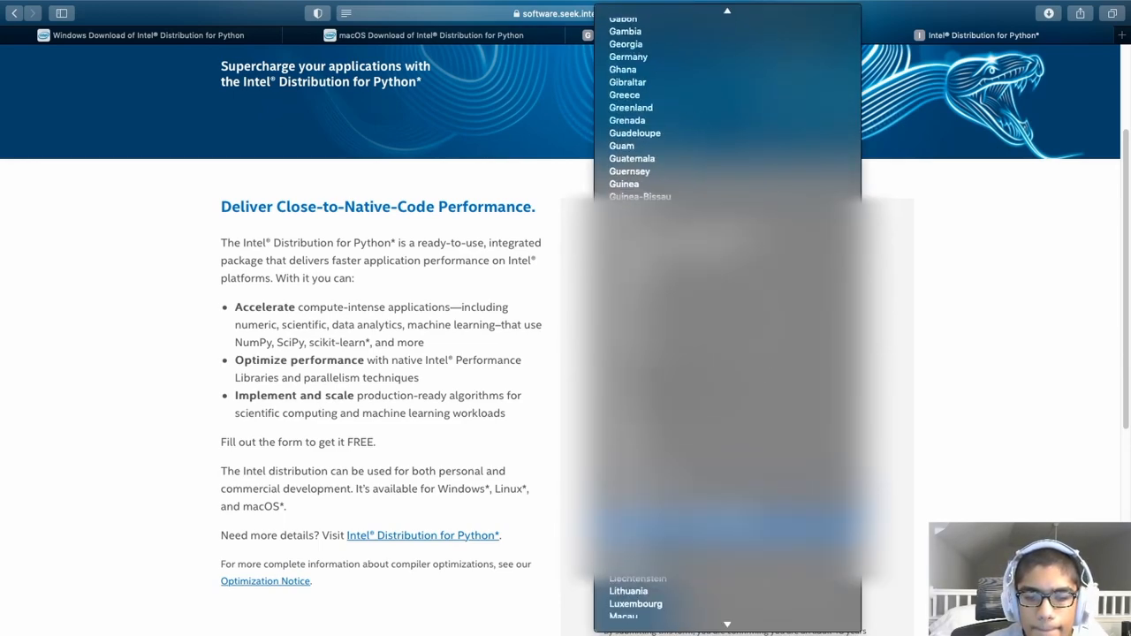
scroll("down", 3)
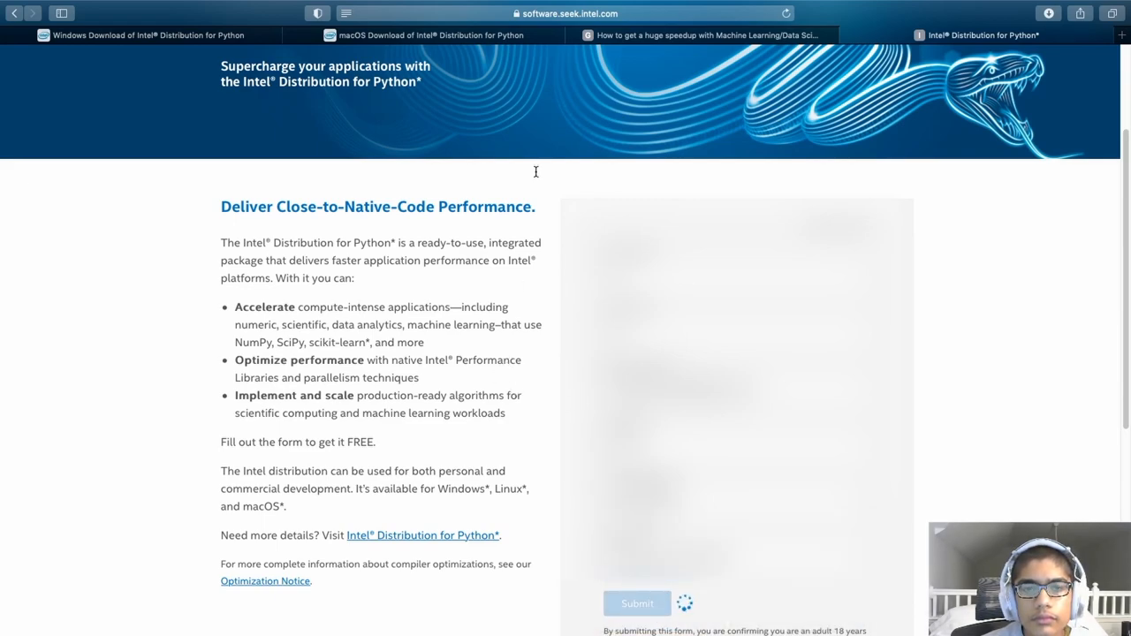
mouse_move(546, 286)
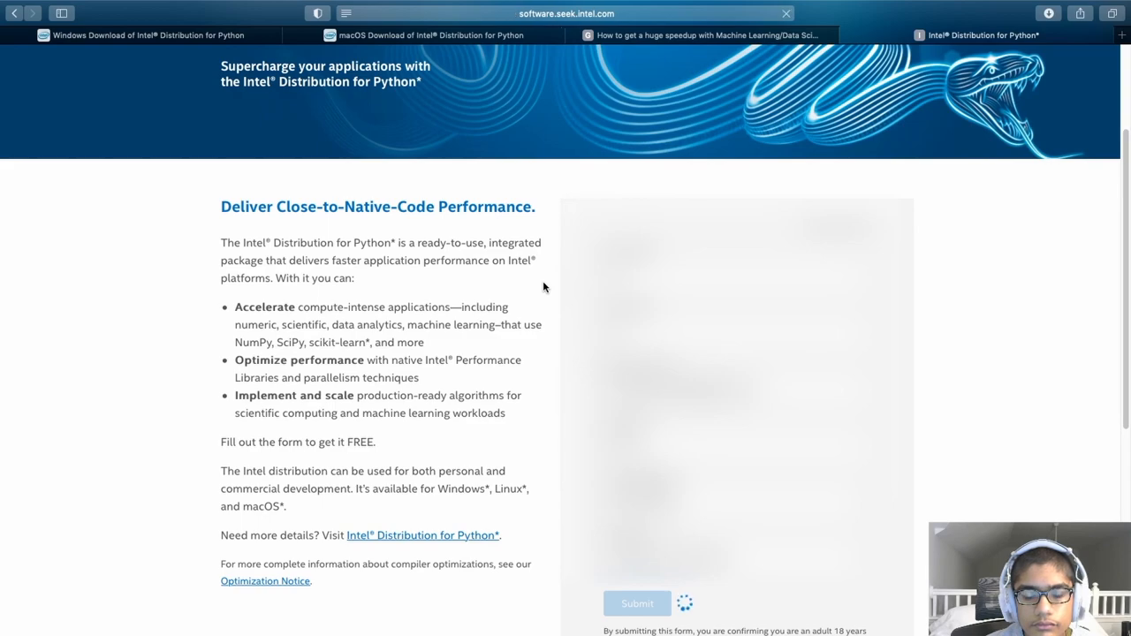
left_click(636, 604)
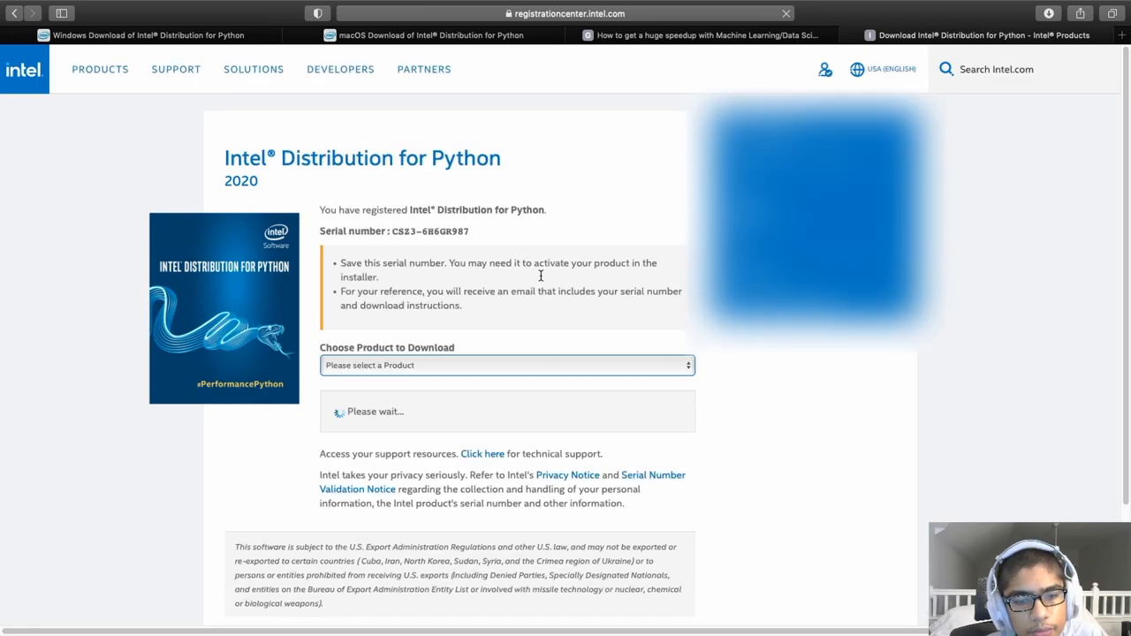
Step: Select Intel Distribution for Python for macOS at version 2020 Update 2
left_click(506, 366)
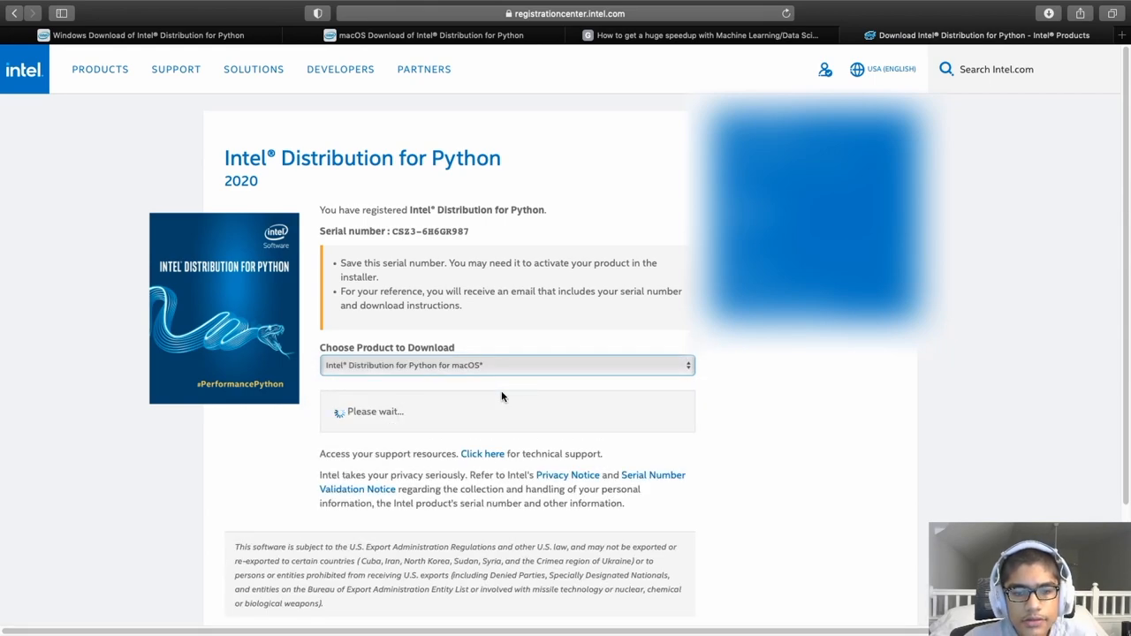
mouse_move(503, 392)
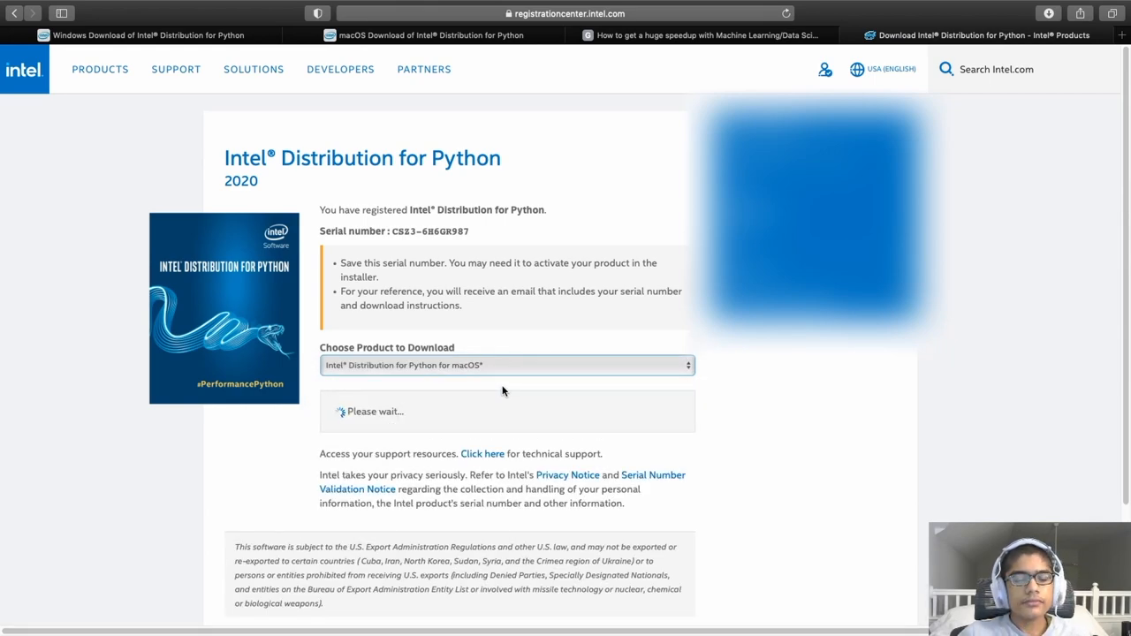
mouse_move(496, 387)
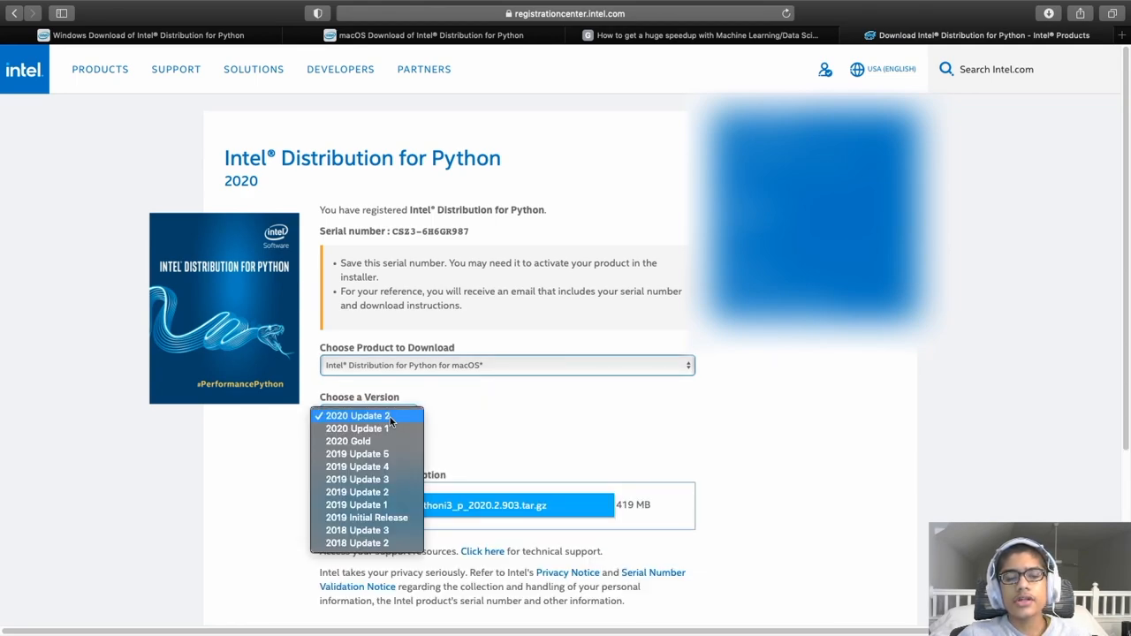
left_click(368, 415)
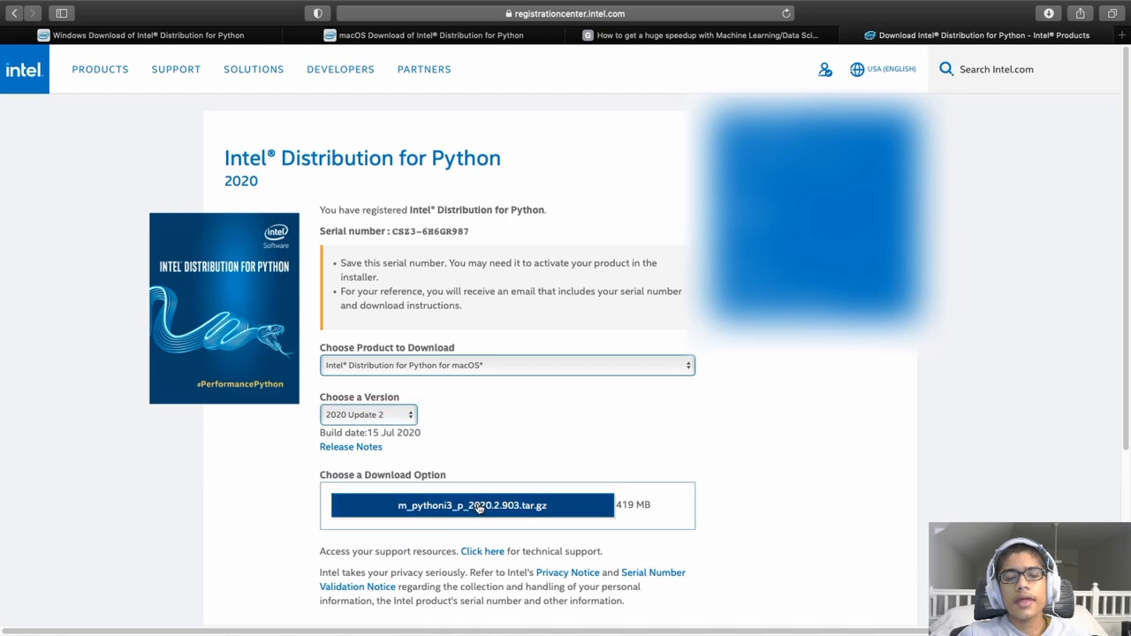
Step: Start downloading m_pythoni3_p_2020.2.903.tar.gz, check its progress, review macOS steps, then bring up Terminal
left_click(471, 506)
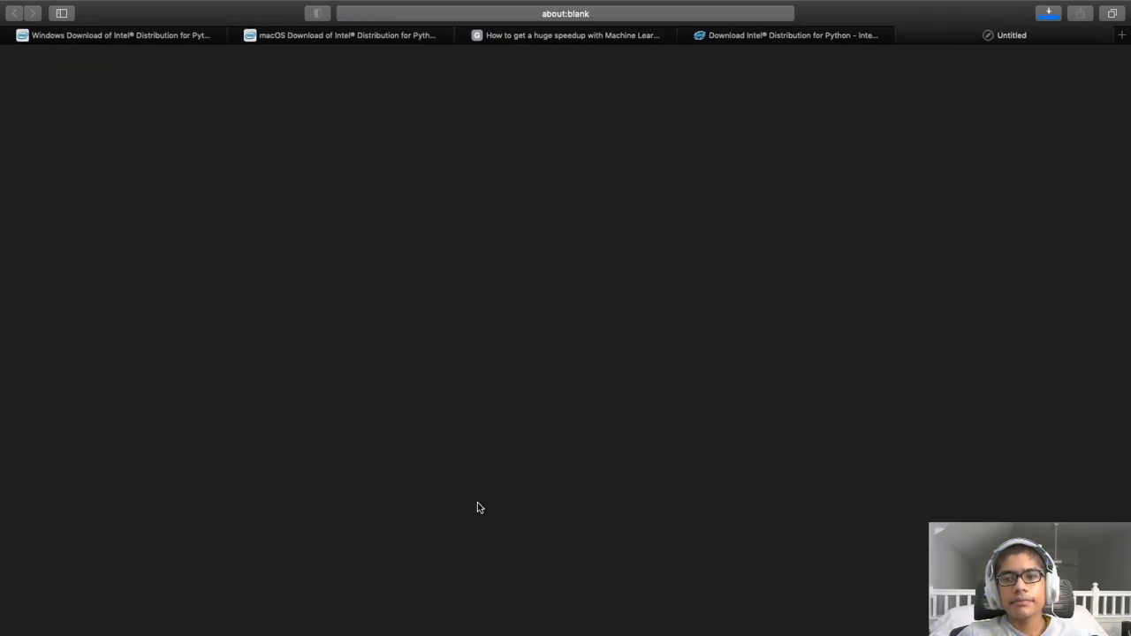
mouse_move(948, 154)
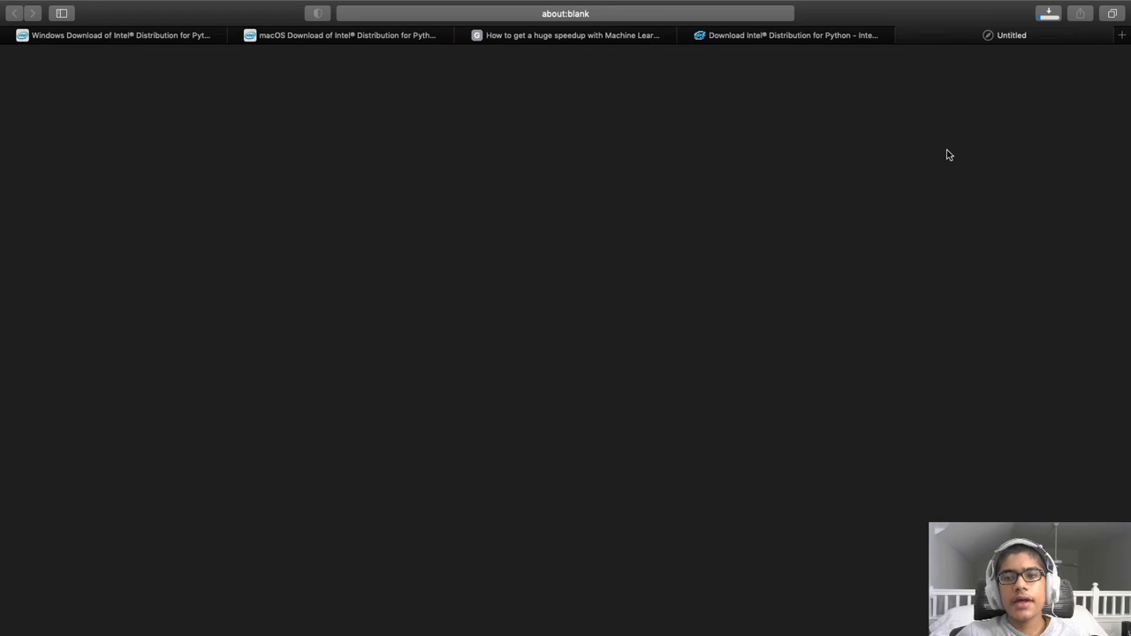
mouse_move(1065, 16)
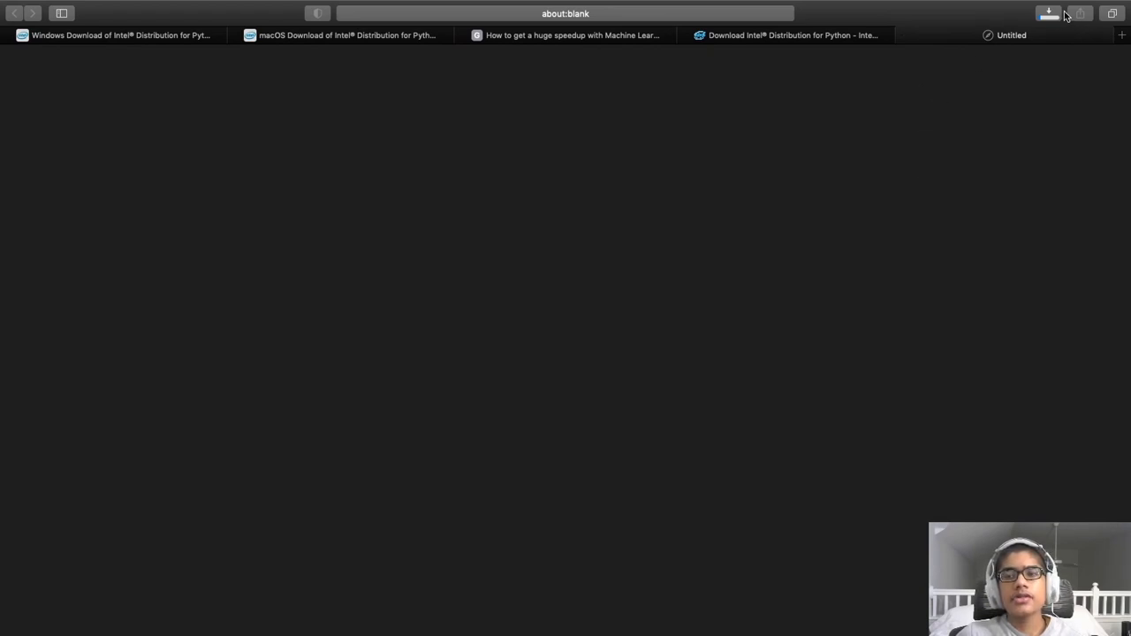
mouse_move(1052, 16)
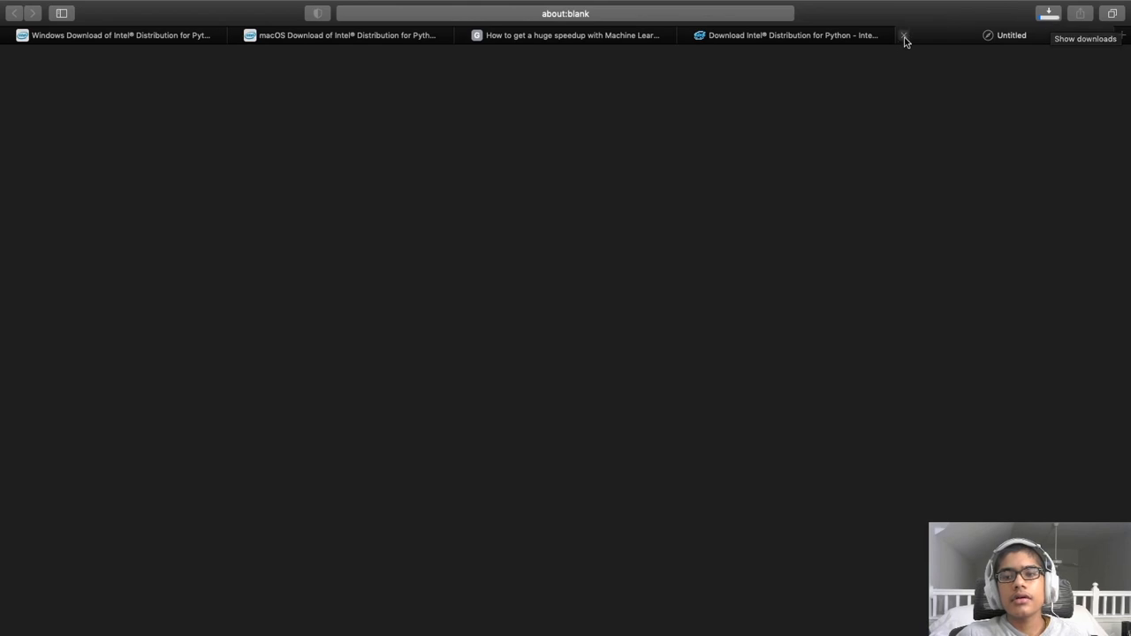
left_click(1049, 14)
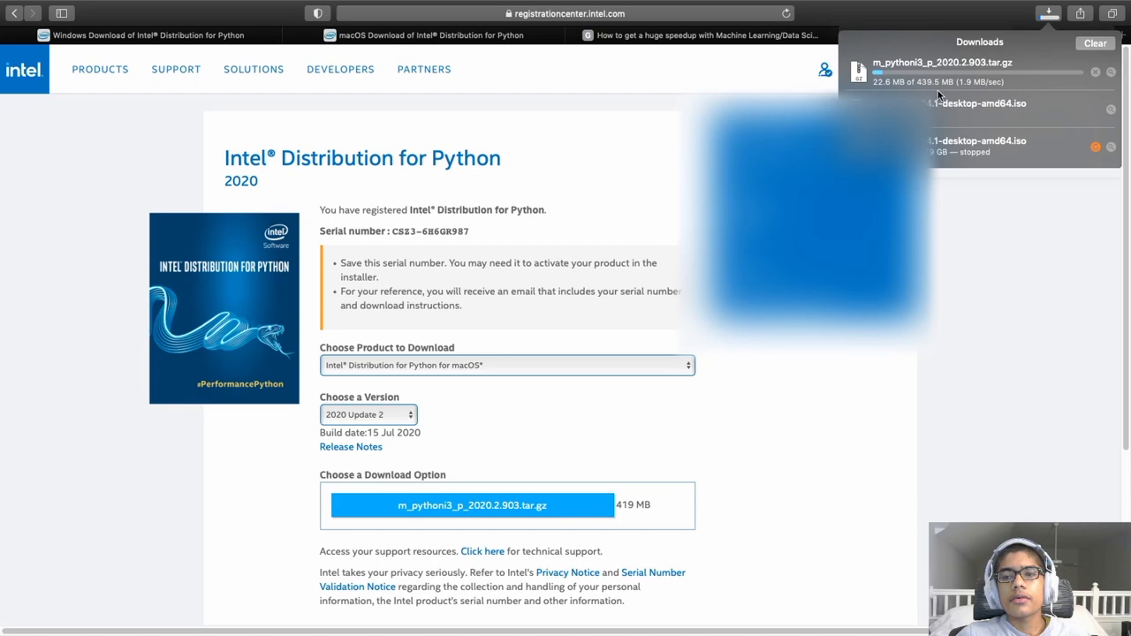
mouse_move(1008, 255)
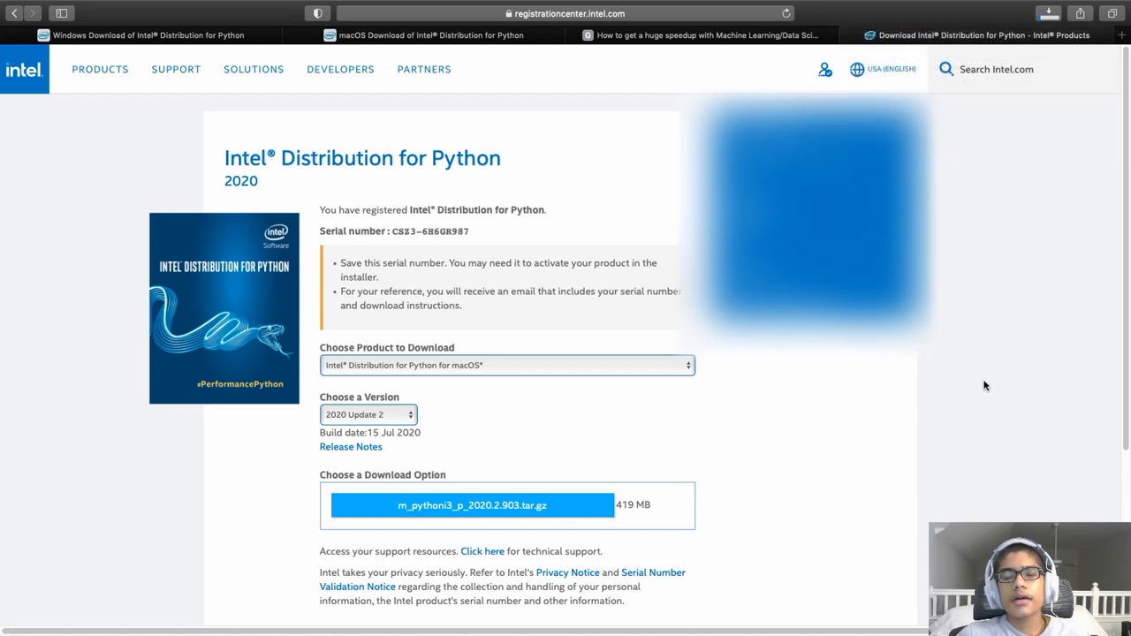
mouse_move(991, 397)
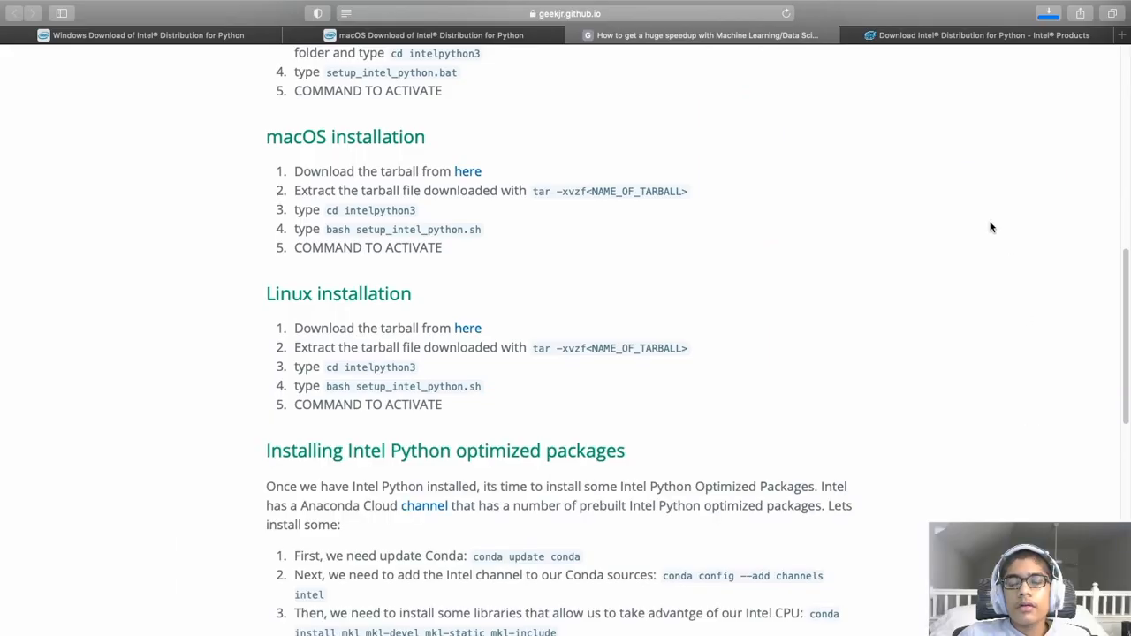
left_click(1047, 13)
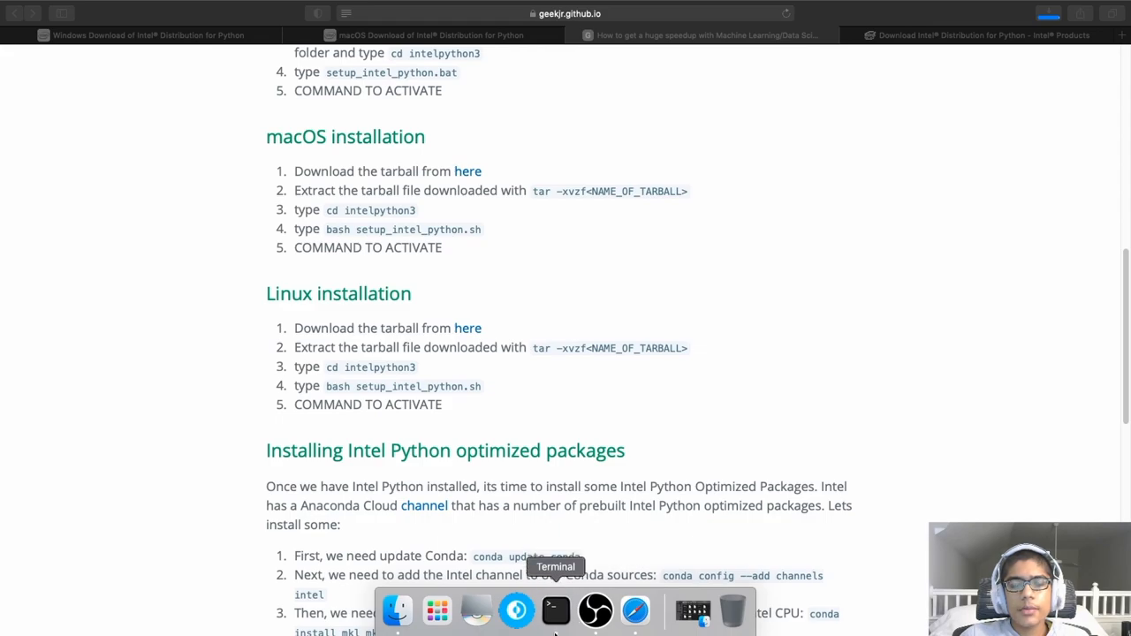
left_click(556, 609)
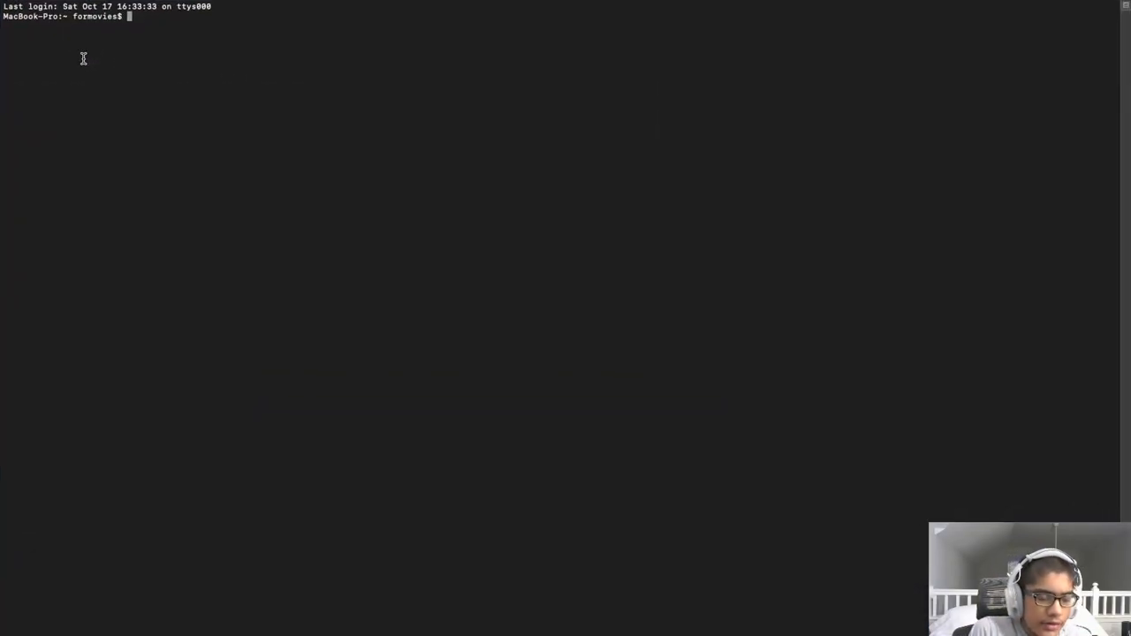
type("cd")
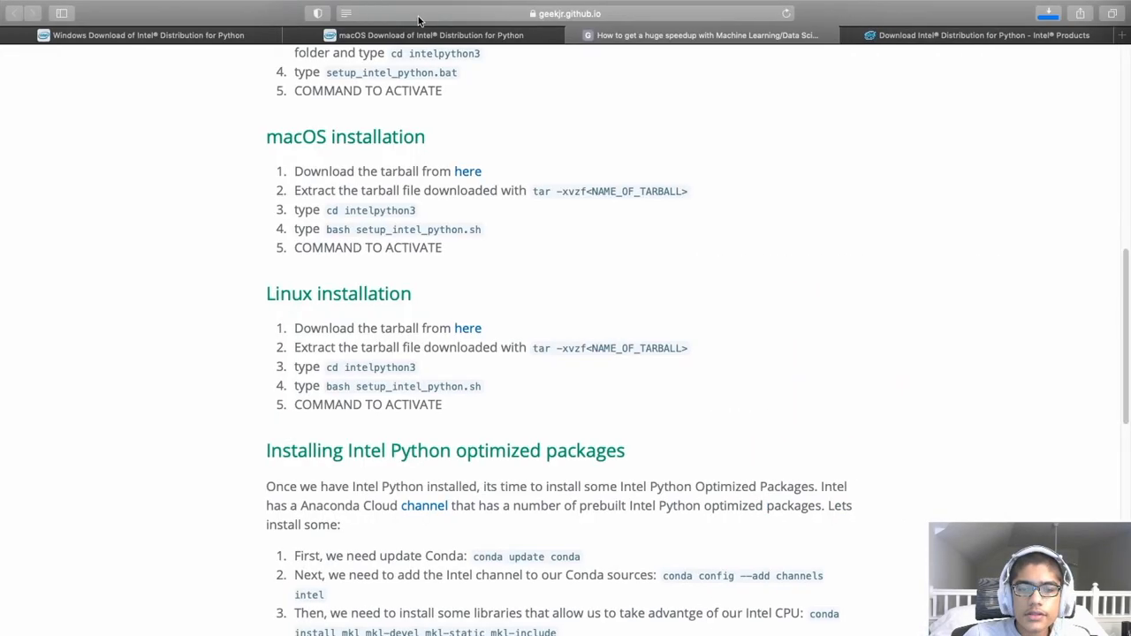
mouse_move(536, 191)
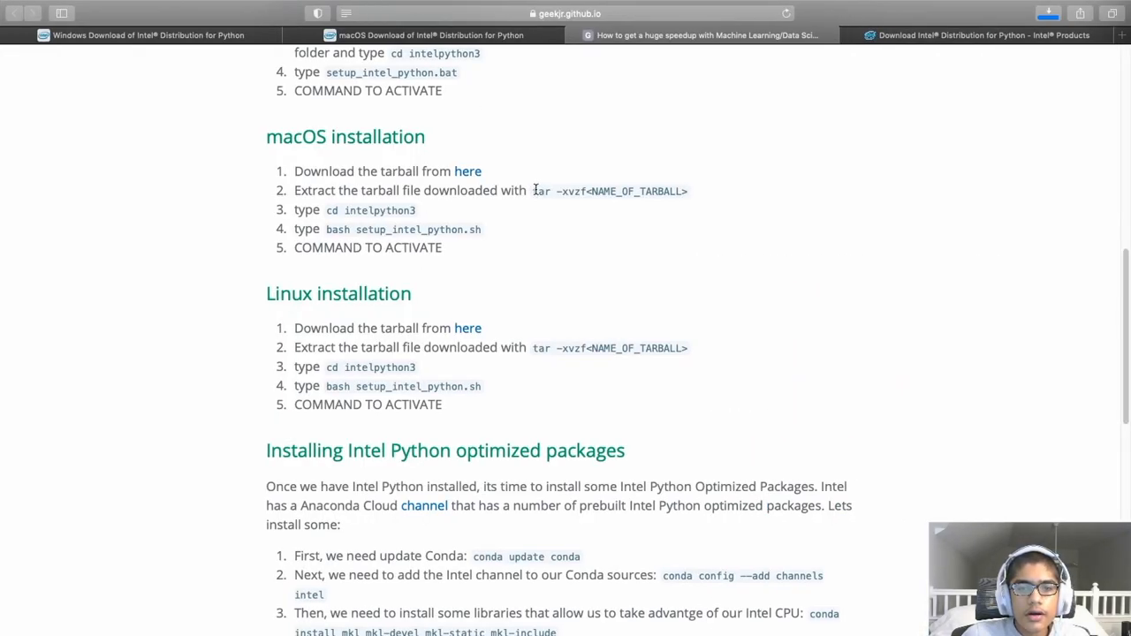
Step: Grab the tar -xvzf extraction command from the instructions and switch to Safari
left_click_drag(533, 191, 588, 191)
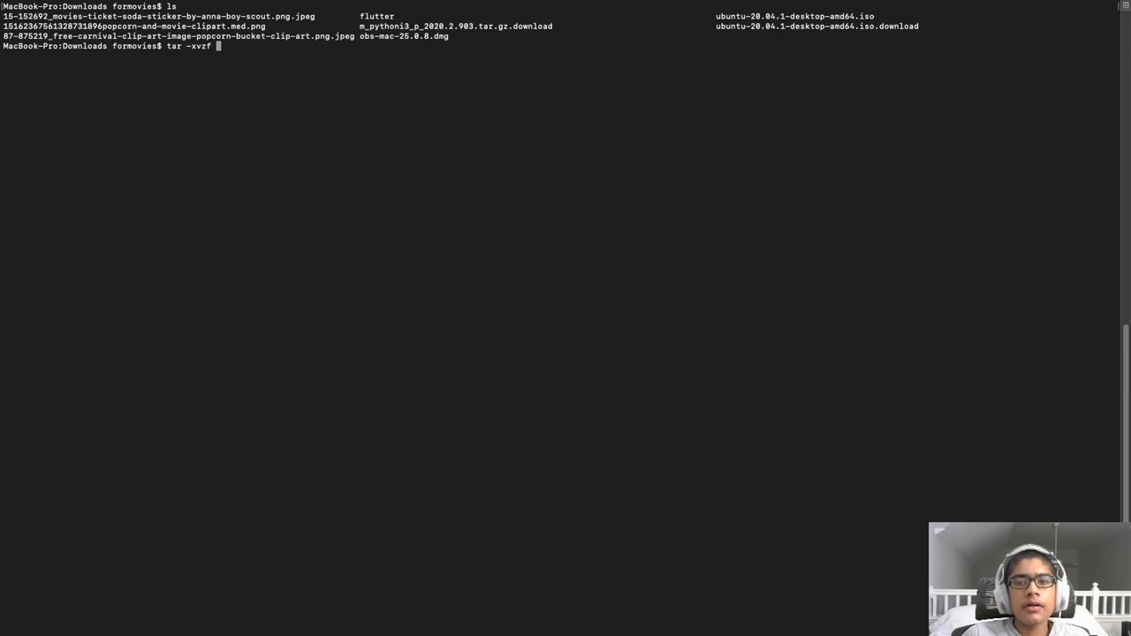
mouse_move(440, 125)
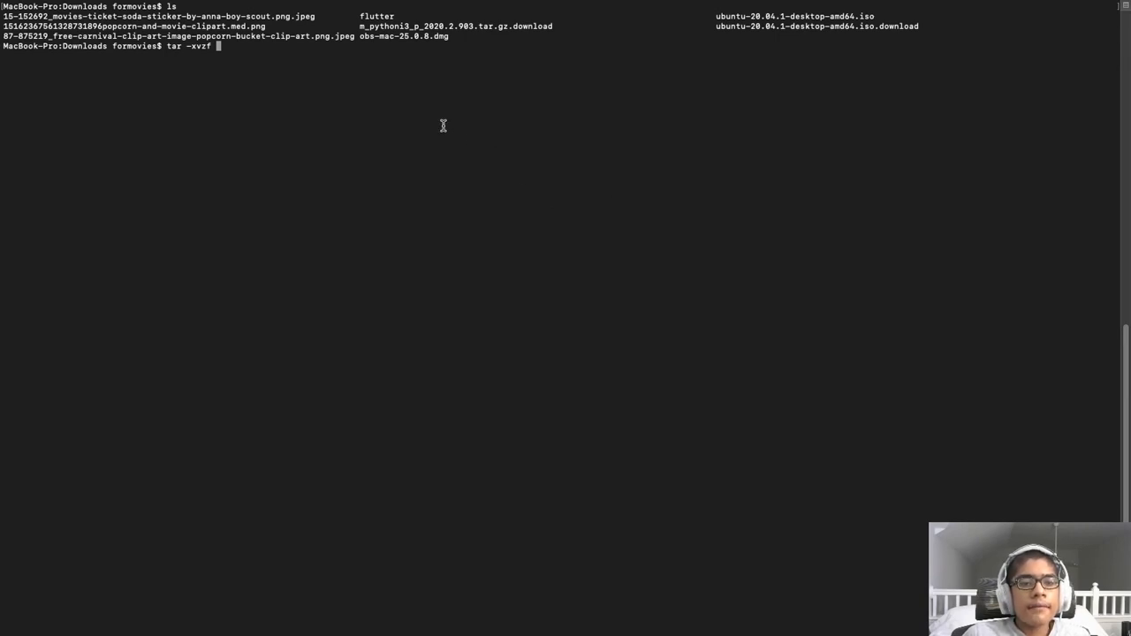
mouse_move(426, 55)
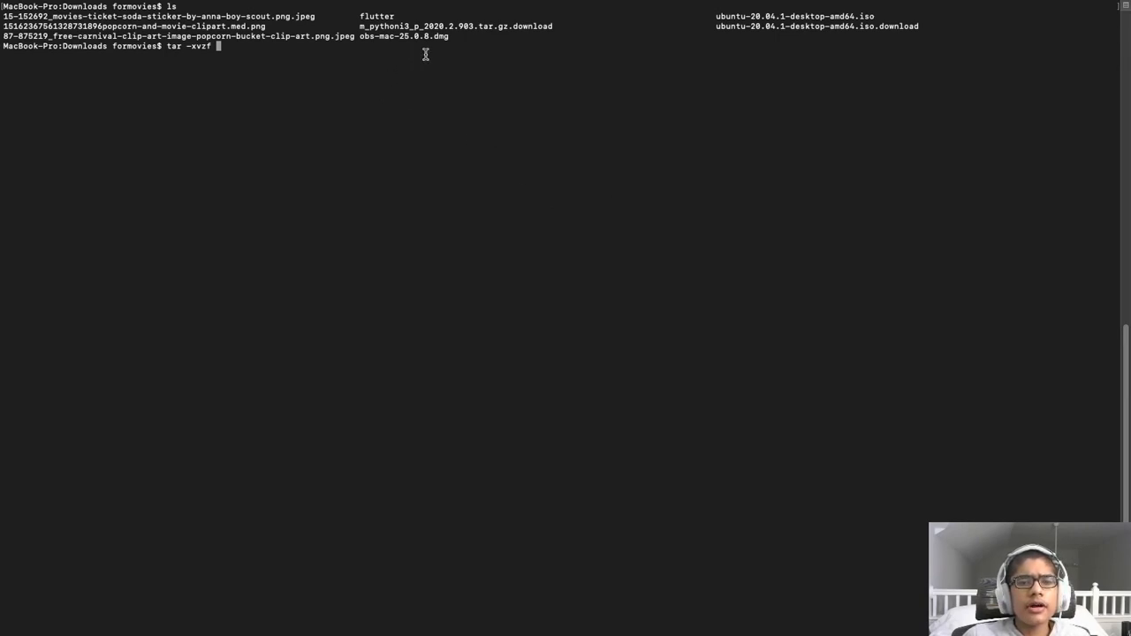
key("cmd+tab")
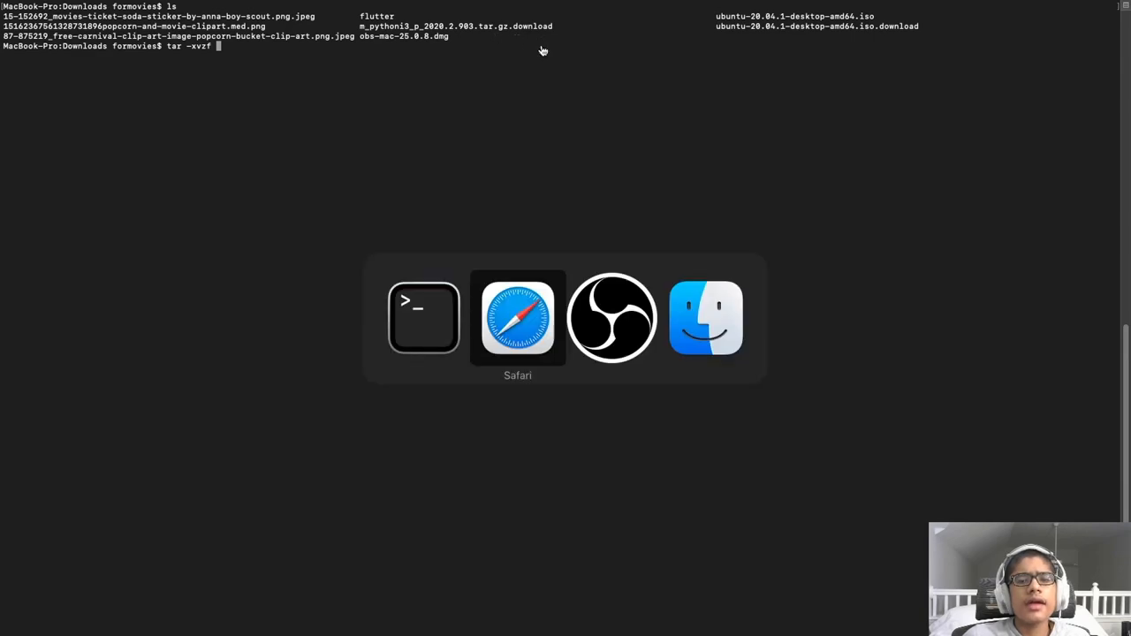
Step: Confirm in Safari's Downloads list that the 2020.2.903 tarball finished and is decompressing
left_click(518, 318)
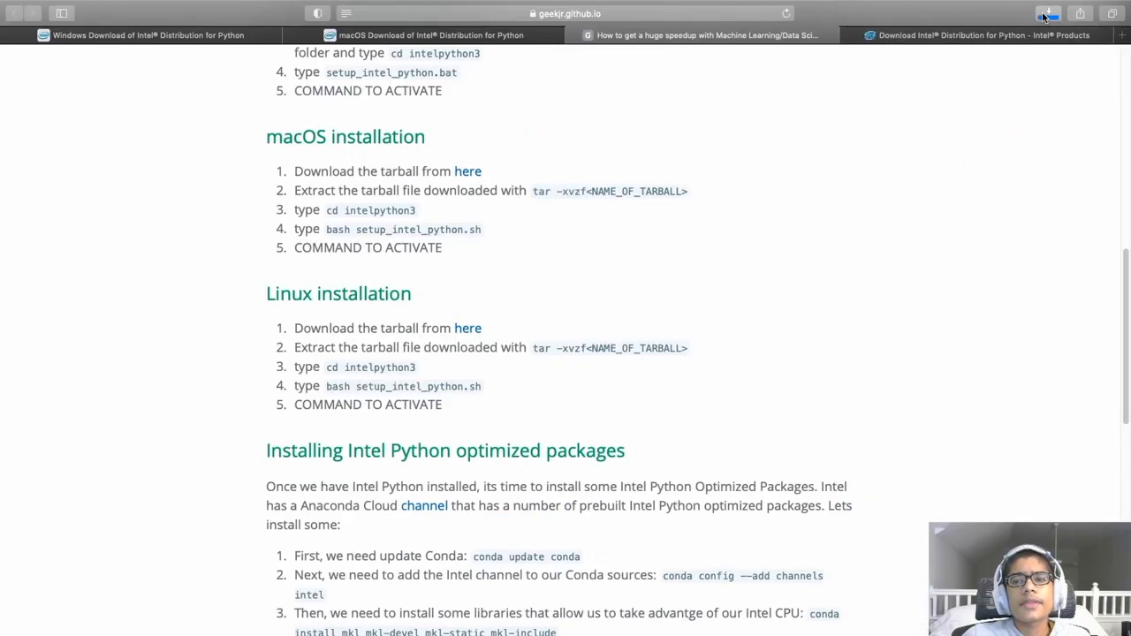
left_click(1048, 12)
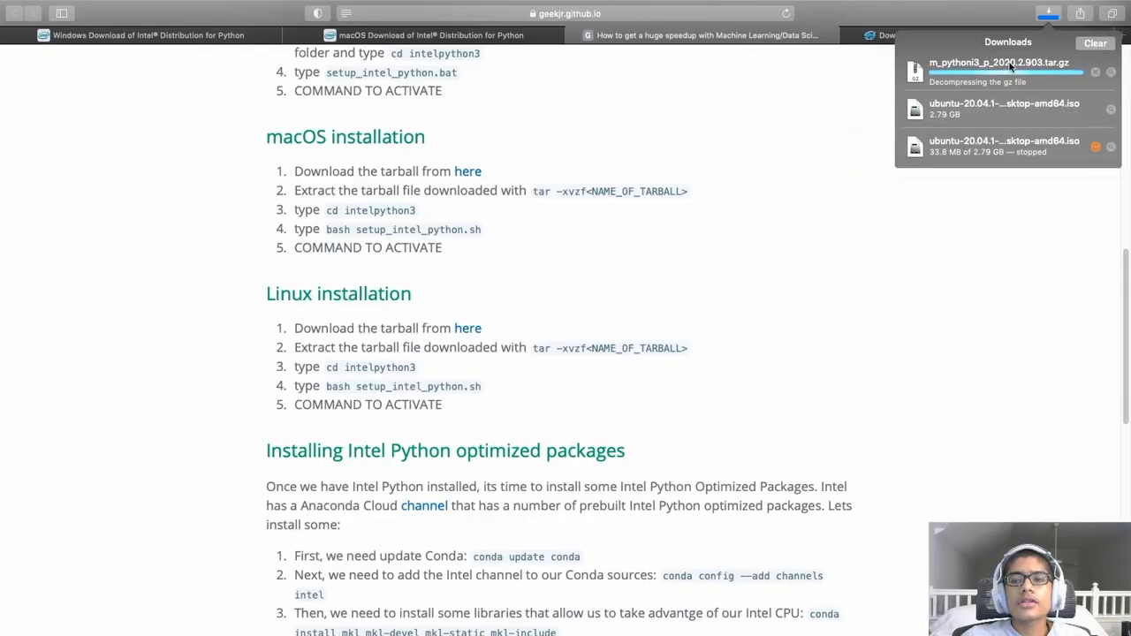
mouse_move(1028, 81)
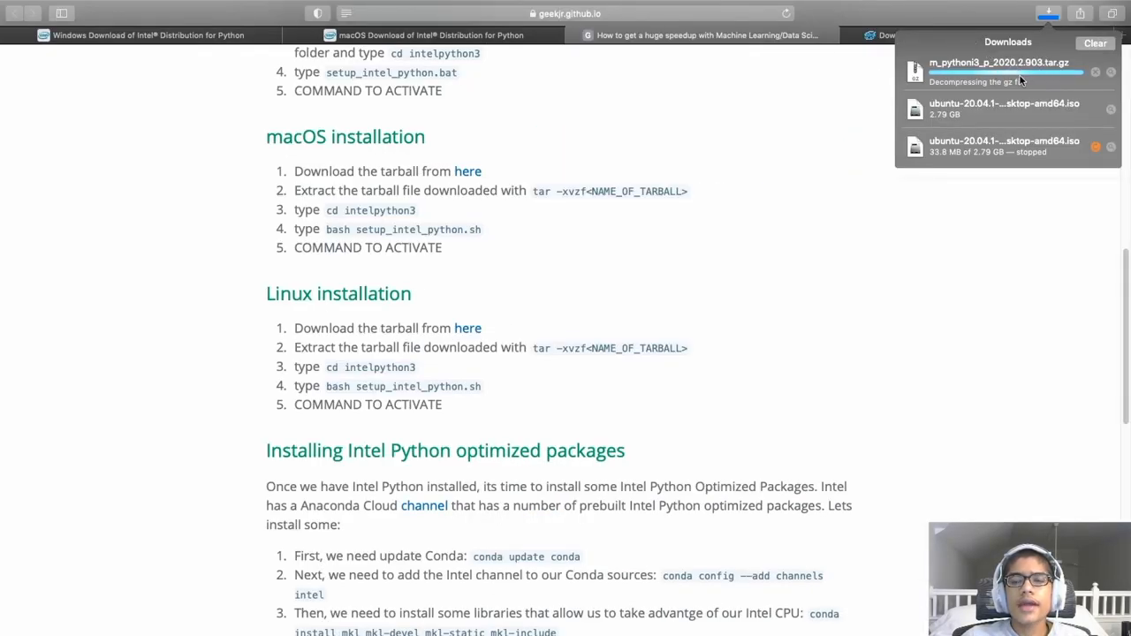
mouse_move(994, 95)
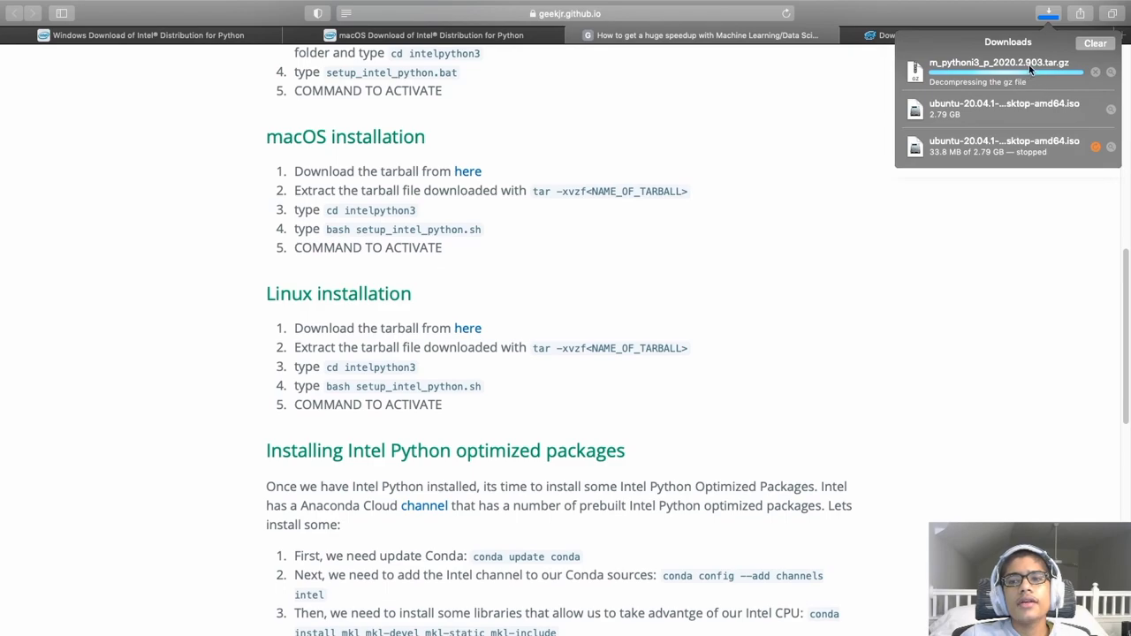
mouse_move(997, 62)
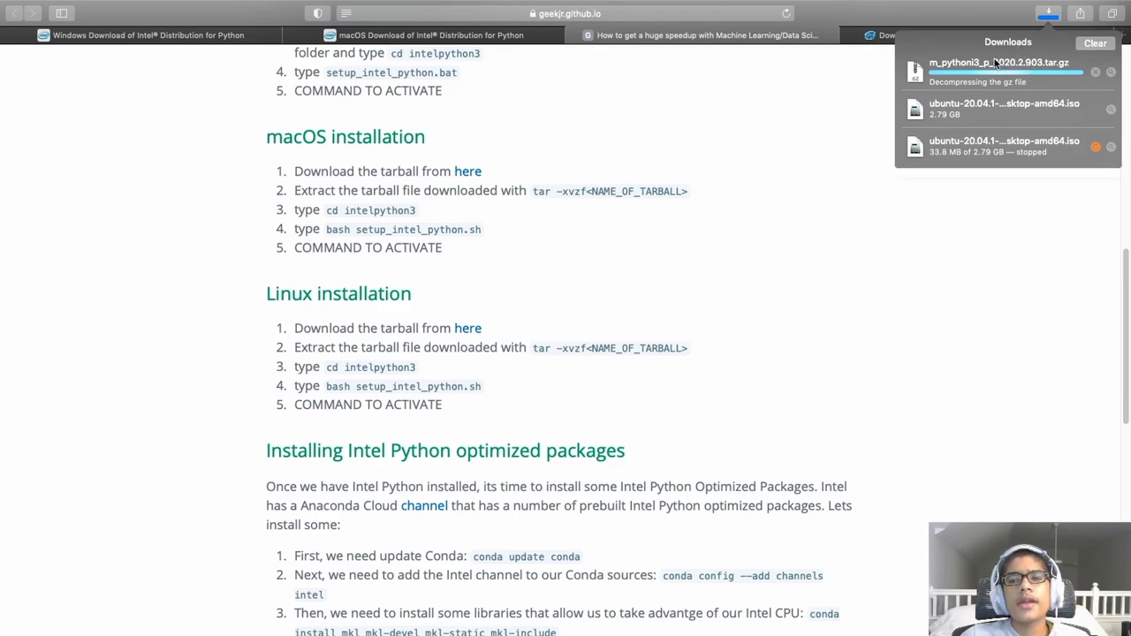
mouse_move(1056, 86)
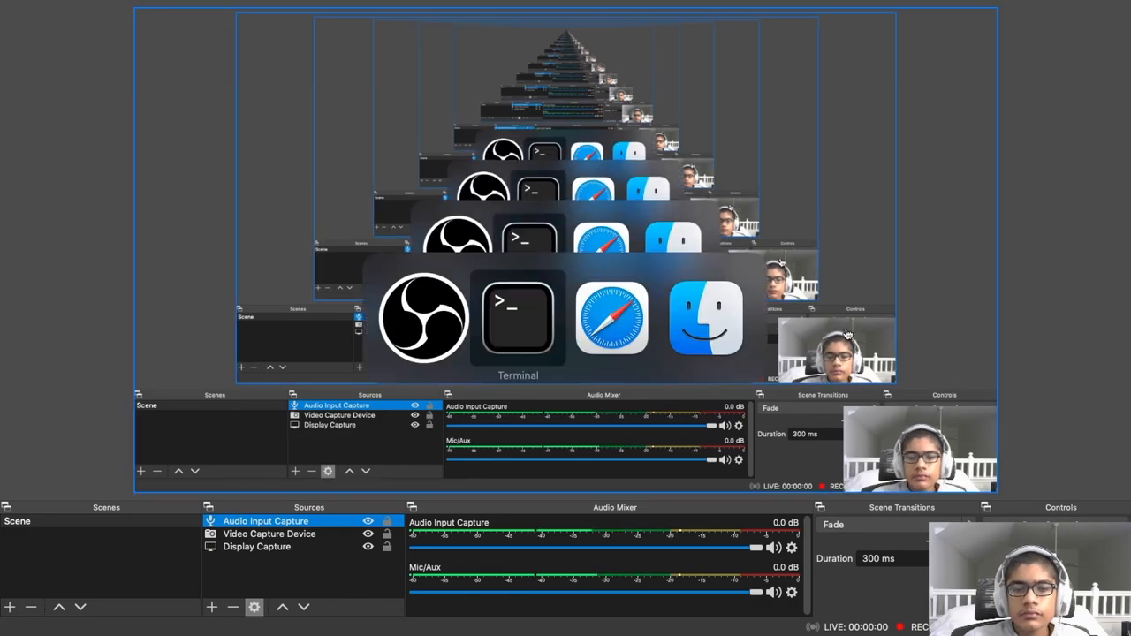
Step: Extract m_pythoni3_p_2020.2.903.tar and cd into the intelpython3 folder
left_click(517, 318)
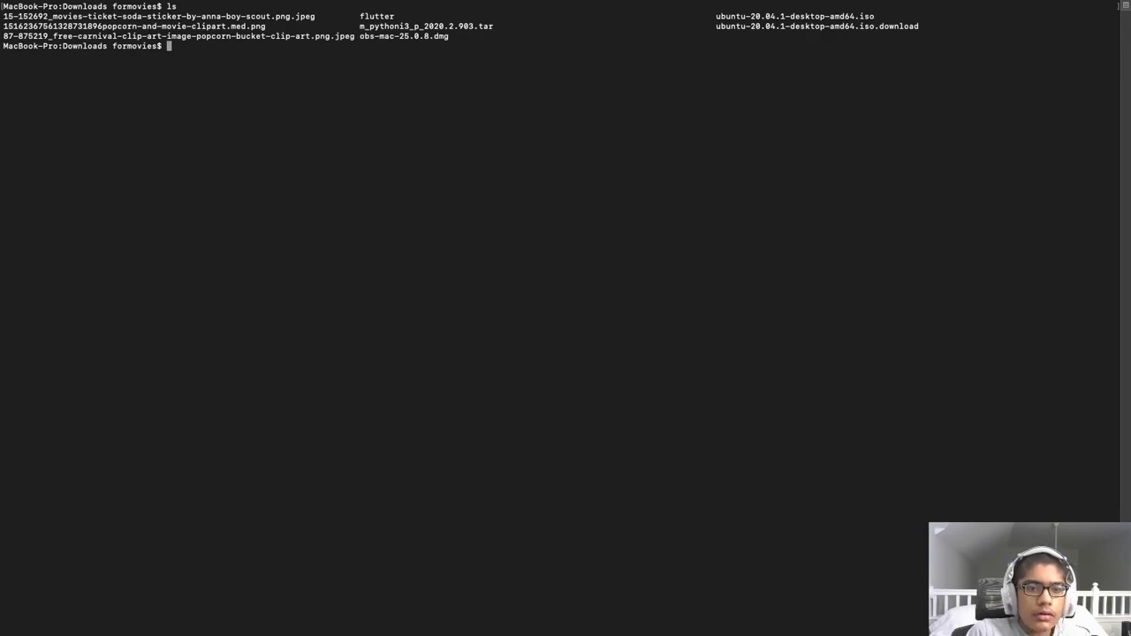
type("tar -xf m_pythoni3_p_2020.2.903.tar")
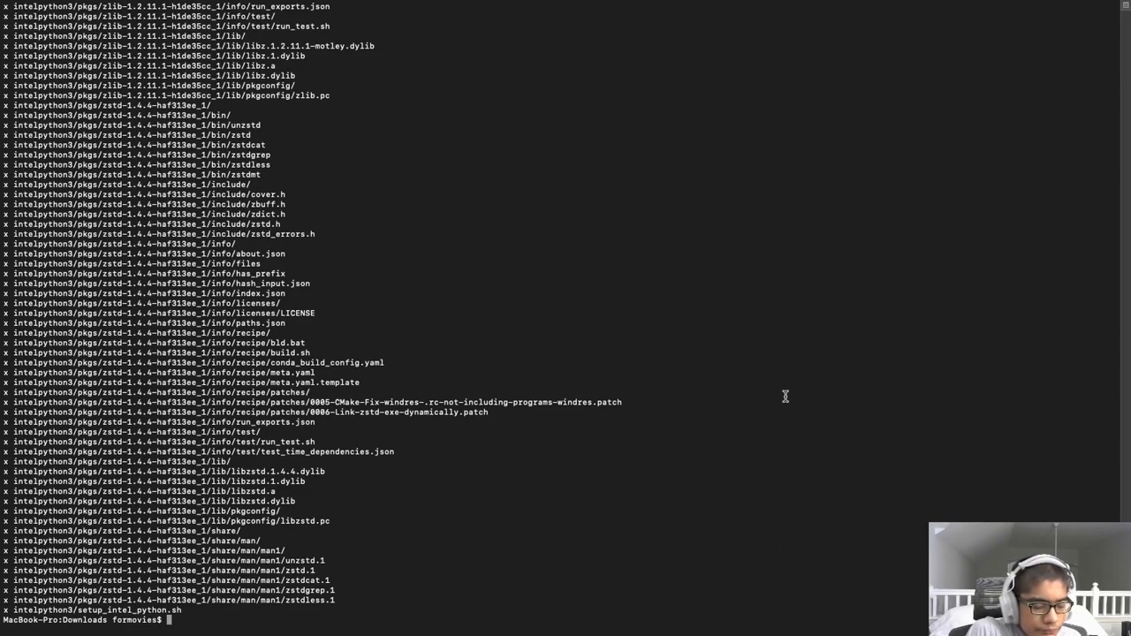
type("cd m_pythoni3_p_2020.2.903.tar")
type("ls")
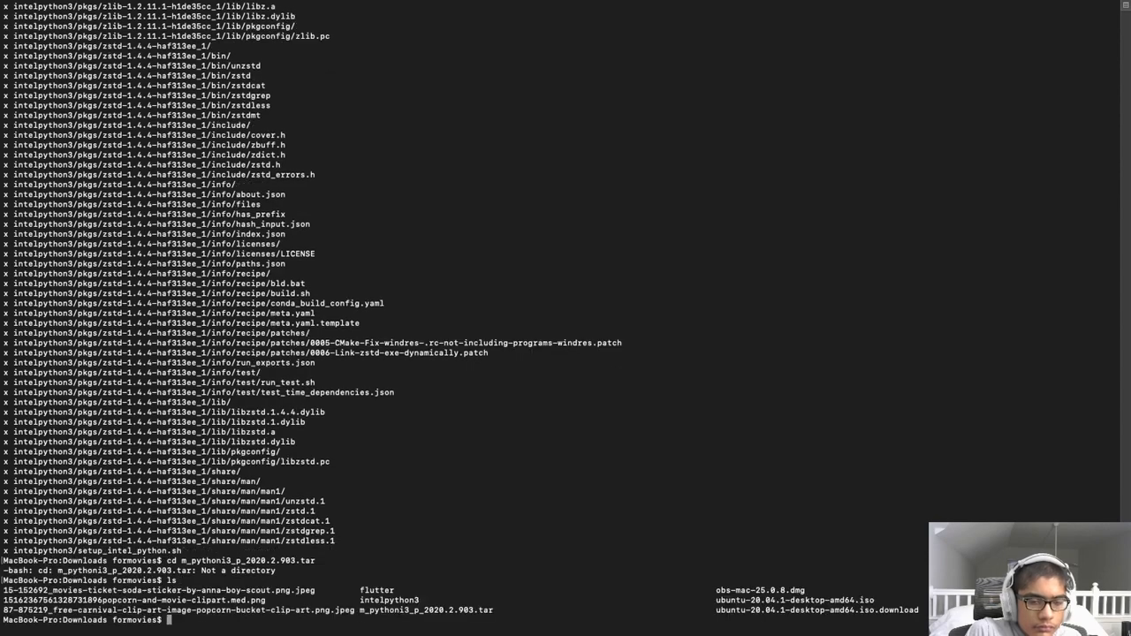
type("cd")
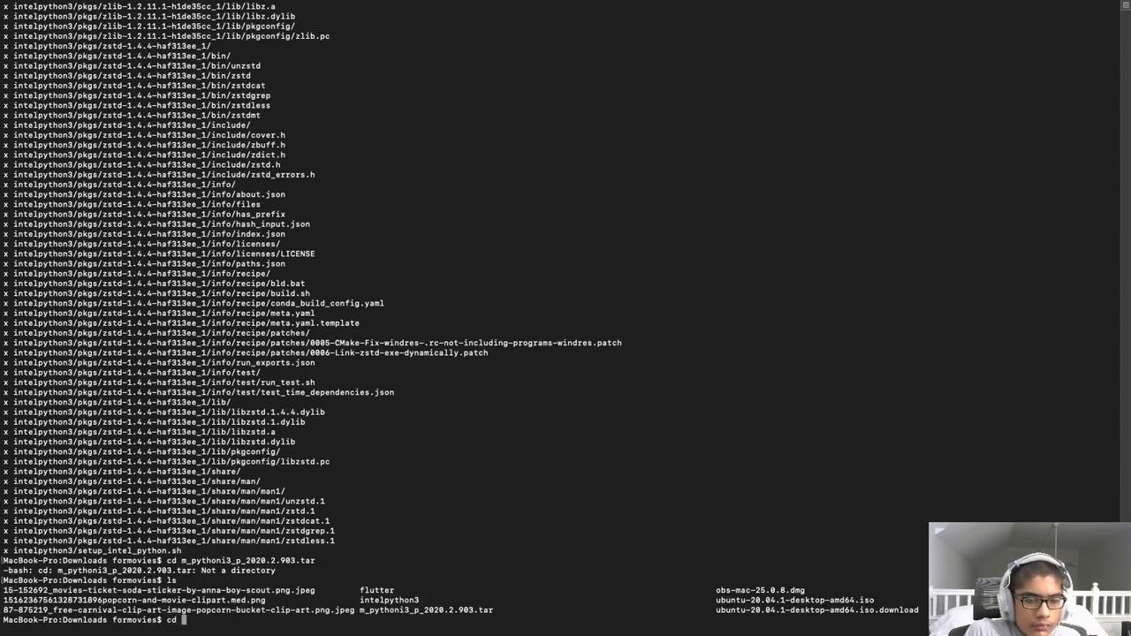
type("intelpython3/")
type("ls")
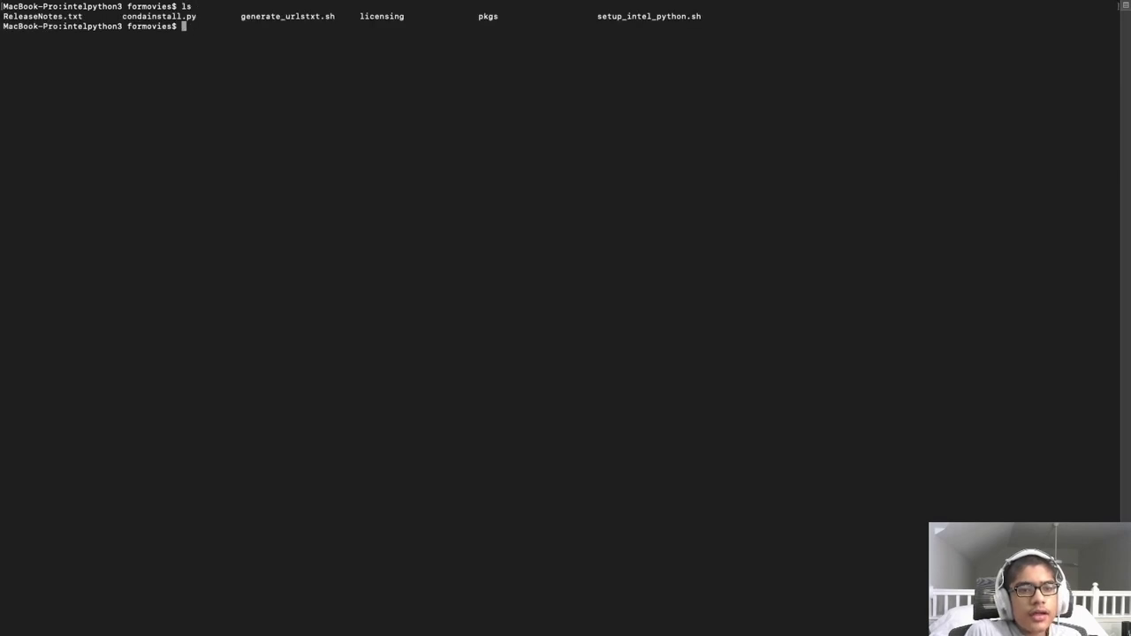
key("cmd+tab")
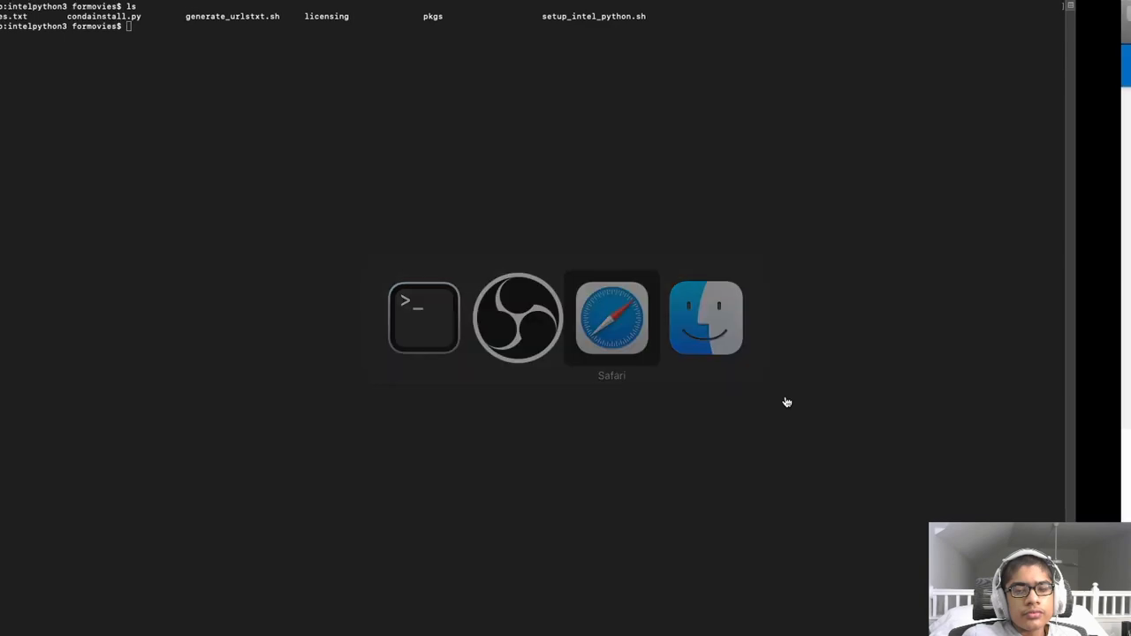
Step: Select 'bash setup_intel_python.sh' in the article's Linux steps and switch toward Terminal
left_click(612, 318)
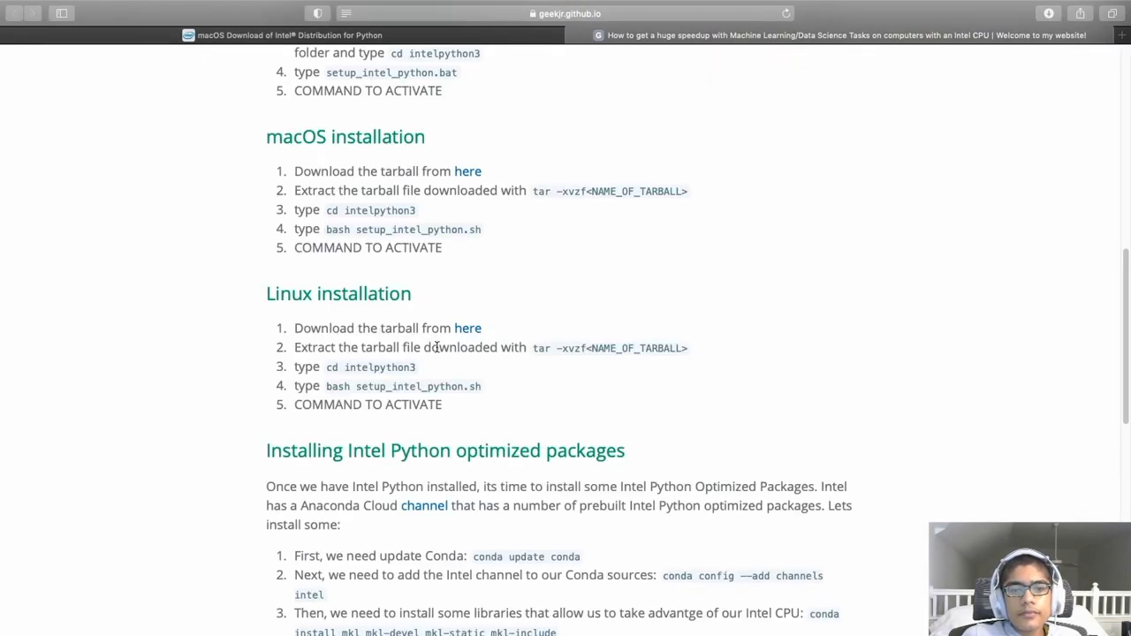
double_click(337, 386)
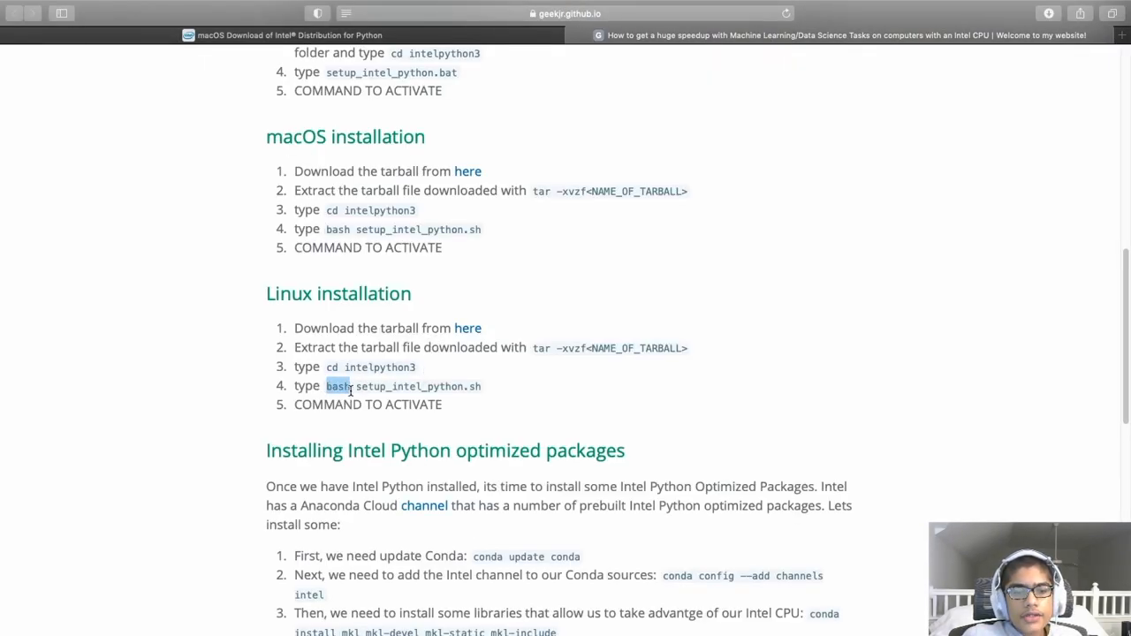
left_click_drag(326, 387, 485, 387)
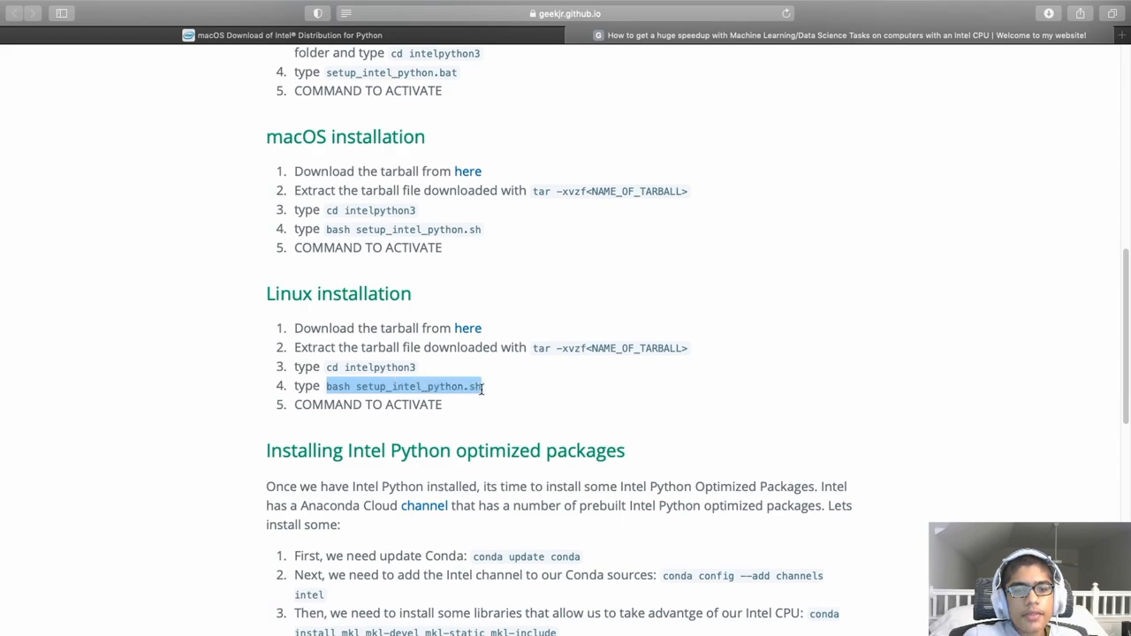
key("Cmd+Tab")
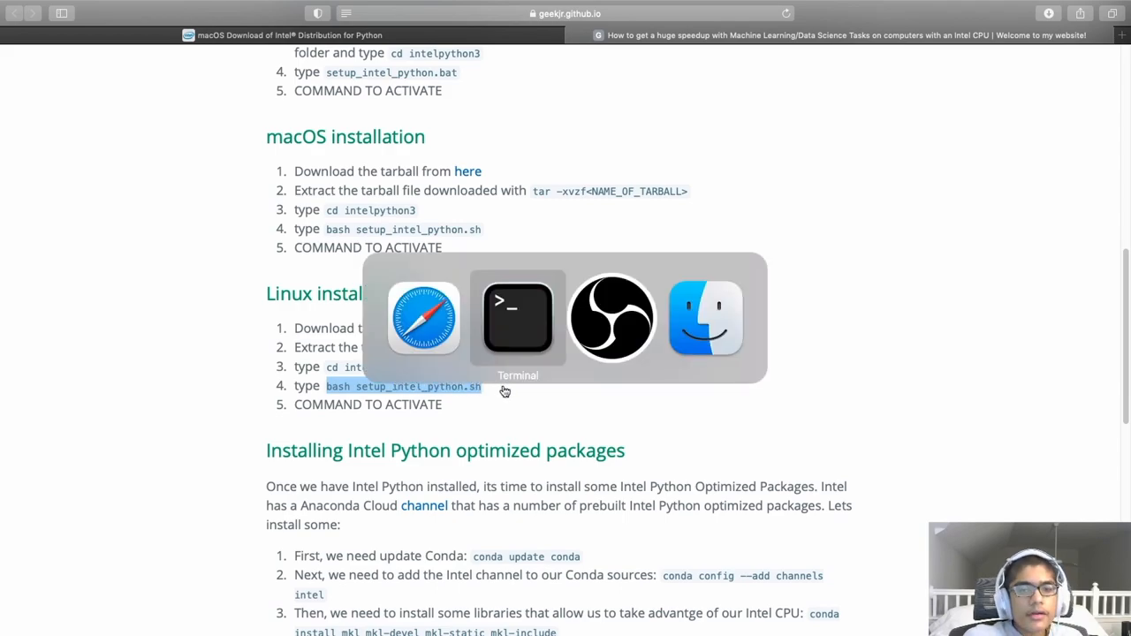
Step: Run bash setup_intel_python.sh, which reports DAAL4PY scikit-learn acceleration, then clear the screen
left_click(517, 318)
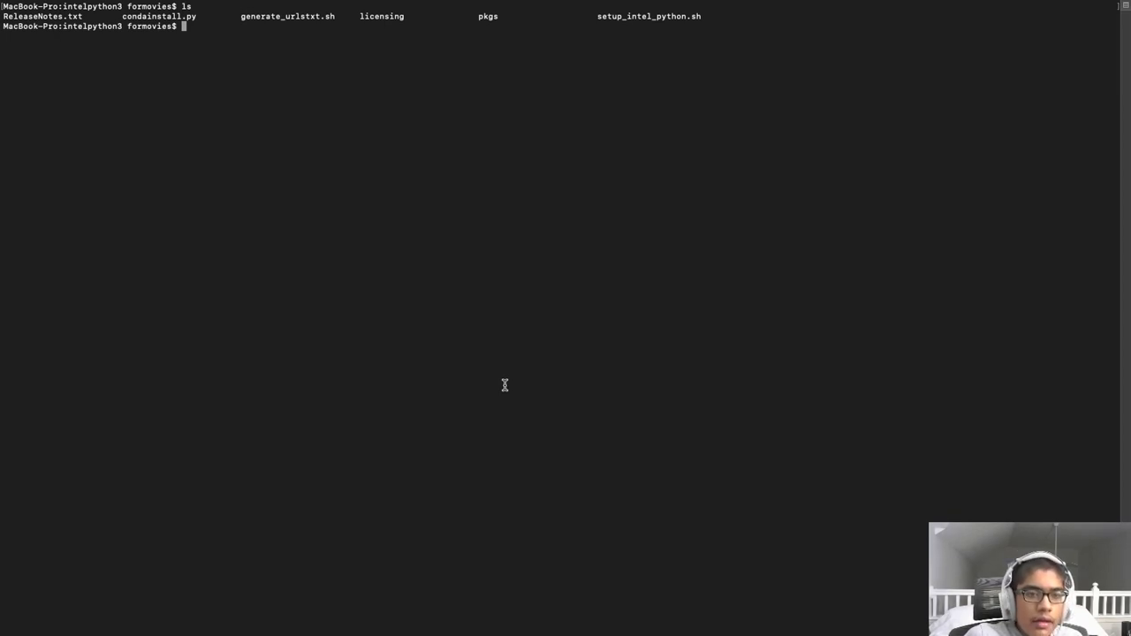
type("bash setup_intel_python.sh")
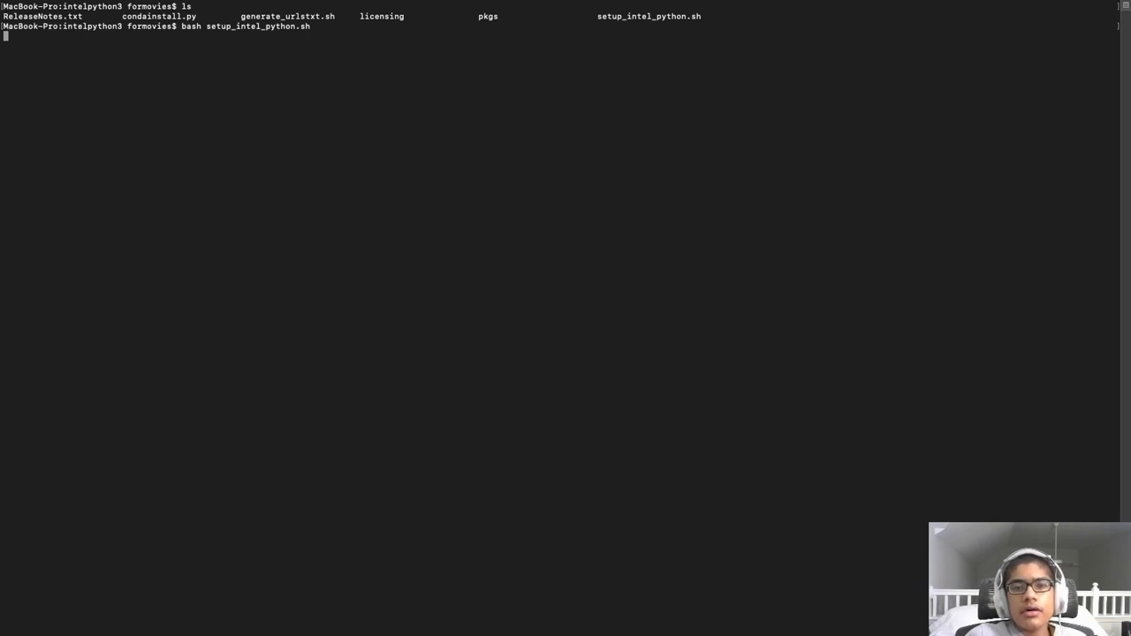
mouse_move(544, 382)
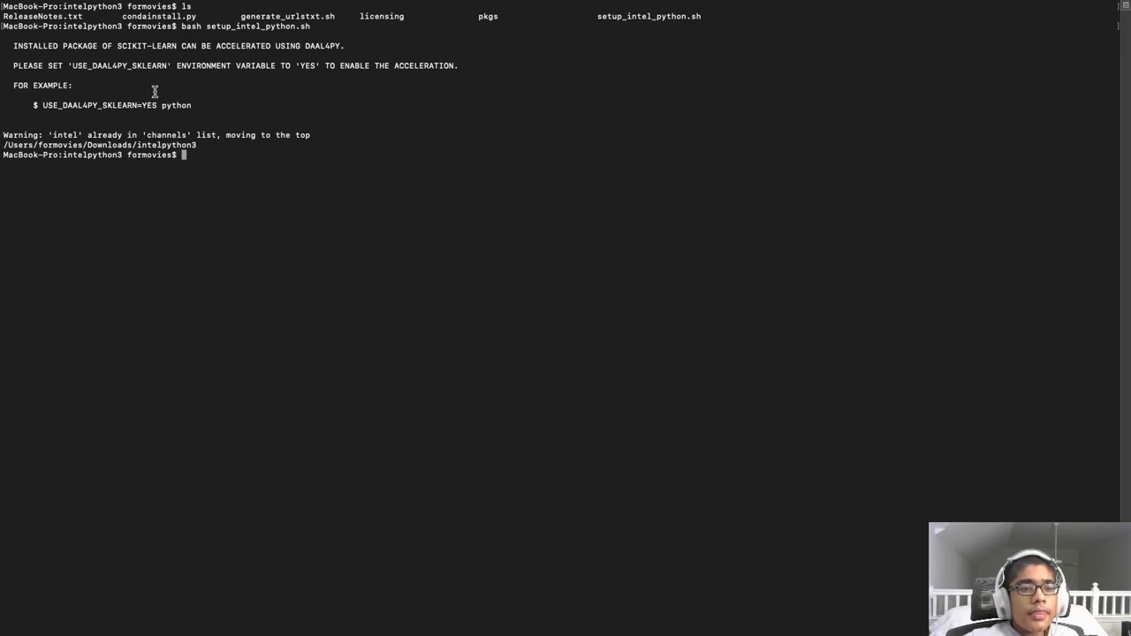
mouse_move(211, 107)
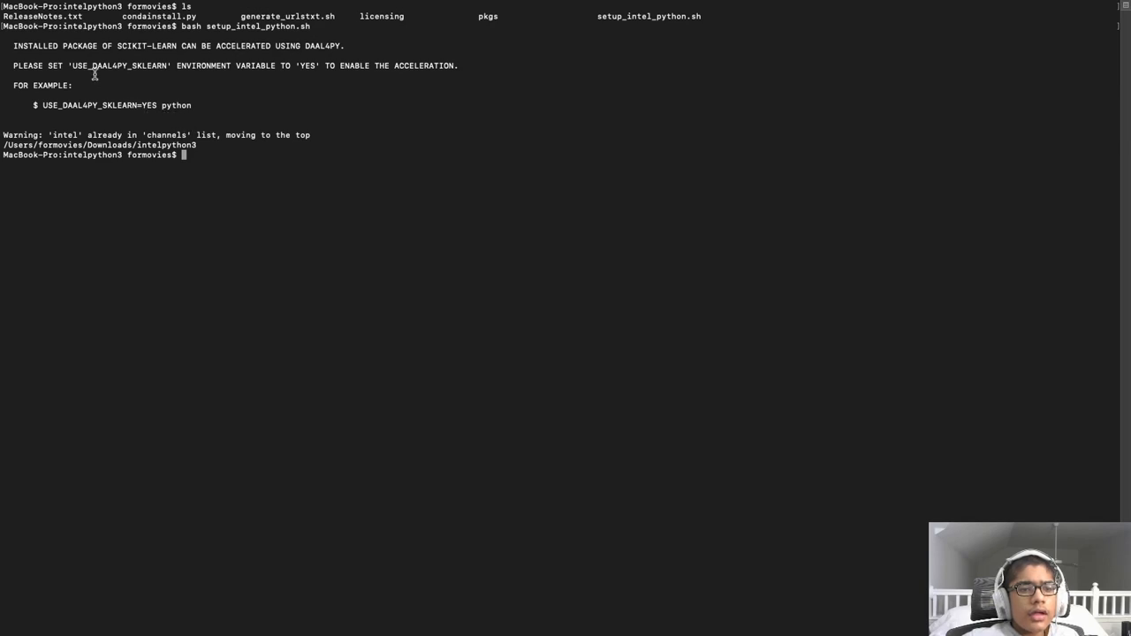
mouse_move(29, 52)
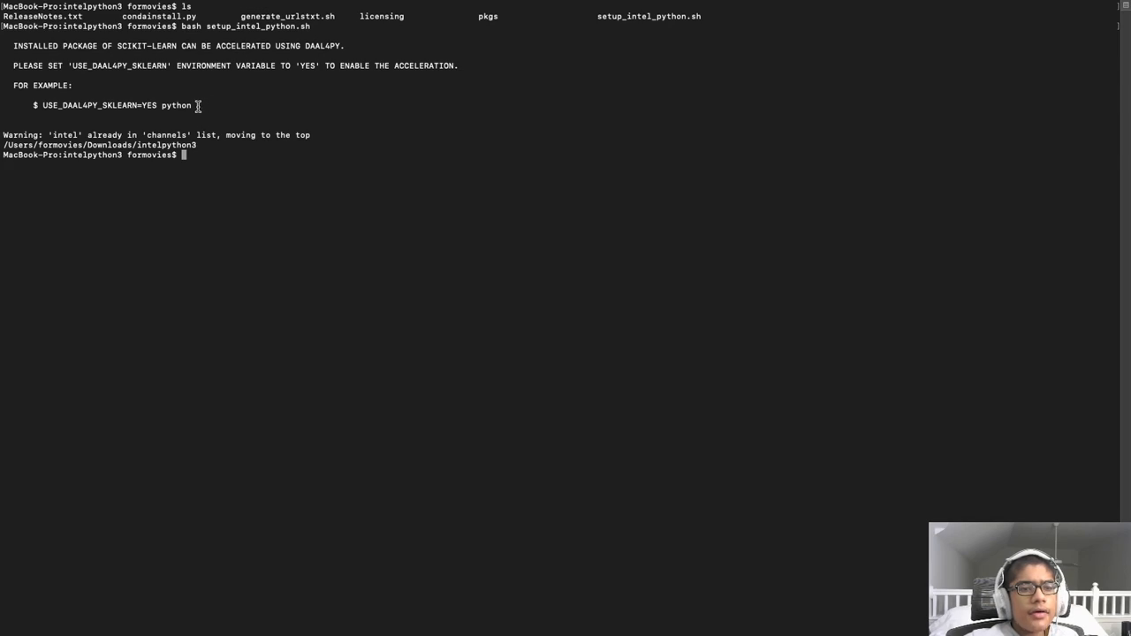
mouse_move(106, 100)
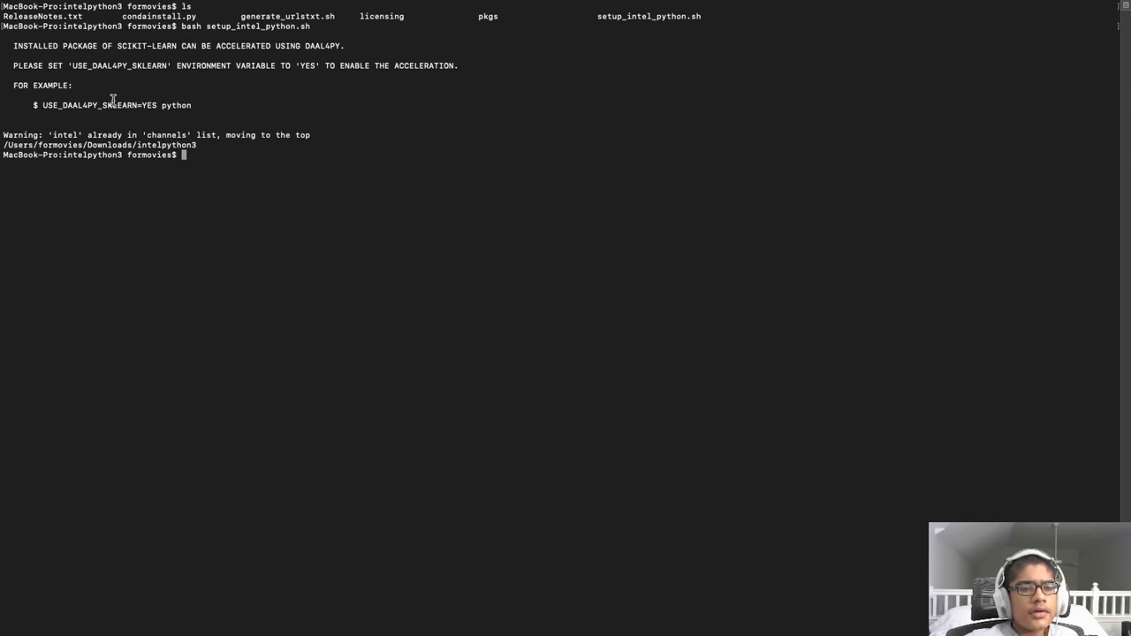
mouse_move(102, 93)
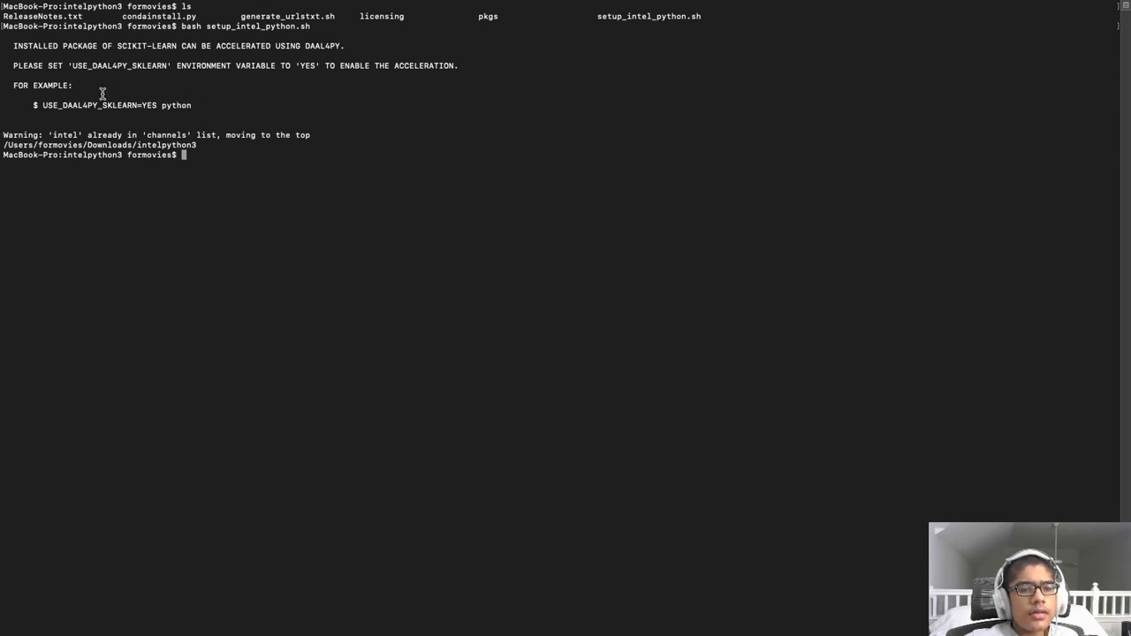
mouse_move(257, 161)
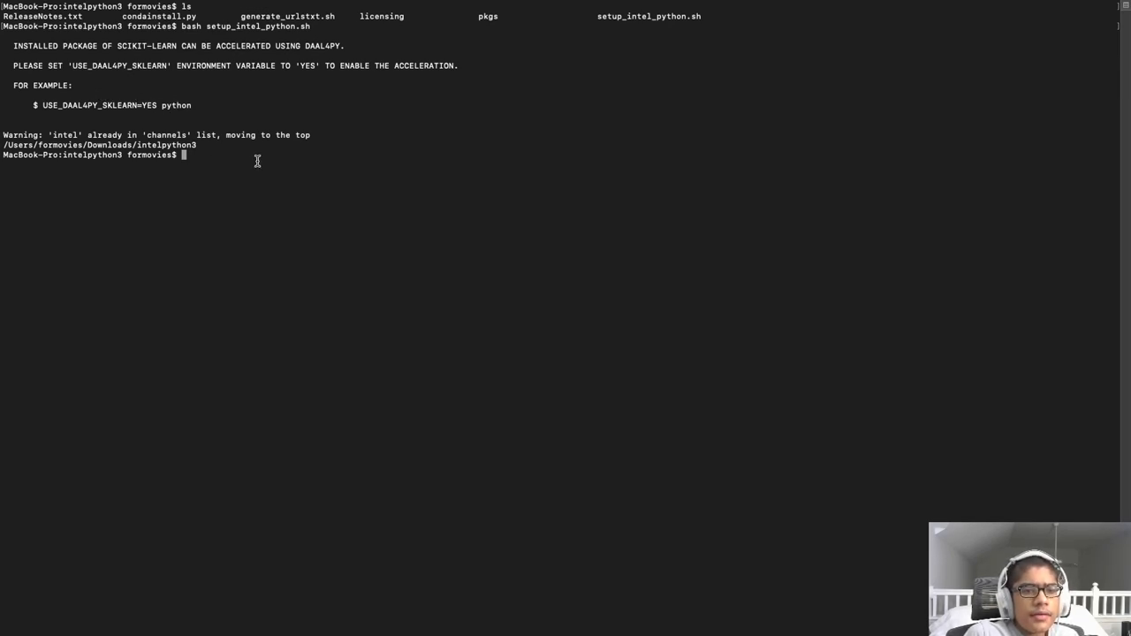
type("cl")
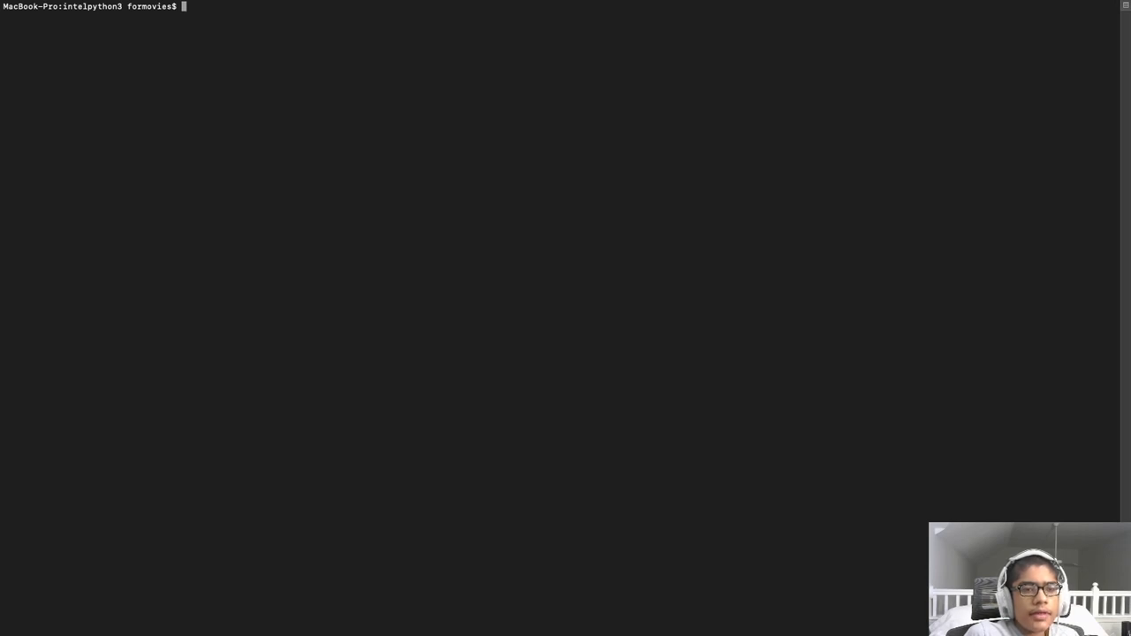
Step: List intelpython3's folders (bin, conda-meta, lib) and source bin/activate for a (base) prompt
type("ls")
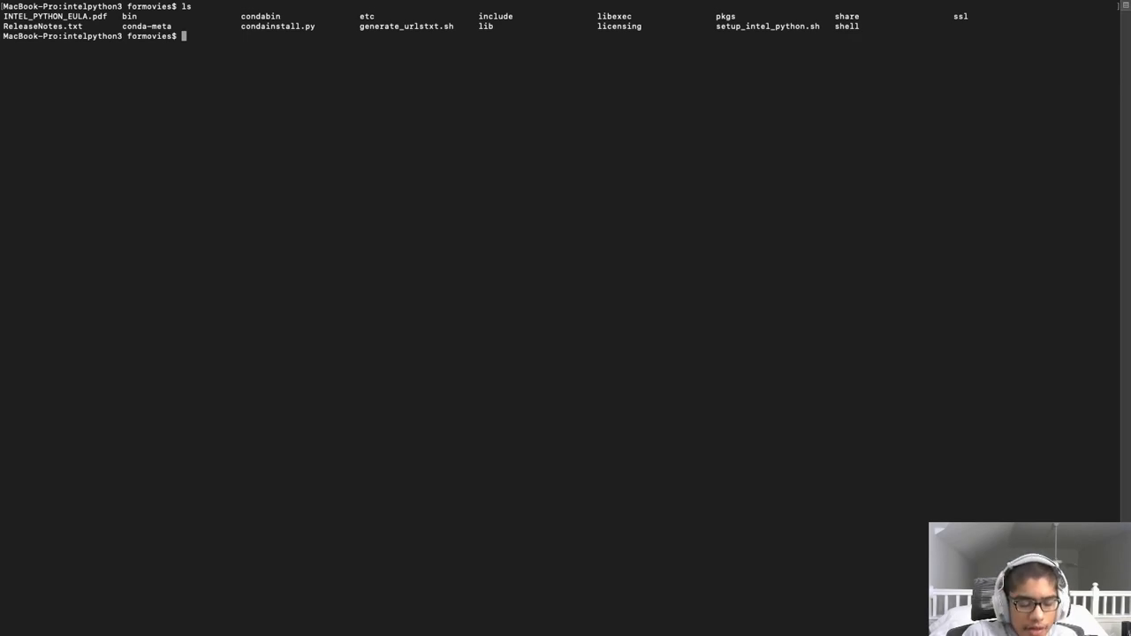
type("source ./")
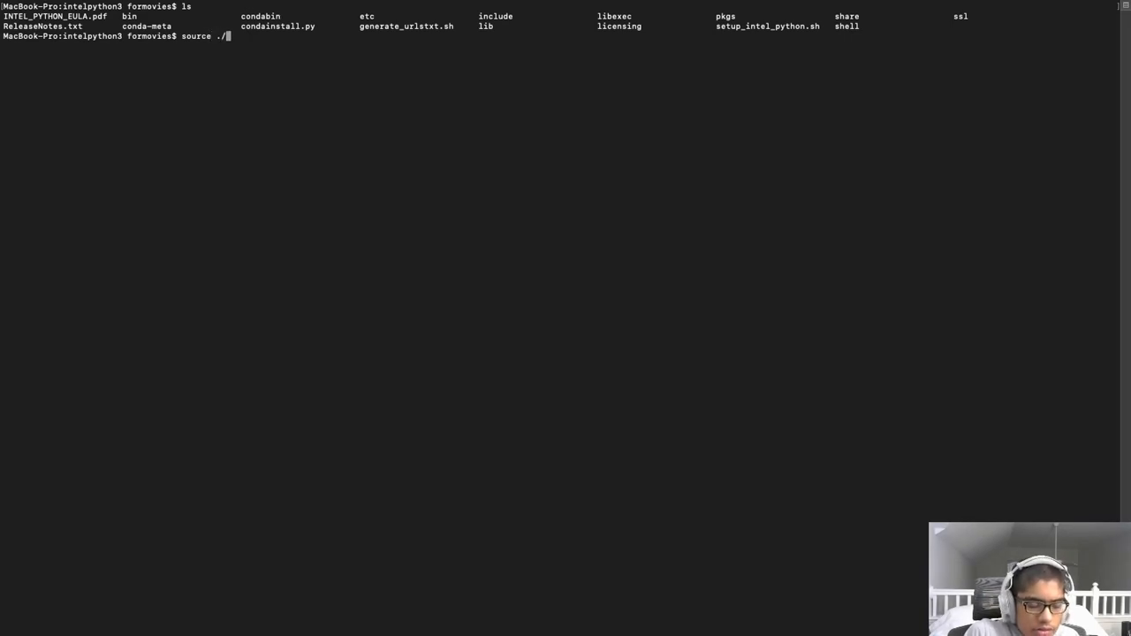
type("bin/activate")
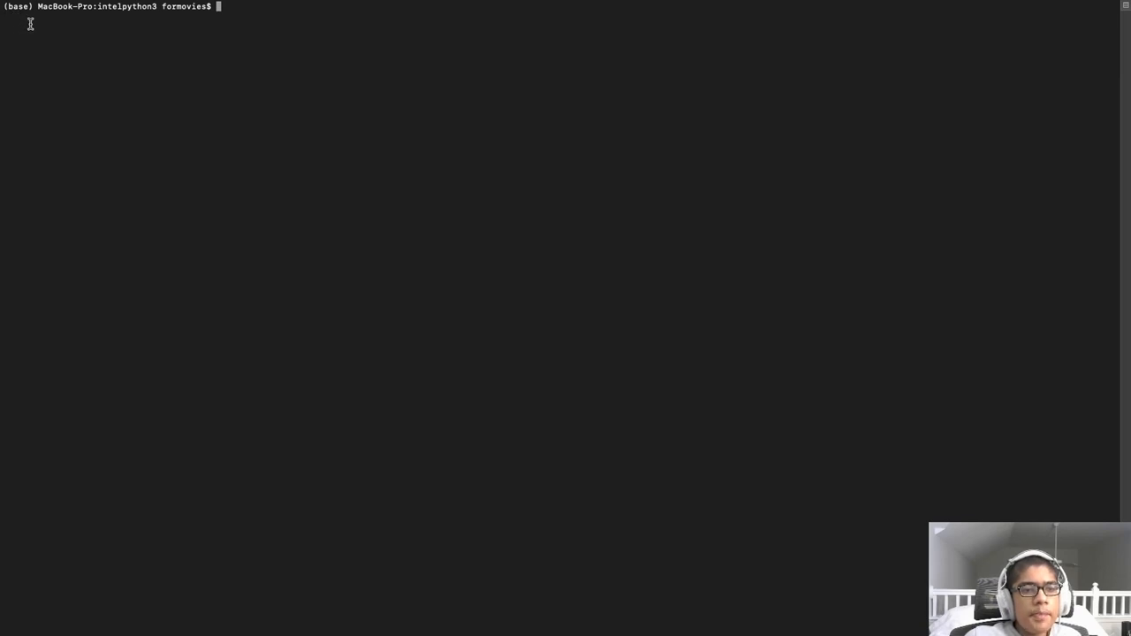
mouse_move(46, 22)
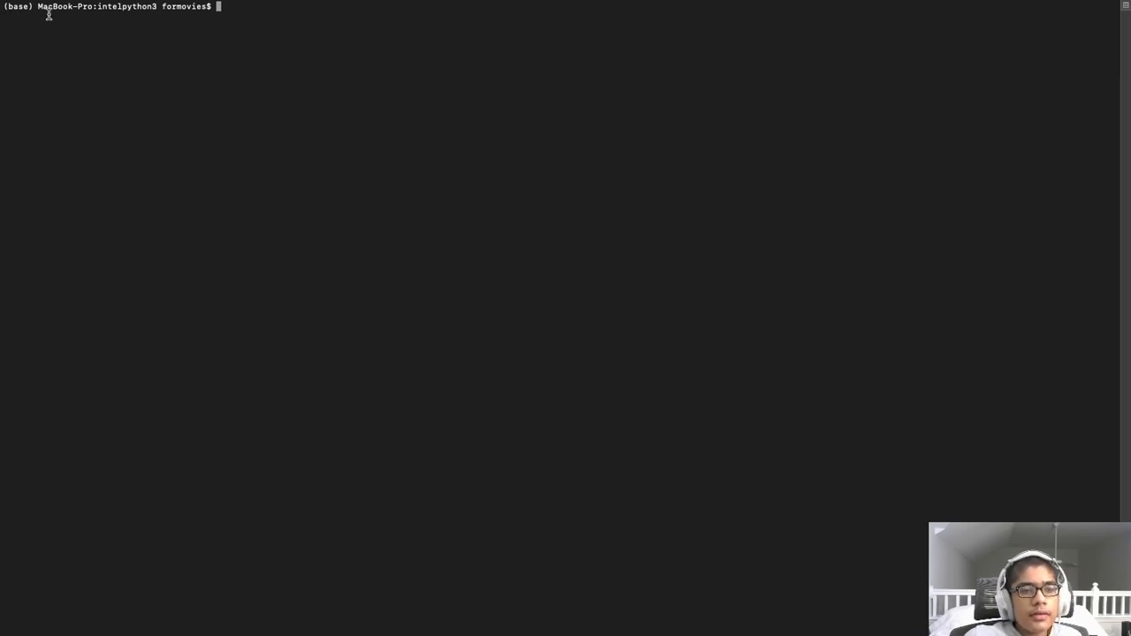
mouse_move(364, 33)
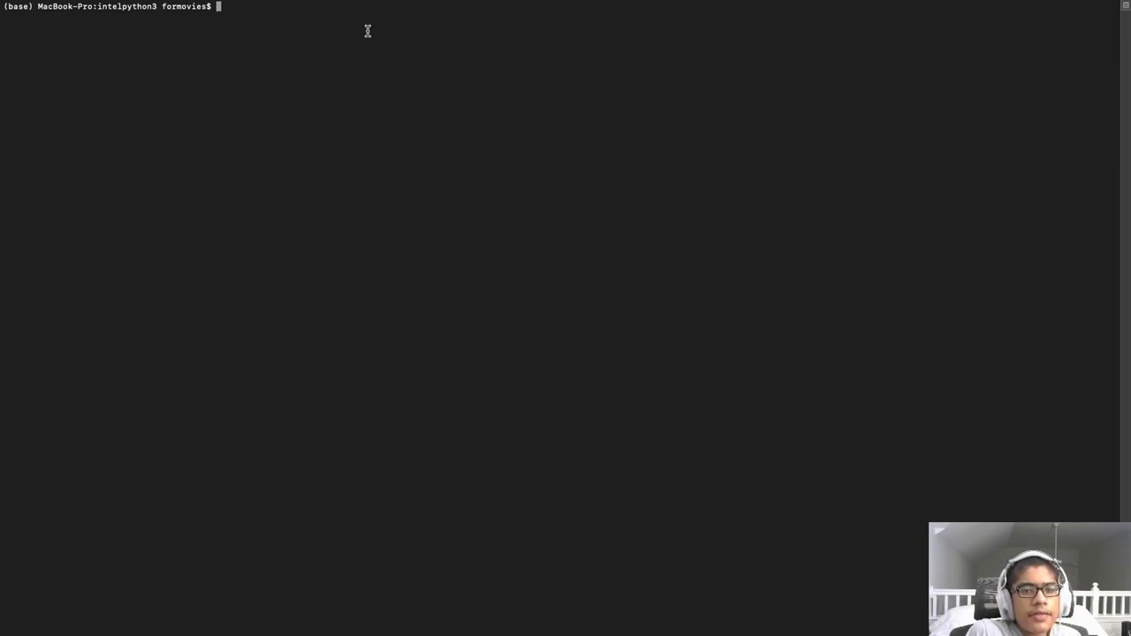
Step: Confirm with which python that python resolves to intelpython3/bin/python
type("conda")
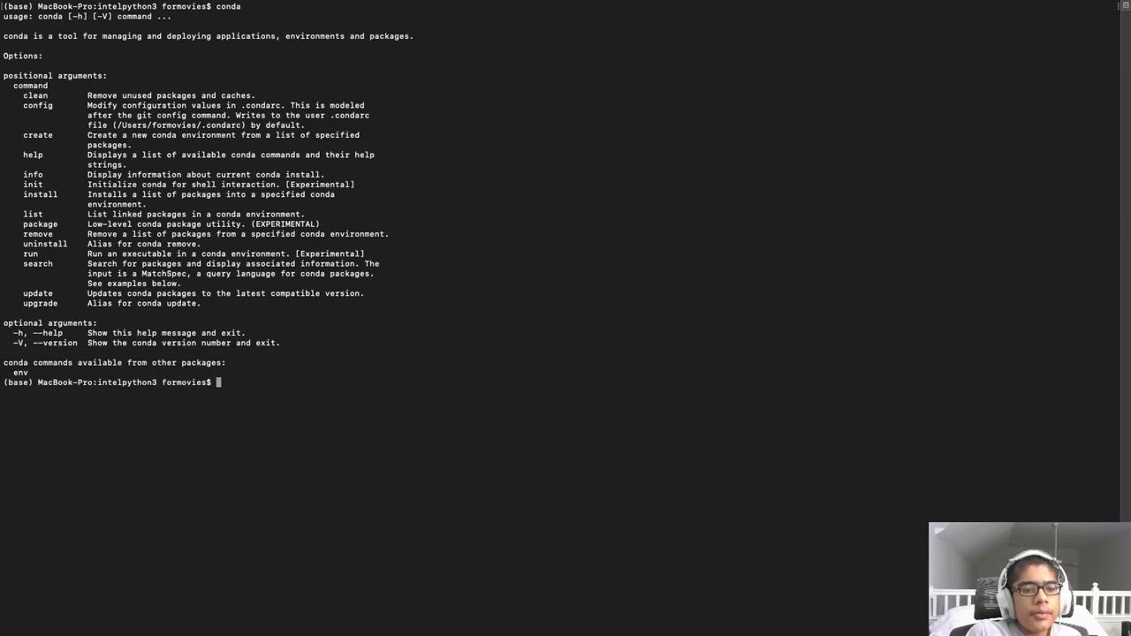
type("which python")
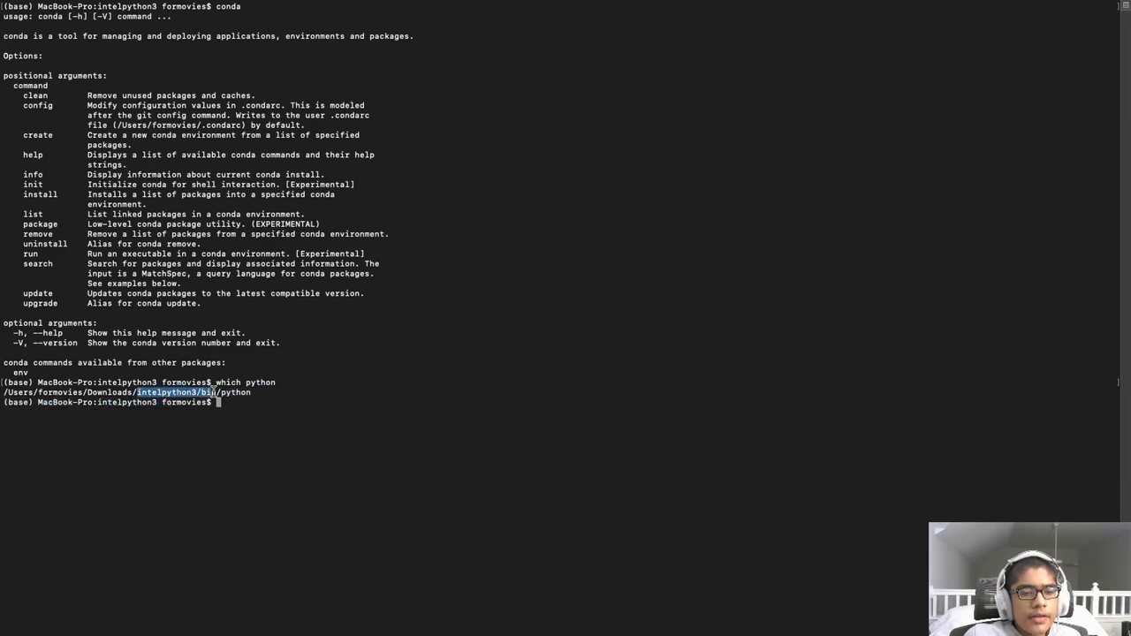
right_click(221, 404)
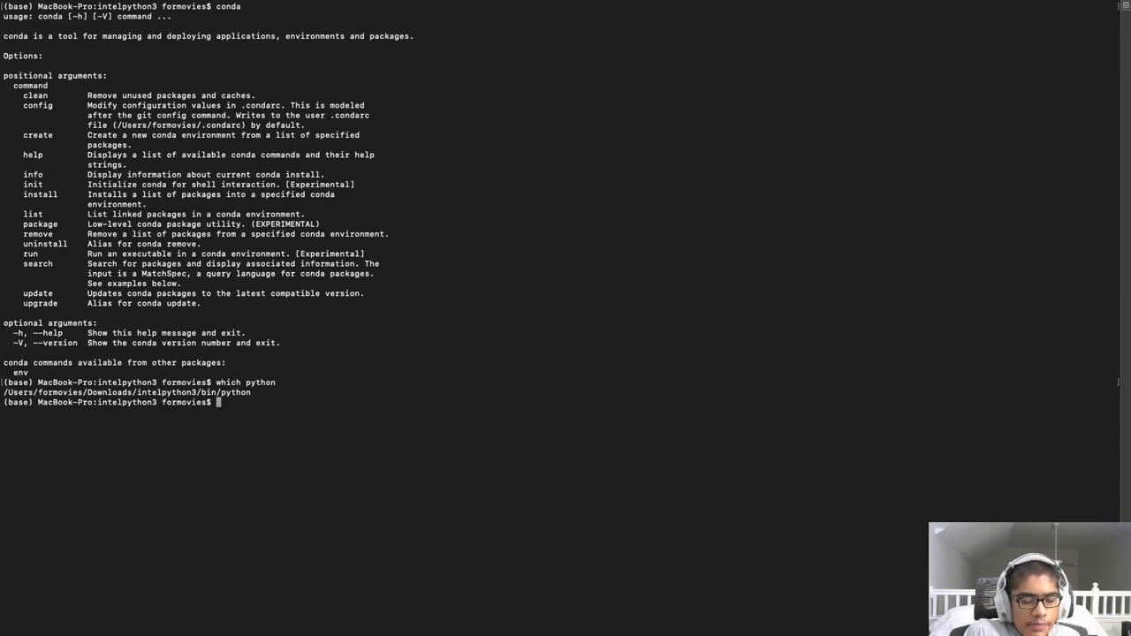
Step: List the environment's Intel packages, including scikit-learn and daal4py, then return to the guide
type("conda list")
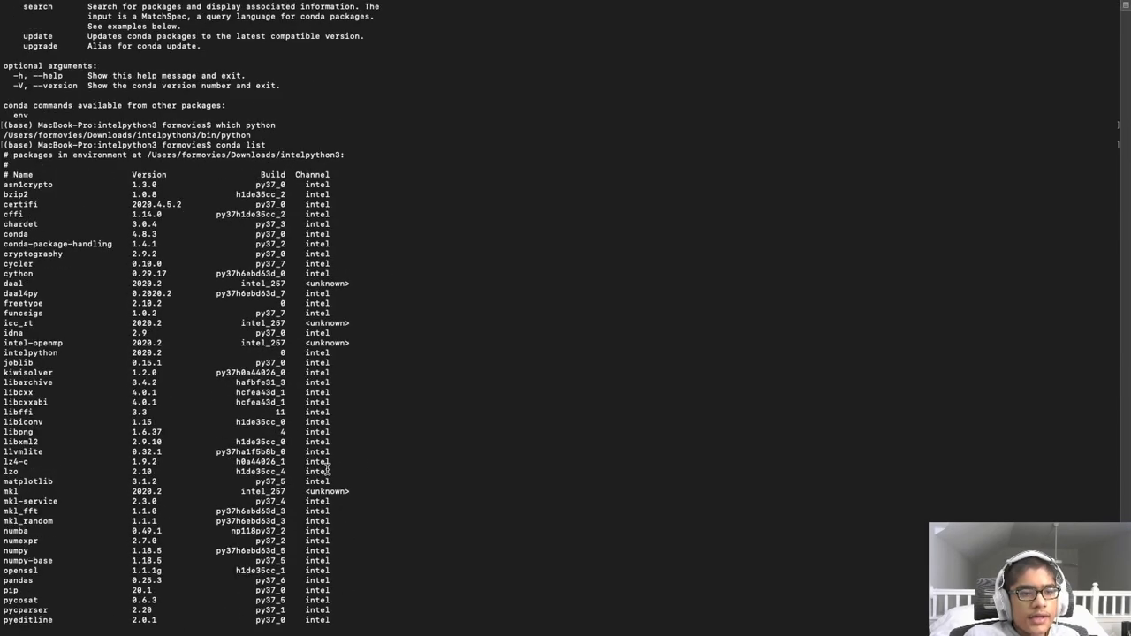
scroll("down", 3)
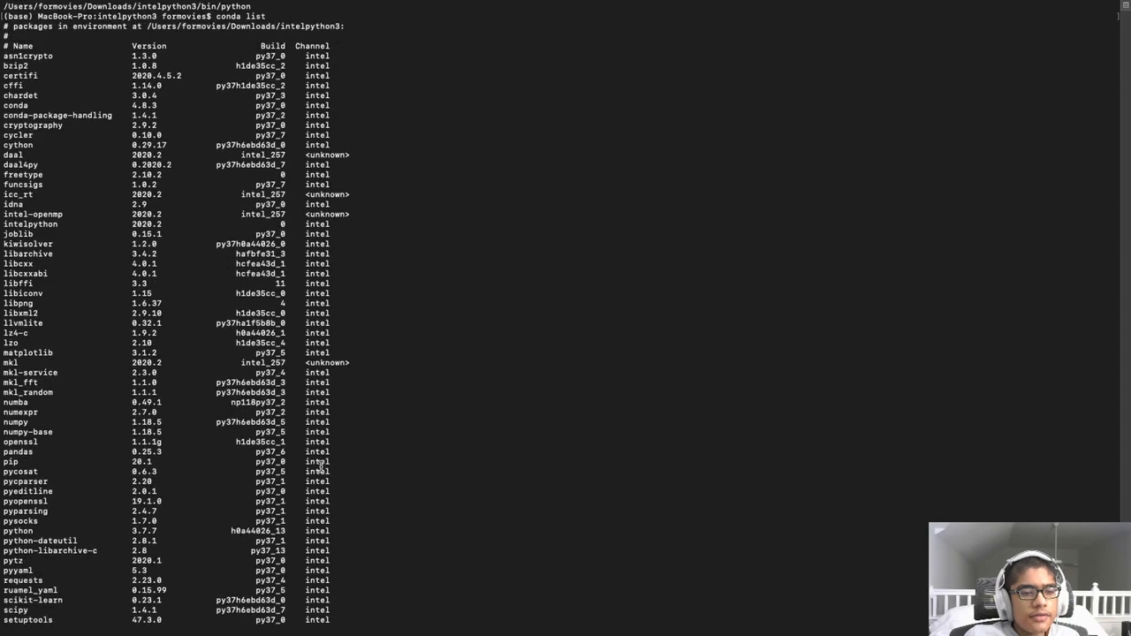
mouse_move(284, 487)
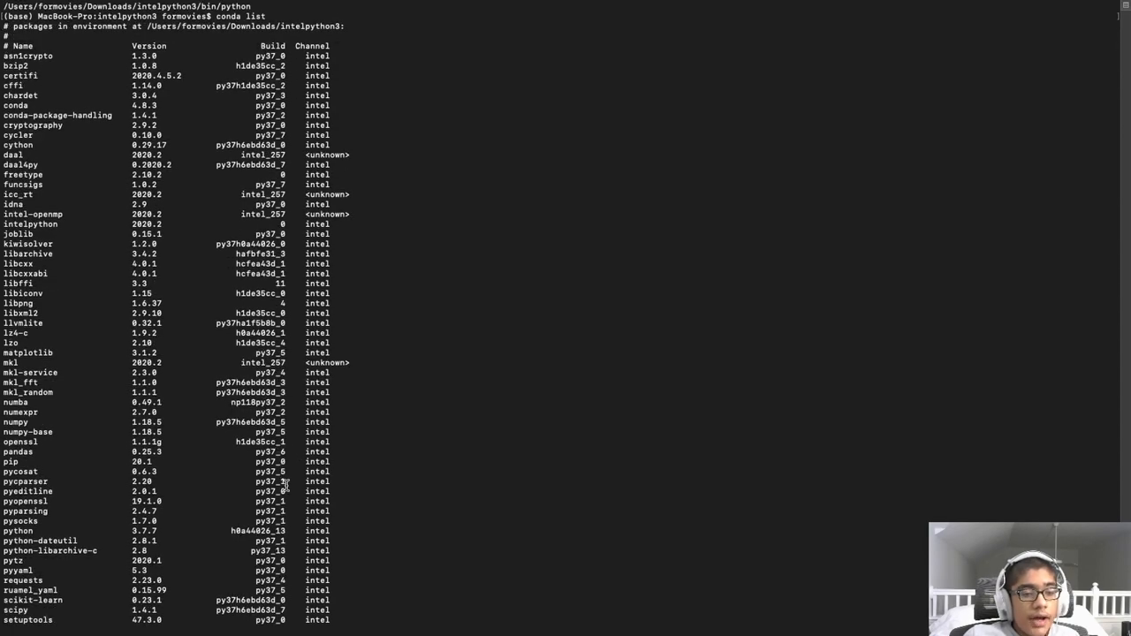
scroll("down", 3)
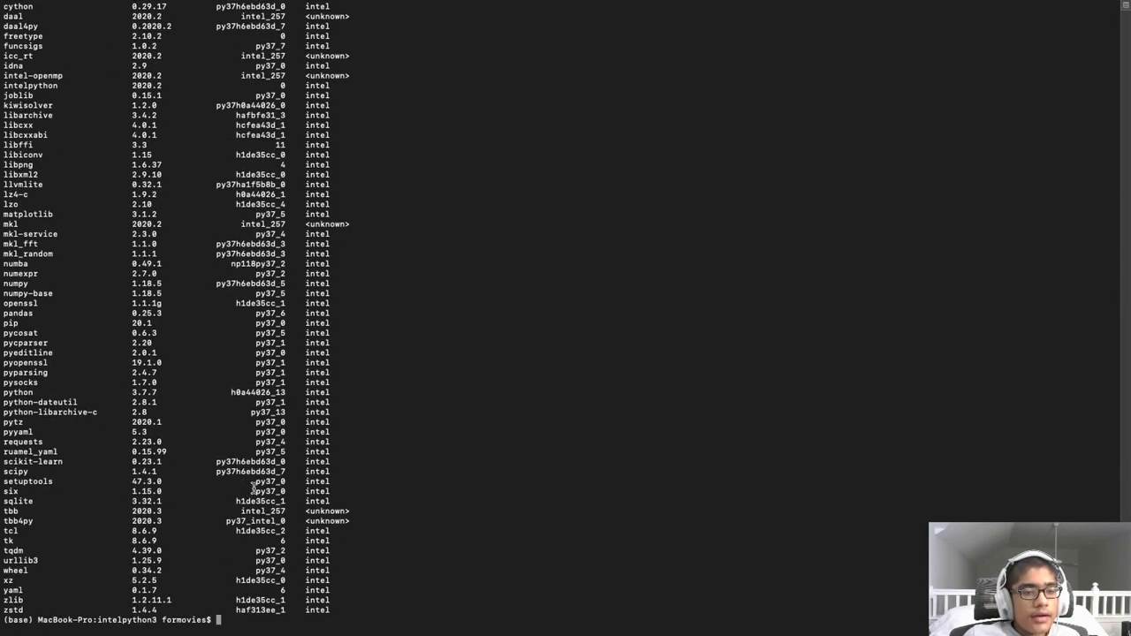
mouse_move(433, 468)
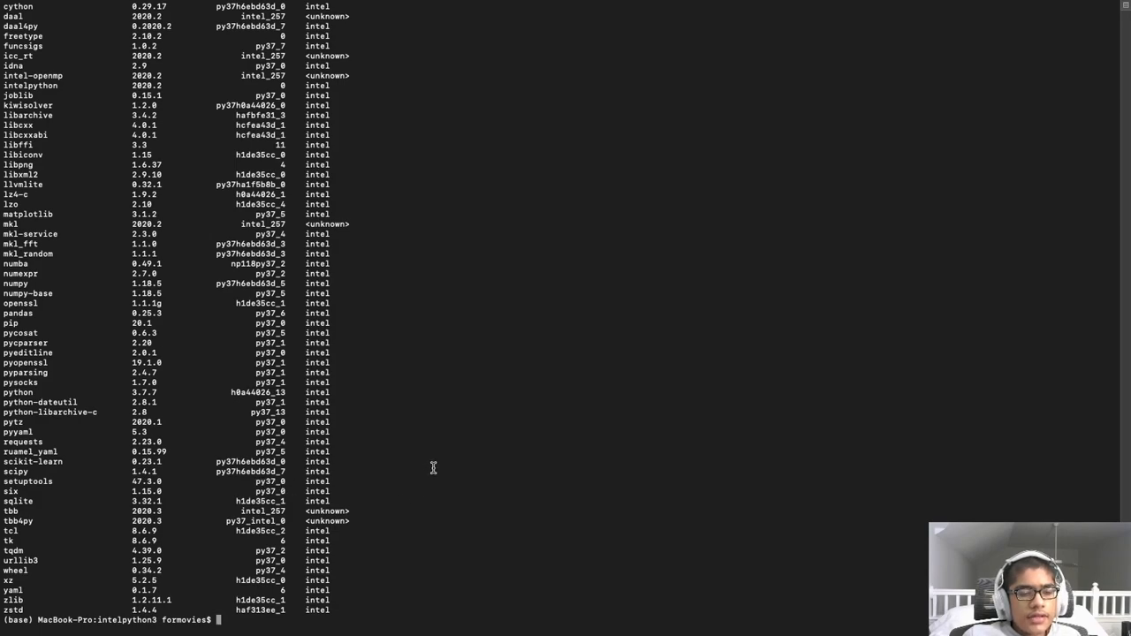
key("Cmd+Tab")
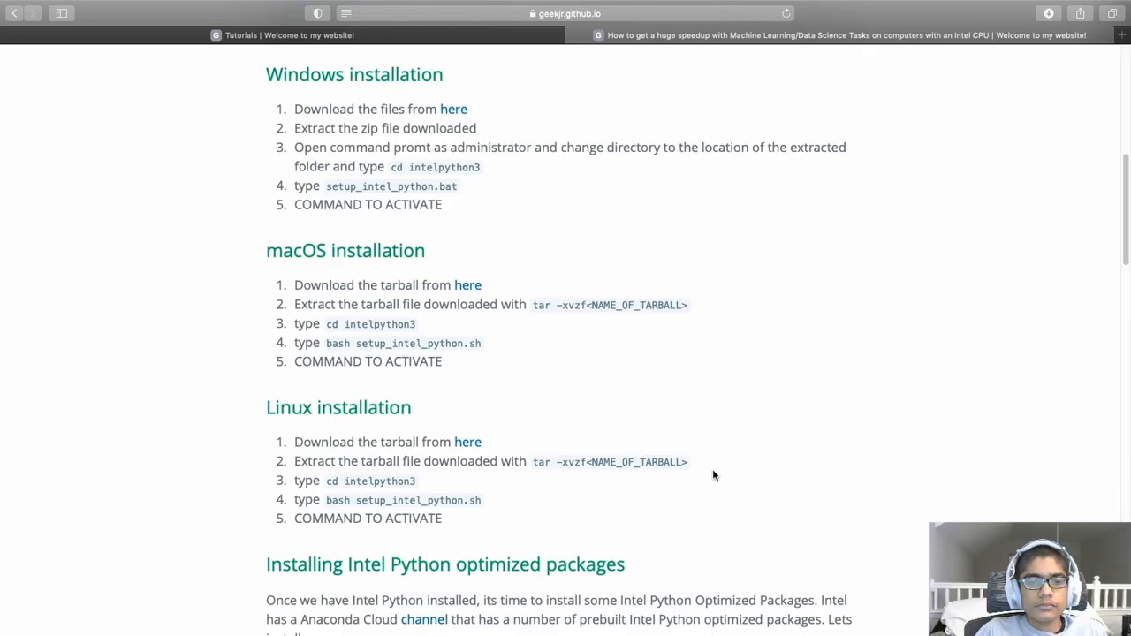
mouse_move(707, 467)
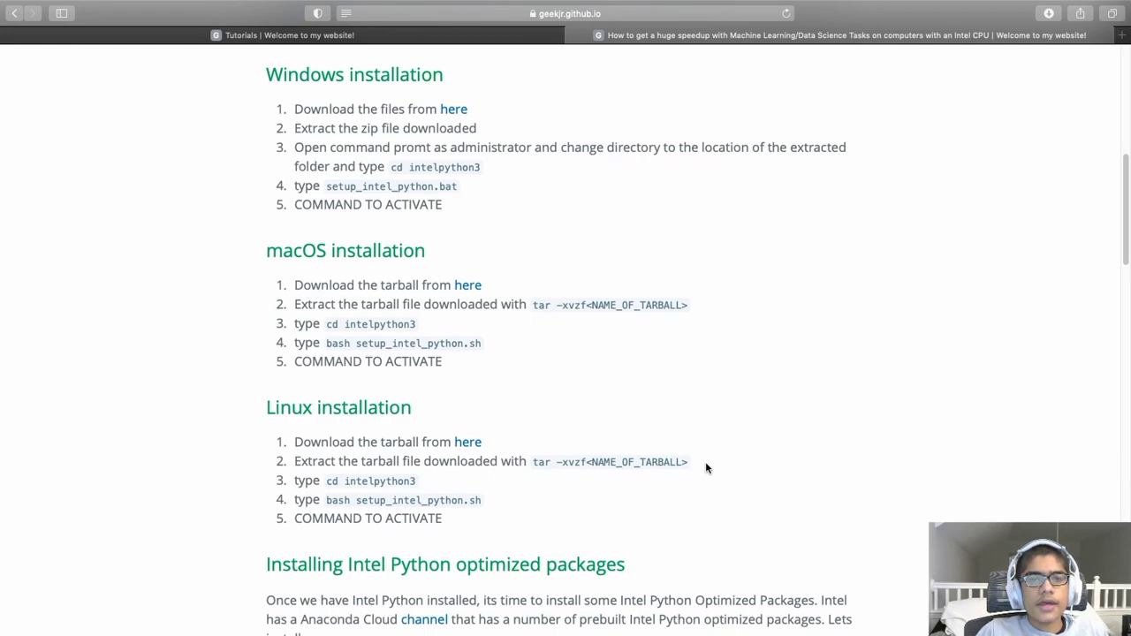
mouse_move(700, 467)
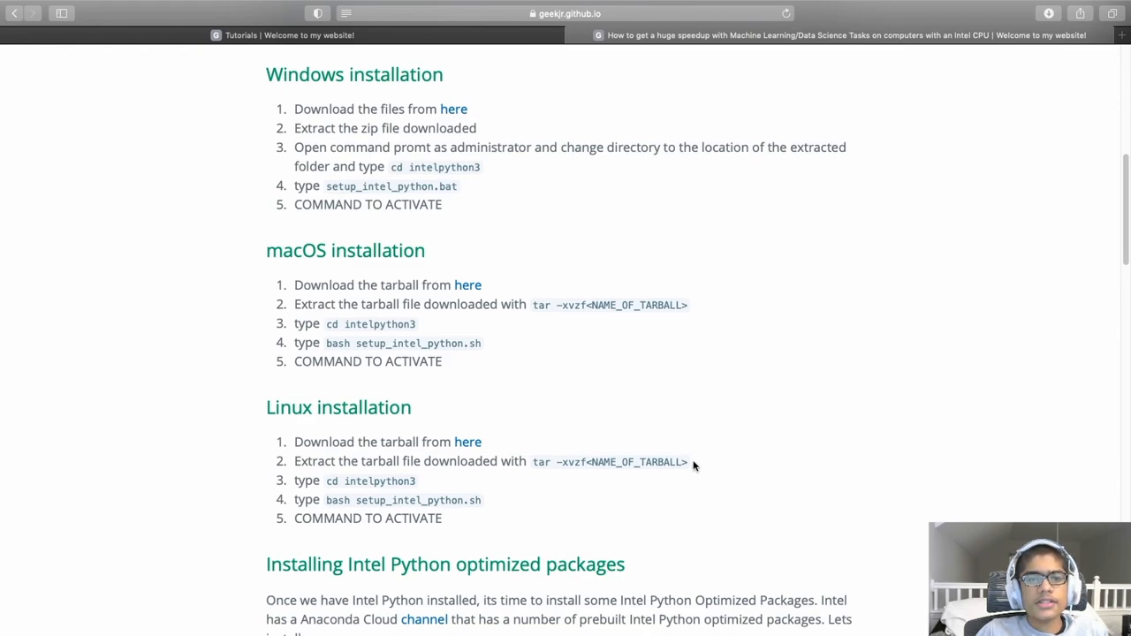
mouse_move(643, 451)
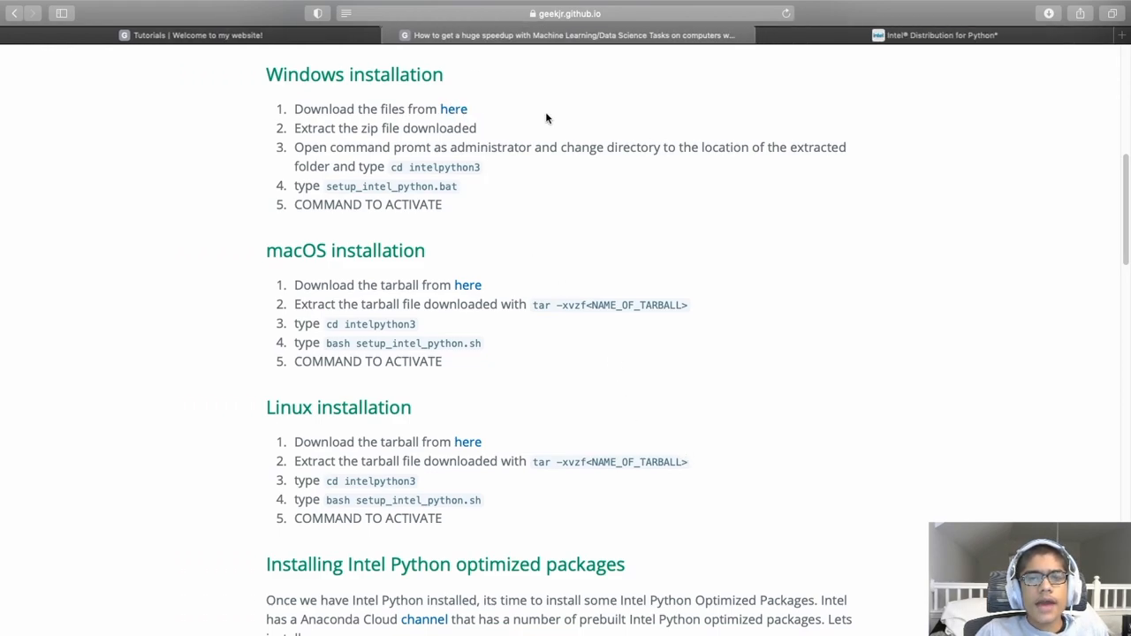
Step: Open the Intel Distribution for Python page and its Choose & Download options
left_click(940, 36)
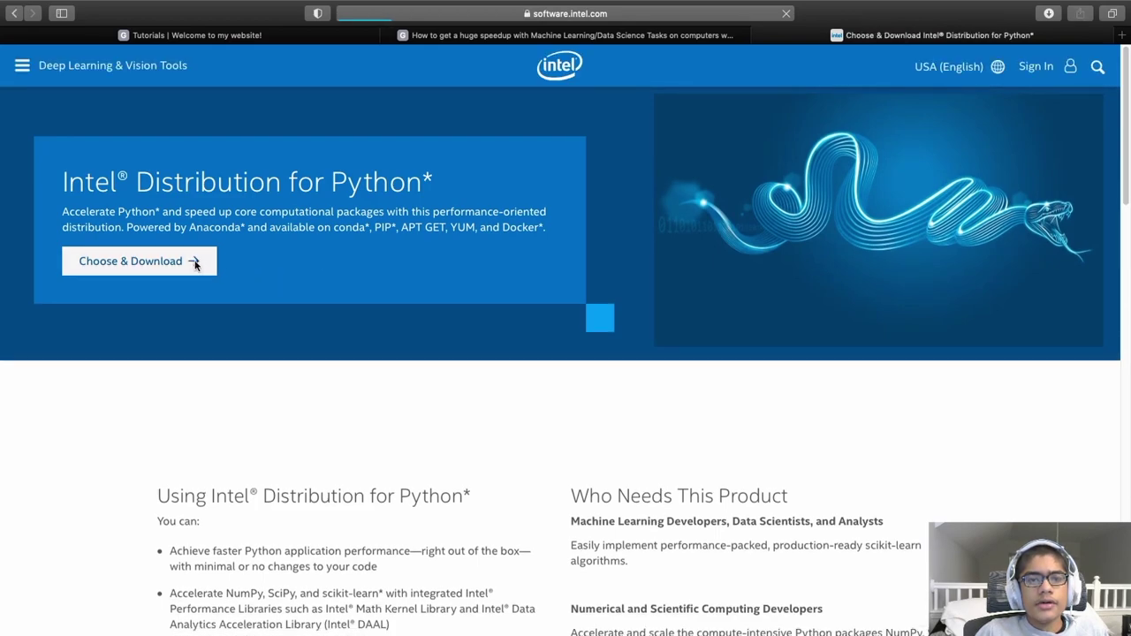
left_click(130, 261)
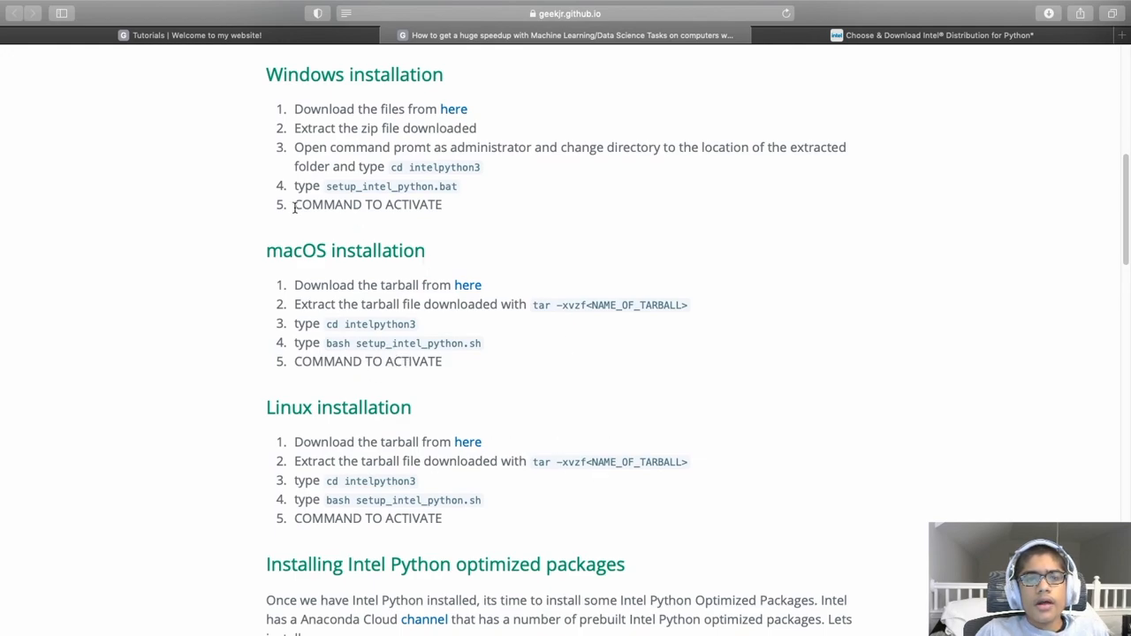
mouse_move(405, 129)
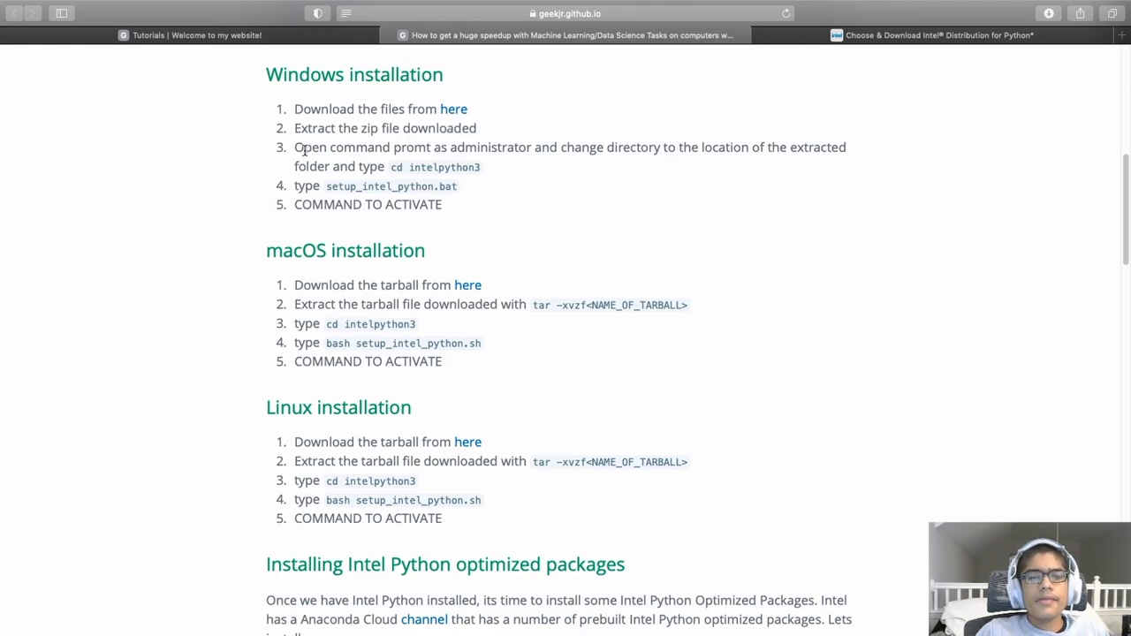
mouse_move(406, 166)
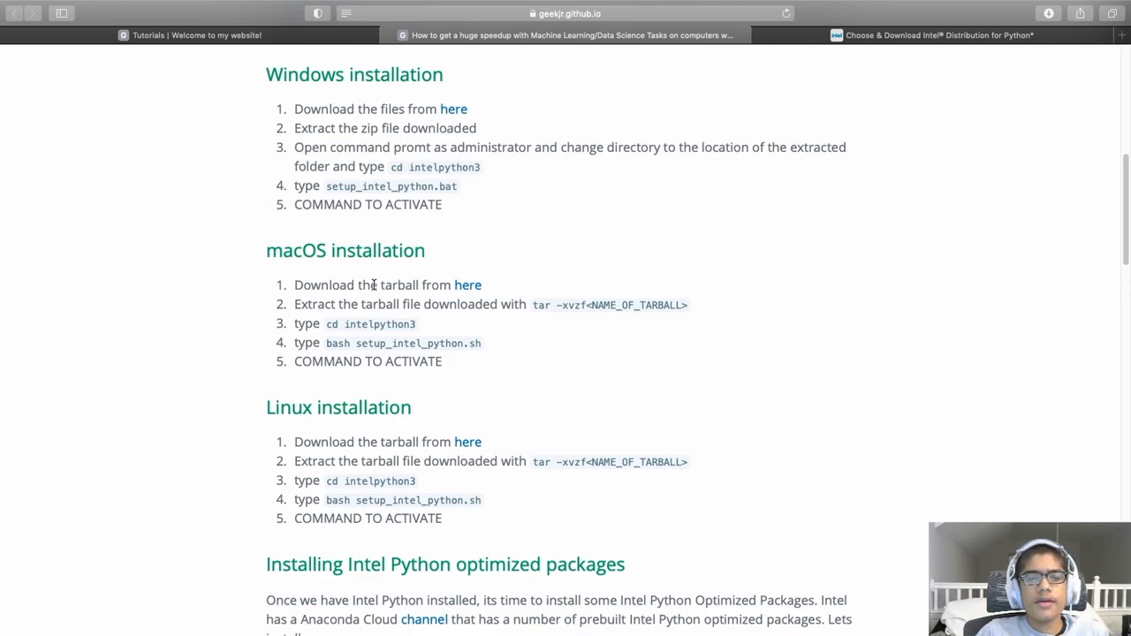
mouse_move(362, 311)
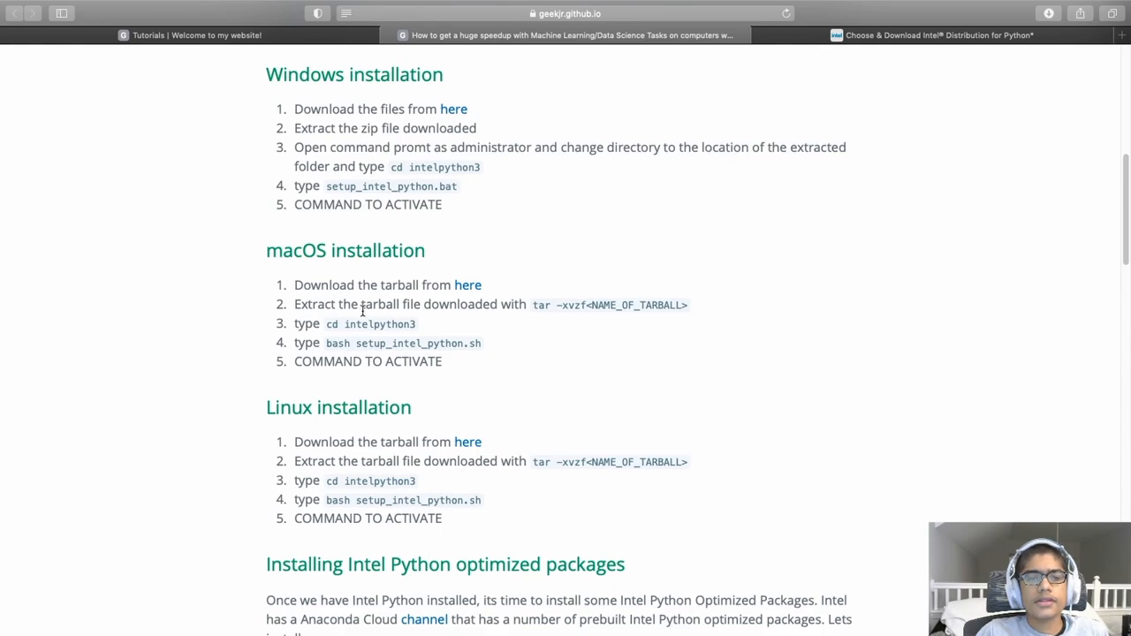
mouse_move(340, 240)
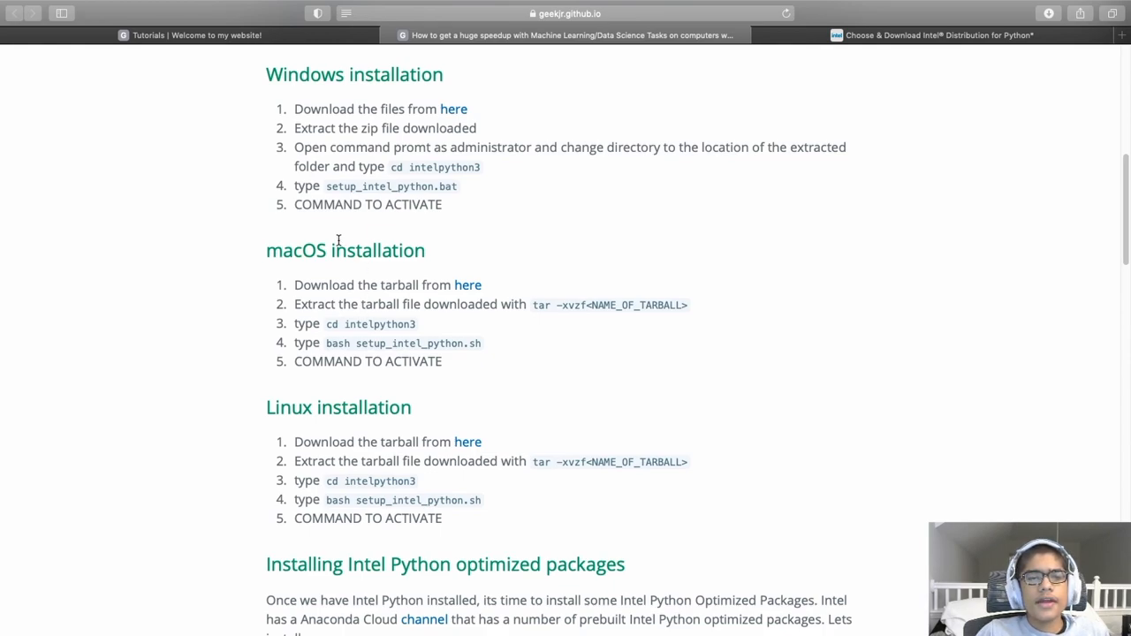
mouse_move(325, 186)
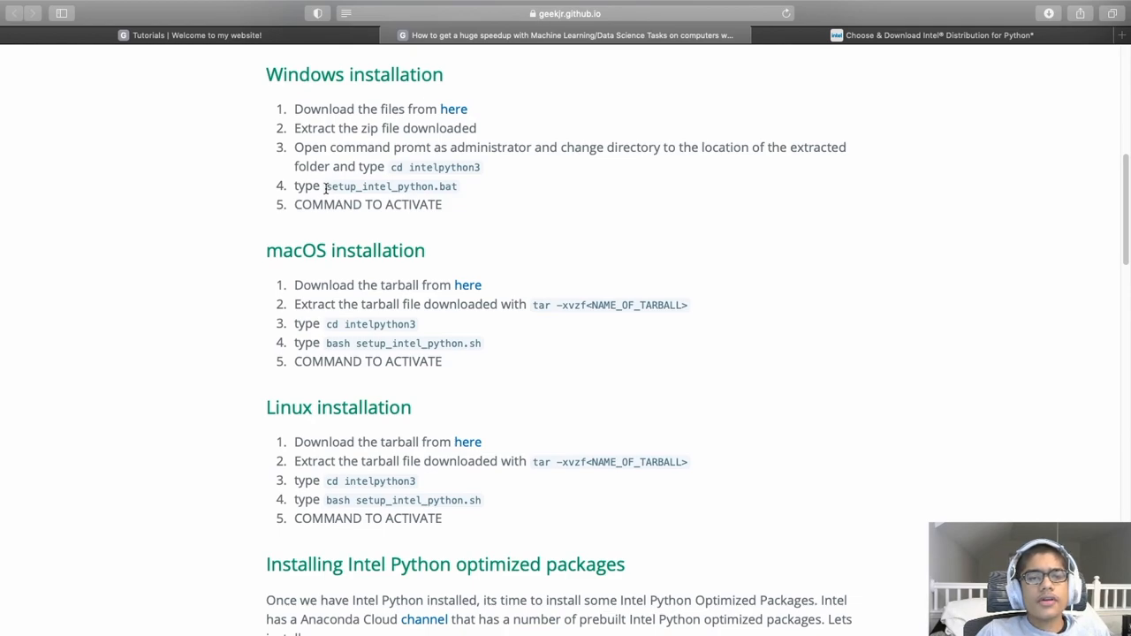
mouse_move(420, 187)
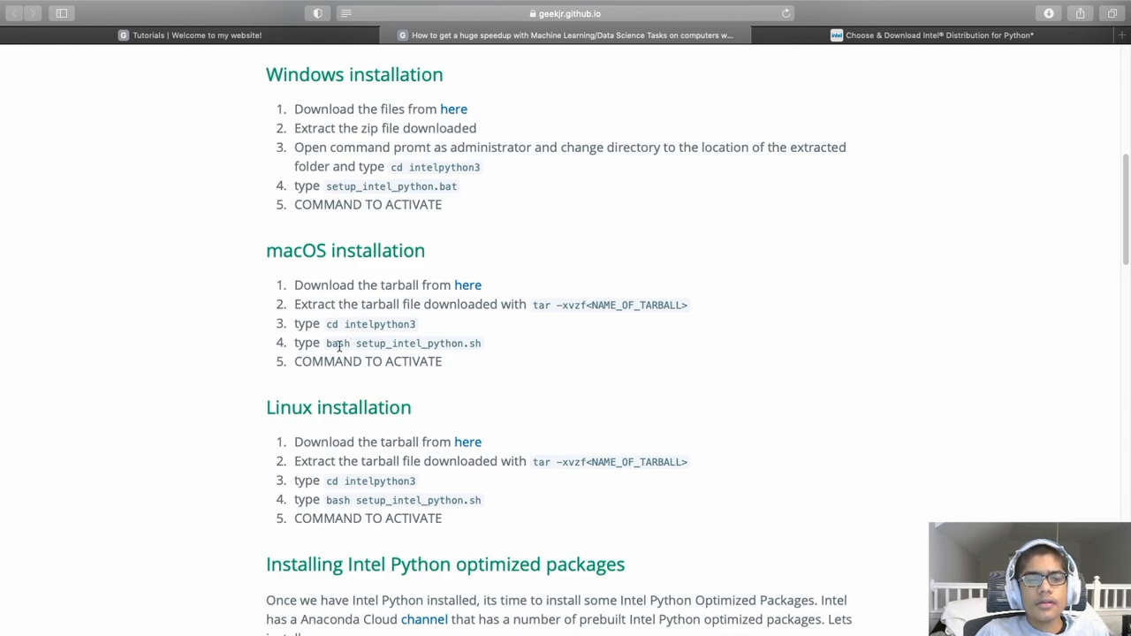
mouse_move(457, 344)
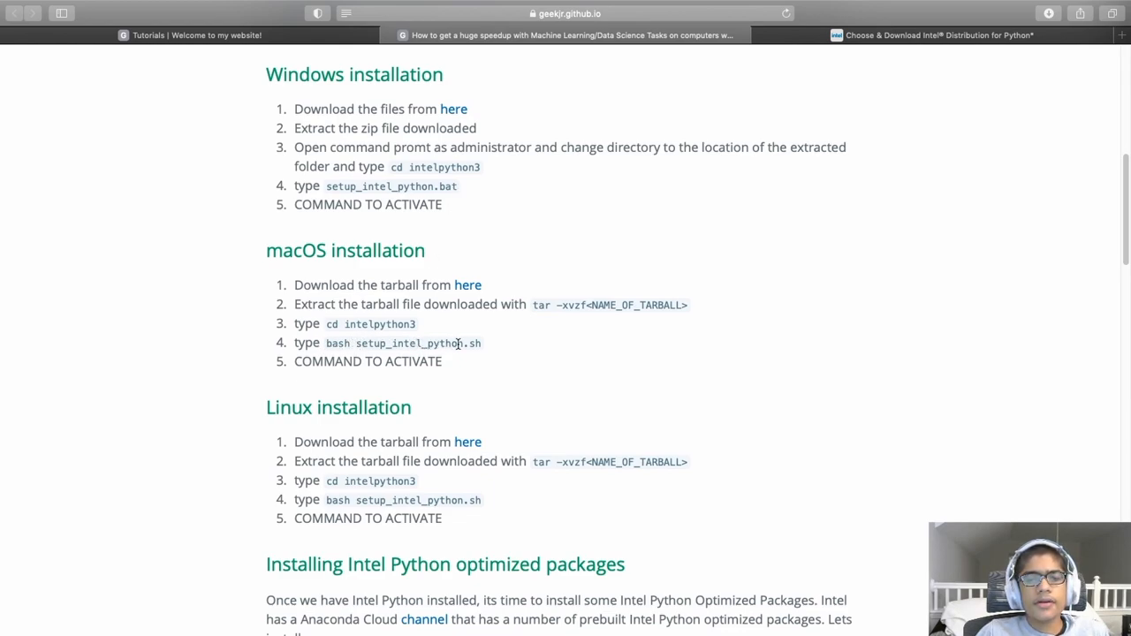
mouse_move(435, 186)
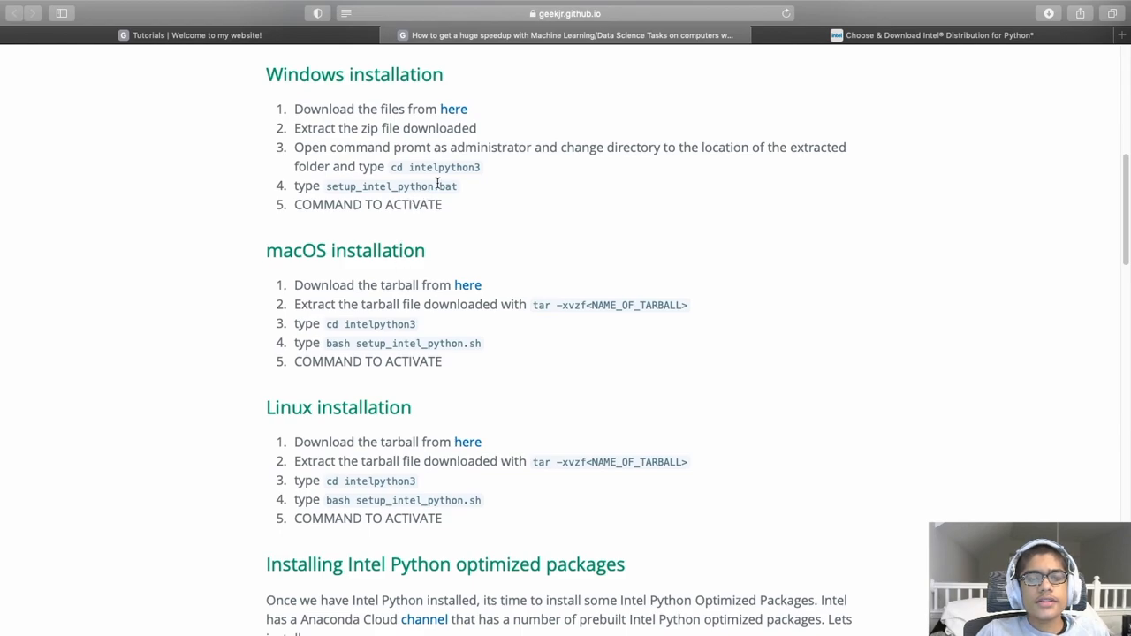
mouse_move(432, 188)
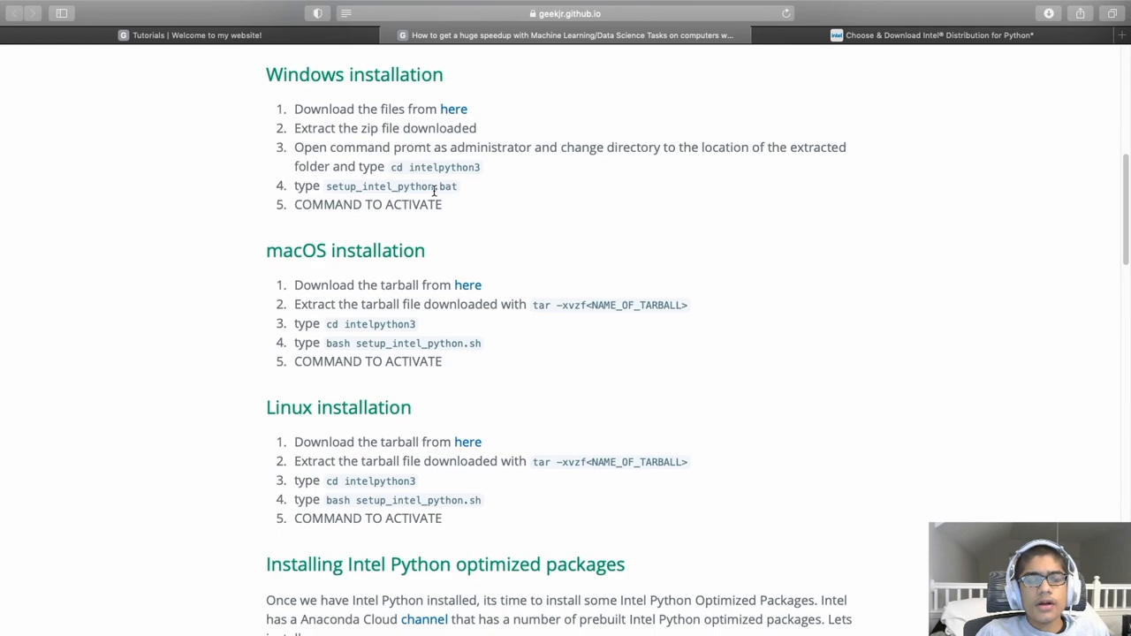
mouse_move(648, 147)
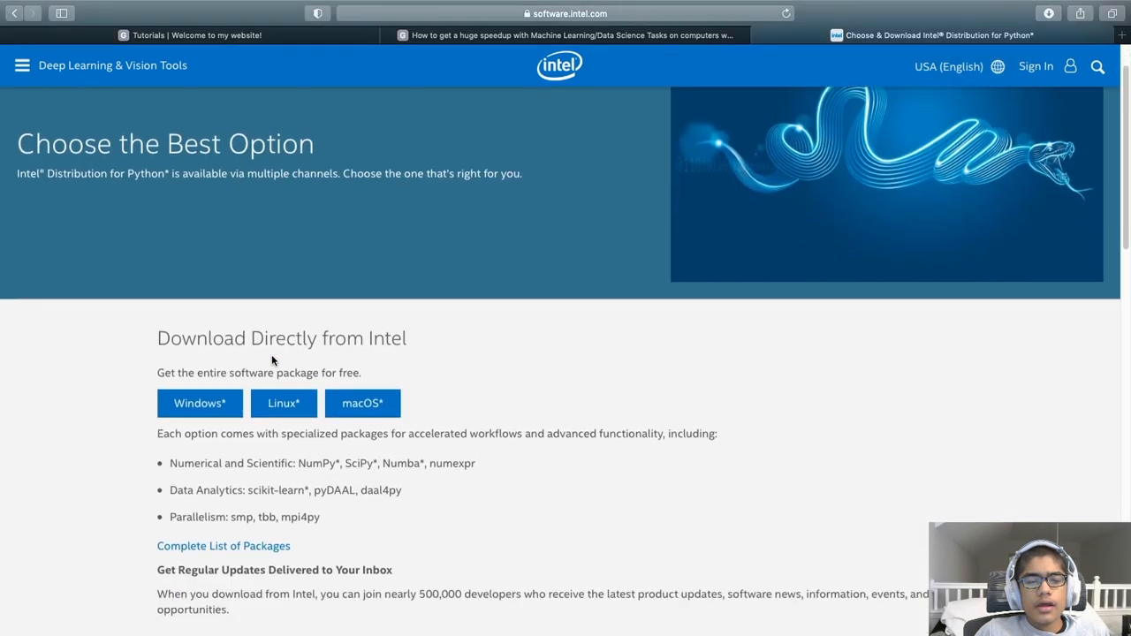
Step: Search 'intel pyth', view Get Started's Windows installation notes, then close the Intel tab
scroll("down", 3)
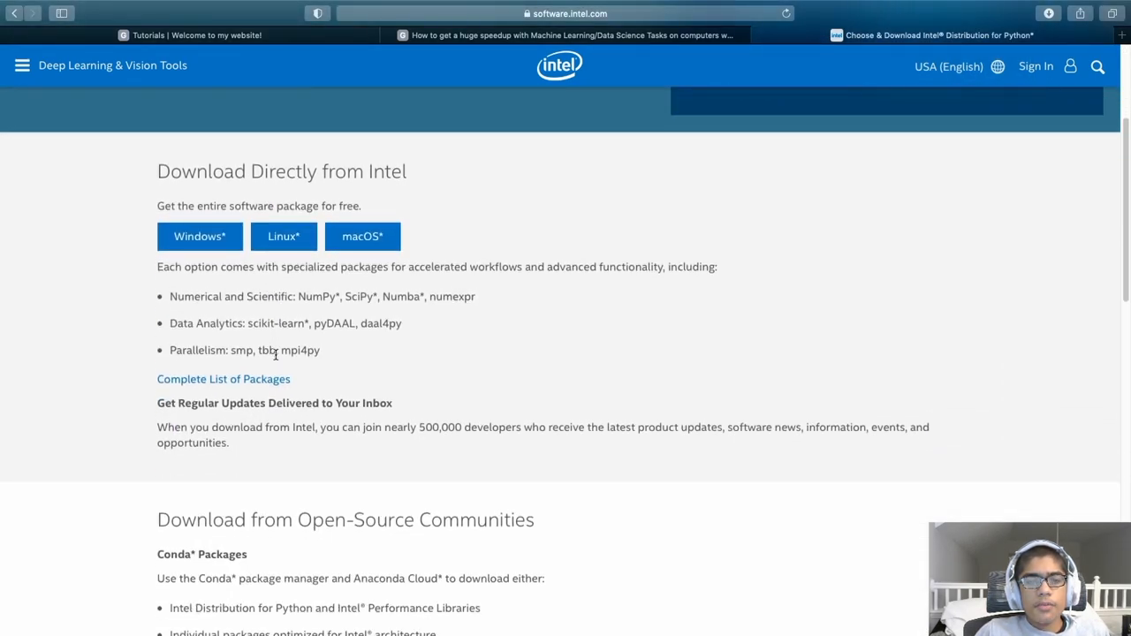
scroll("down", 3)
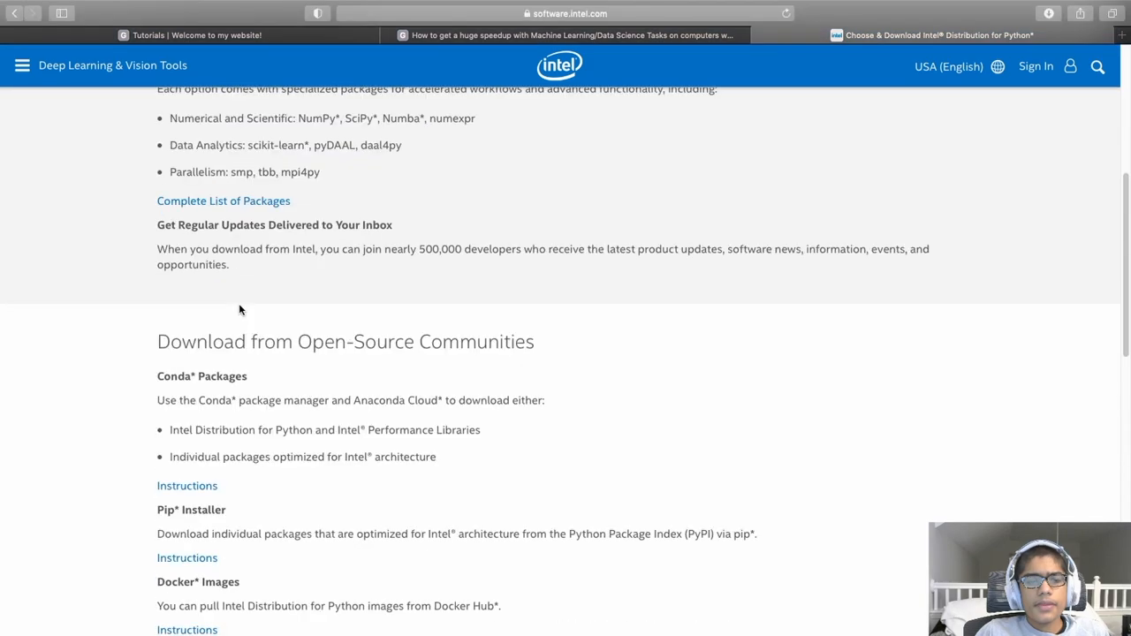
scroll("up", 3)
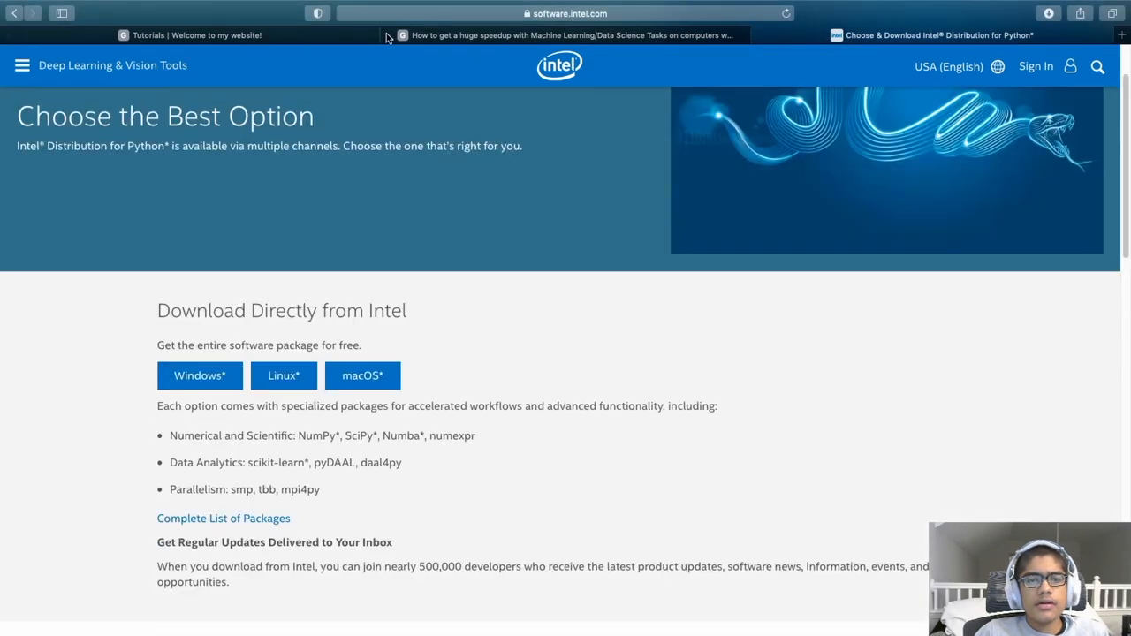
type("intel pyth")
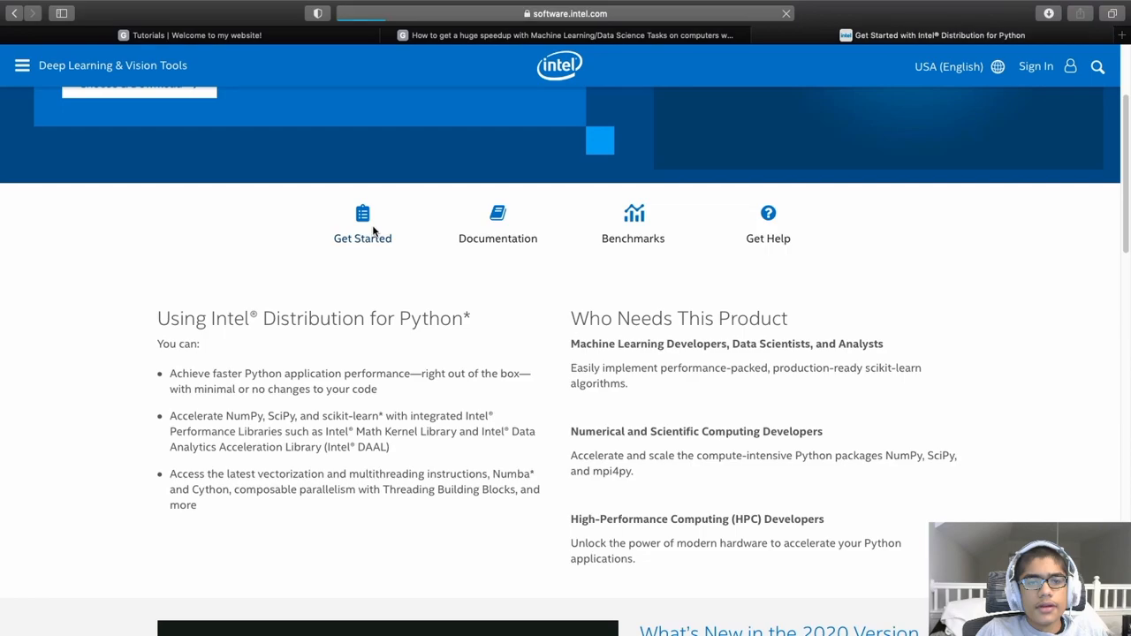
left_click(362, 225)
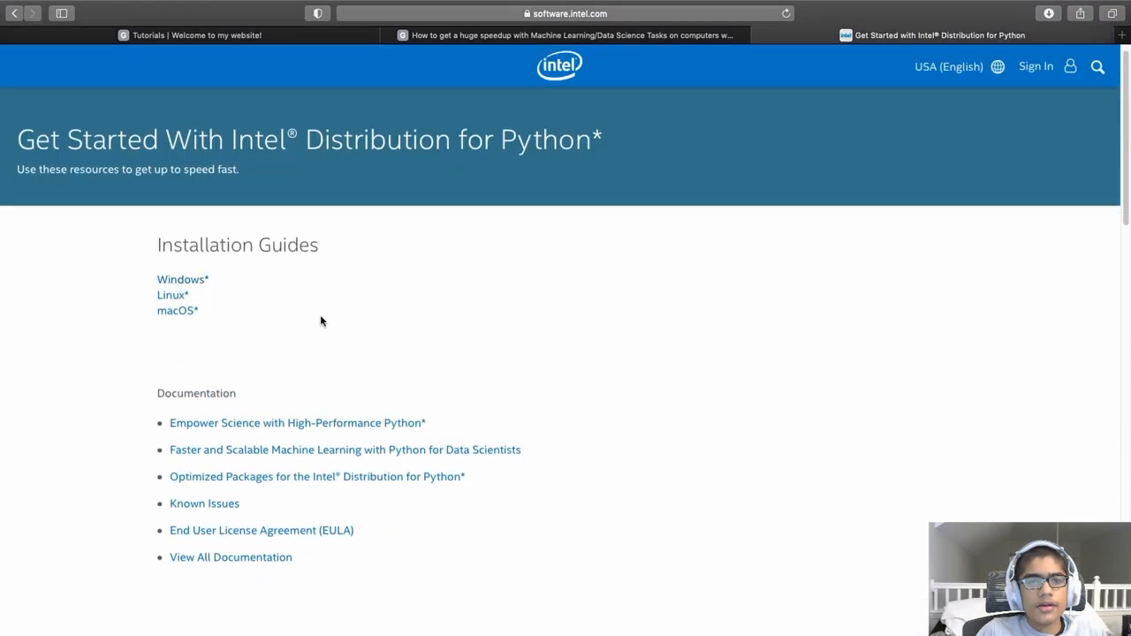
left_click(181, 279)
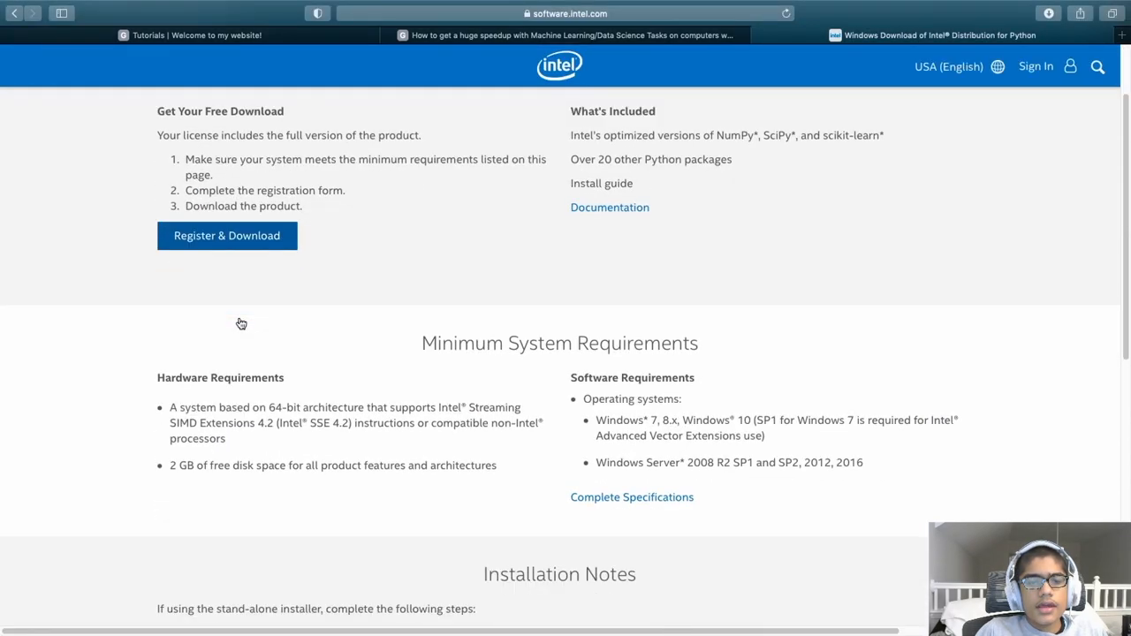
scroll("down", 3)
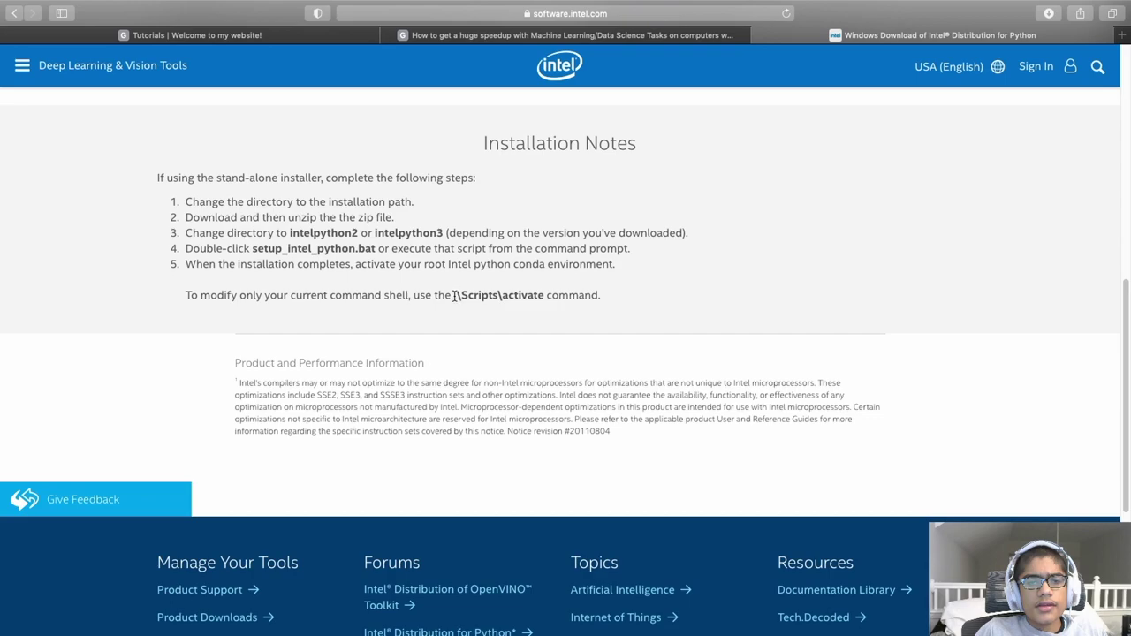
mouse_move(523, 316)
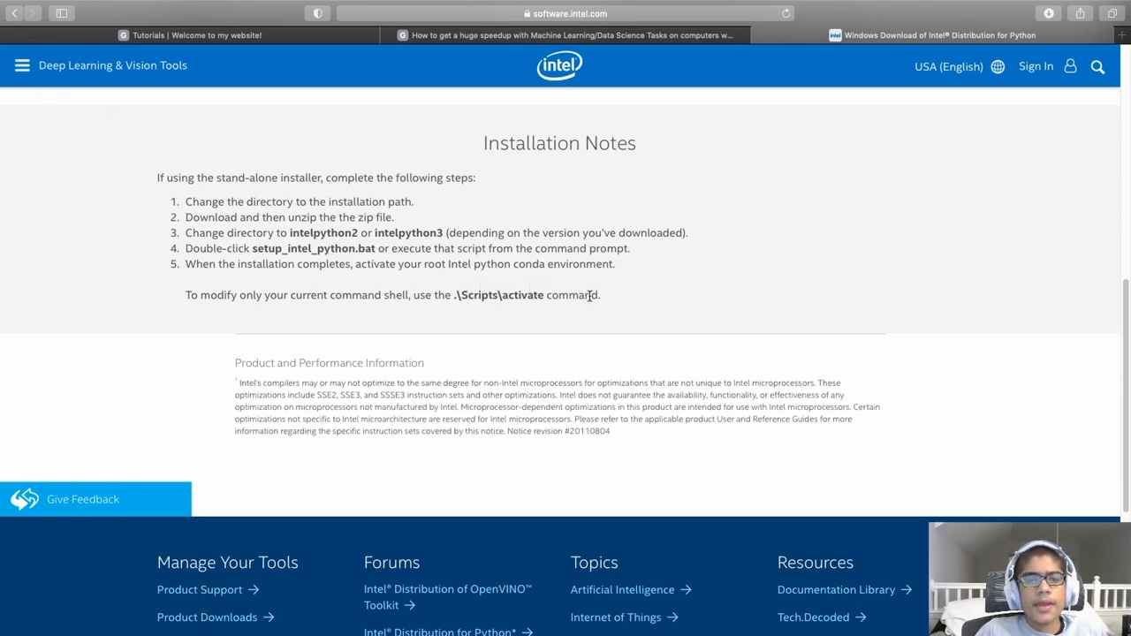
key("Cmd+Tab")
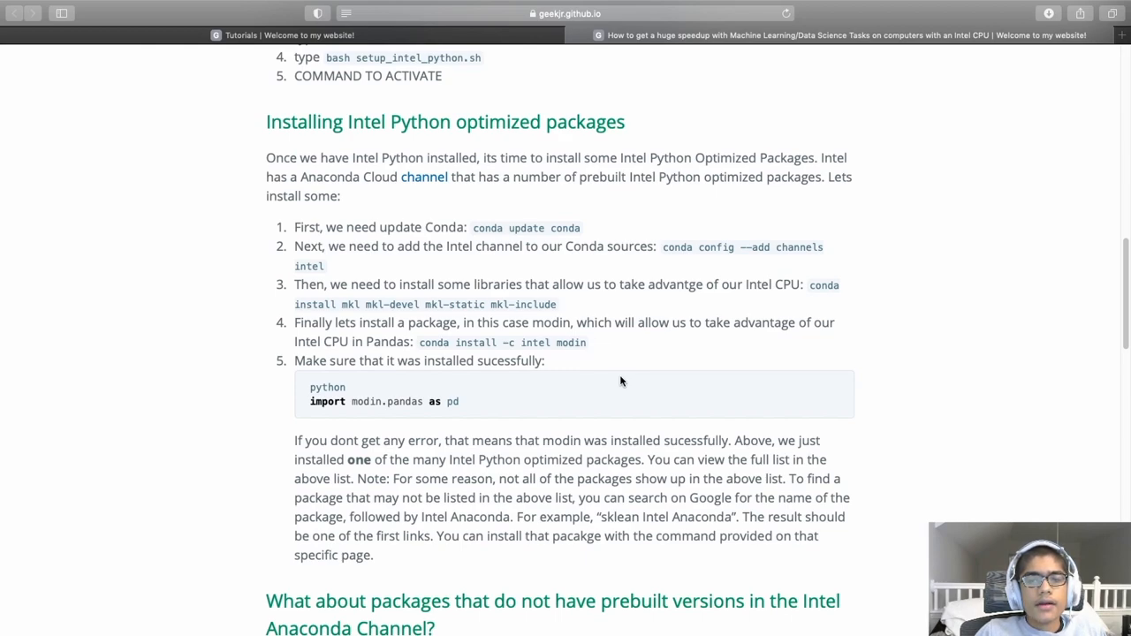
mouse_move(604, 316)
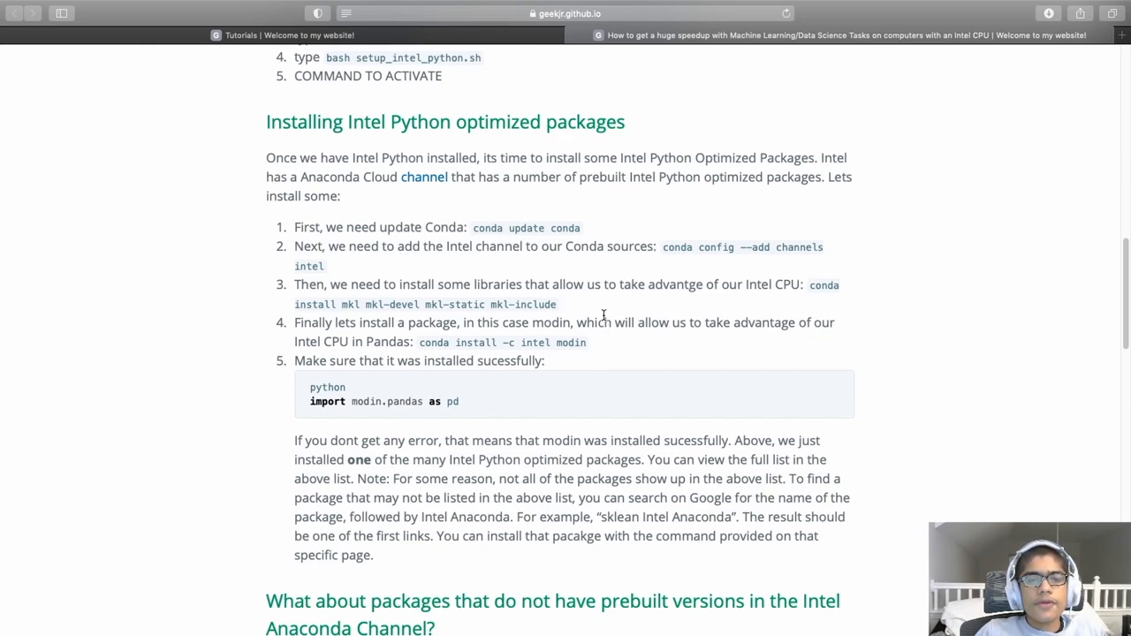
Step: Switch from the tutorial in Safari to Terminal via the app switcher
scroll("down", 3)
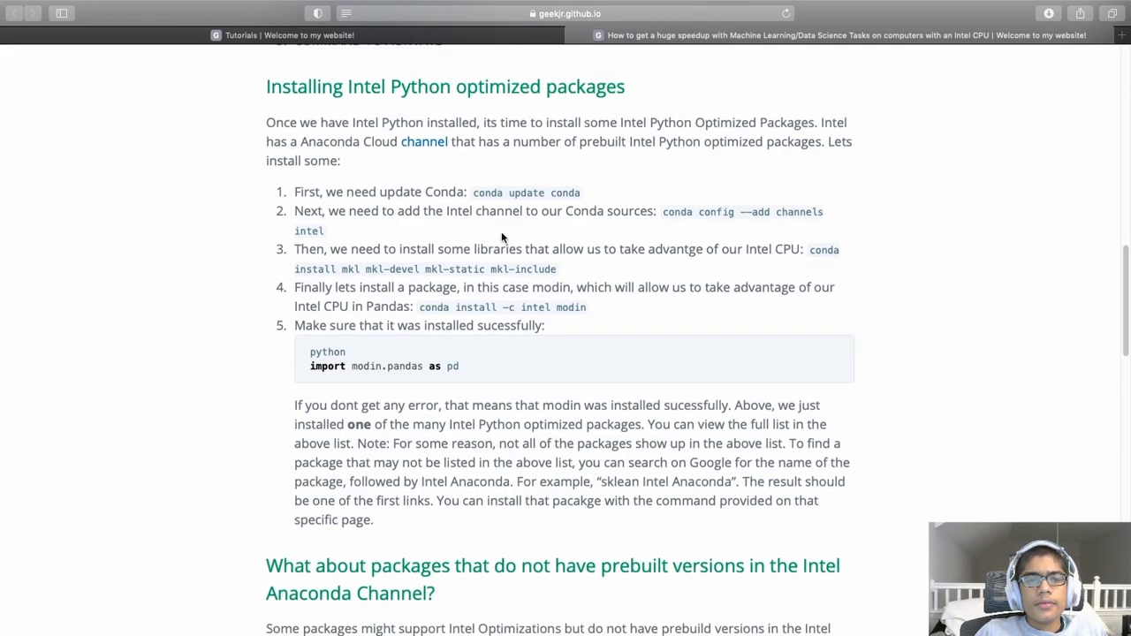
key("Cmd+Tab")
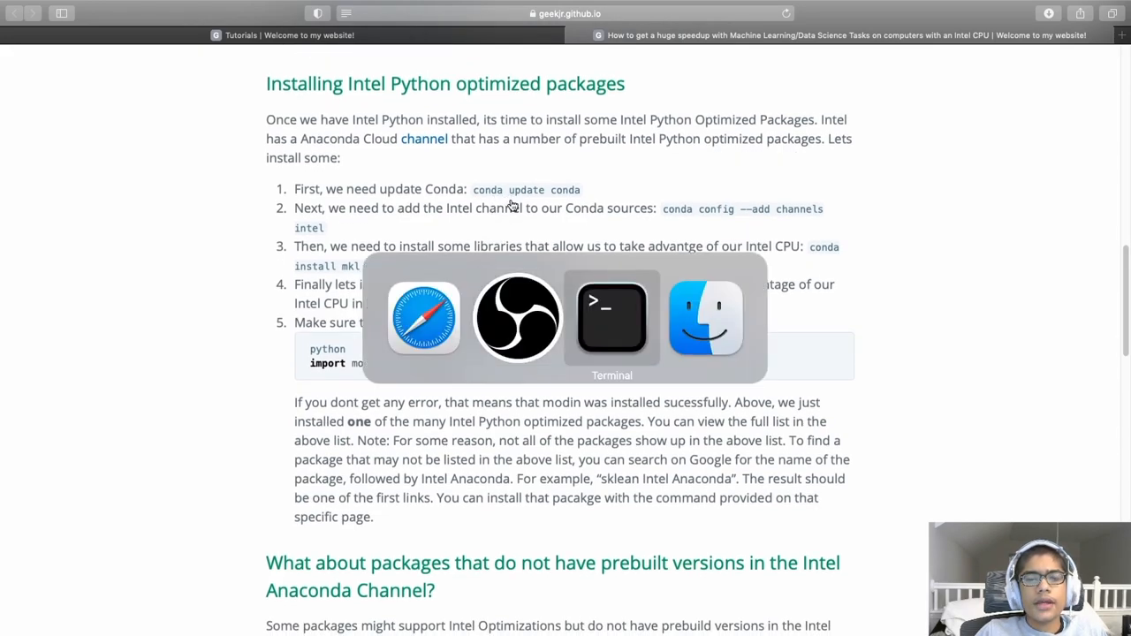
left_click(611, 318)
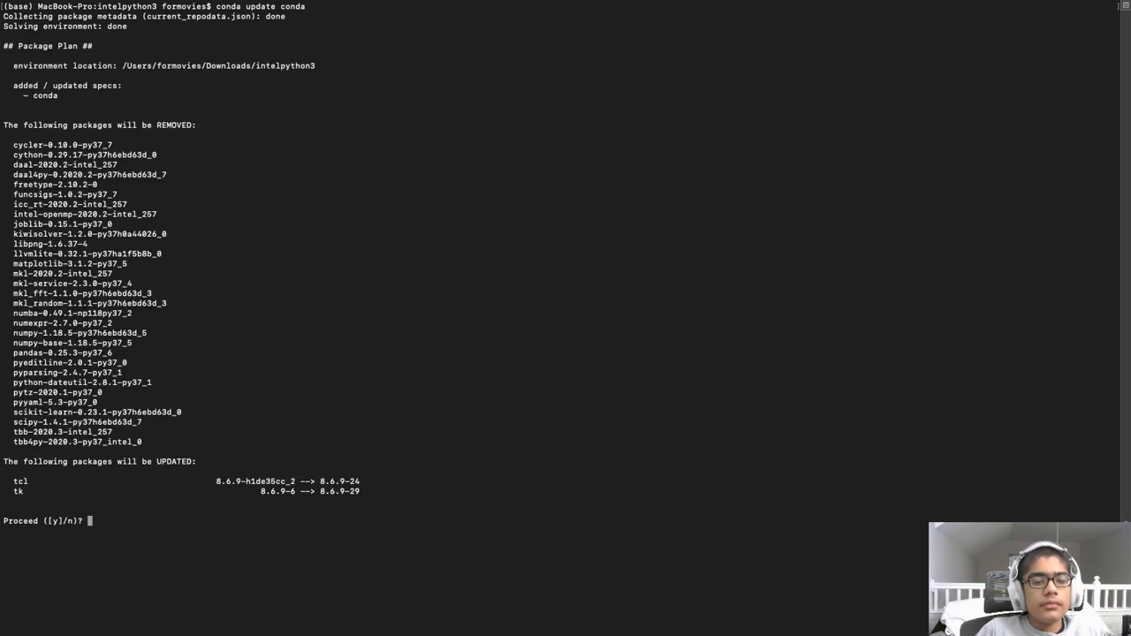
Step: Confirm the conda update with y, which fails uninstalling tbb4py, then clear the screen
type("y")
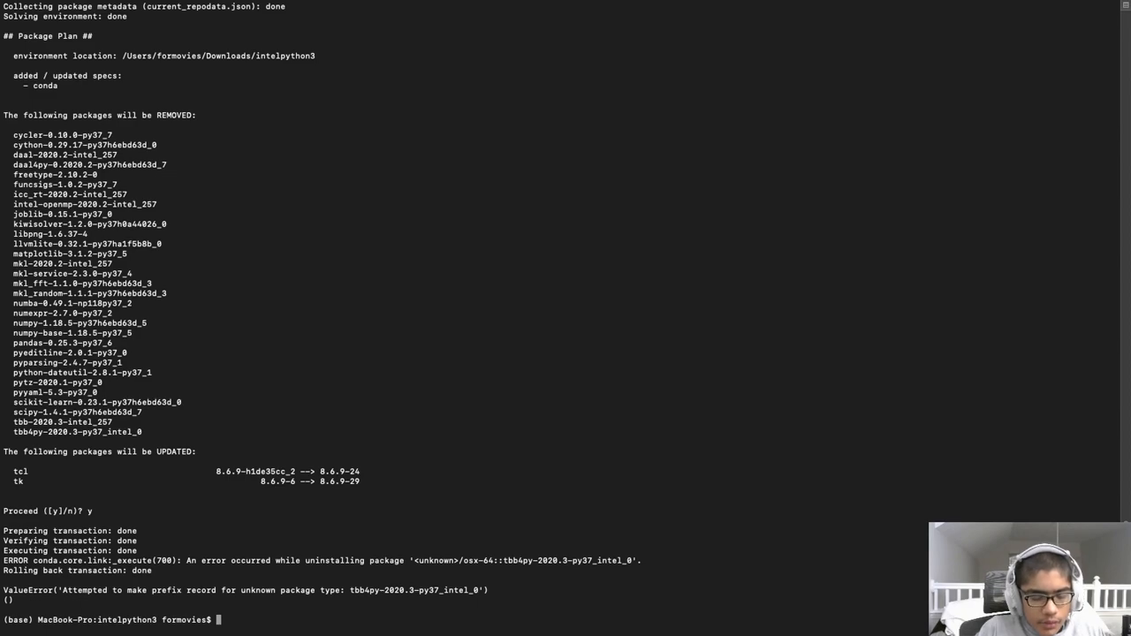
type("cle")
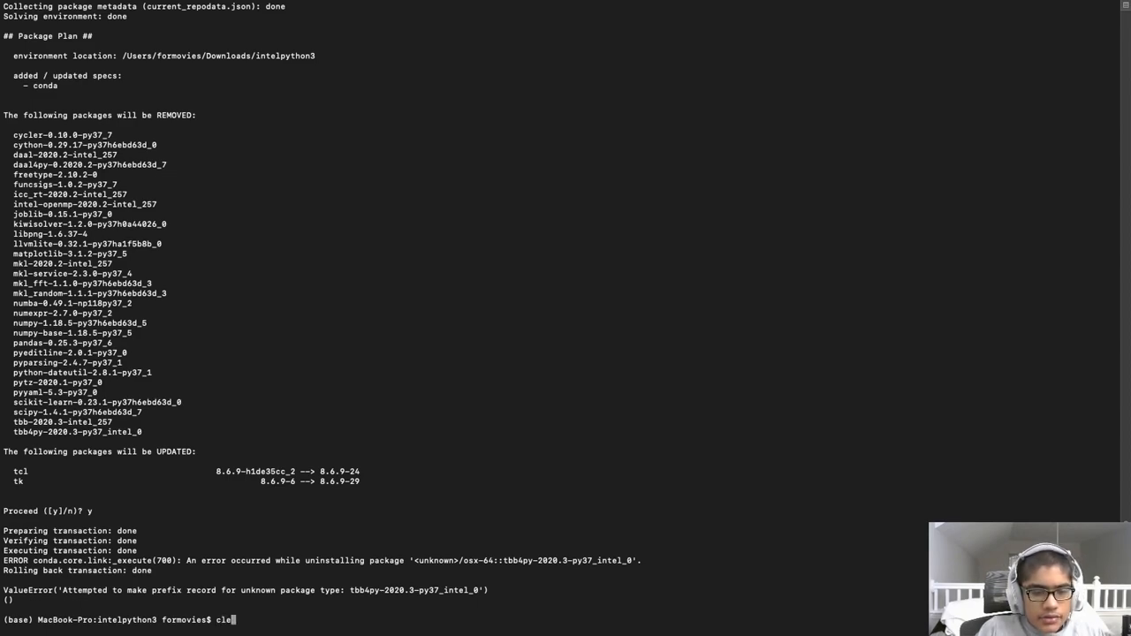
key("Enter")
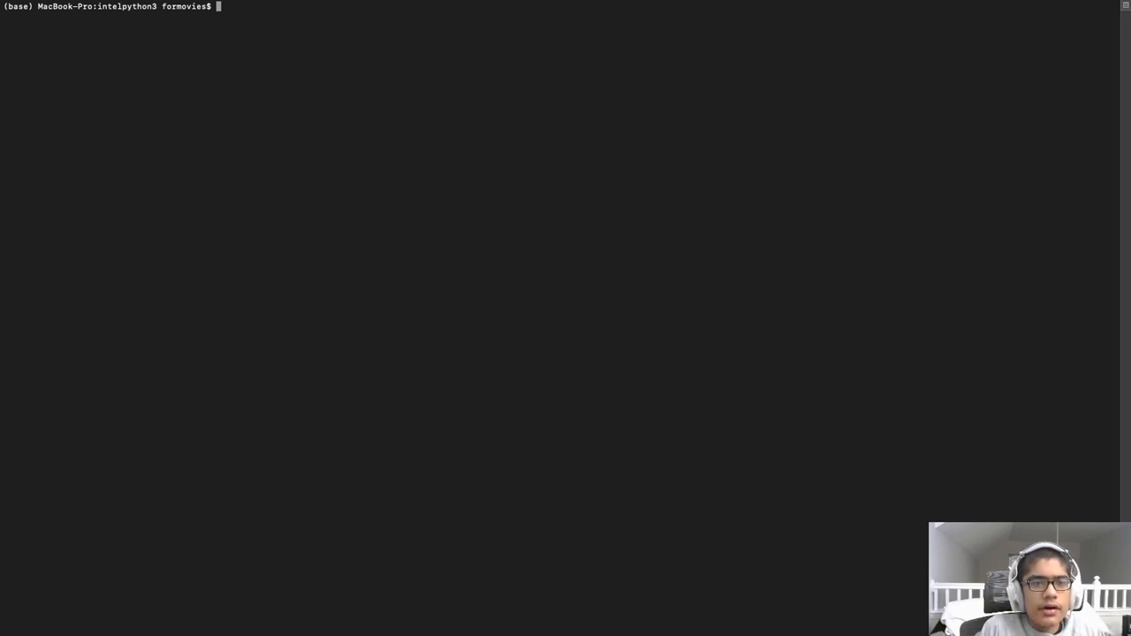
Step: Try creating a 'tutorial' conda environment with Python 3.7, hitting an argument error
type("conda create --")
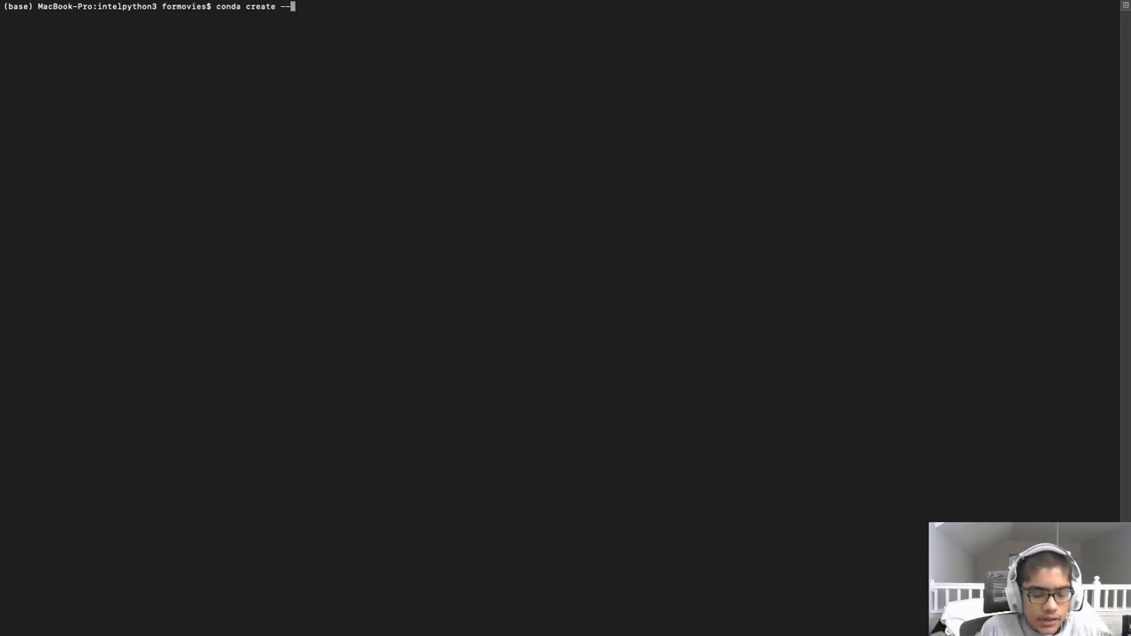
type("name")
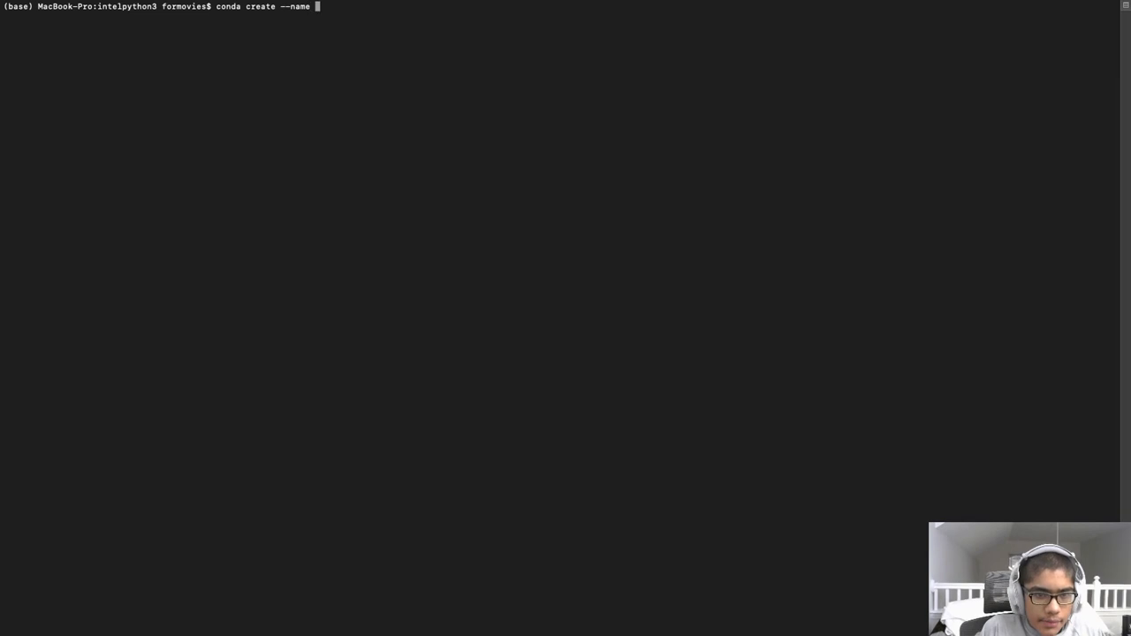
type("tutorial")
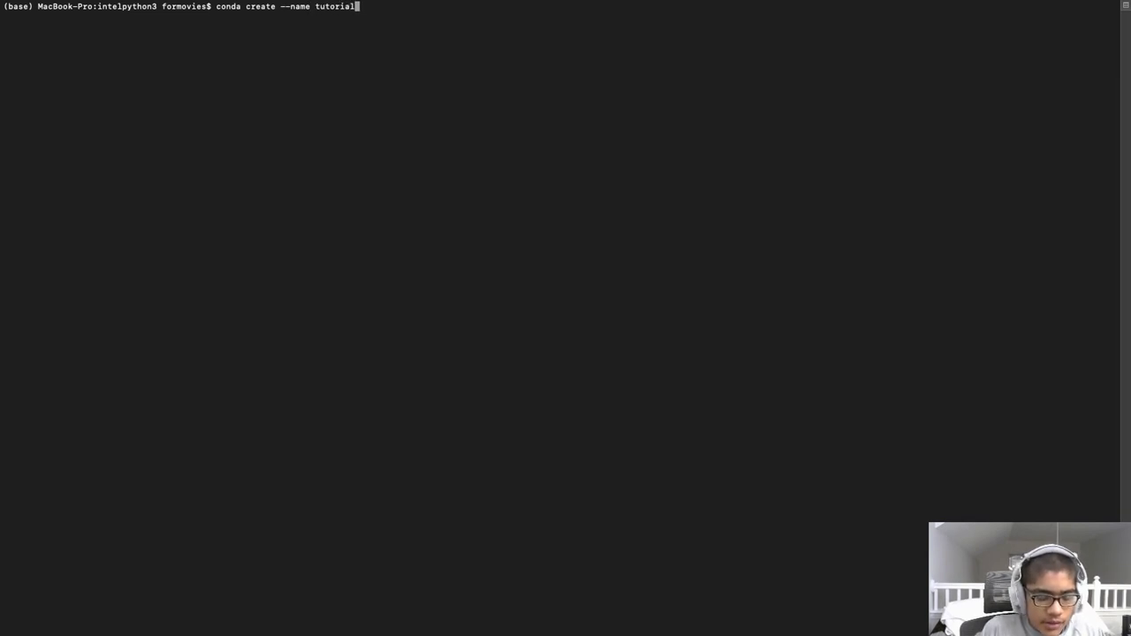
type("--p")
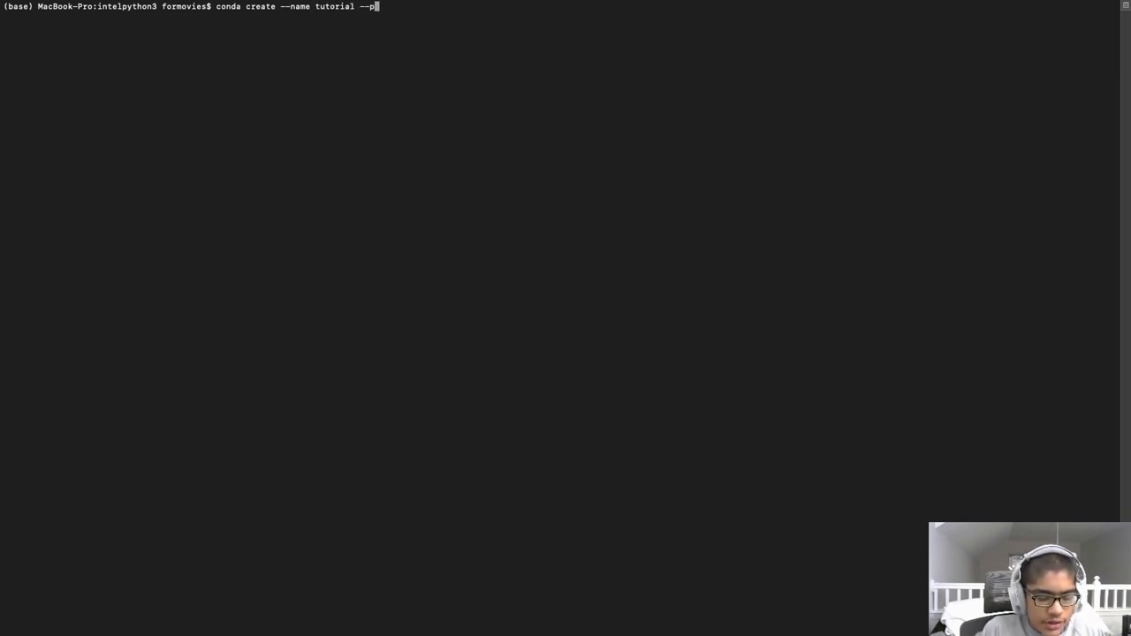
type("ython=3.")
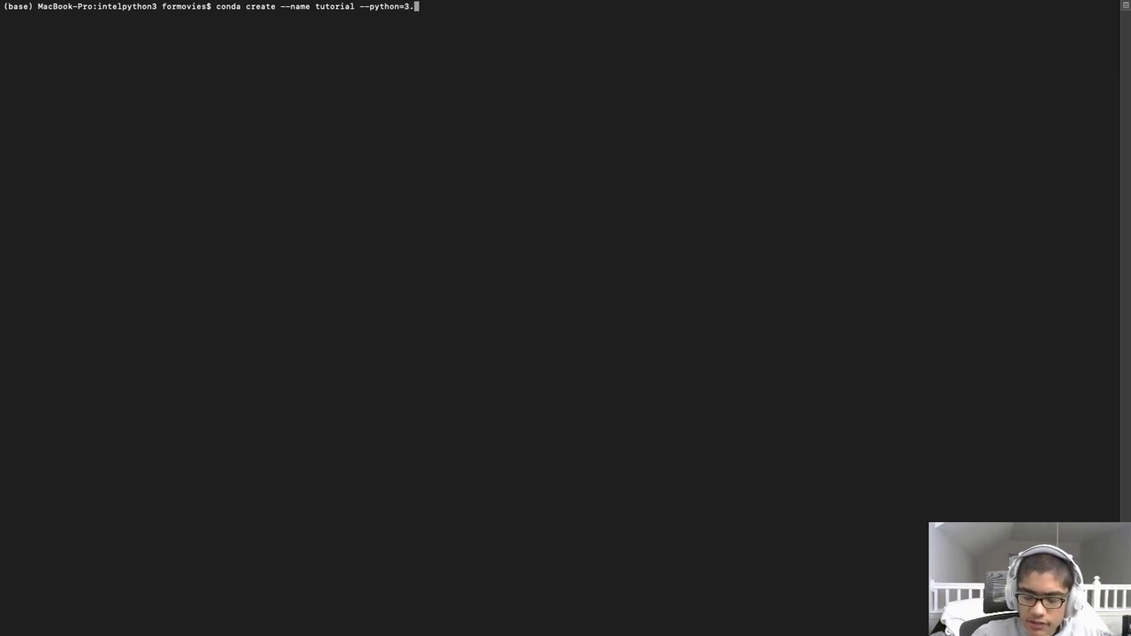
type("7")
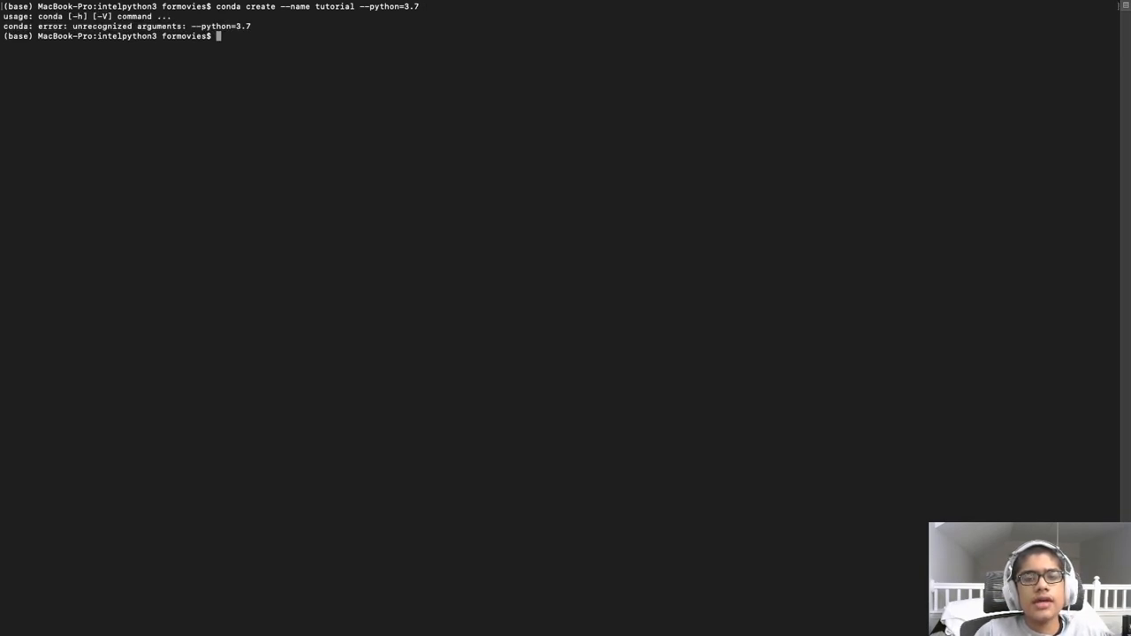
Step: Rerun conda create for 'tutorial' with Python 3.7 and confirm with y
type("conda create --name tutorial --python=3.7")
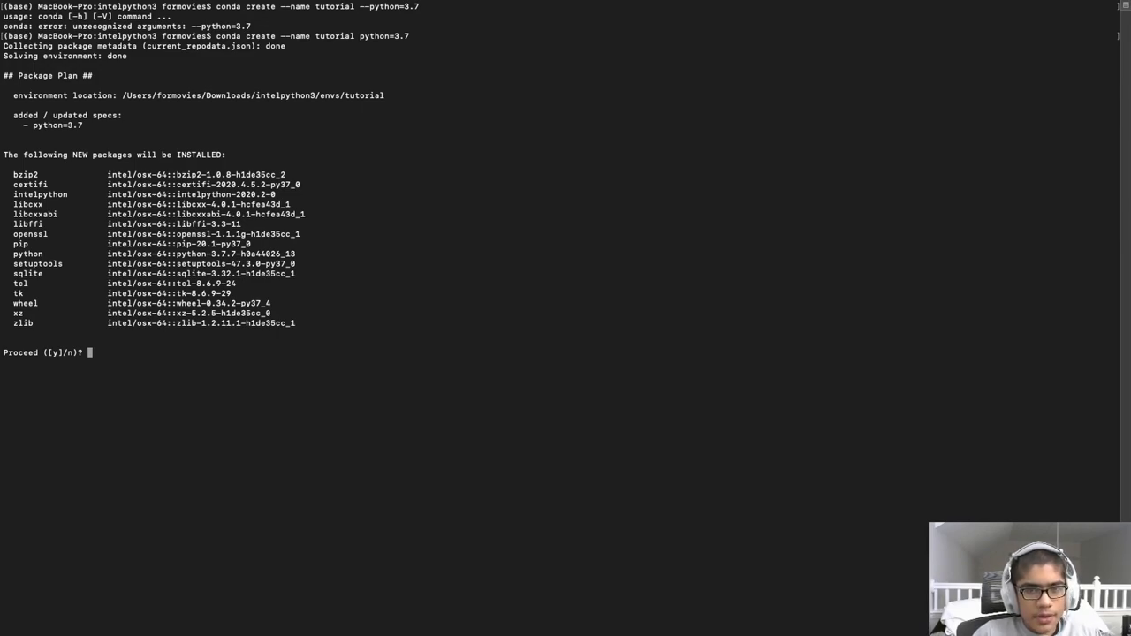
type("y")
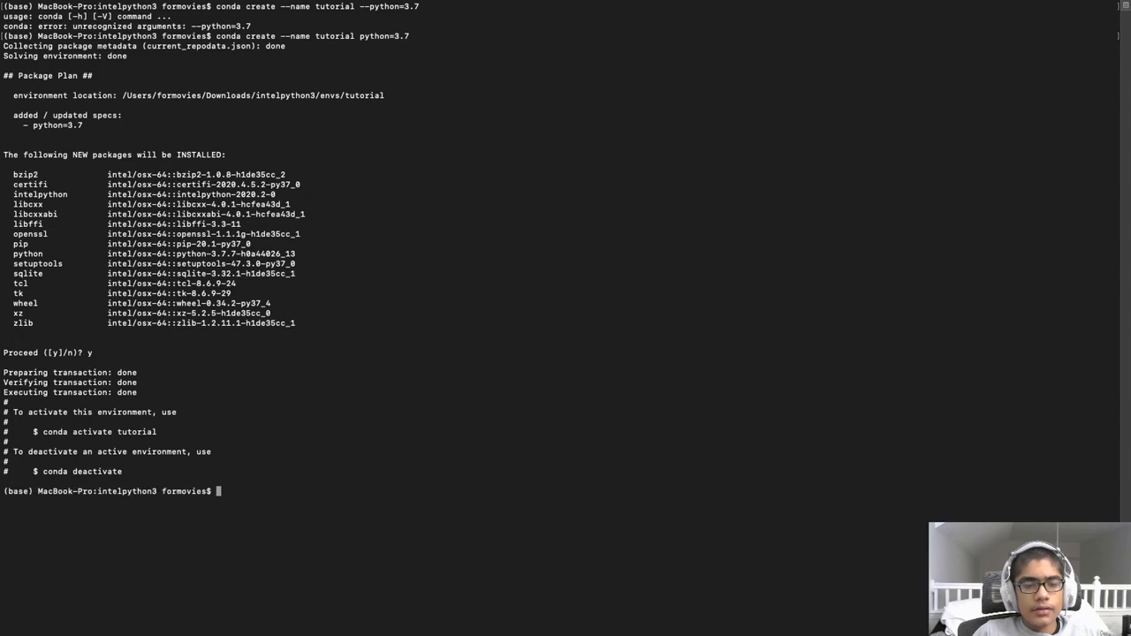
type("conda ac")
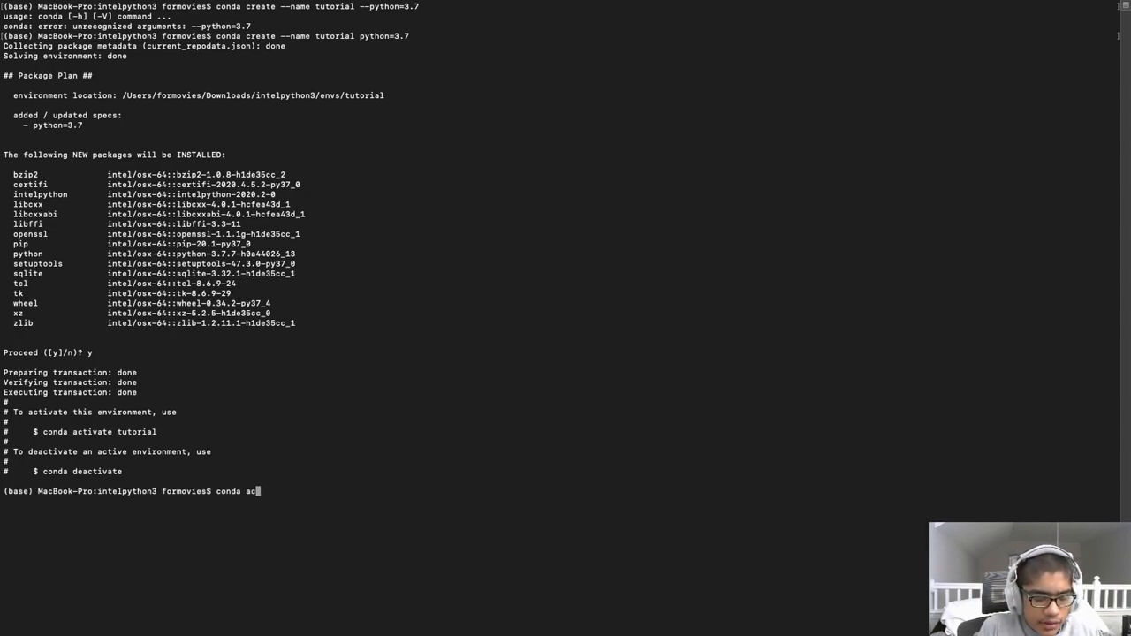
Step: Activate the tutorial environment and install conda into it, confirming with y
type("tivate tu")
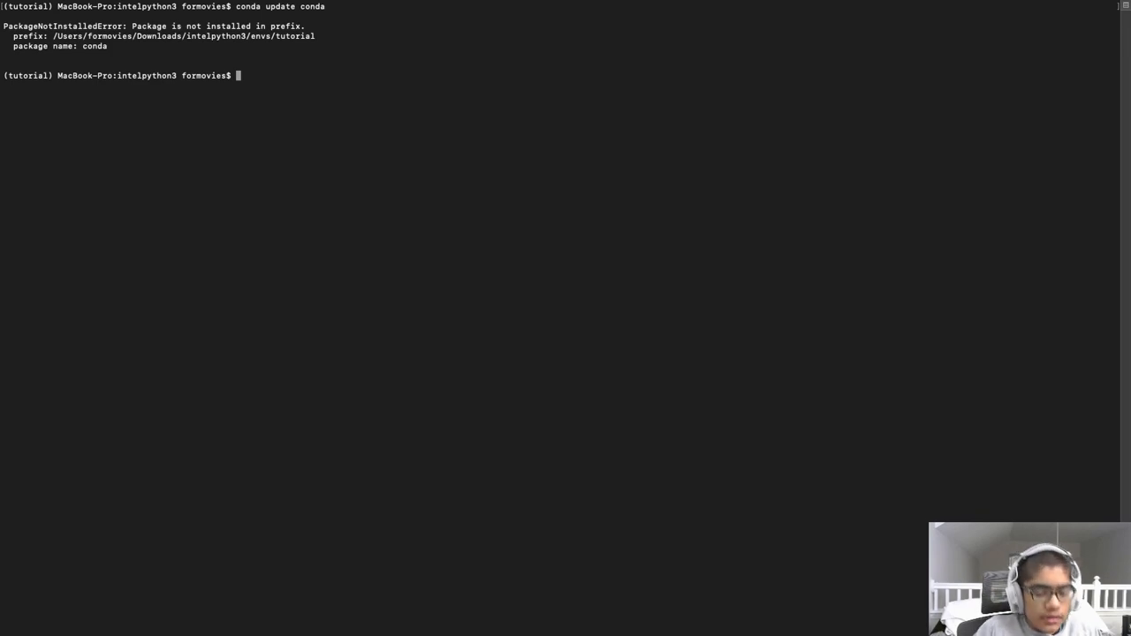
type("conda install")
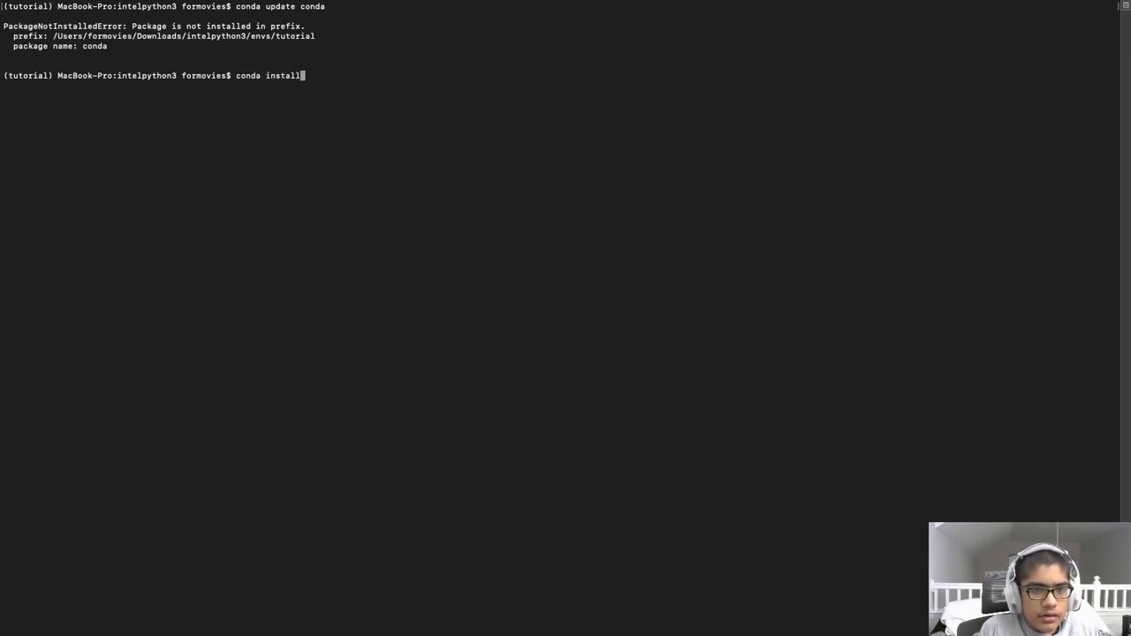
type("conda")
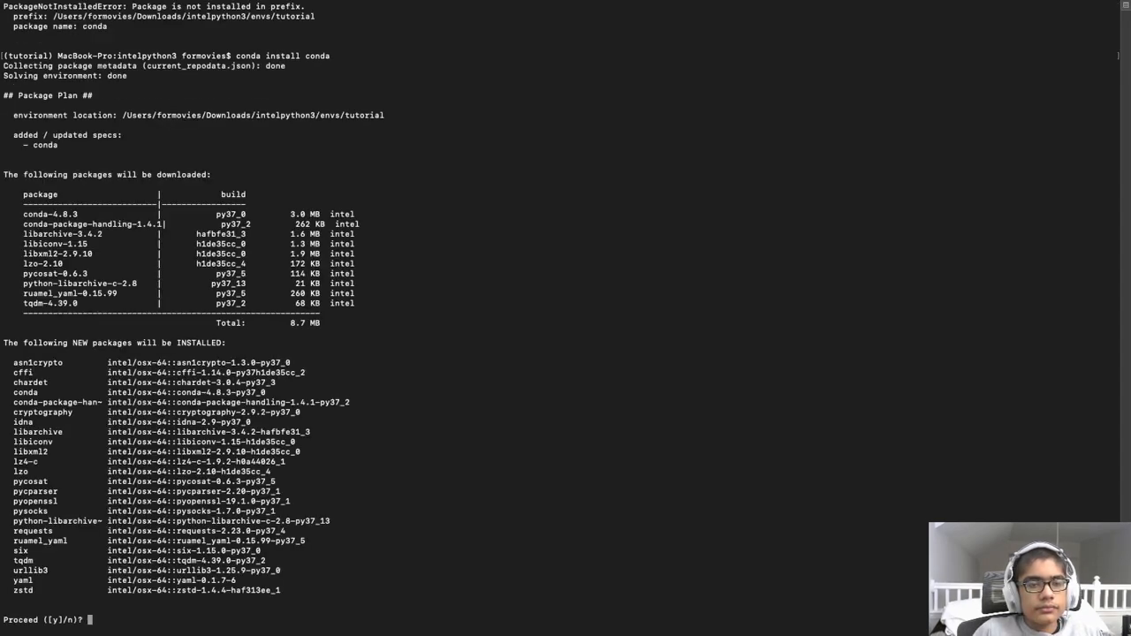
type("y")
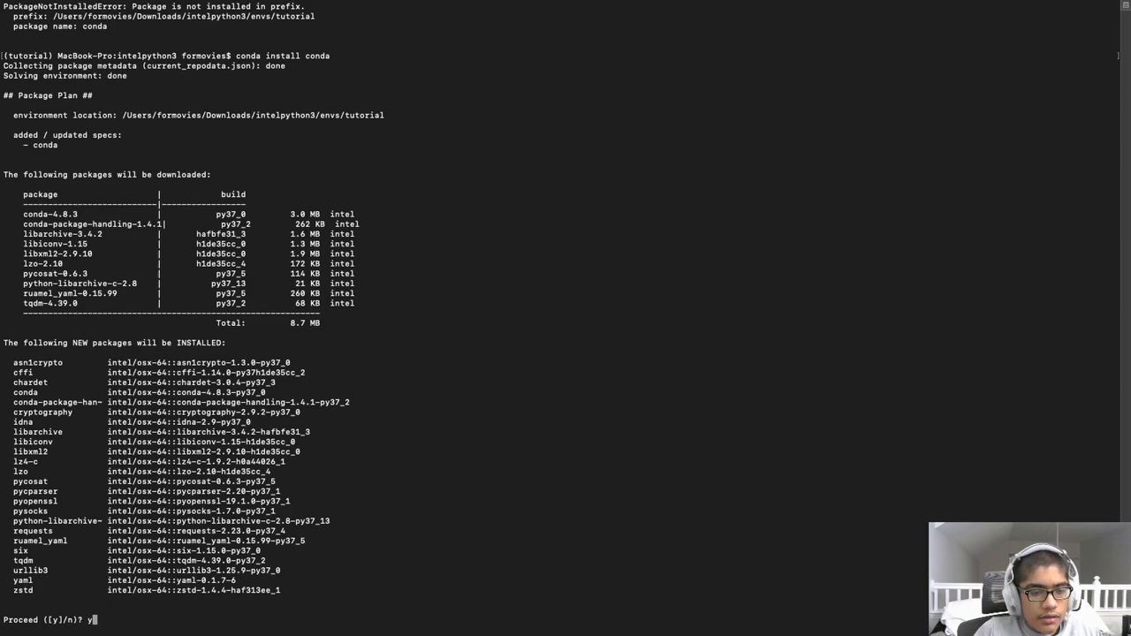
key("enter")
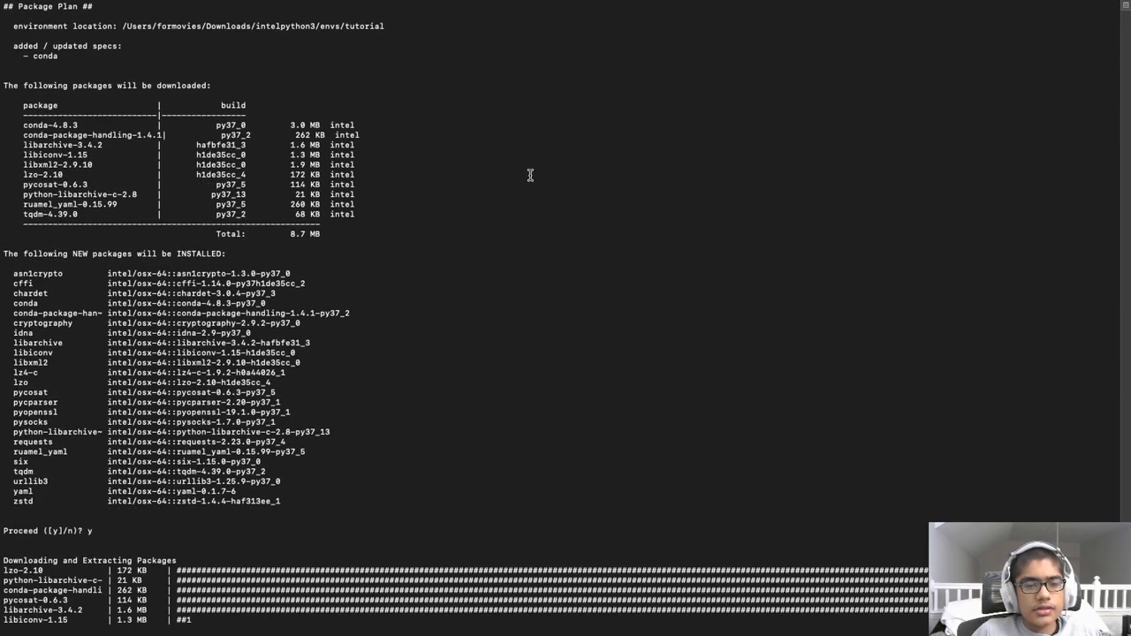
Step: Review the conda install output and clear the Terminal
scroll("down", 3)
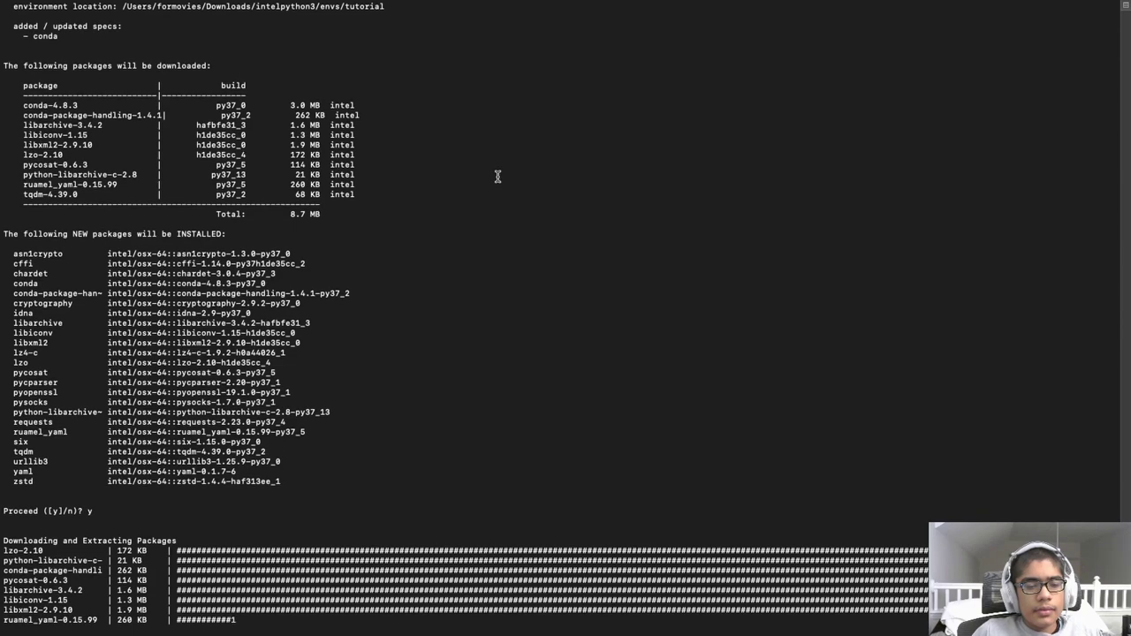
scroll("down", 3)
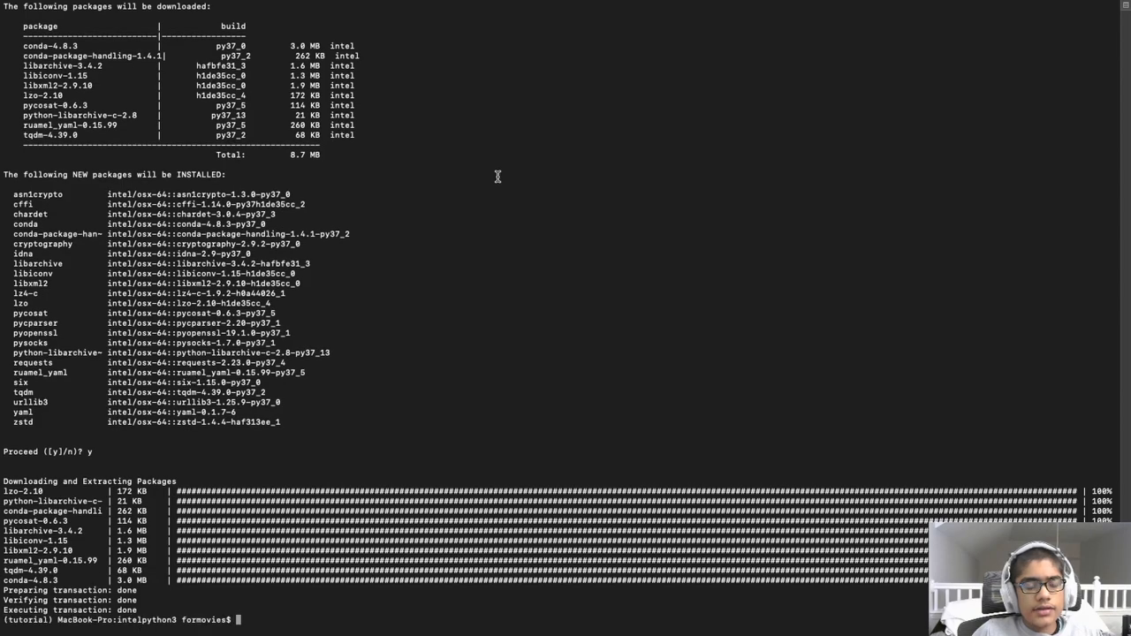
type("cond")
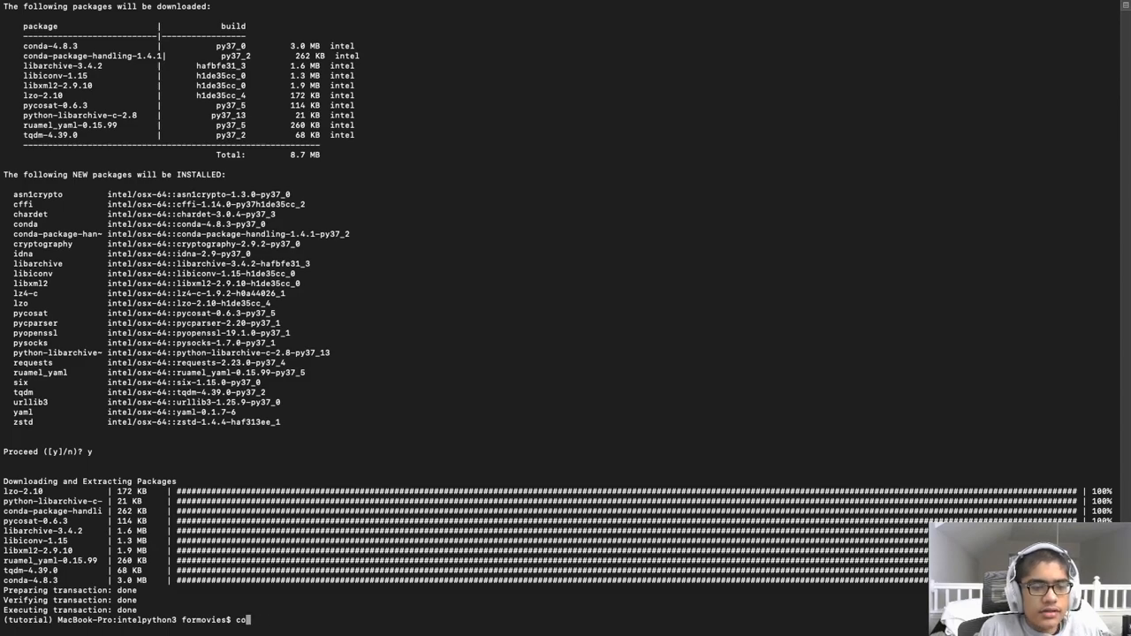
key("Backspace")
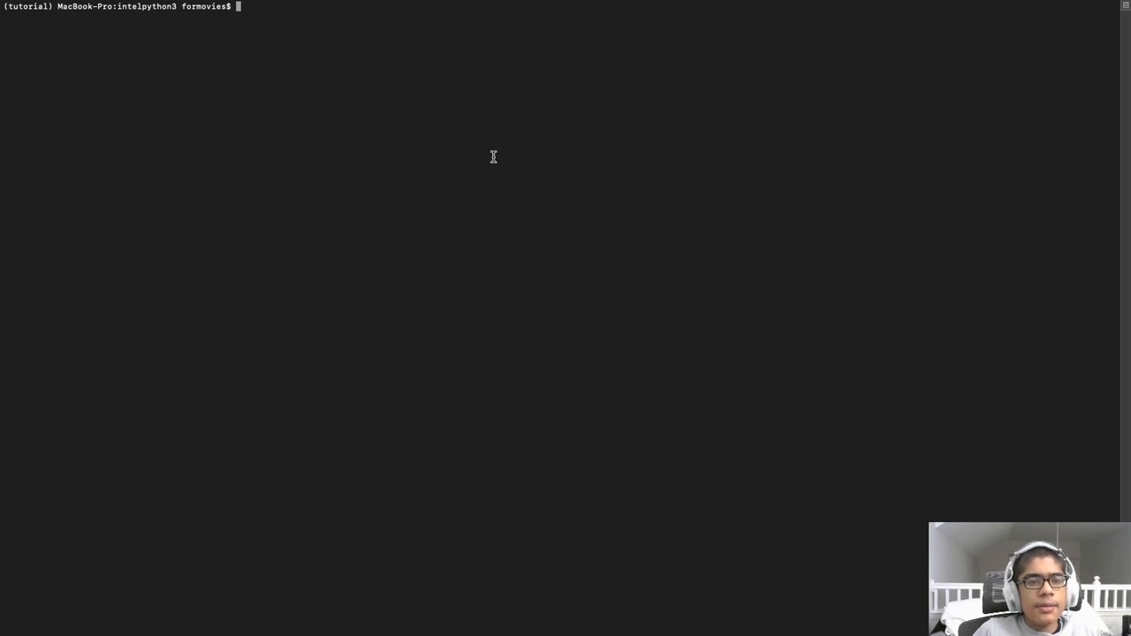
Step: Copy the tutorial's 'conda config --add channels intel' command and run it in Terminal
key("Cmd+Tab")
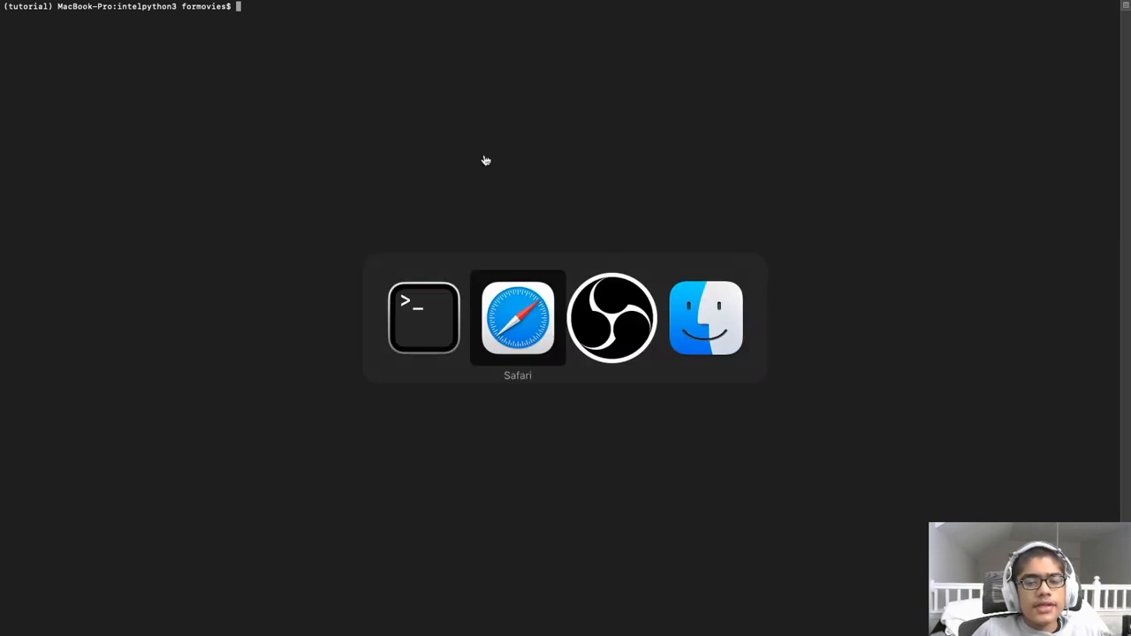
left_click(518, 318)
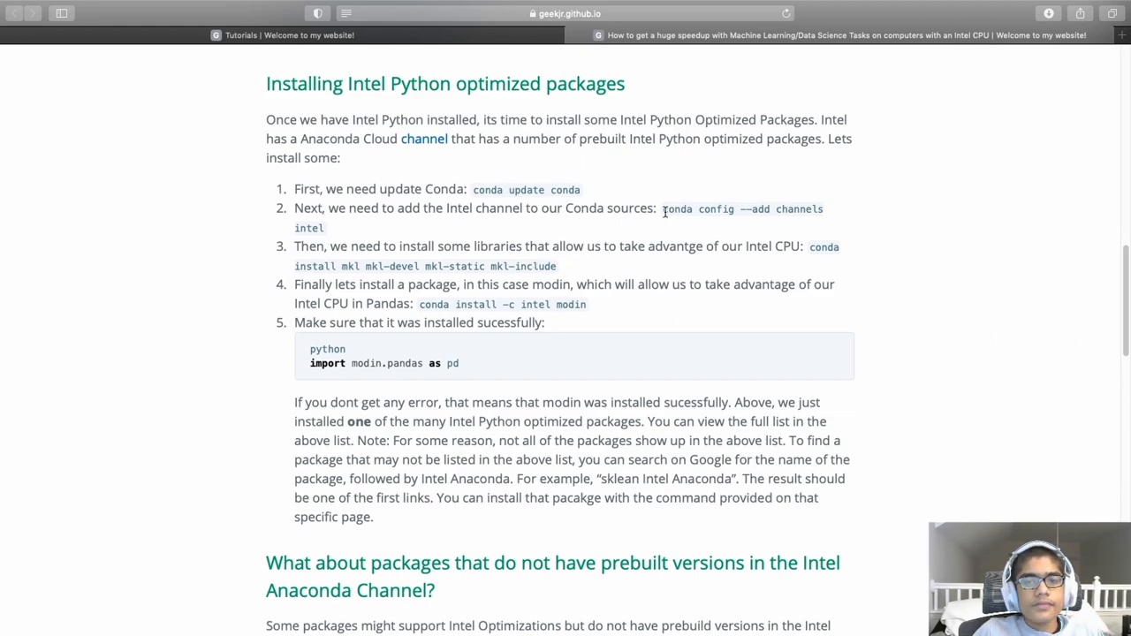
left_click_drag(663, 209, 326, 227)
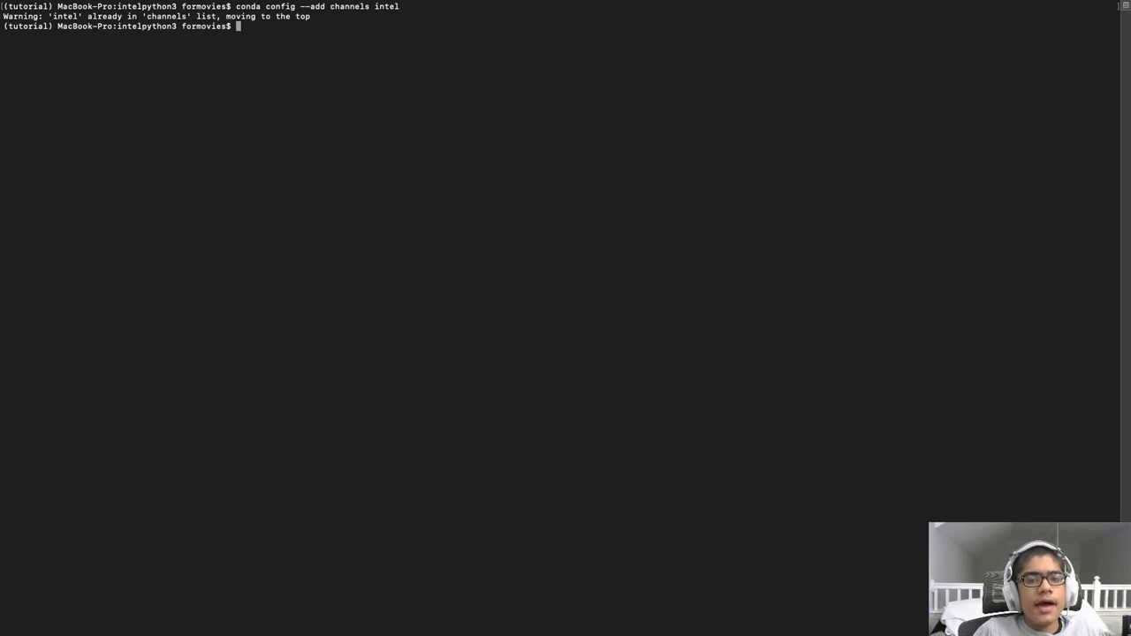
type("c")
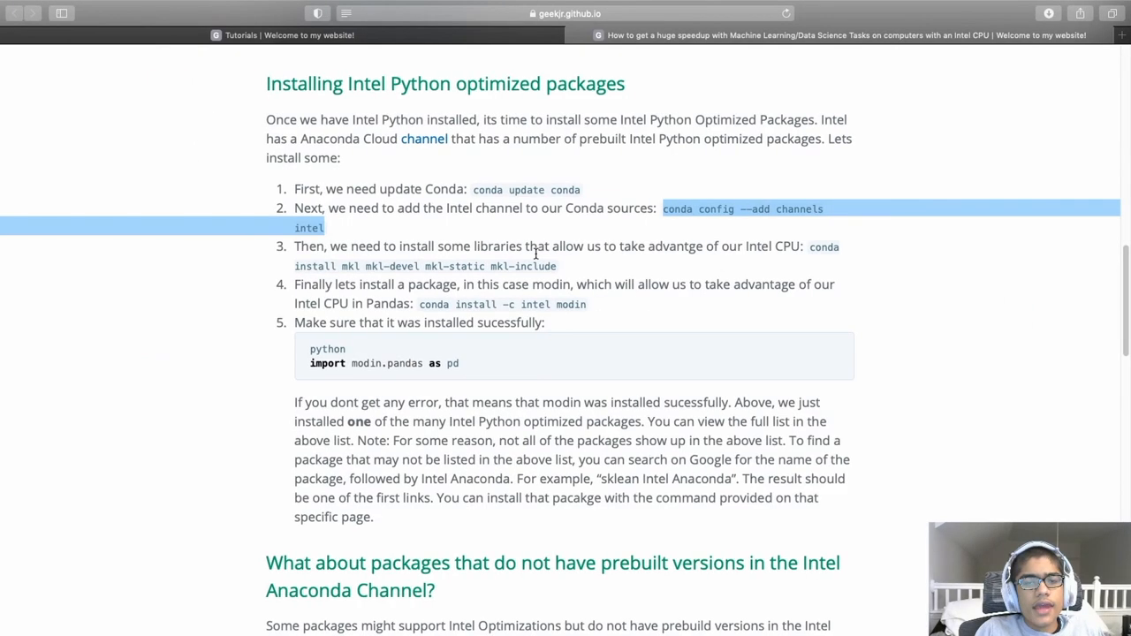
Step: Run conda install mkl mkl-devel mkl-static mkl-include until downloads reach 100%
scroll("down", 3)
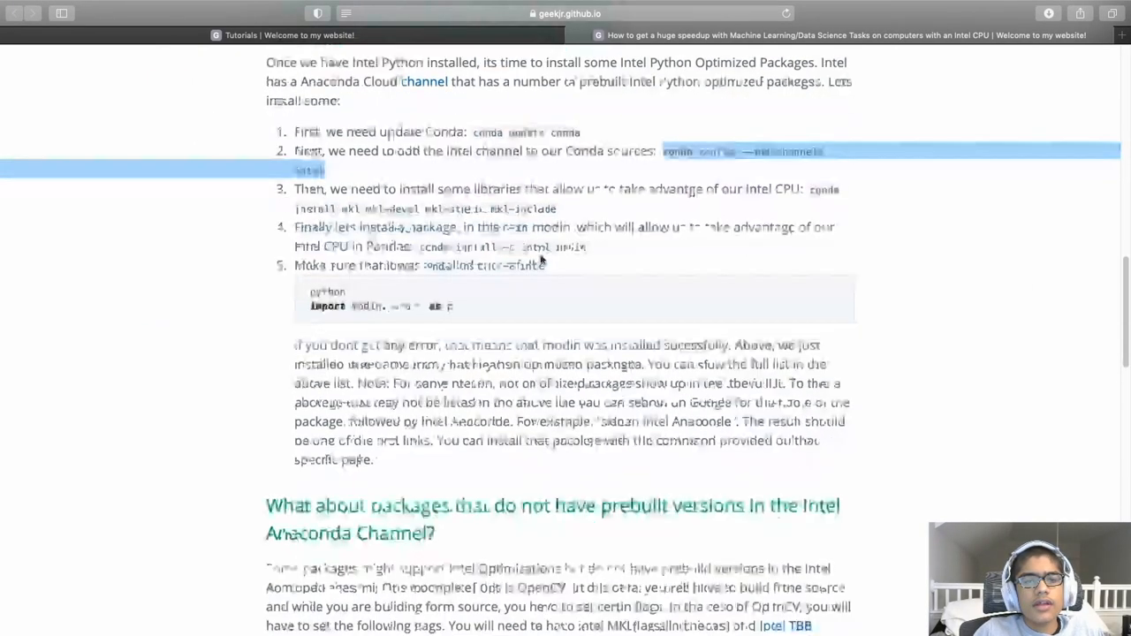
scroll("down", 3)
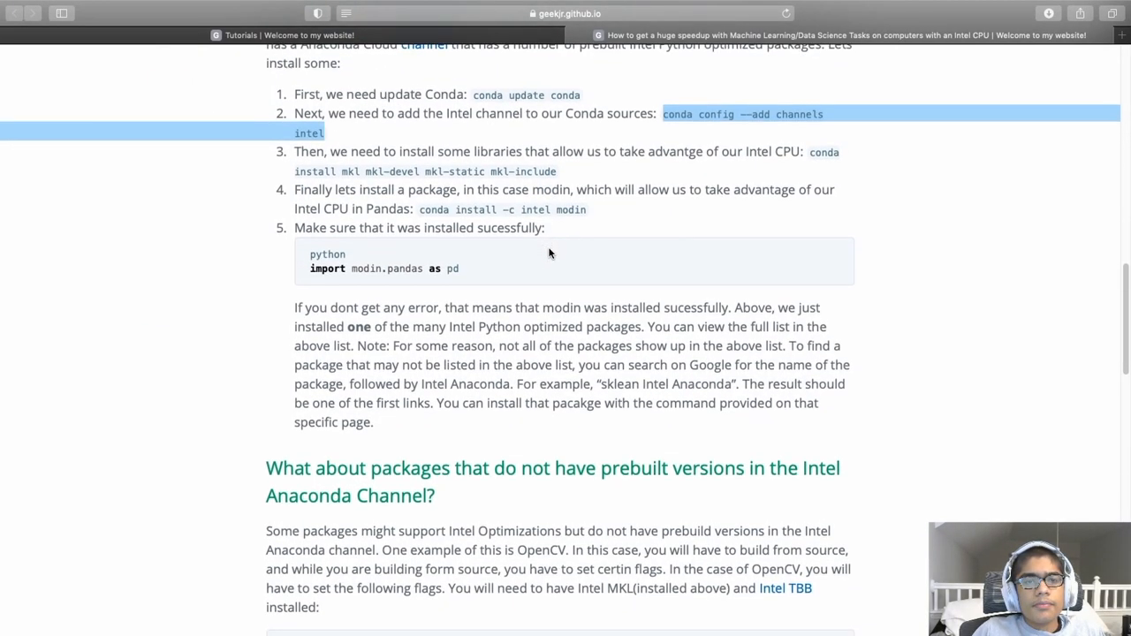
scroll("down", 3)
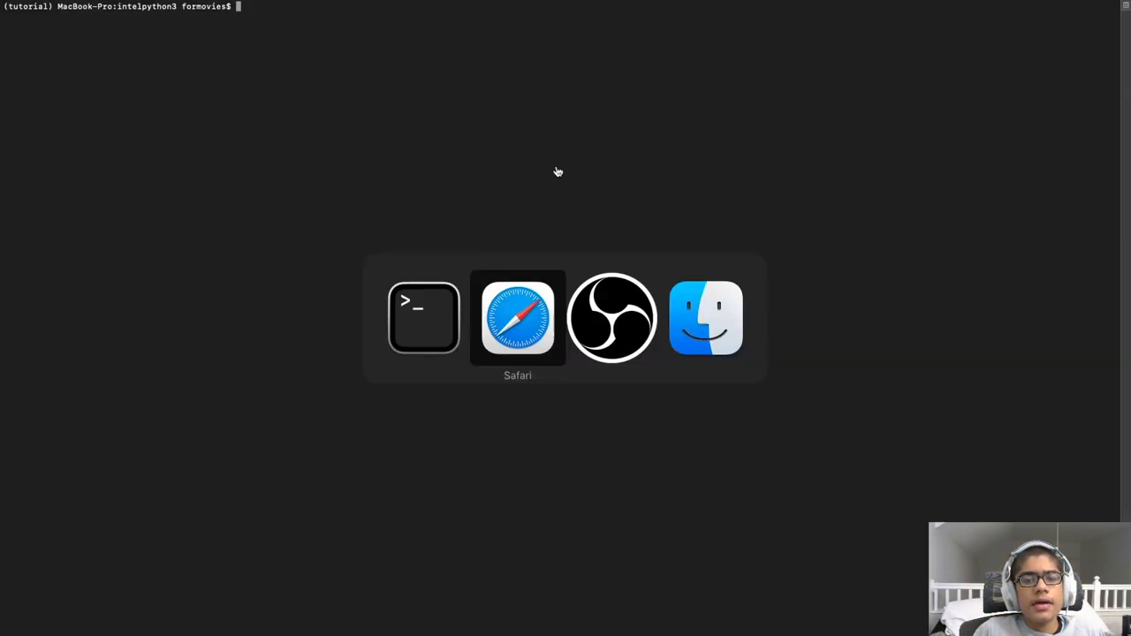
type("conda install mkl mkl-devel mkl-static mkl-include")
type("y")
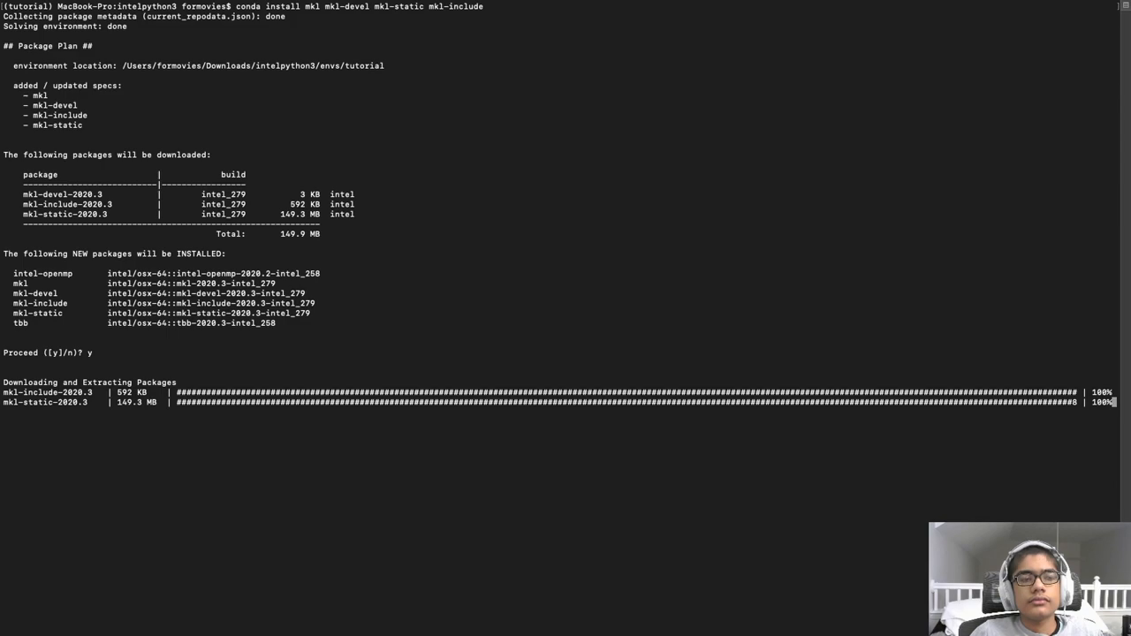
mouse_move(917, 58)
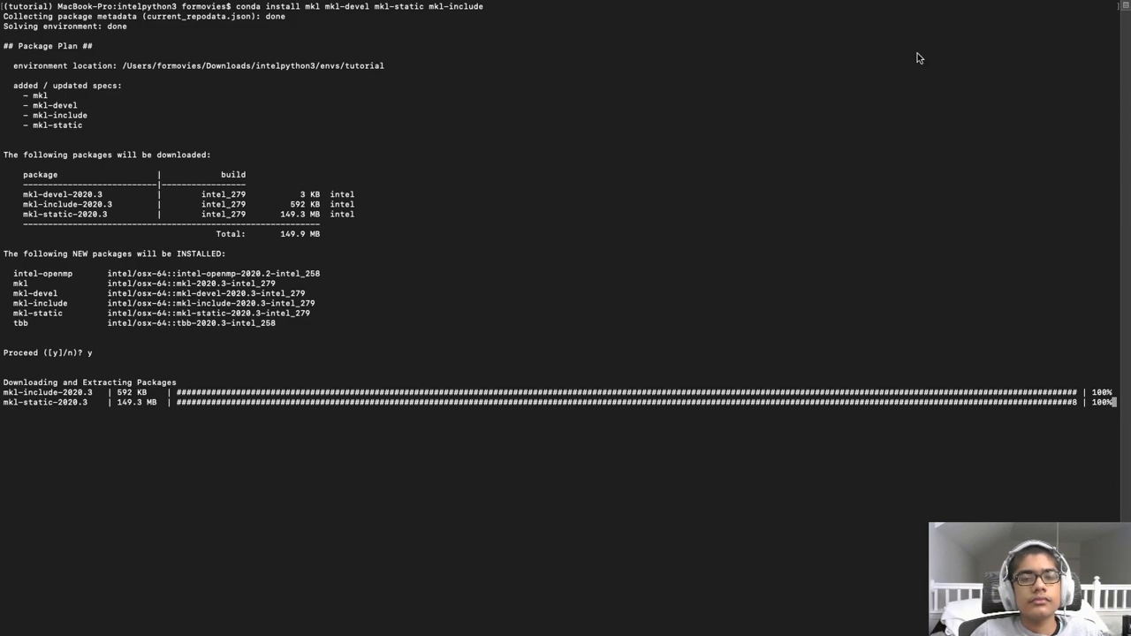
mouse_move(859, 25)
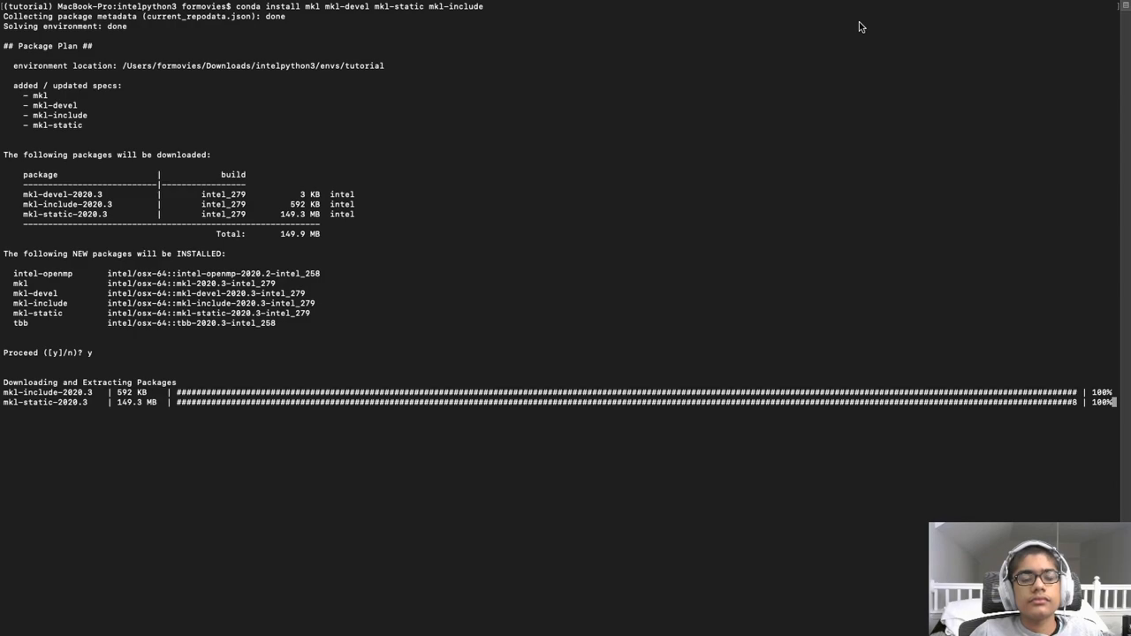
mouse_move(851, 26)
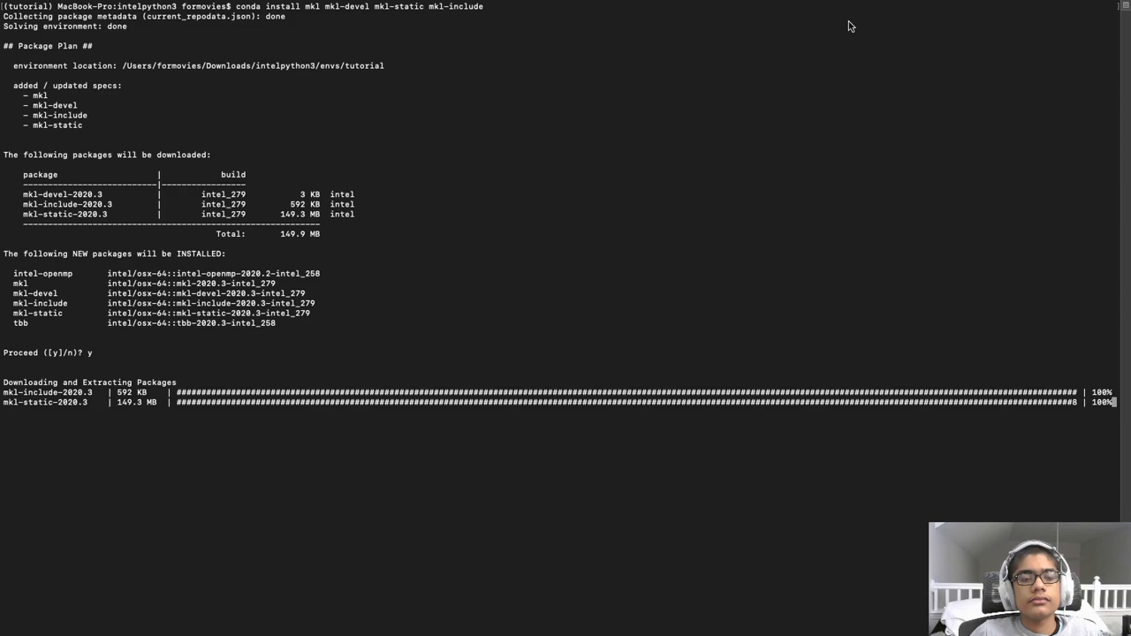
mouse_move(804, 6)
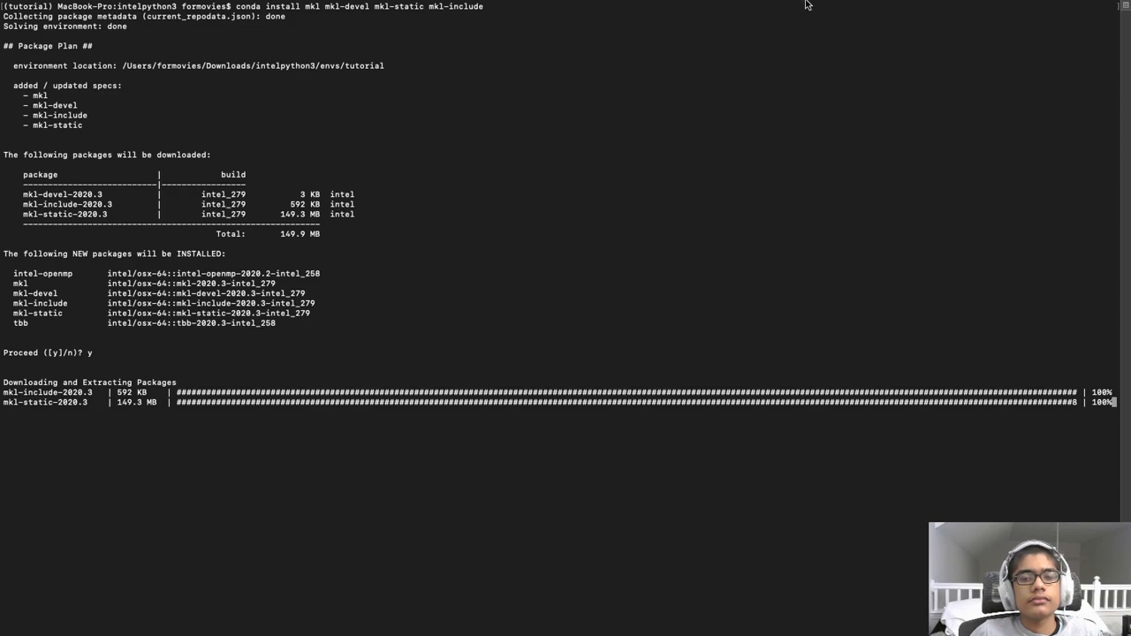
mouse_move(791, 63)
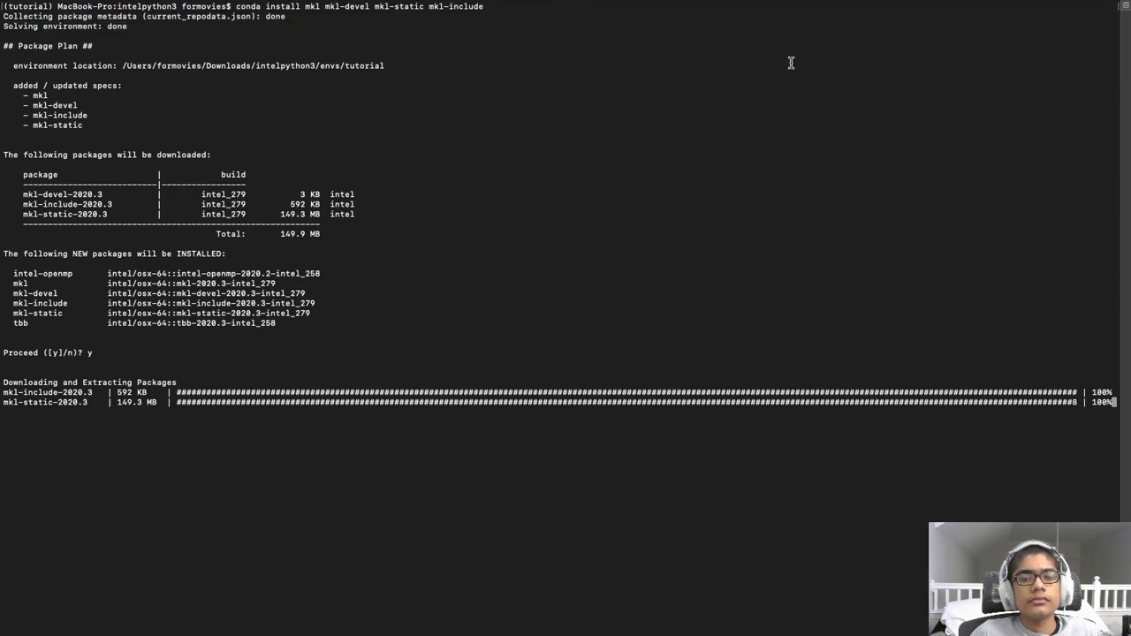
mouse_move(712, 87)
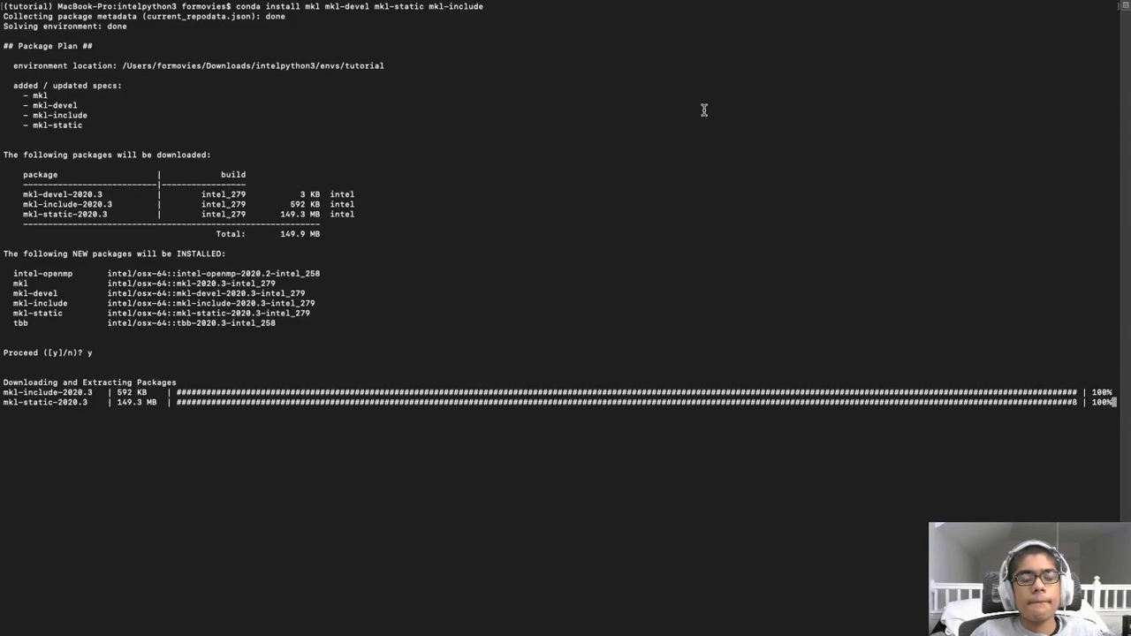
mouse_move(699, 103)
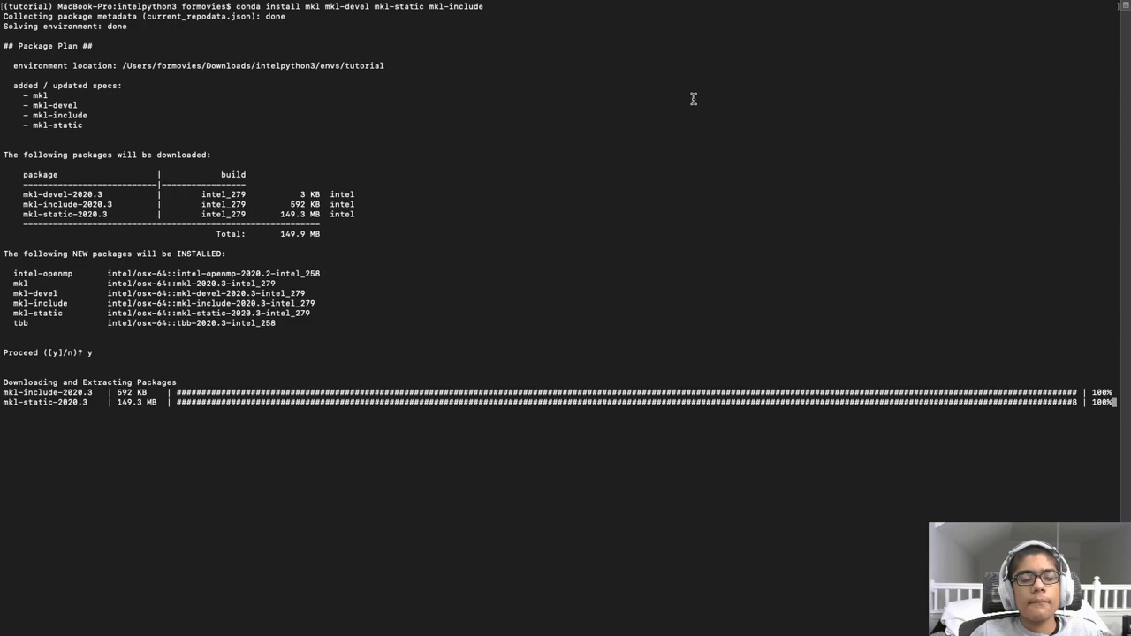
mouse_move(692, 97)
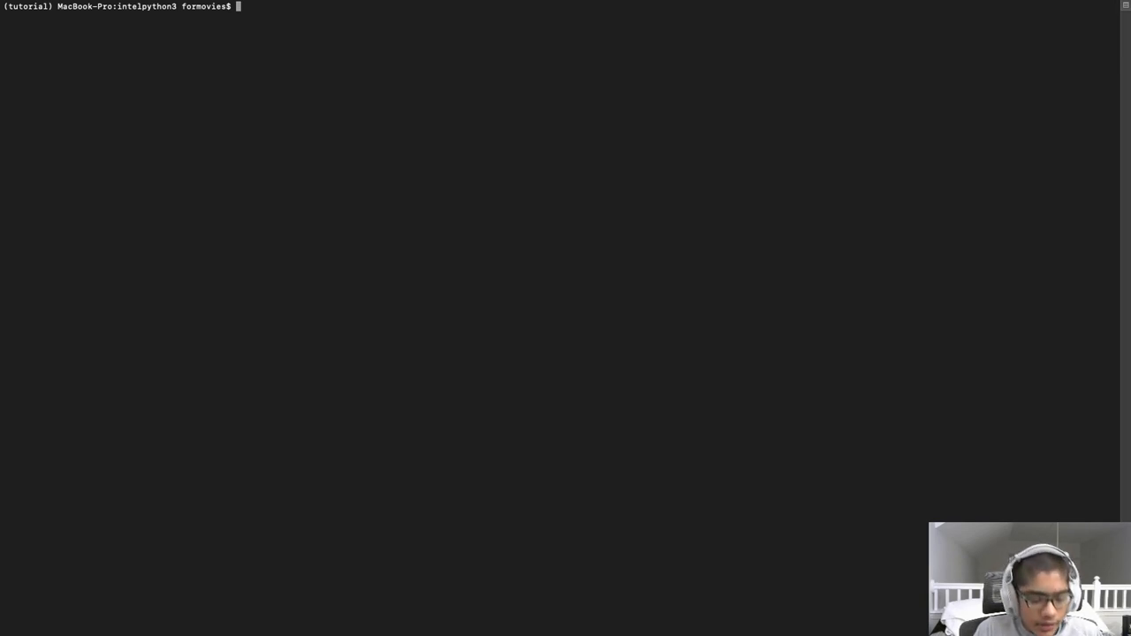
Step: Try 'conda install sklearn', which fails with PackagesNotFoundError, then switch to Safari
type("conda ins")
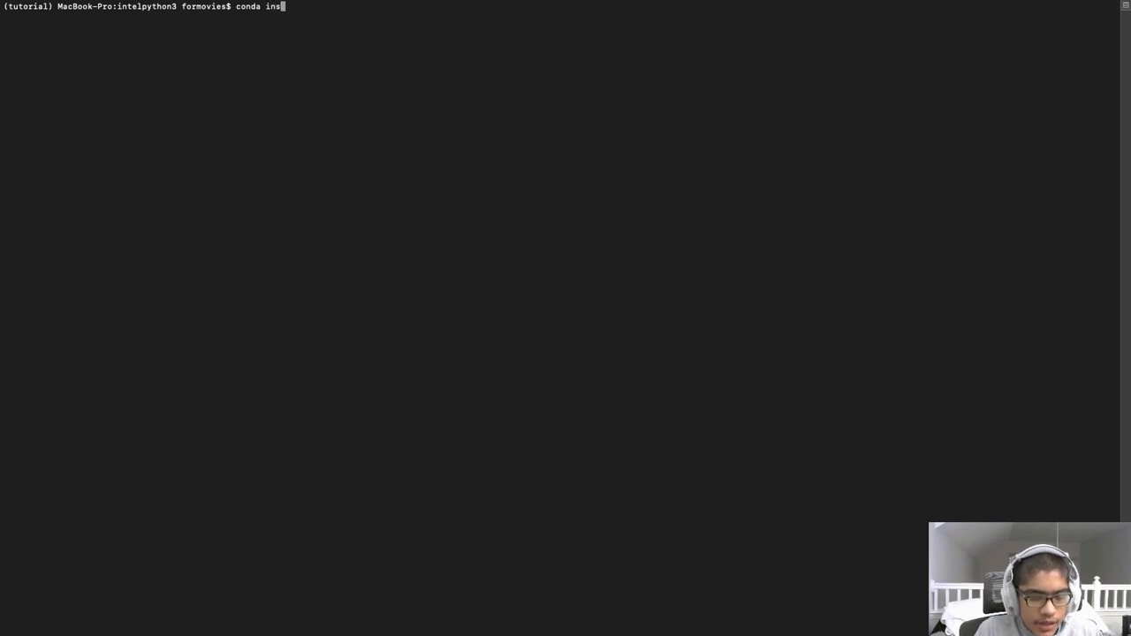
type("tall sklearn")
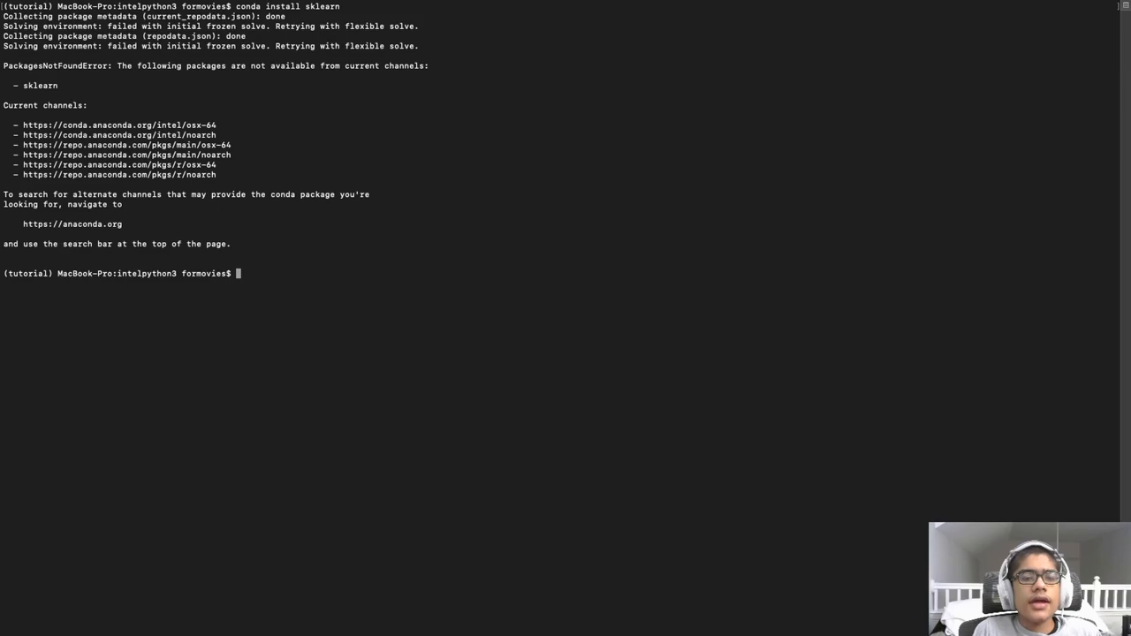
key("Cmd+Tab")
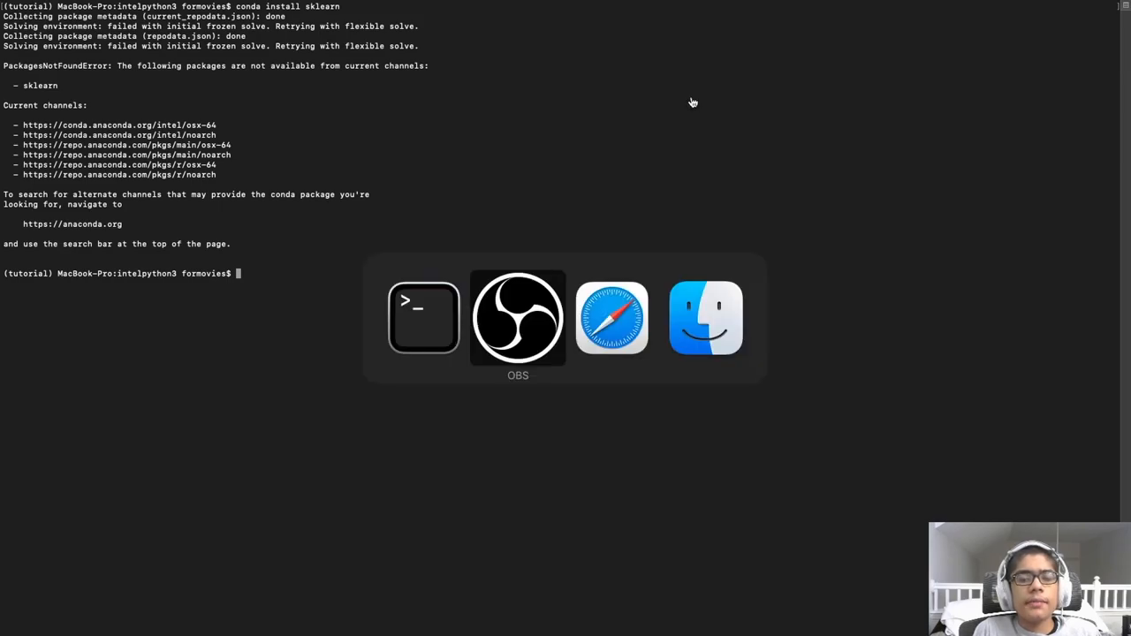
left_click(612, 318)
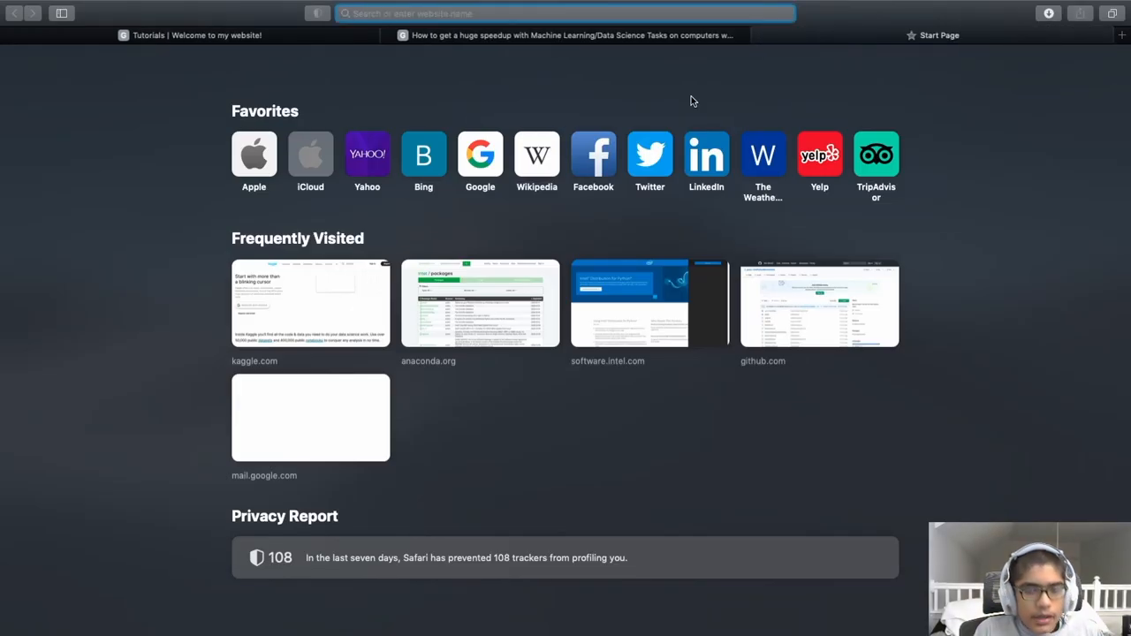
Step: Search 'conda', open the Intel Anaconda Cloud repository and search it for sklearn
type("conda intel channel")
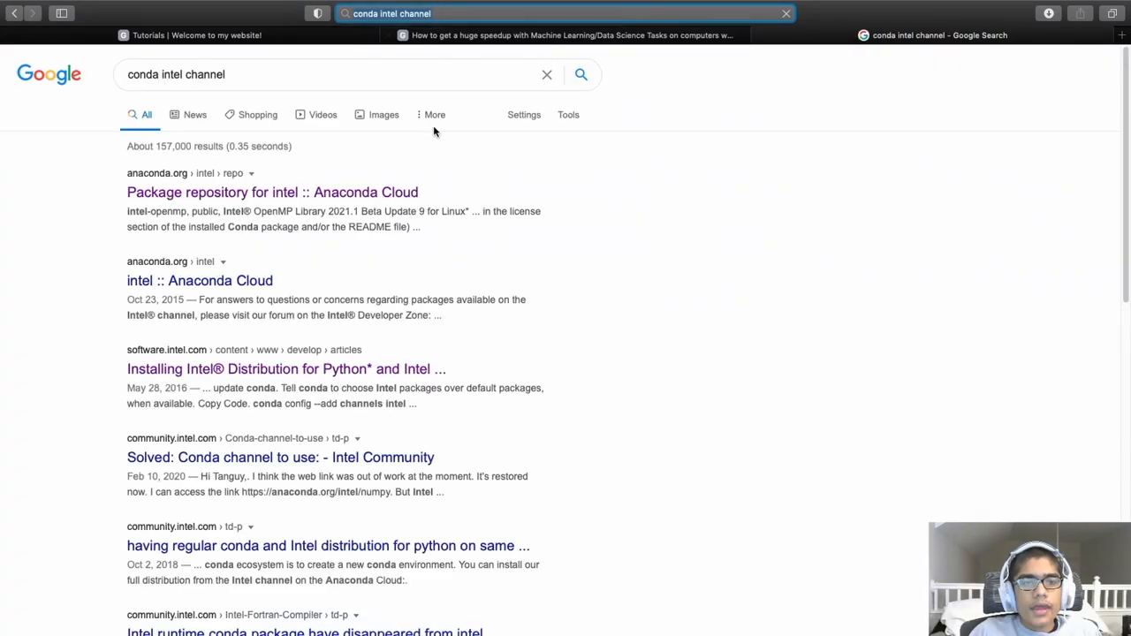
left_click(260, 192)
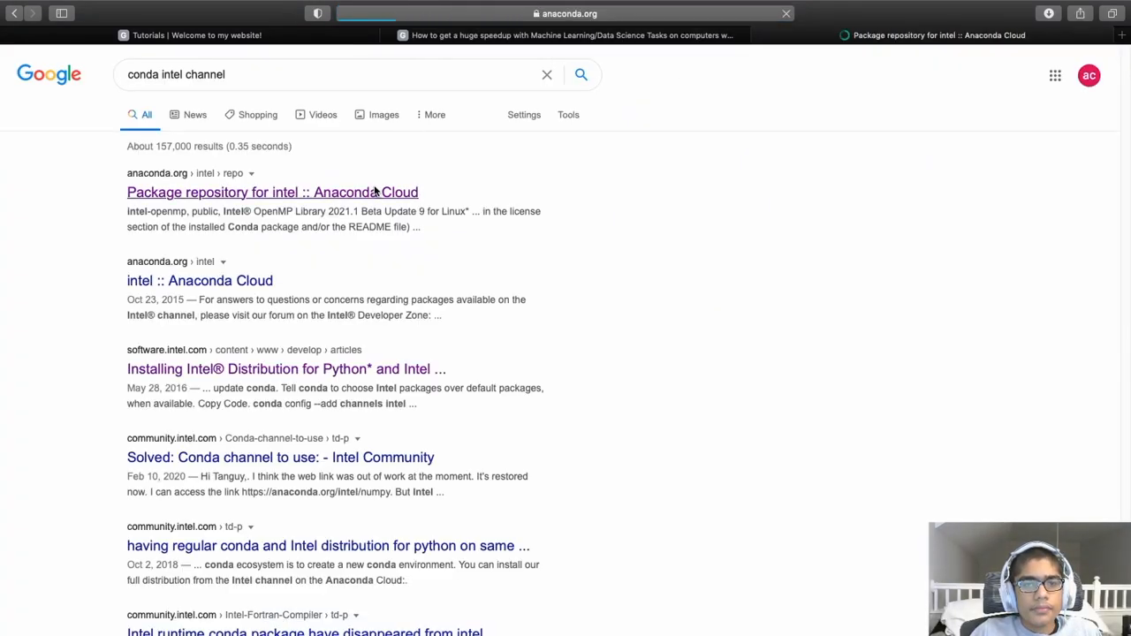
left_click(248, 192)
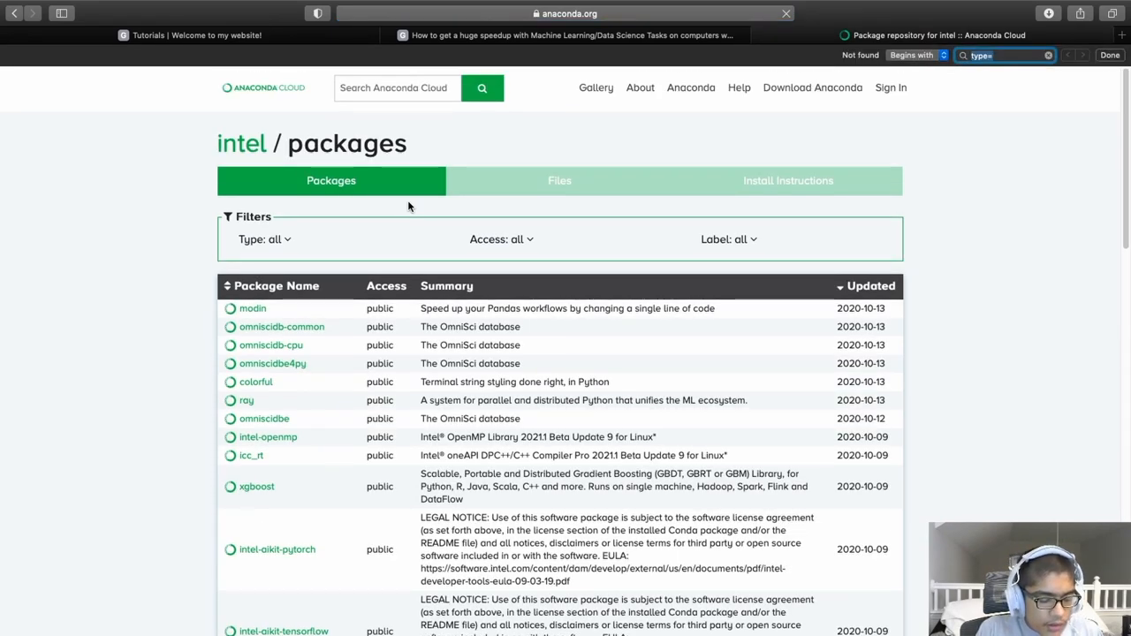
type("sklear")
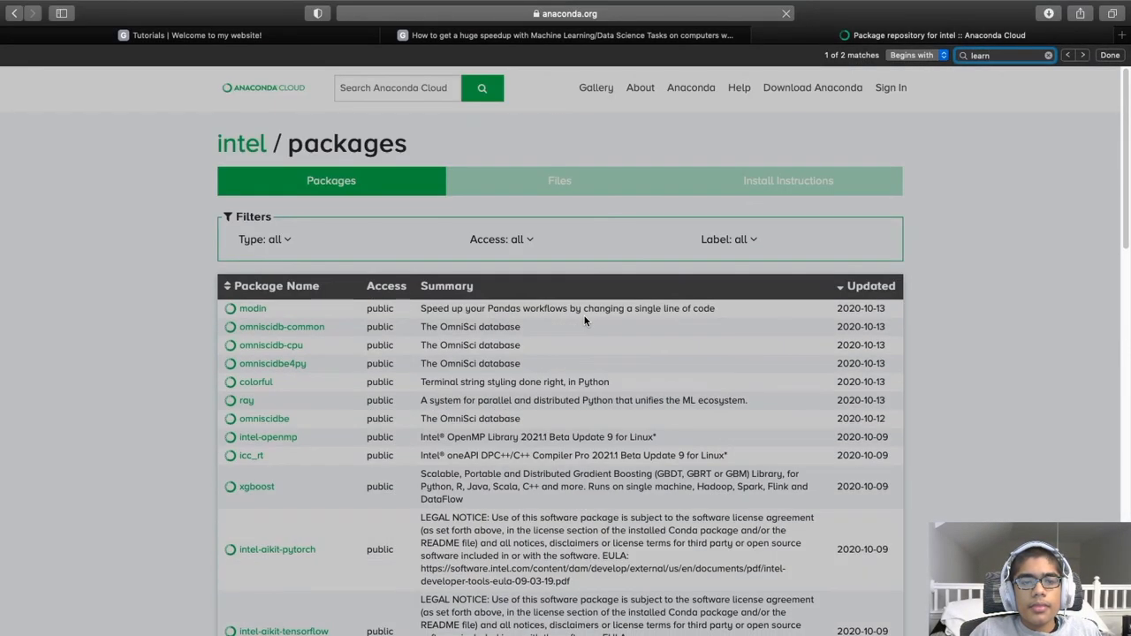
Step: Search 'anaconda intel' and open the scikit-learn package page from the results
left_click(566, 14)
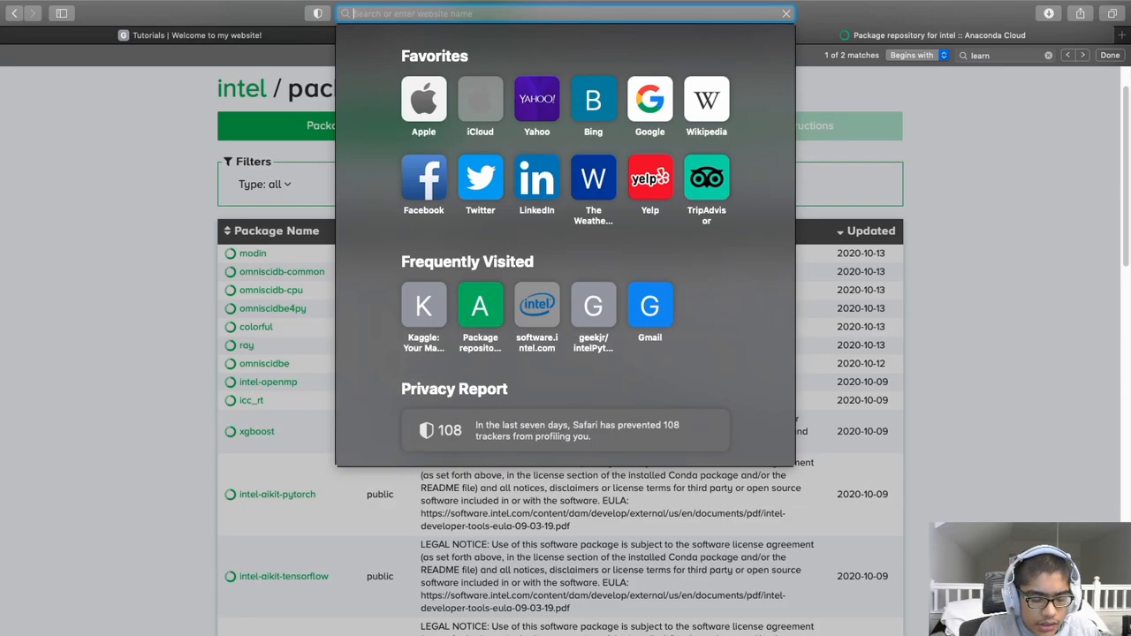
type("anaconda intell sklearn")
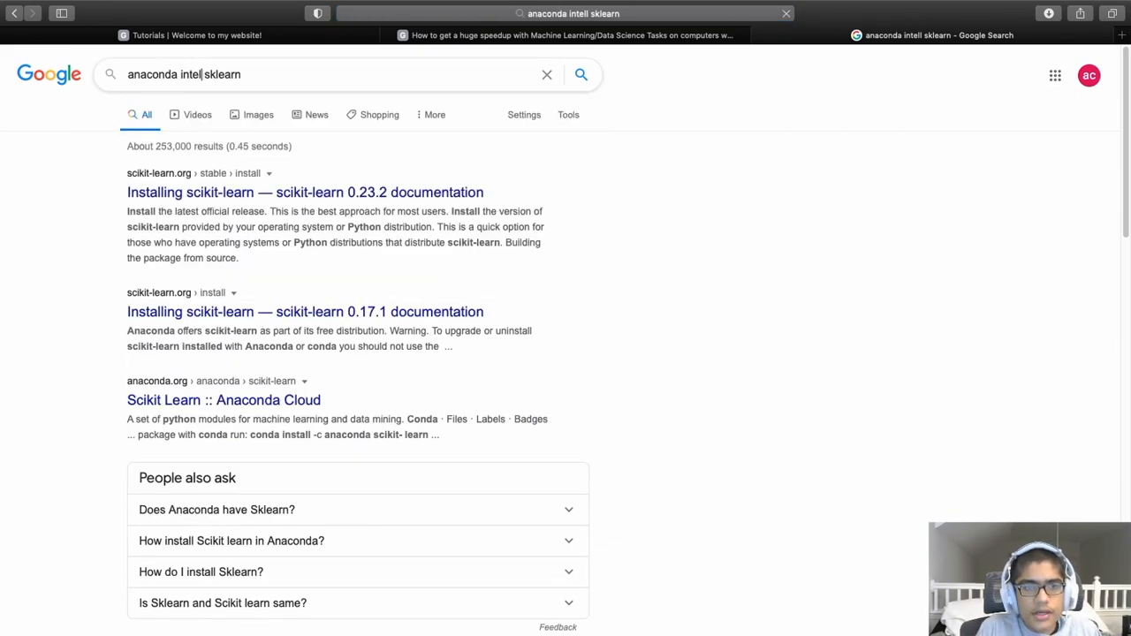
left_click(224, 401)
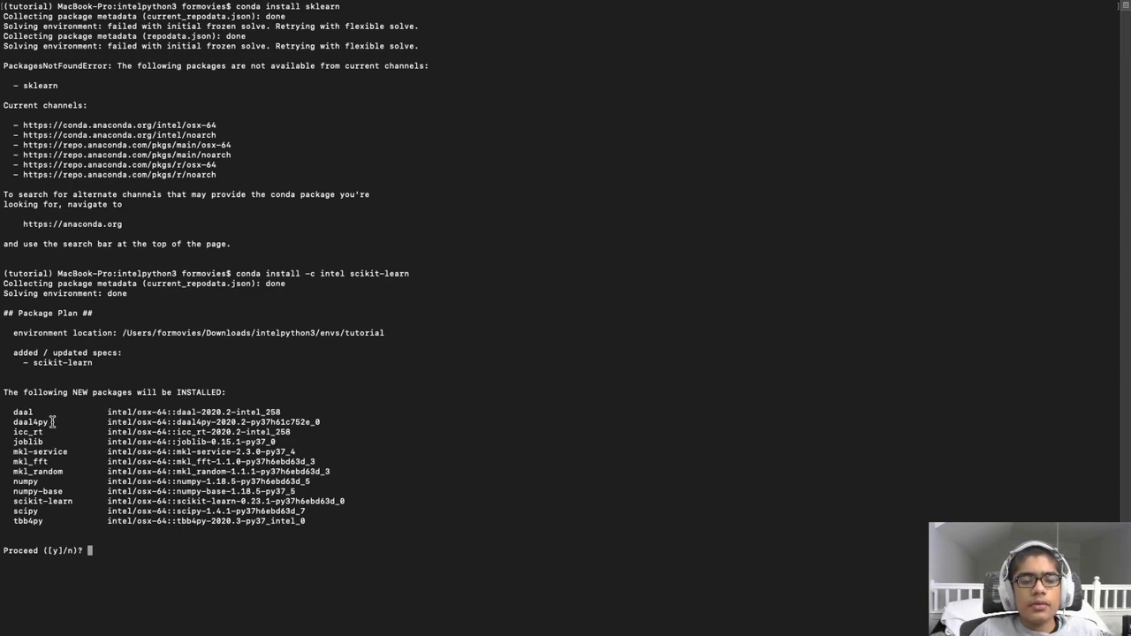
mouse_move(69, 491)
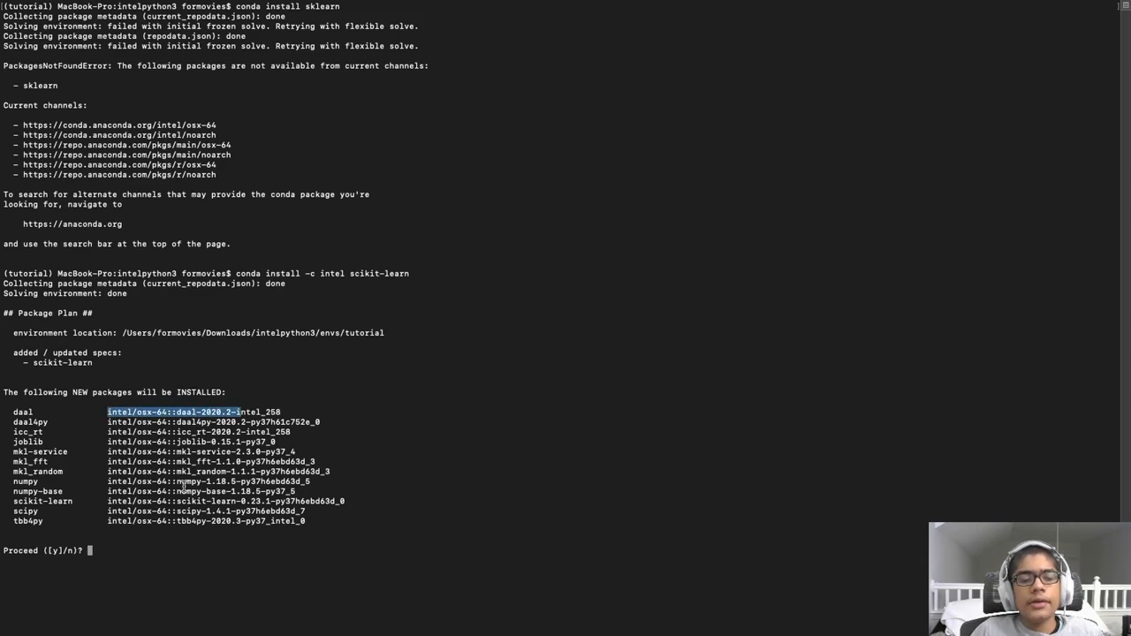
Step: Answer y to install Intel's scikit-learn, daal4py, numpy and scipy
type("y")
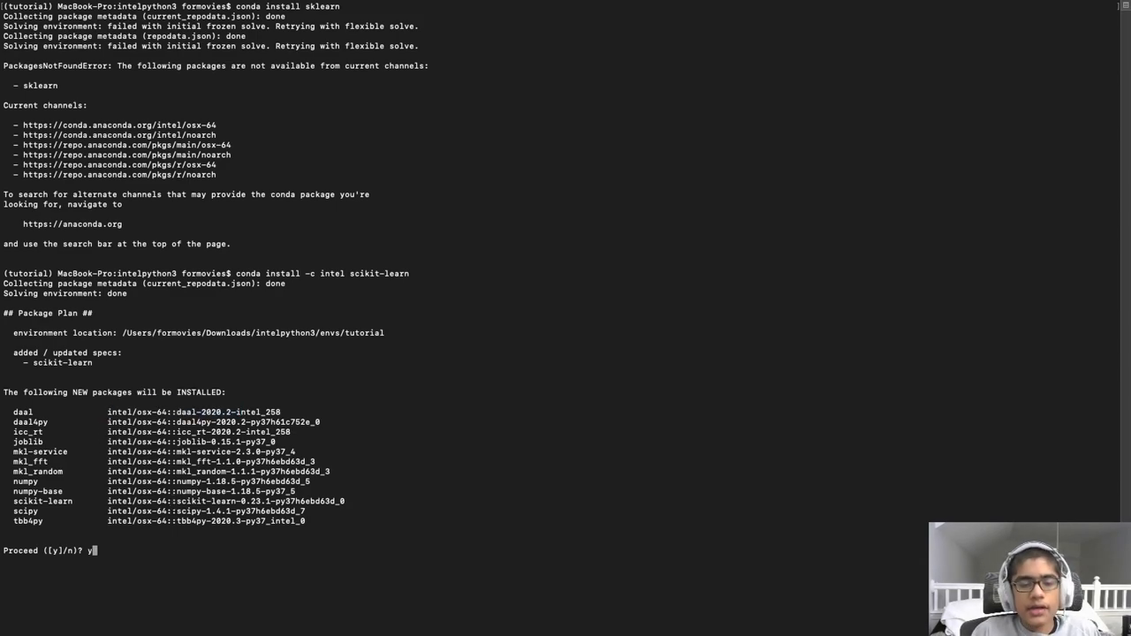
key("Return")
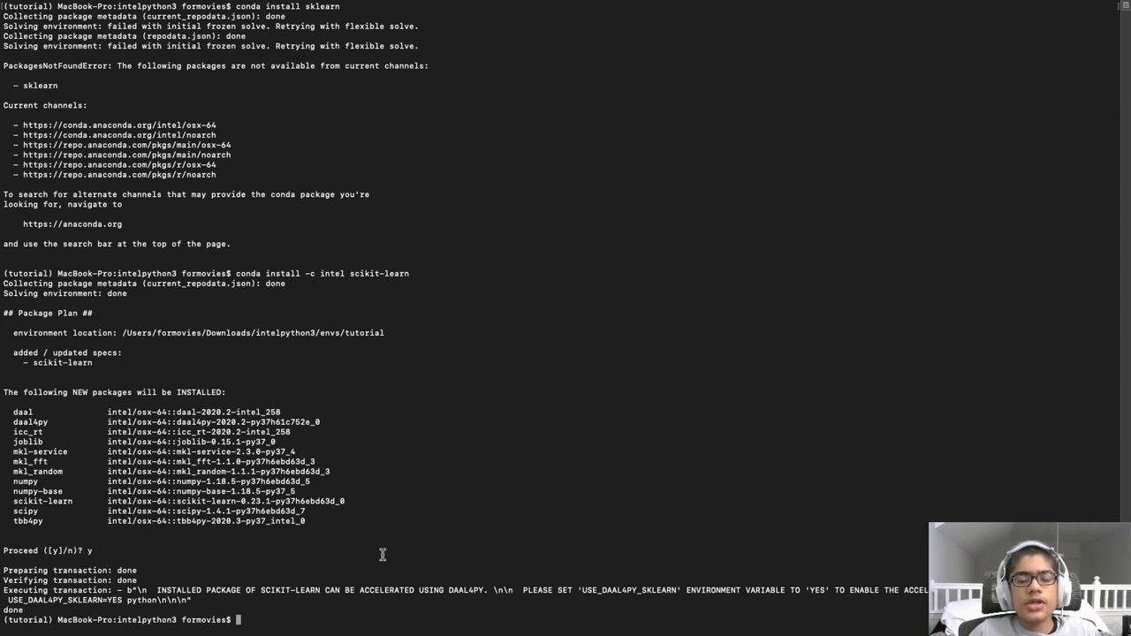
mouse_move(305, 599)
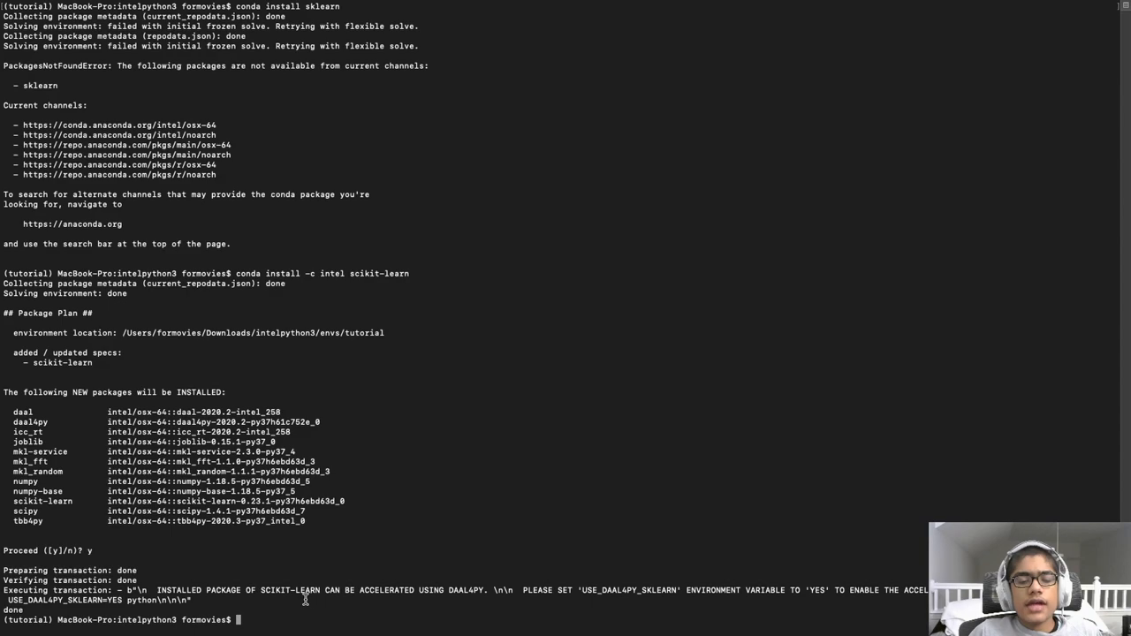
mouse_move(444, 609)
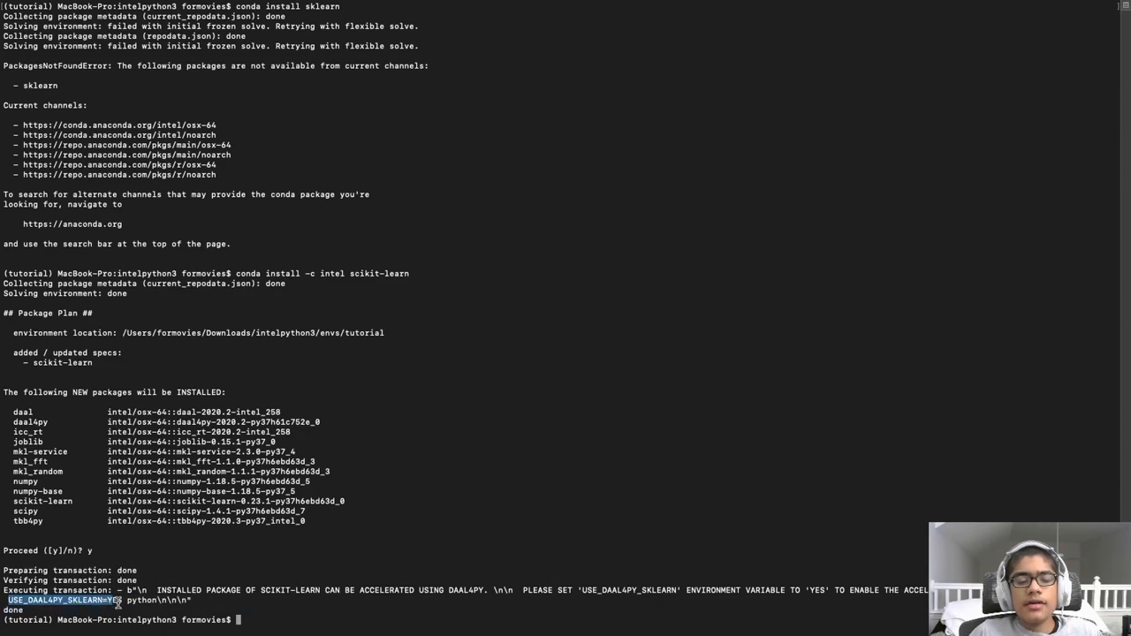
Step: Export USE_DAAL4PY_SKLEARN=YES and echo the variable to confirm it prints YES
left_click(271, 608)
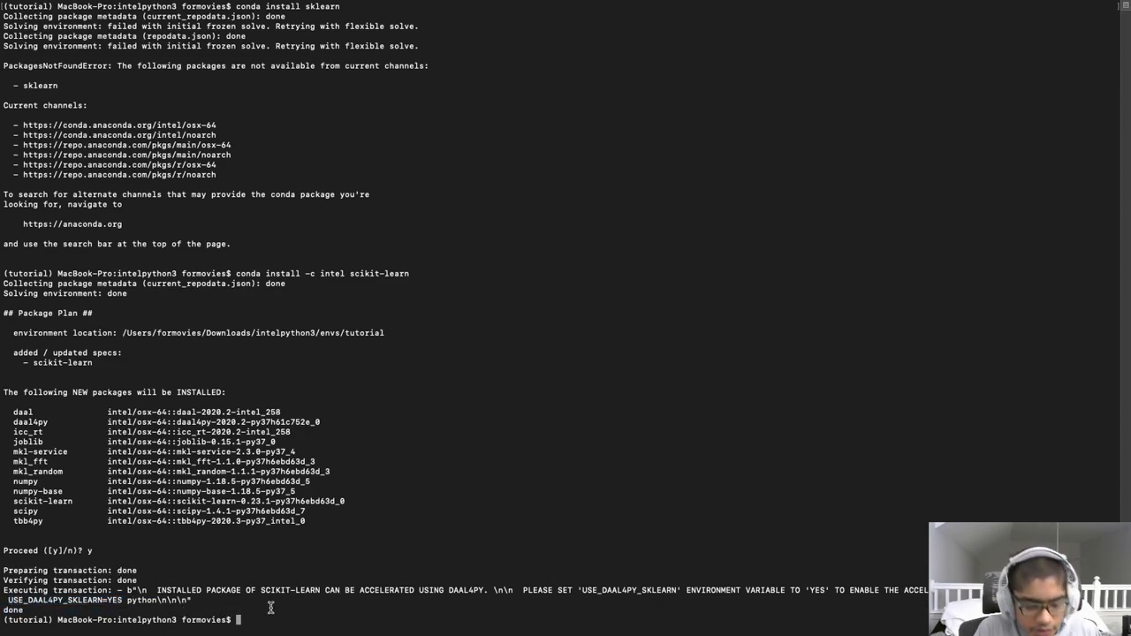
type("export USE_DAAL4PY_SKLEARN=YES")
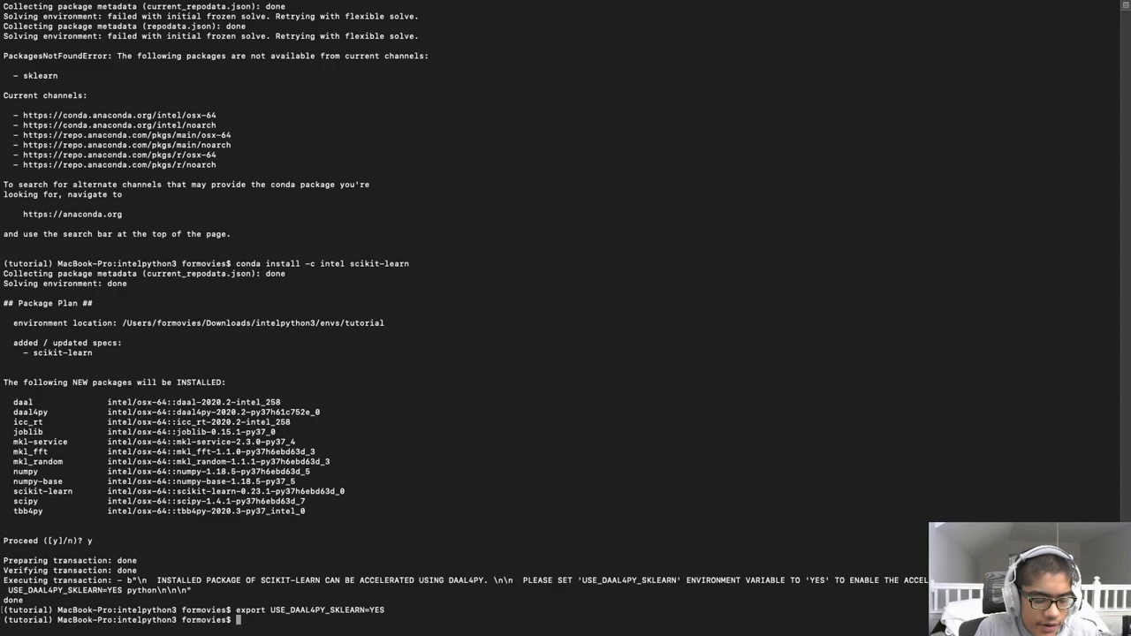
type("echo $USE_DAAL4PY_SKLEARN")
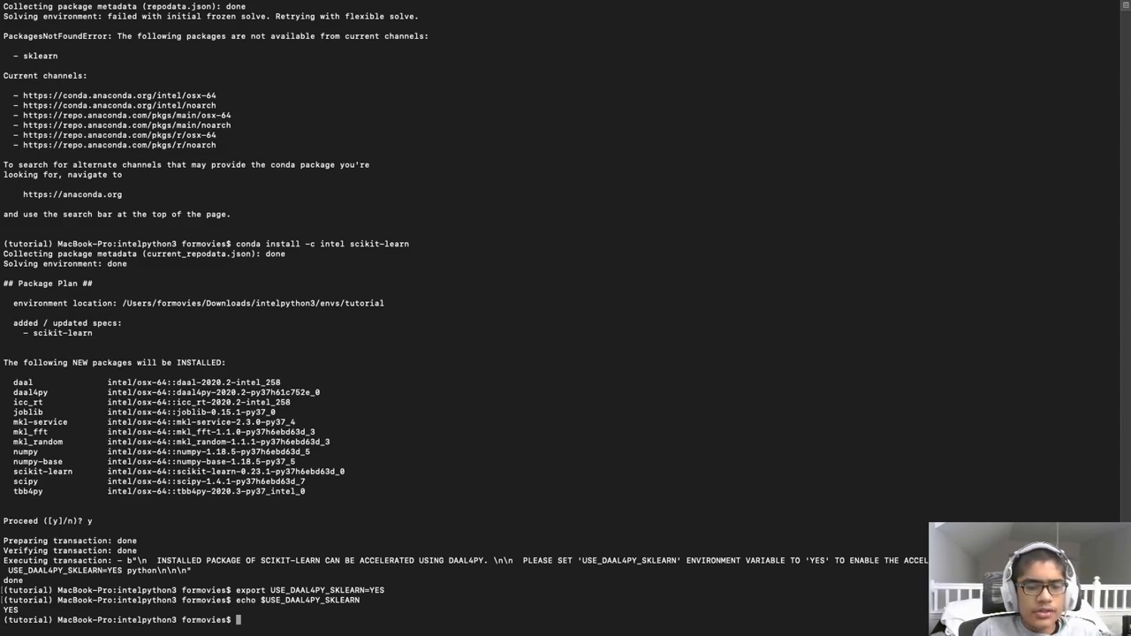
type("cl")
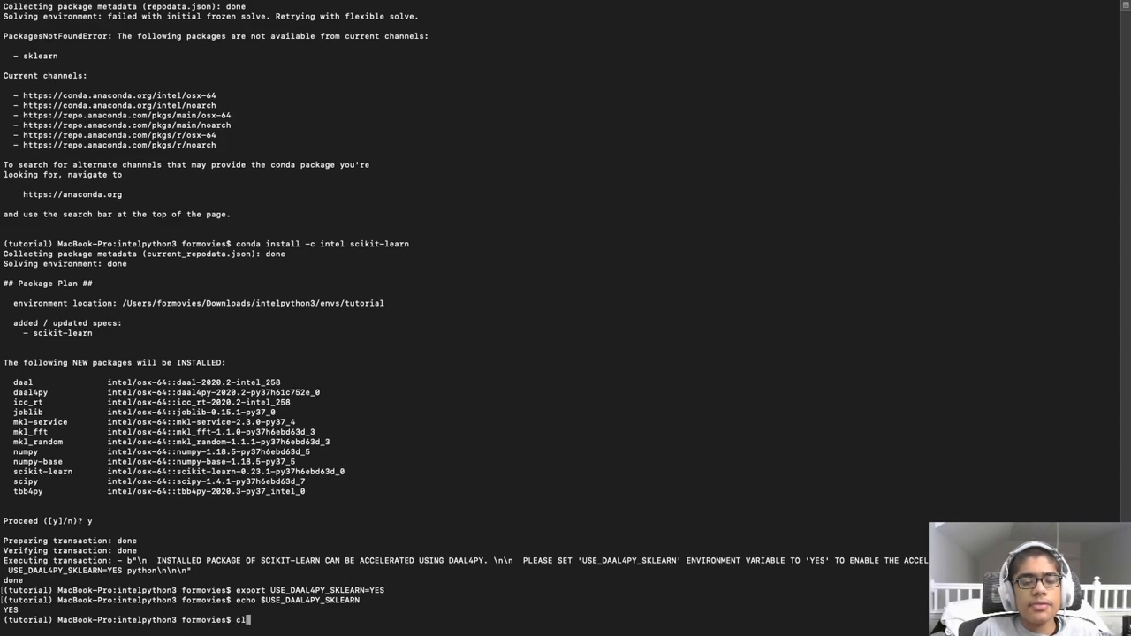
Step: Clear the screen, import sklearn in Intel Python 3.7.7, then suspend with Ctrl+Z
key("Enter")
type("python")
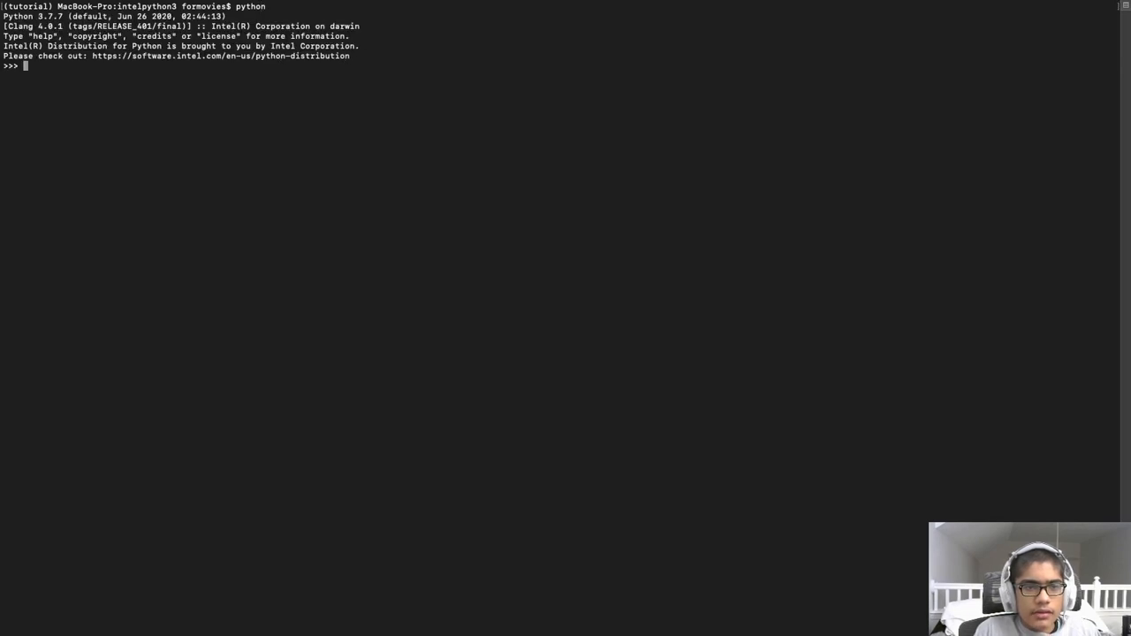
type("import")
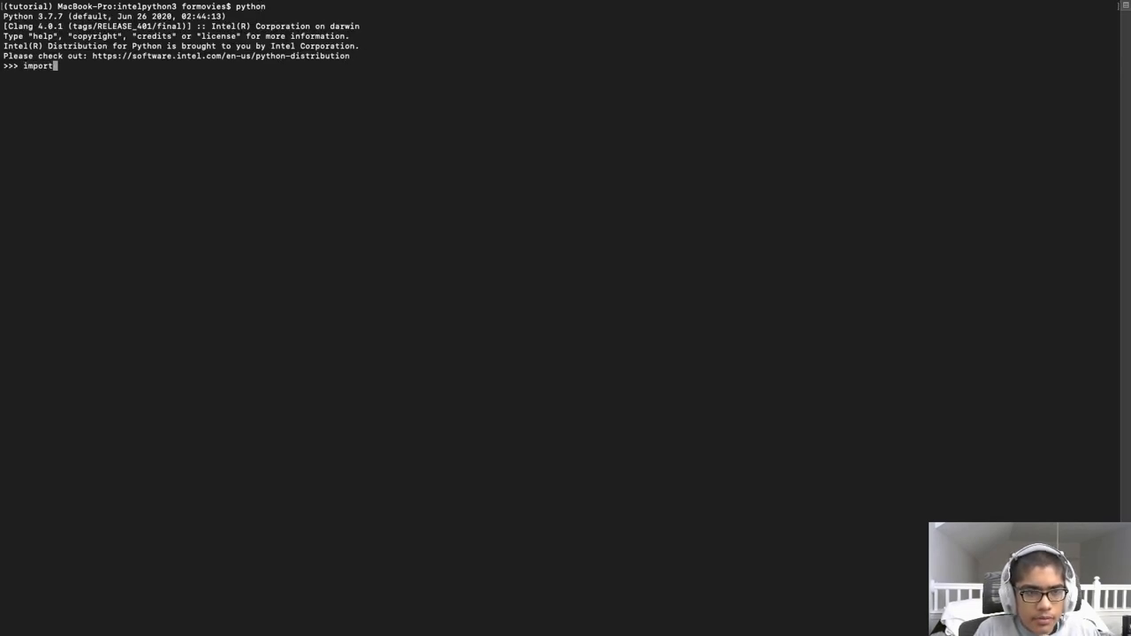
type("sklearn")
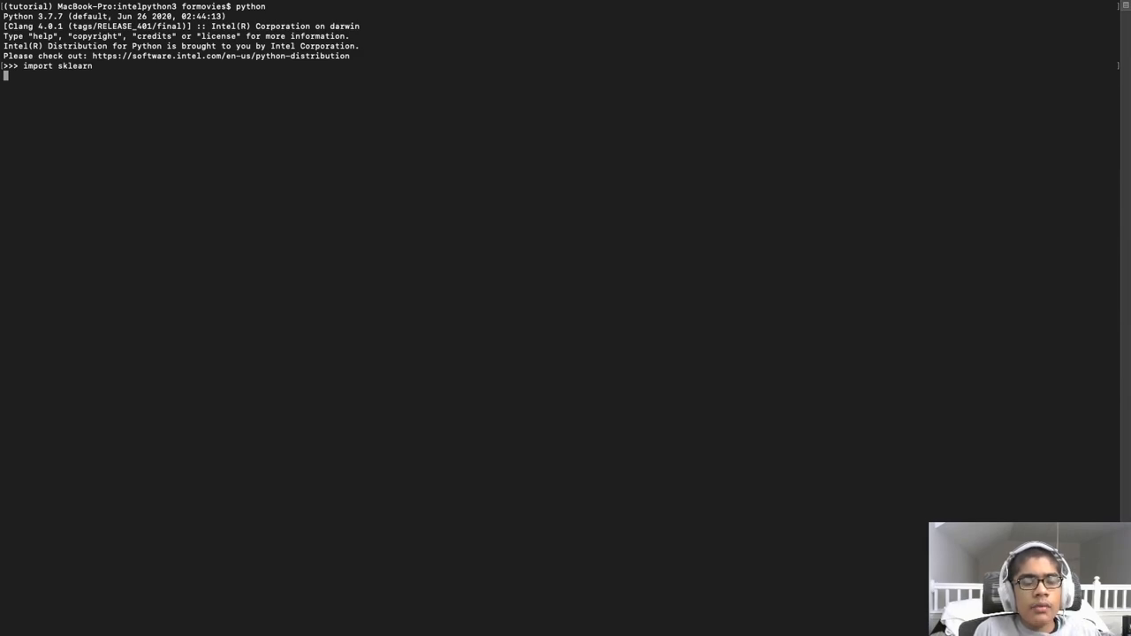
key("ctrl+z")
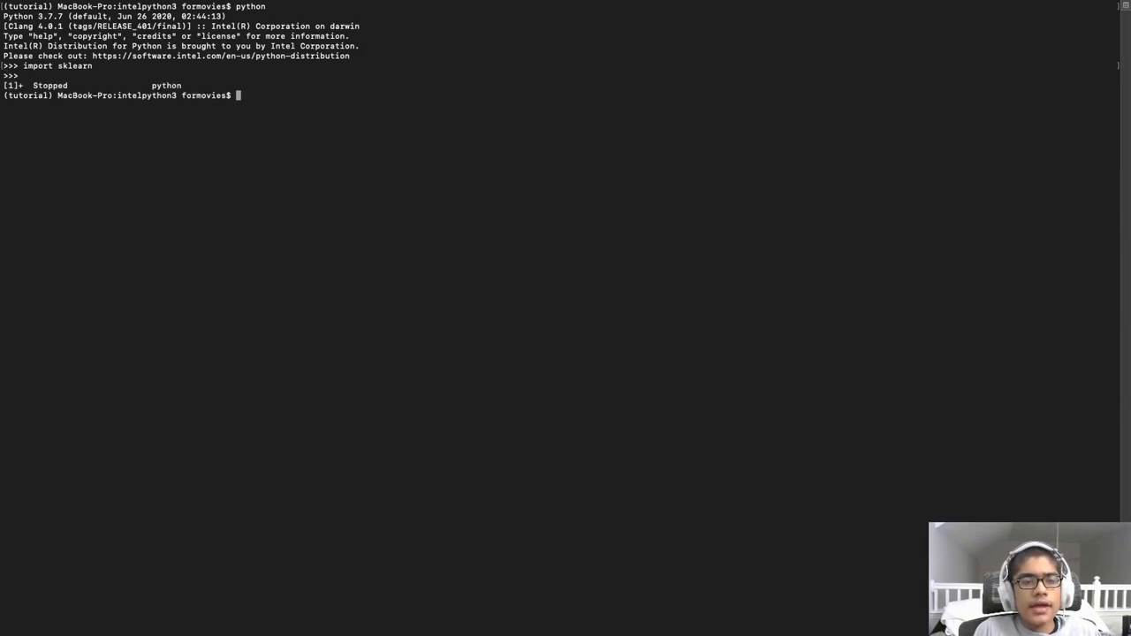
type("cle")
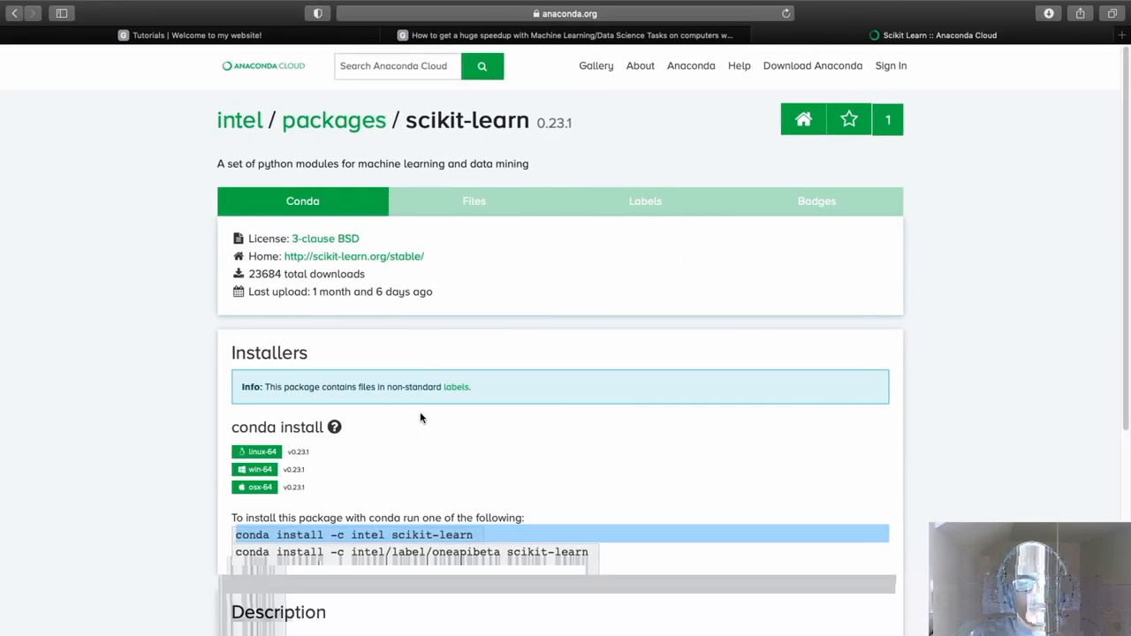
left_click(566, 34)
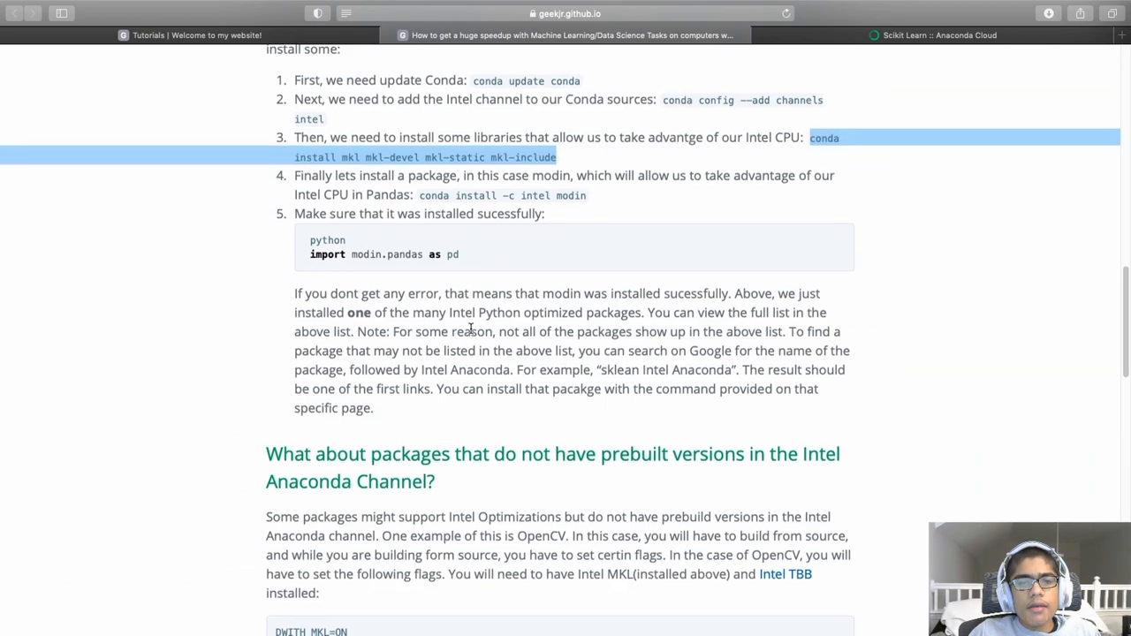
scroll("down", 3)
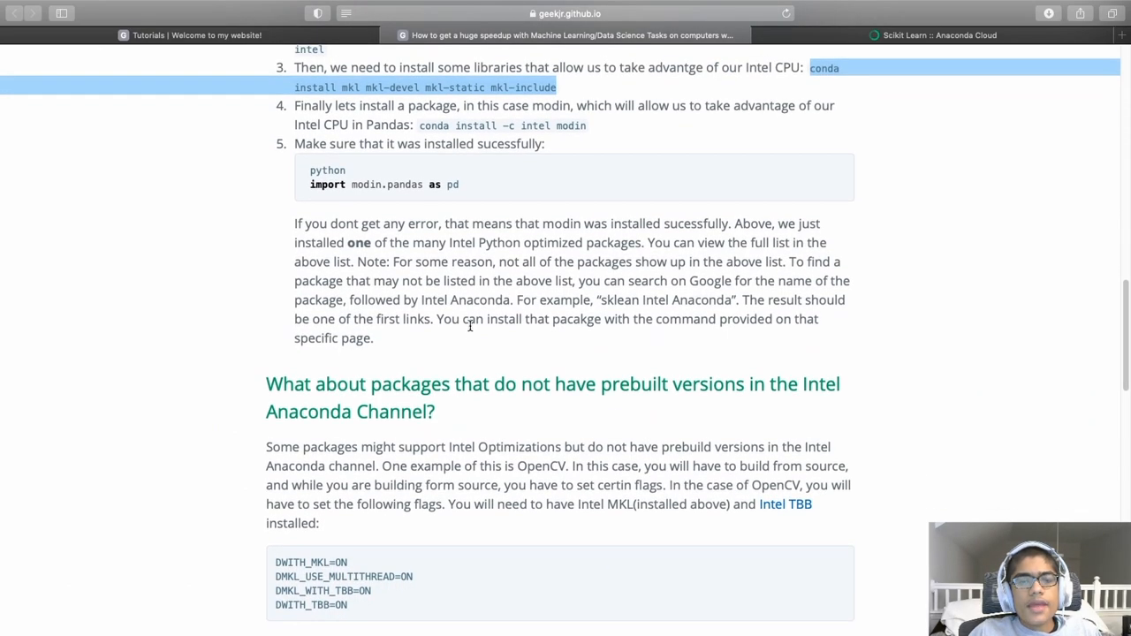
scroll("down", 3)
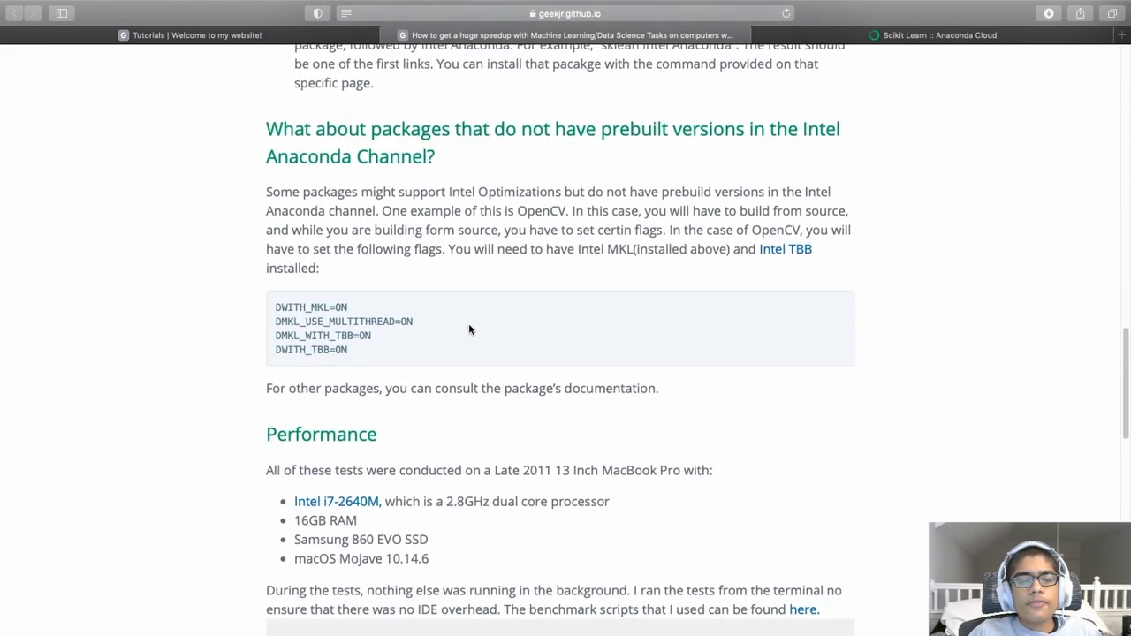
scroll("down", 3)
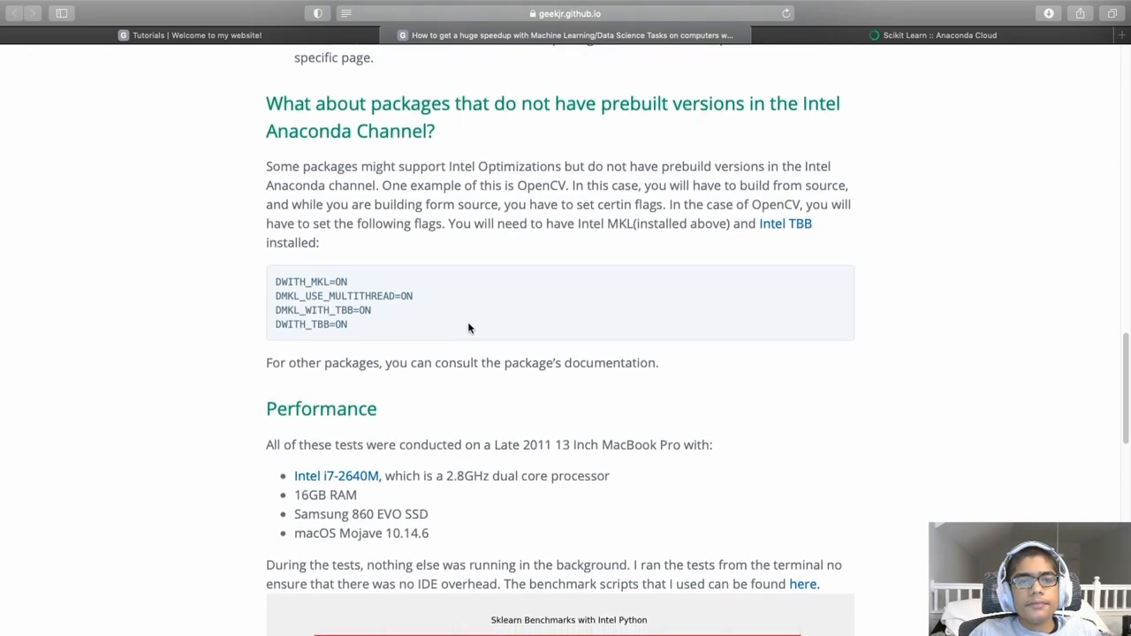
scroll("down", 3)
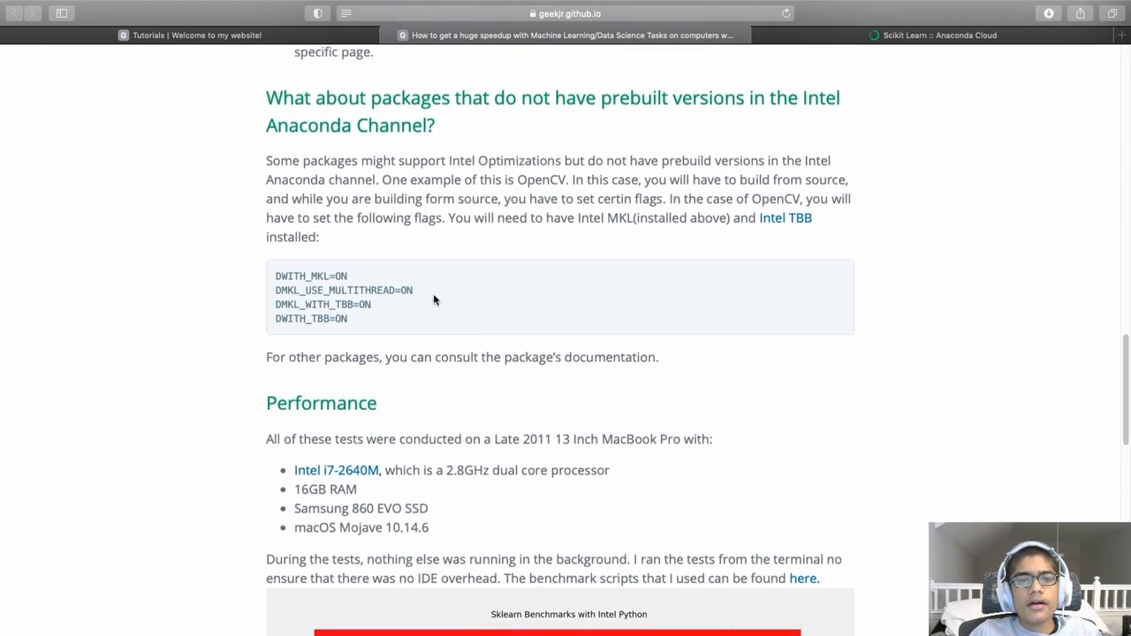
scroll("down", 3)
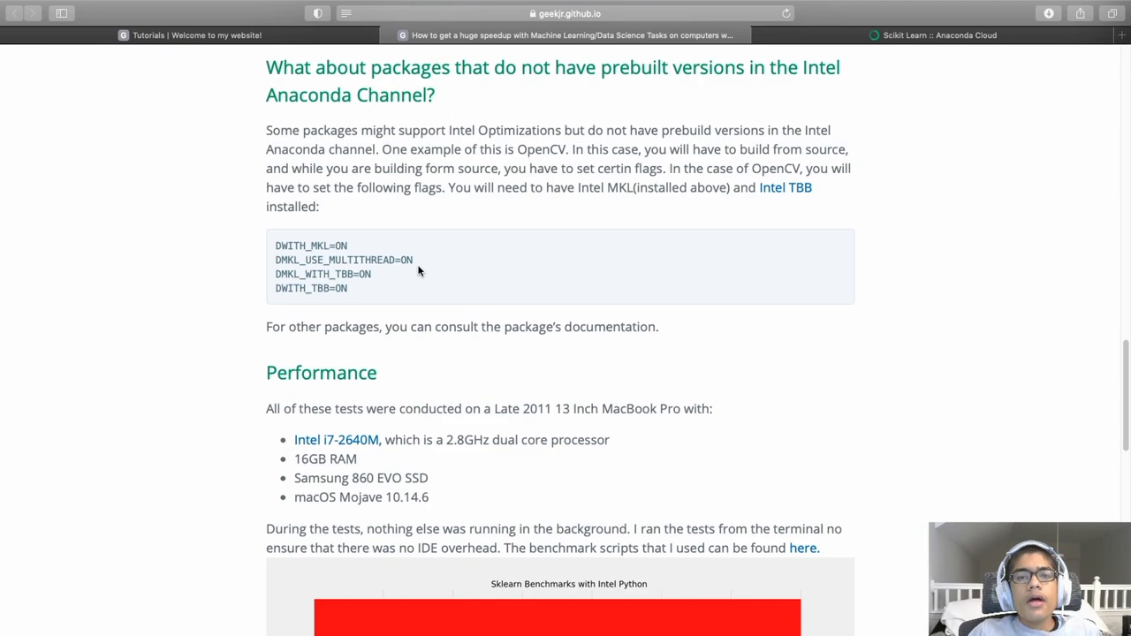
mouse_move(415, 217)
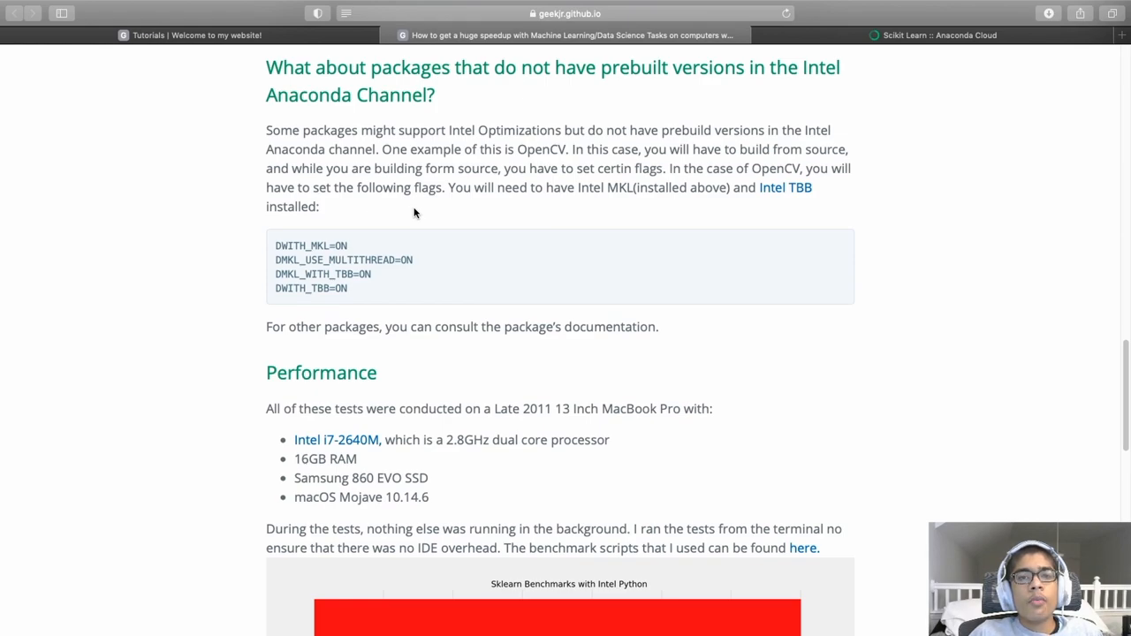
left_click_drag(275, 260, 347, 288)
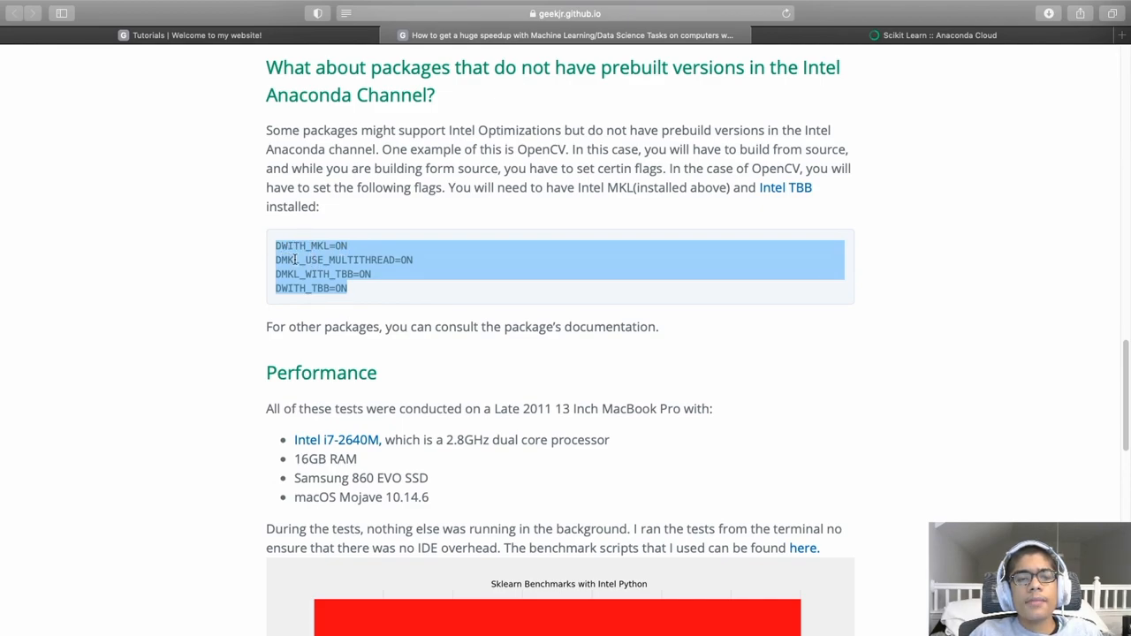
mouse_move(322, 274)
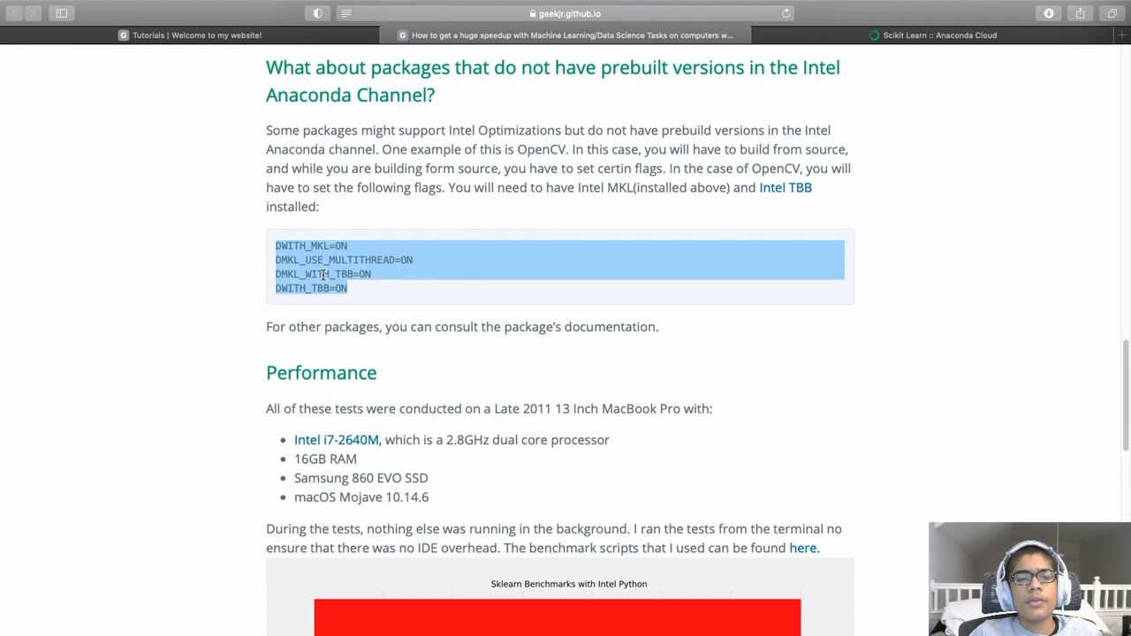
mouse_move(409, 295)
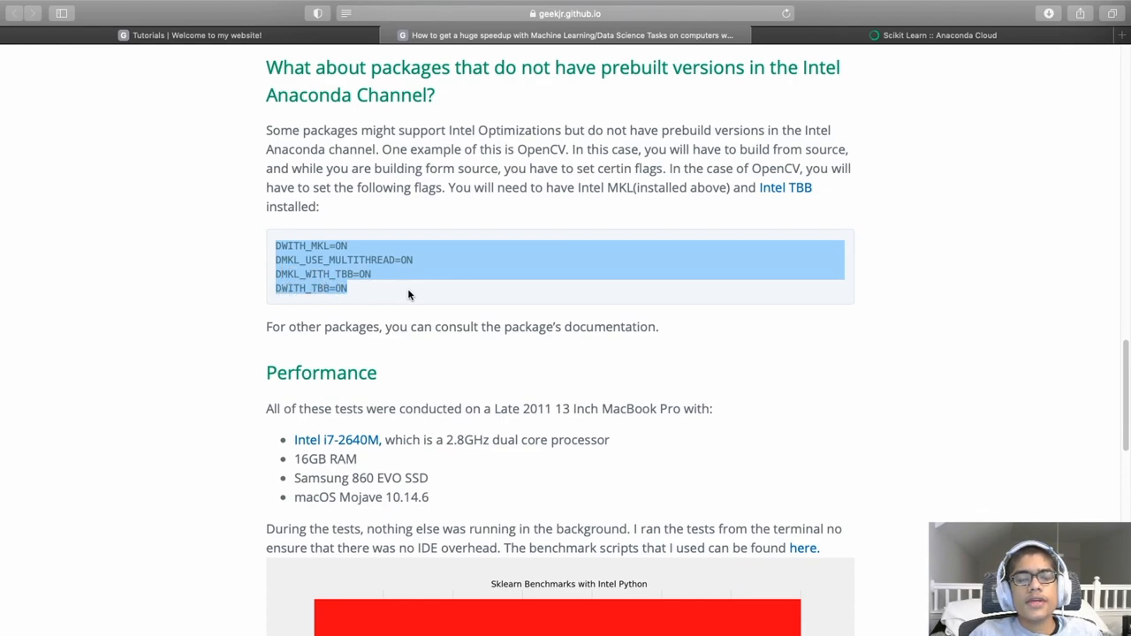
left_click(410, 294)
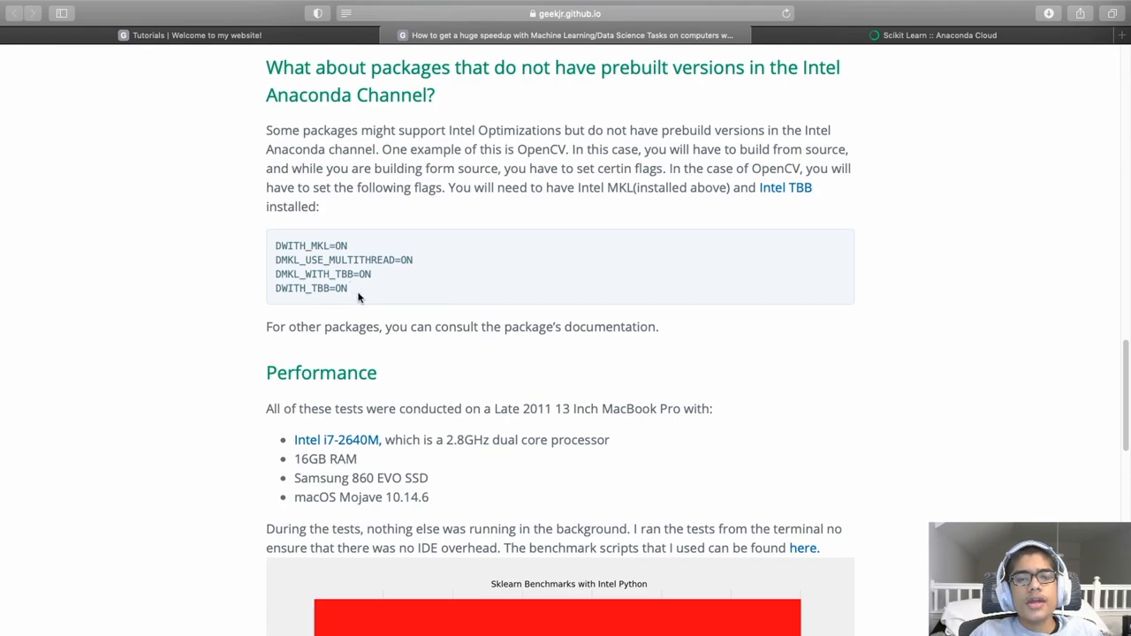
mouse_move(364, 293)
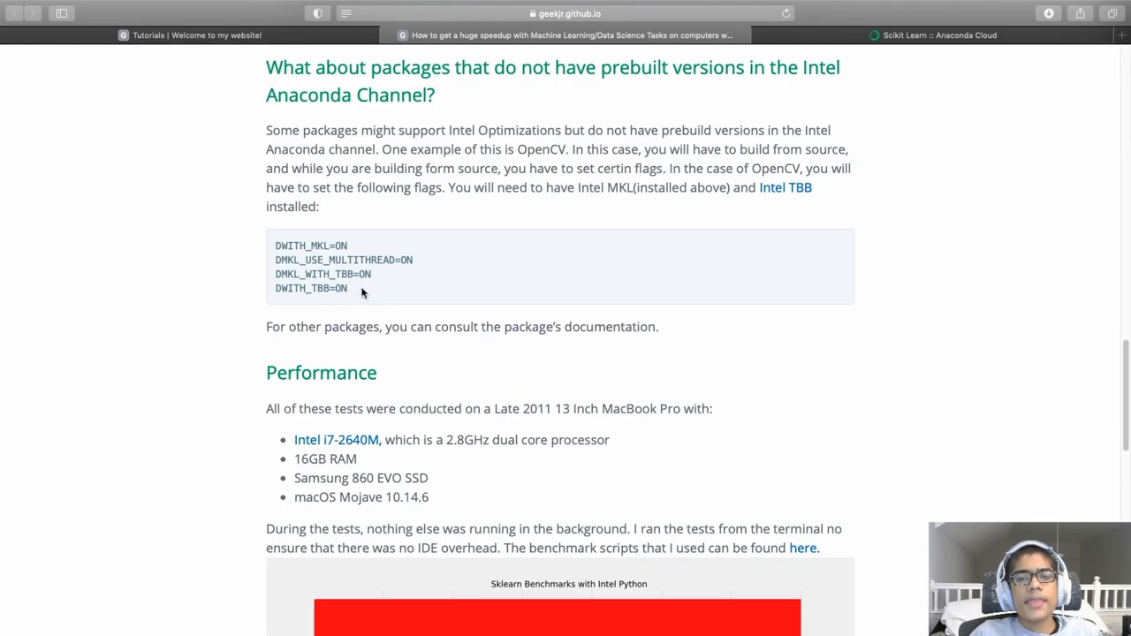
mouse_move(368, 292)
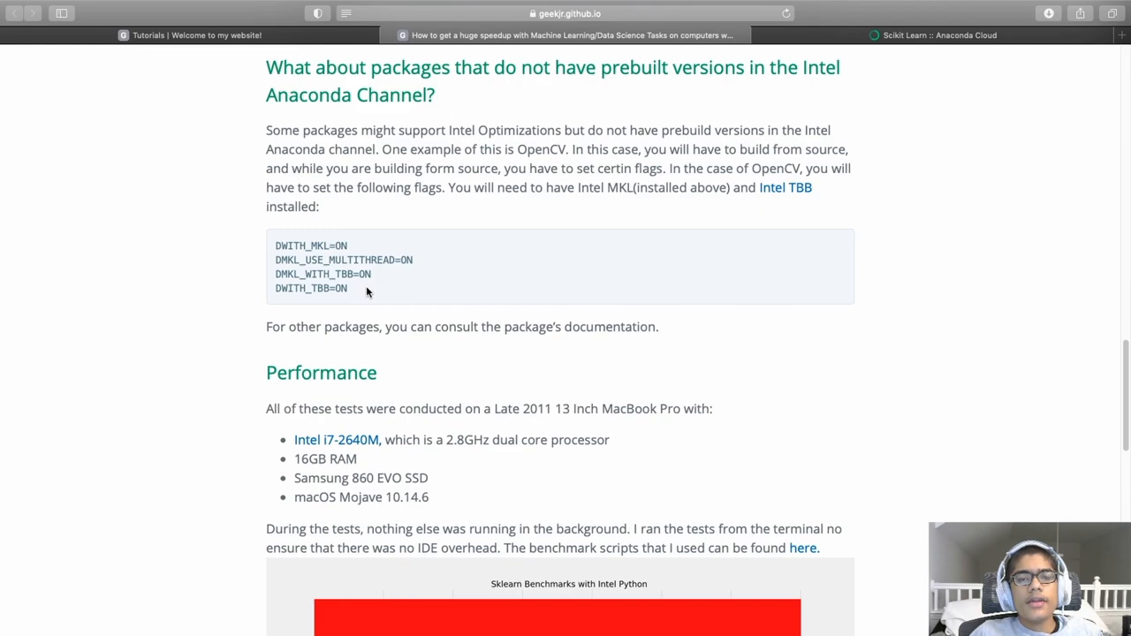
mouse_move(356, 272)
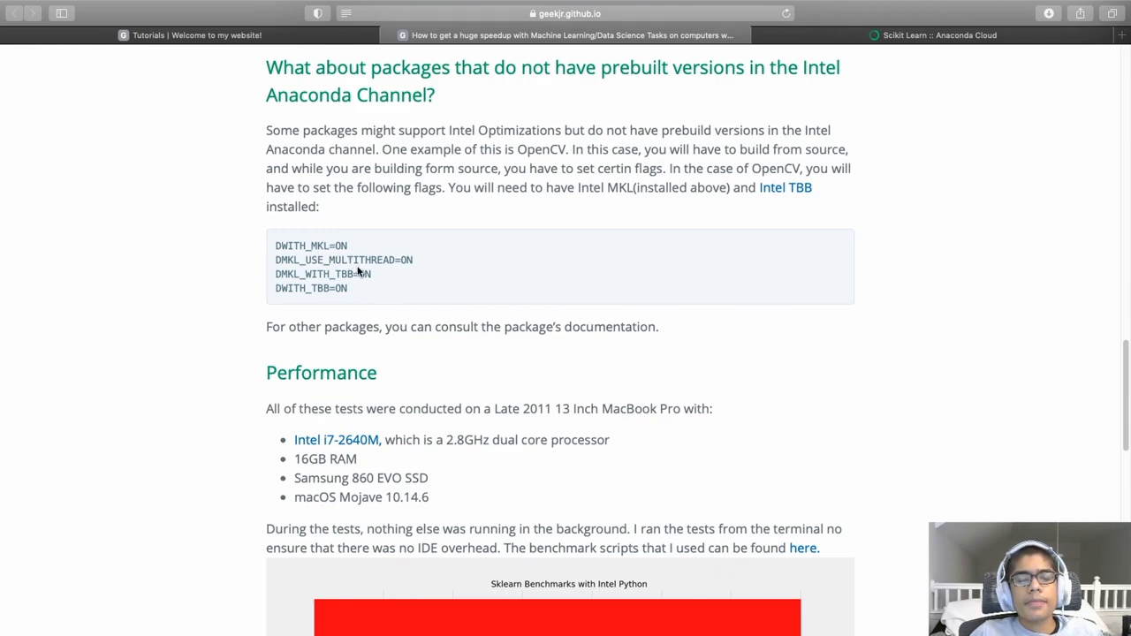
mouse_move(429, 276)
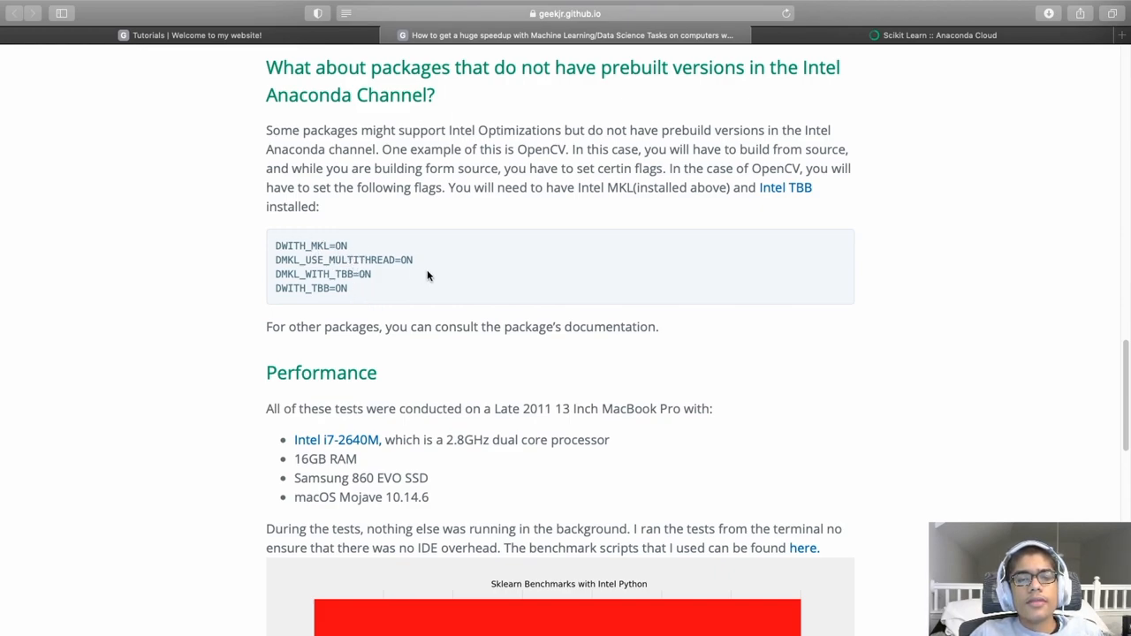
mouse_move(567, 295)
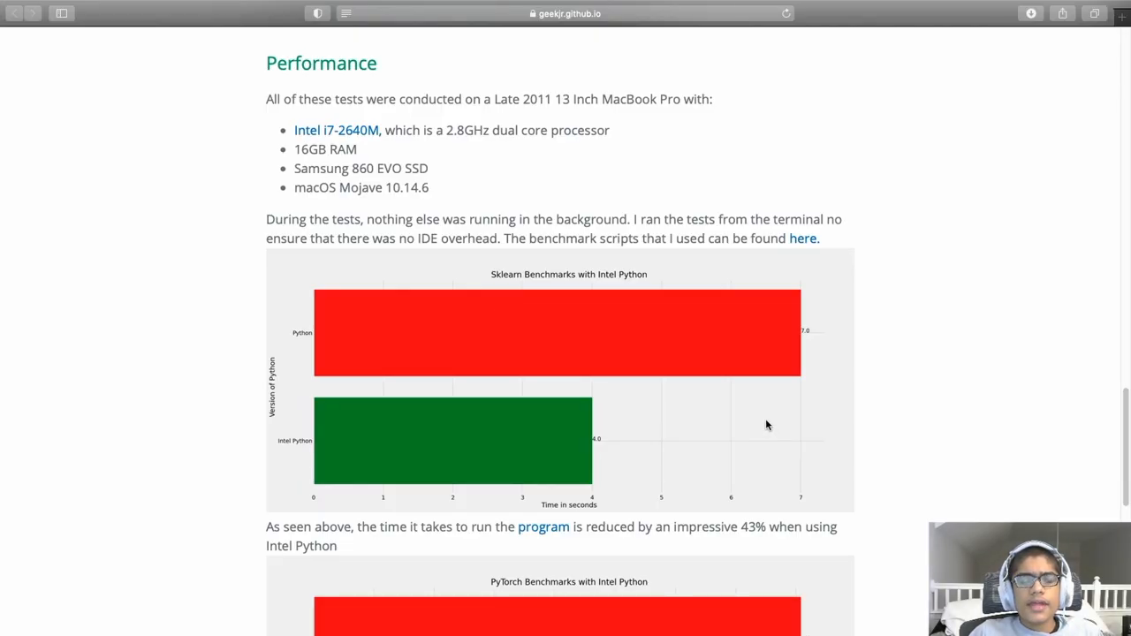
mouse_move(762, 424)
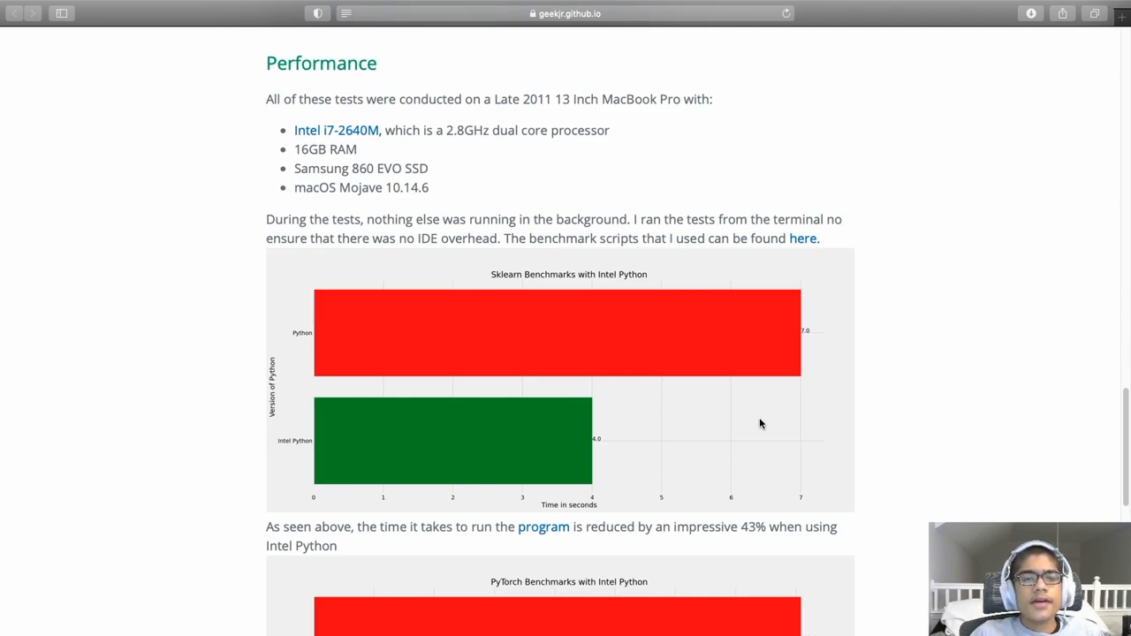
mouse_move(758, 423)
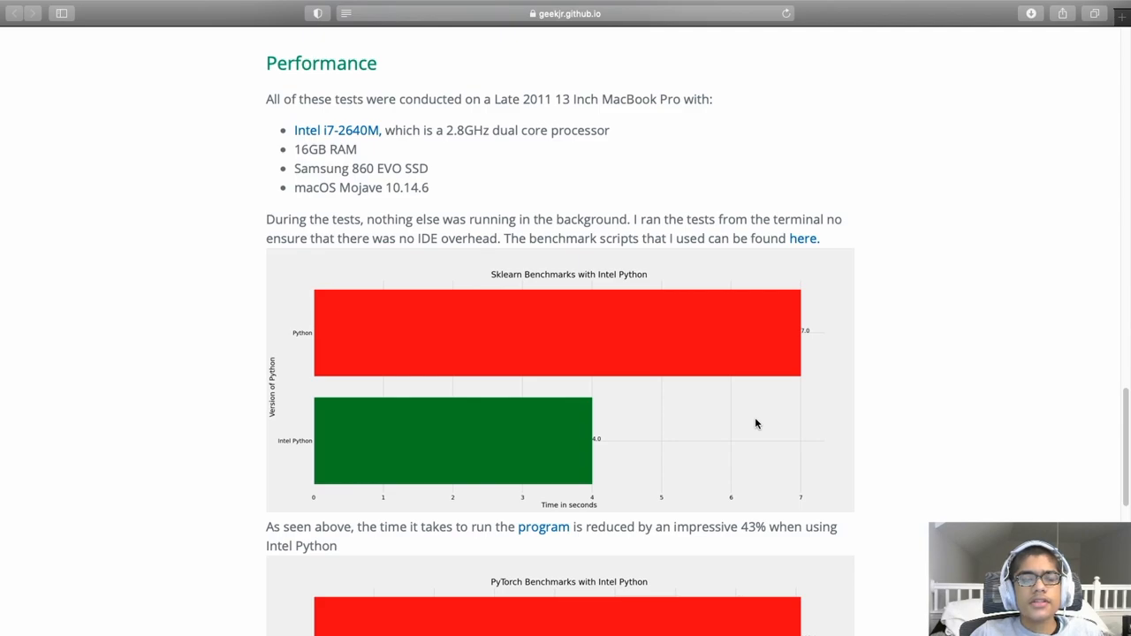
mouse_move(854, 313)
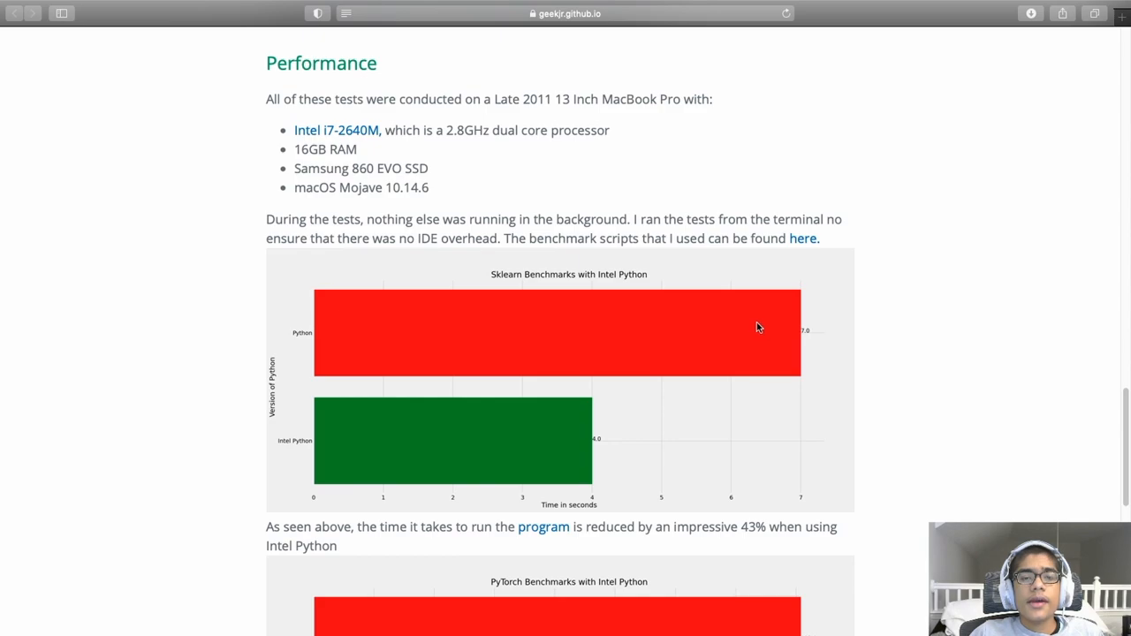
mouse_move(754, 329)
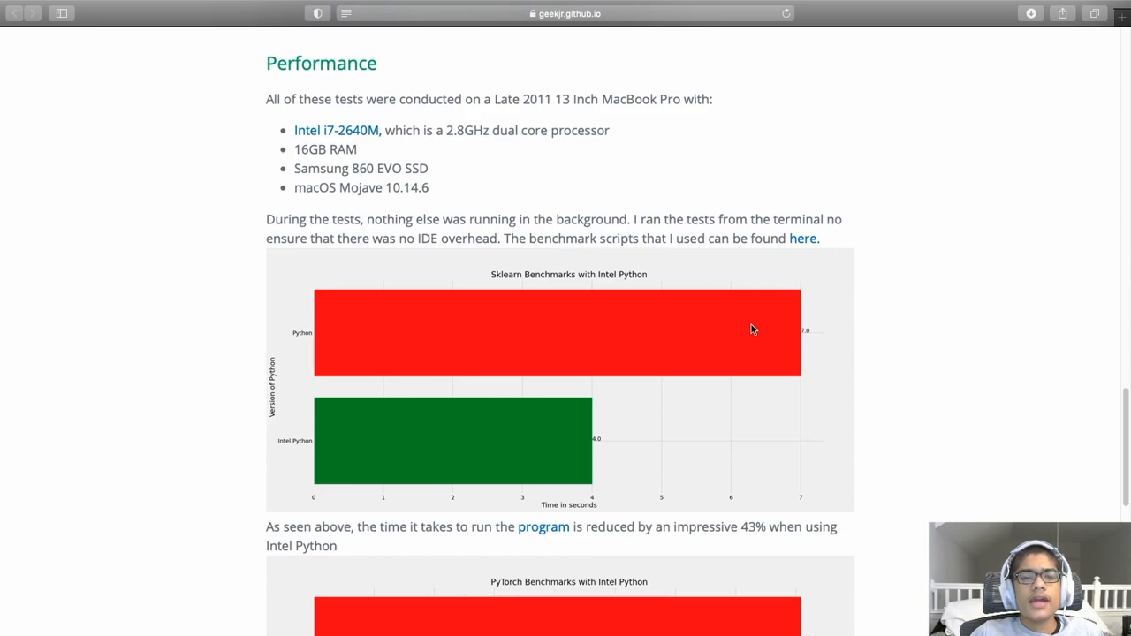
Step: Scroll the article down to the Performance section's benchmark charts
scroll("down", 3)
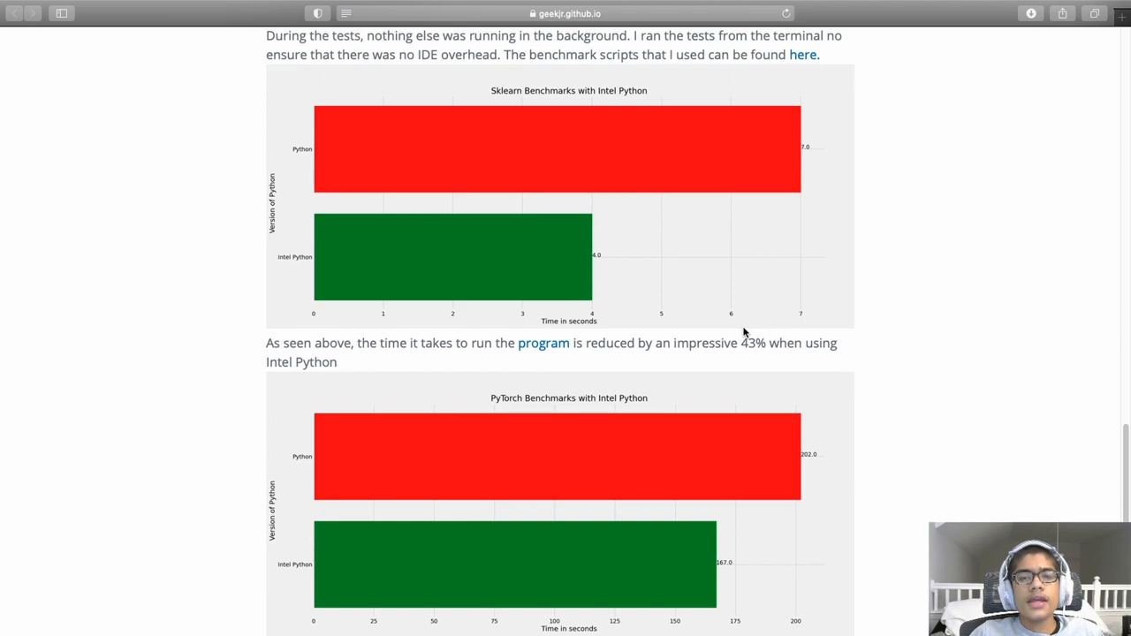
mouse_move(608, 108)
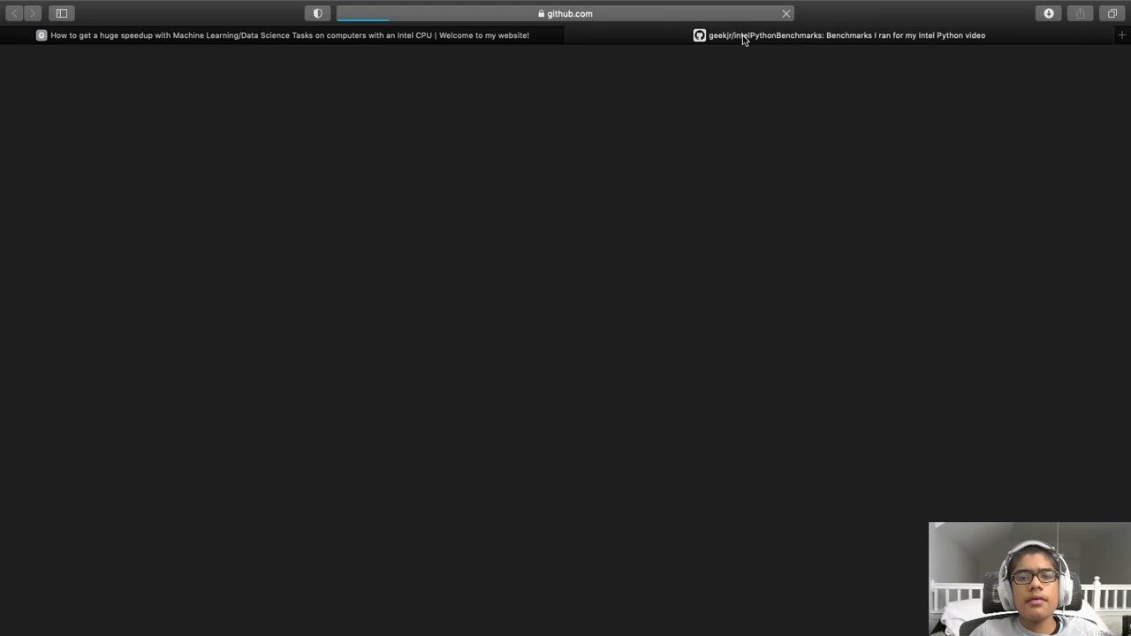
Step: Focus the address bar on the geekjr/intelPythonBenchmarks GitHub repository tab
left_click(566, 14)
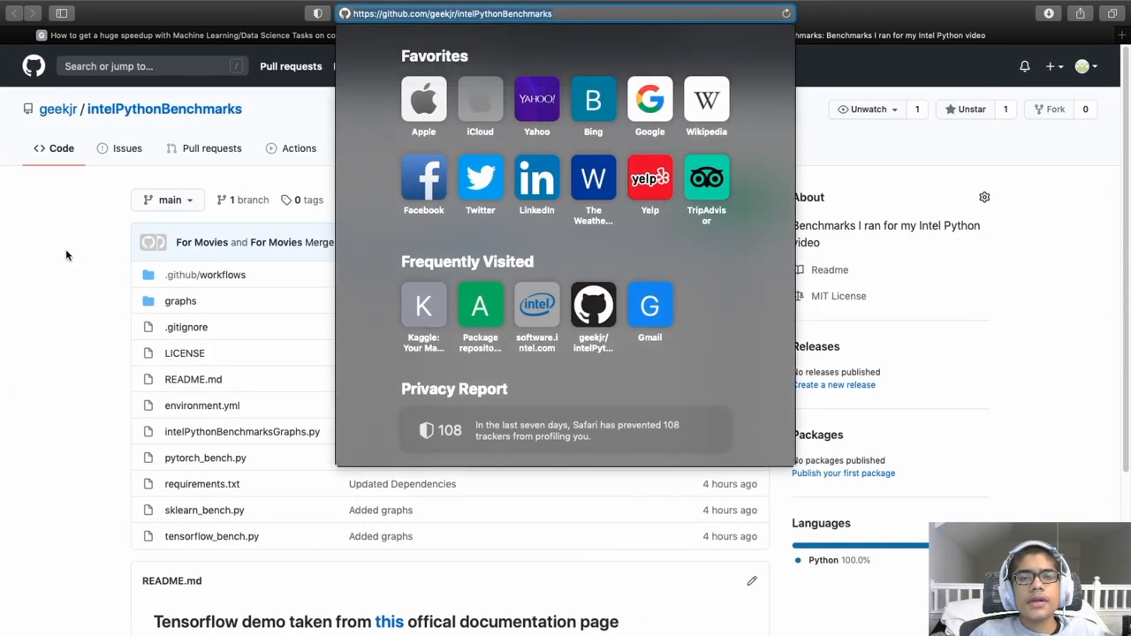
mouse_move(51, 259)
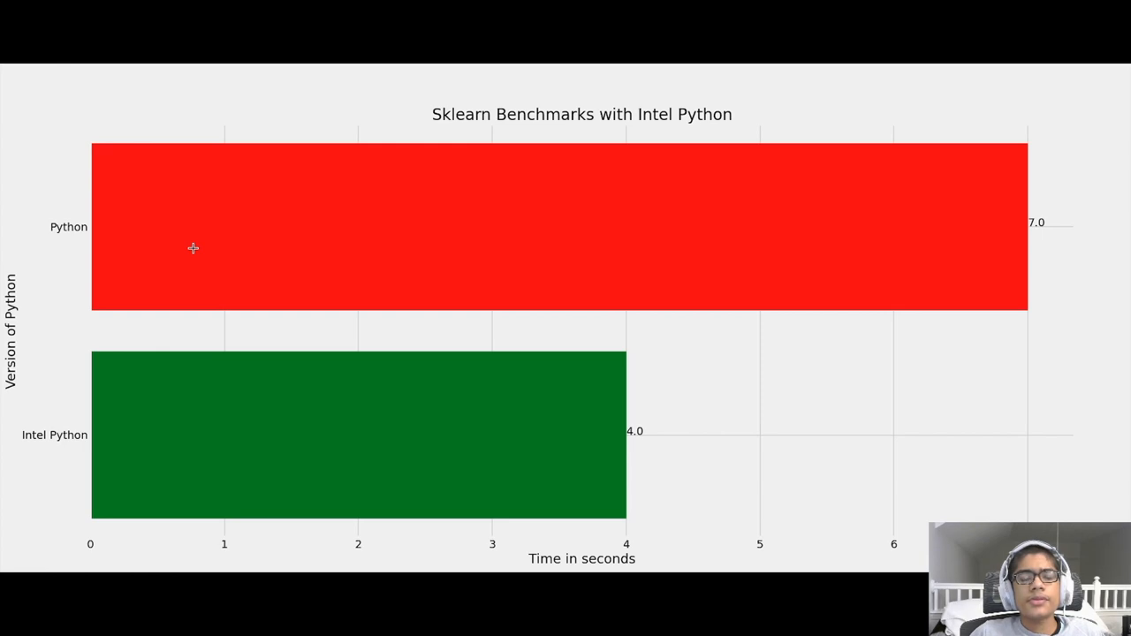
mouse_move(212, 176)
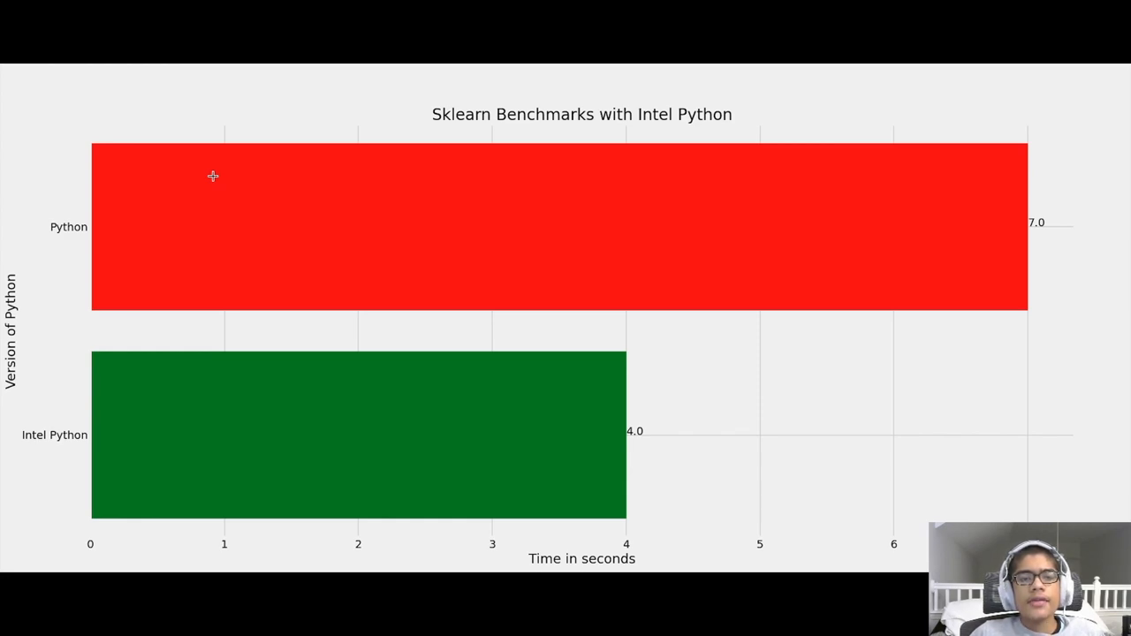
mouse_move(787, 351)
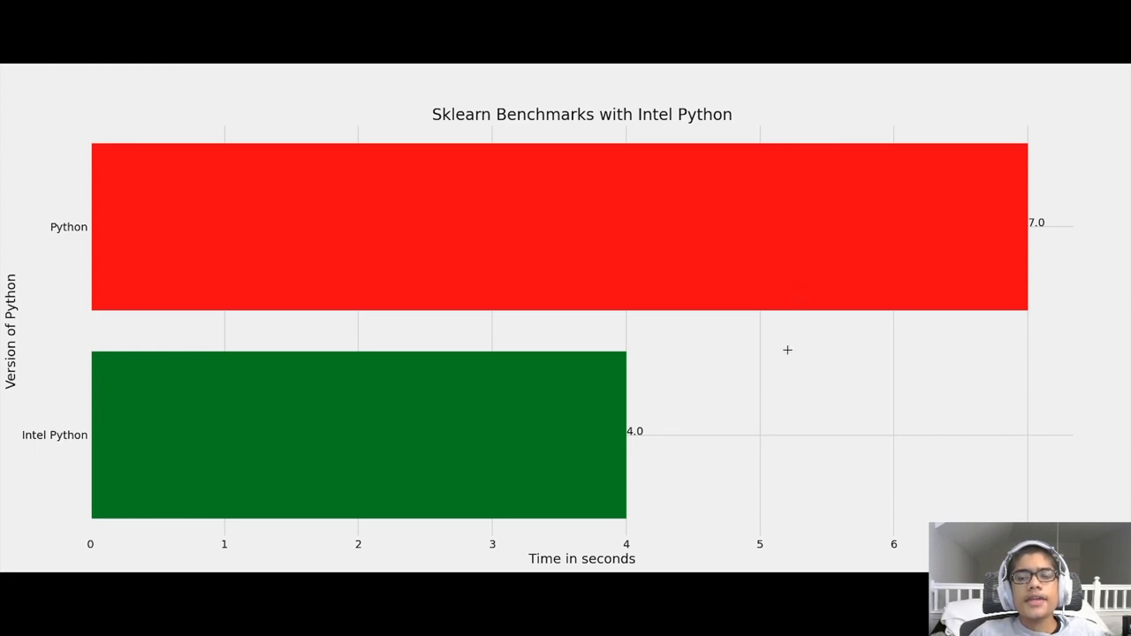
mouse_move(775, 350)
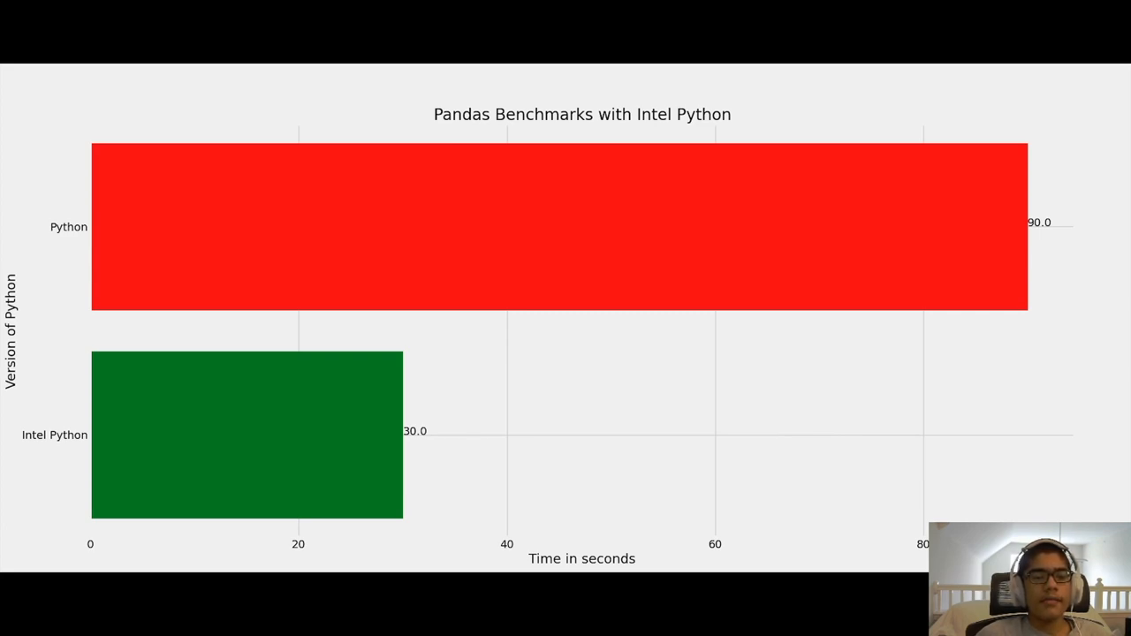
mouse_move(901, 443)
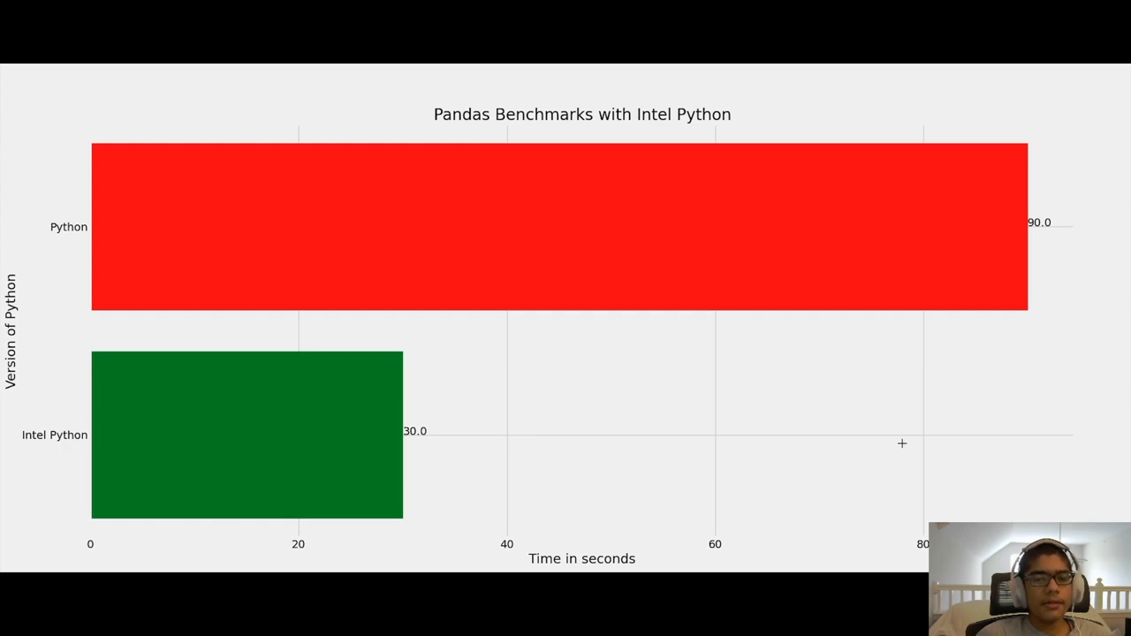
mouse_move(619, 404)
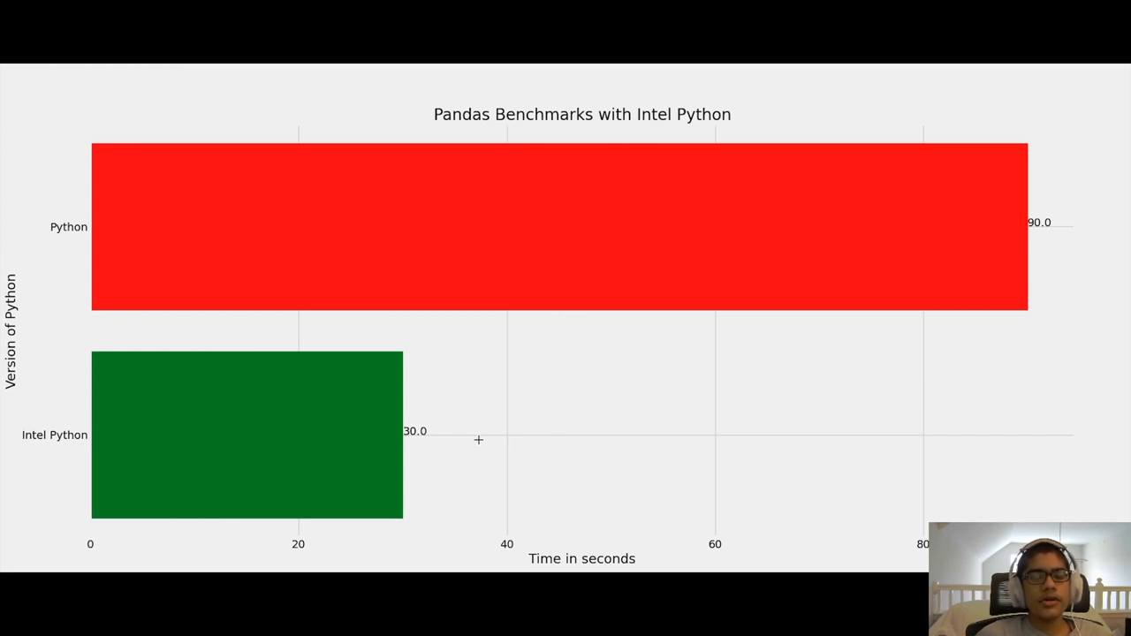
mouse_move(477, 441)
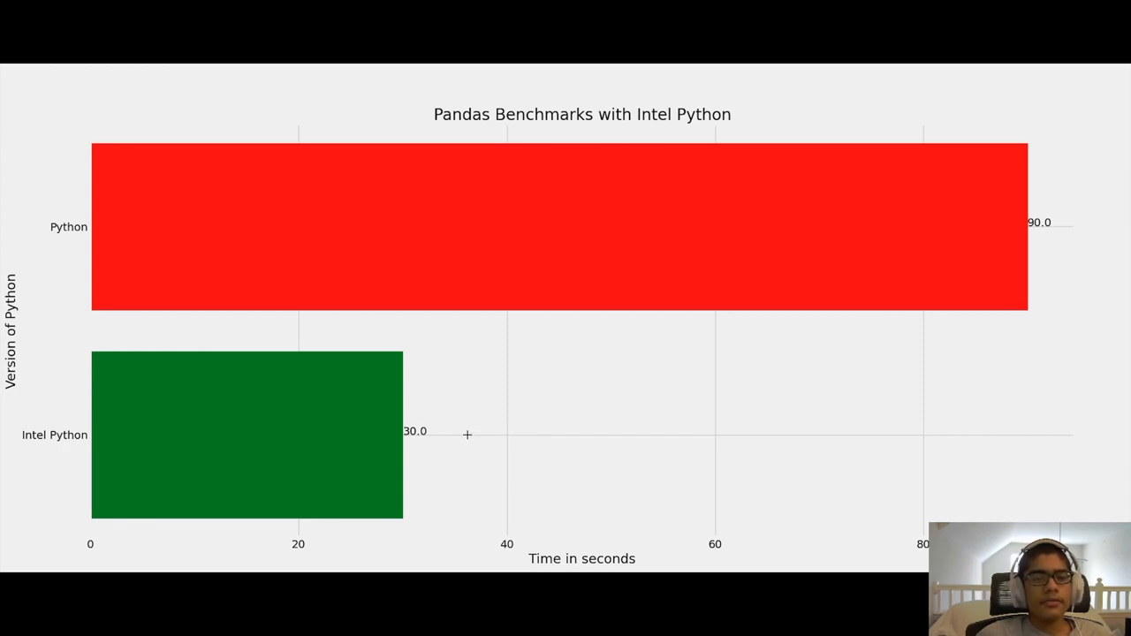
mouse_move(450, 371)
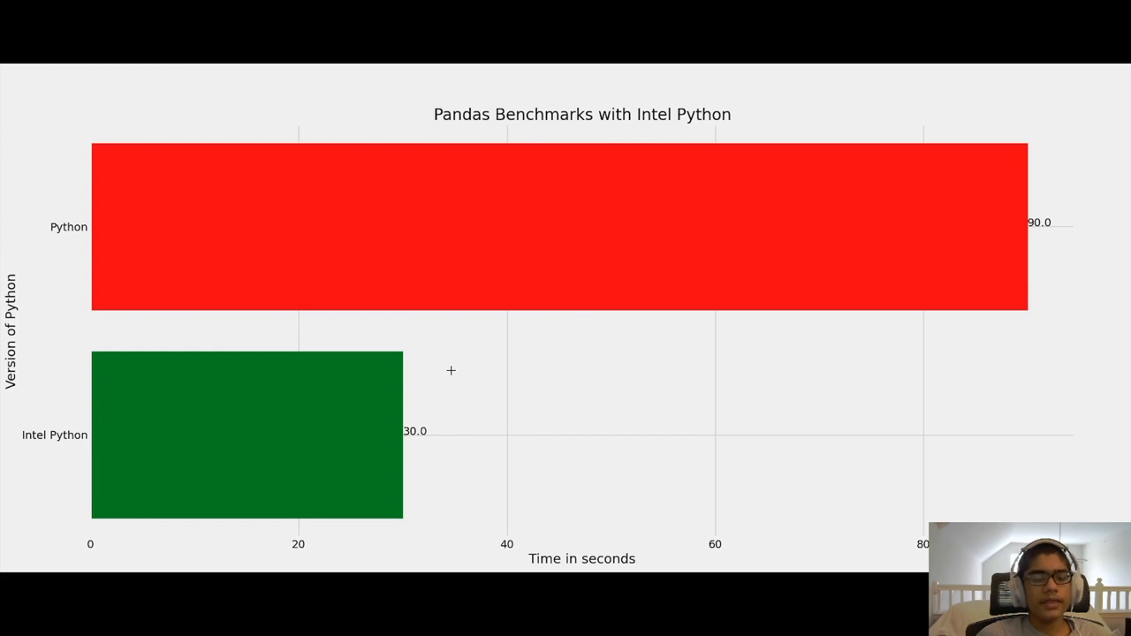
mouse_move(448, 372)
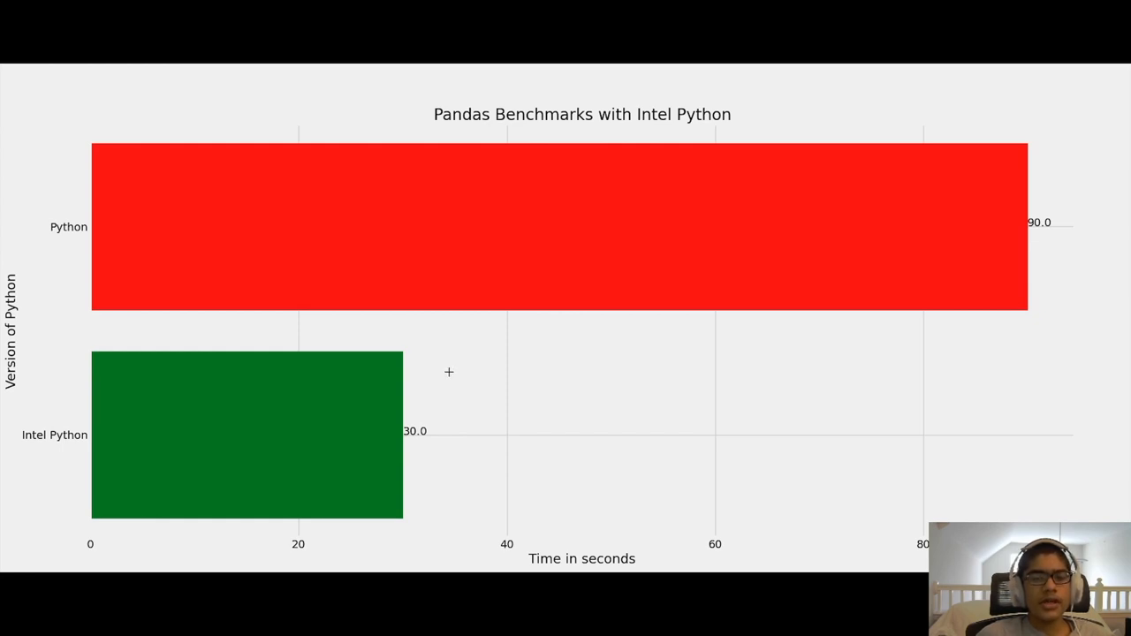